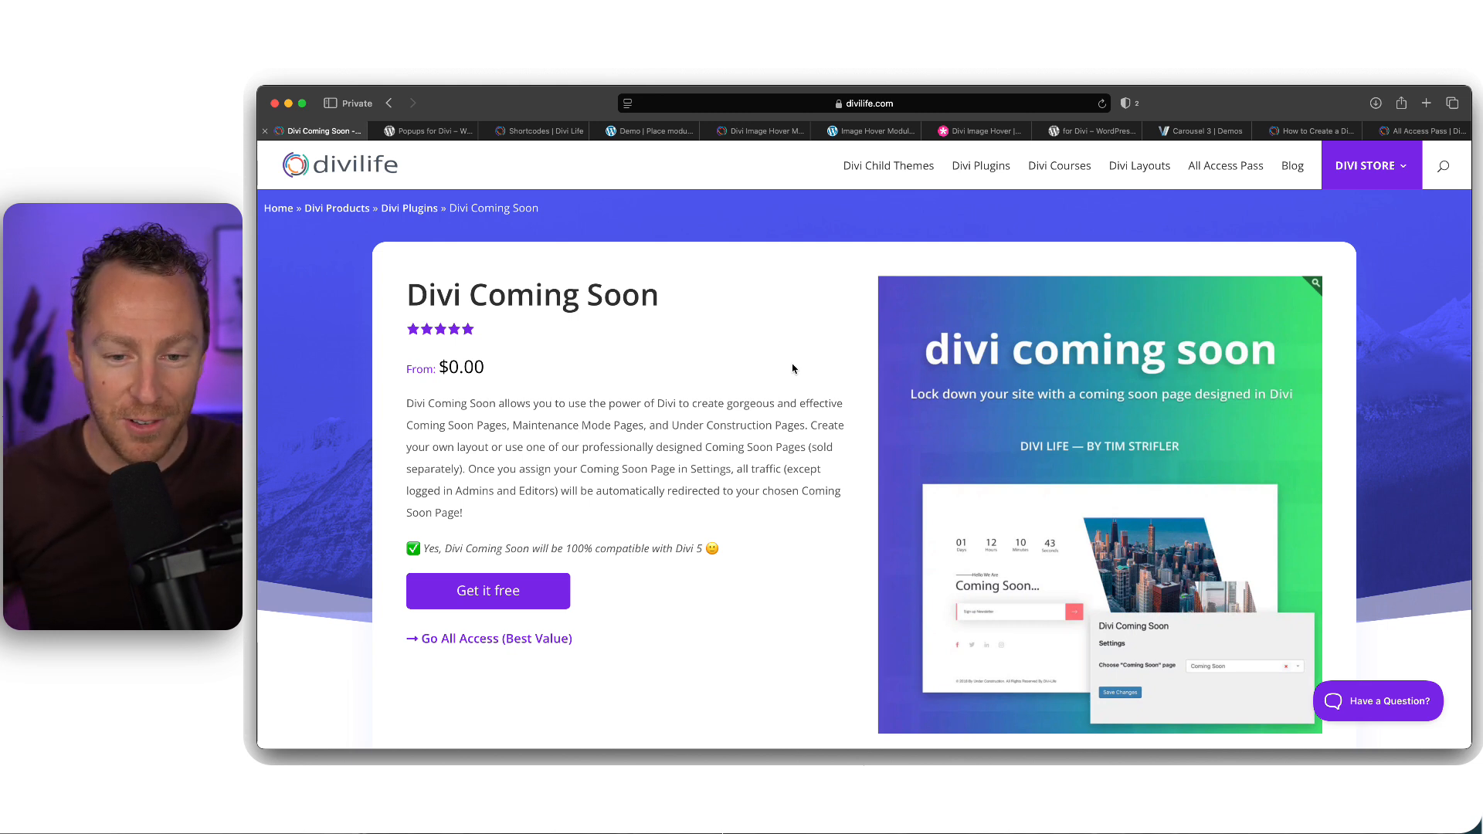
{"action": "mouse_move", "coordinate": [786, 419]}
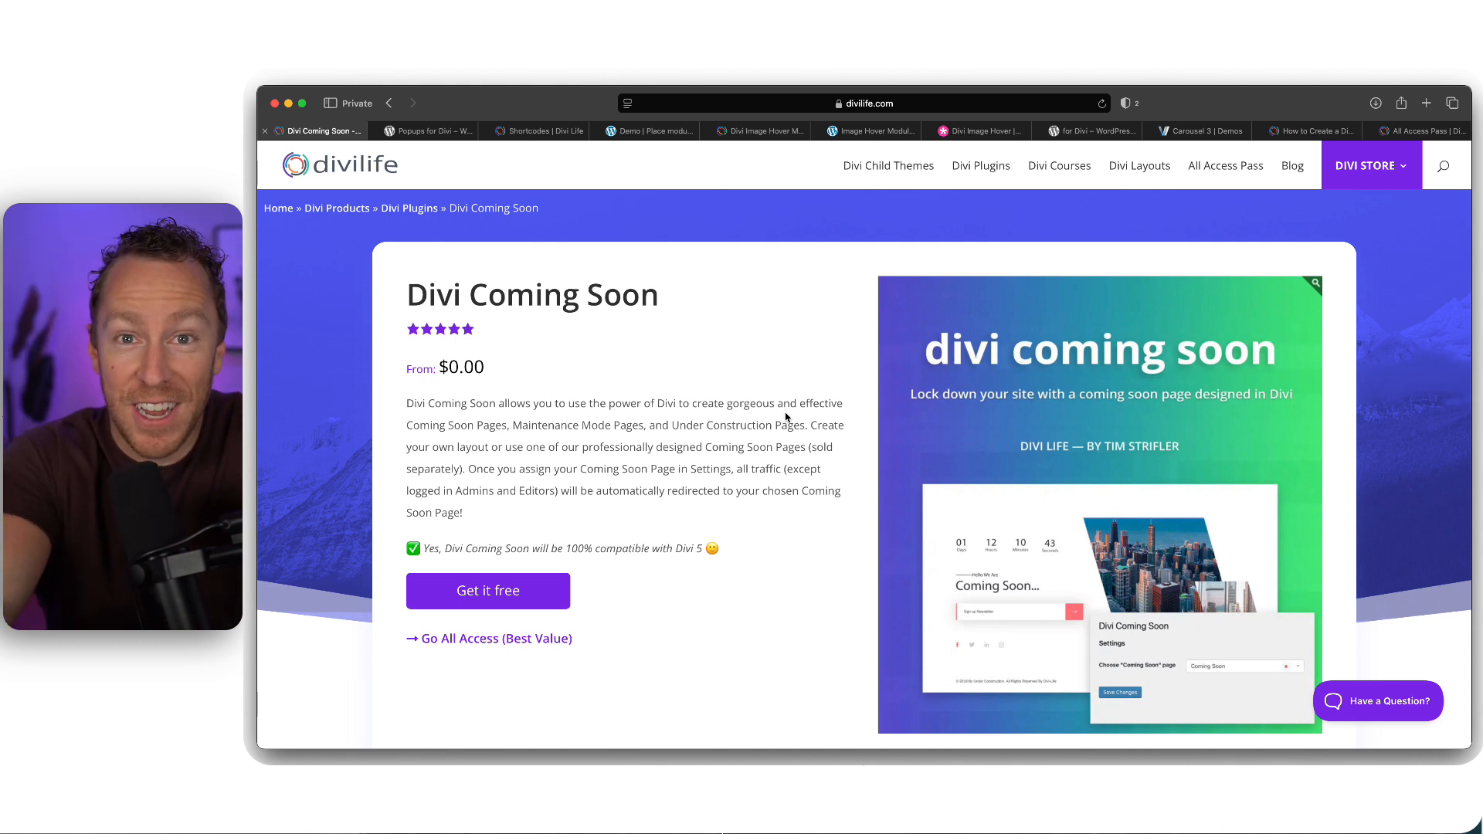
{"action": "mouse_move", "coordinate": [488, 590]}
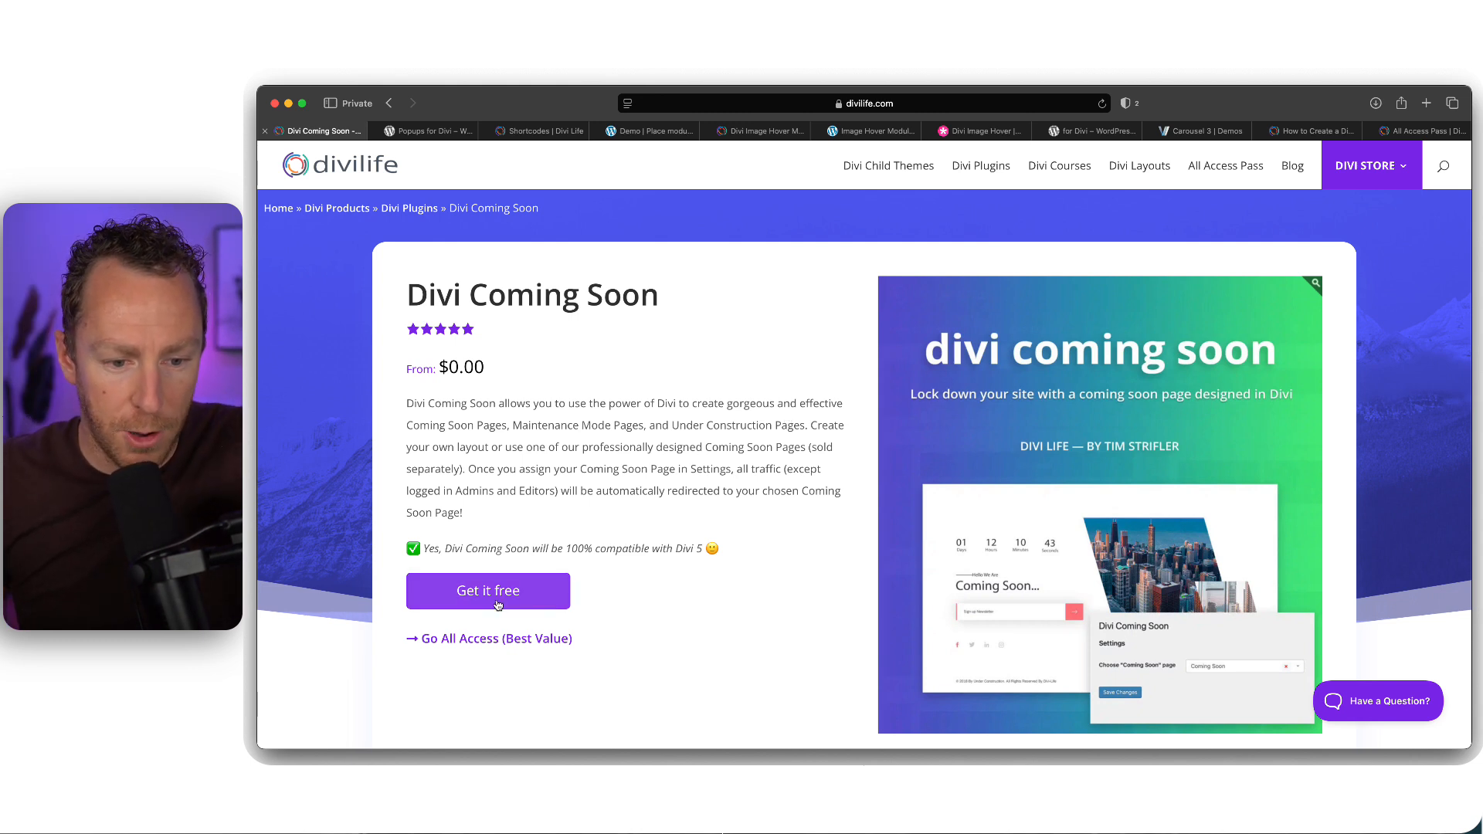
Request the free Divi Coming Soon download, dismiss the signup form and review the page
{"action": "left_click", "coordinate": [487, 590]}
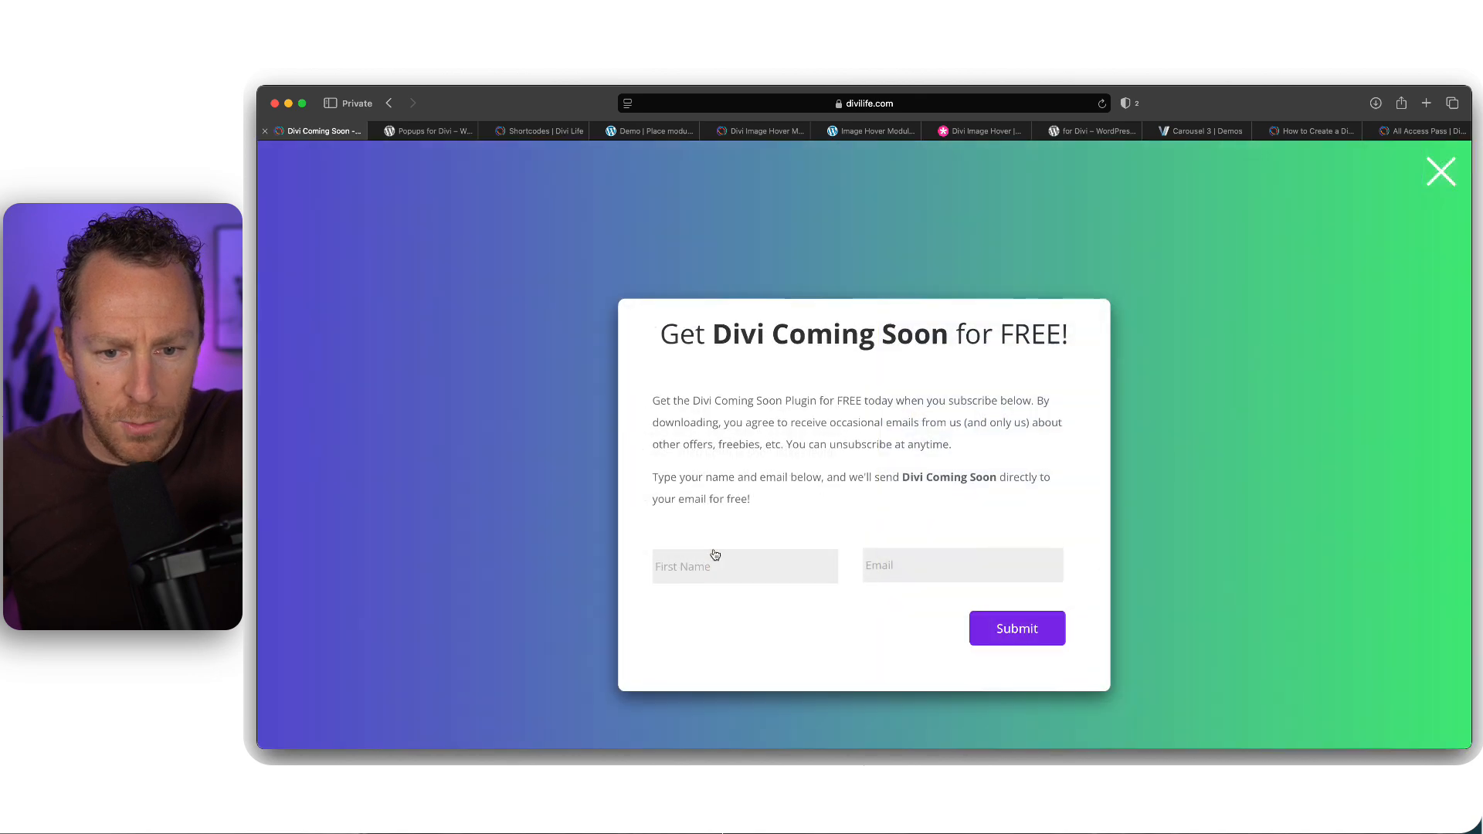
{"action": "left_click", "coordinate": [1439, 171]}
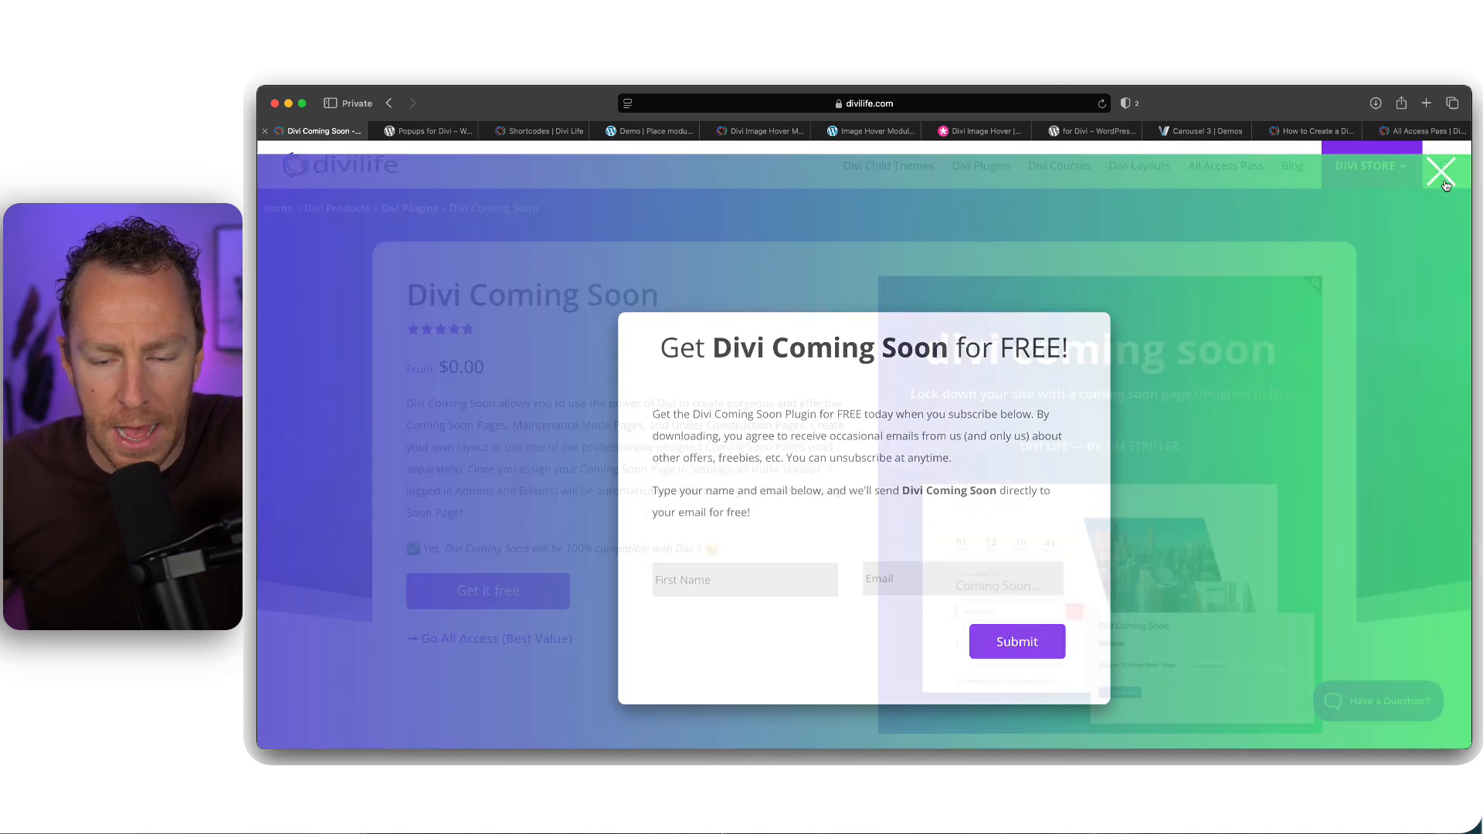
{"action": "left_click", "coordinate": [1441, 171]}
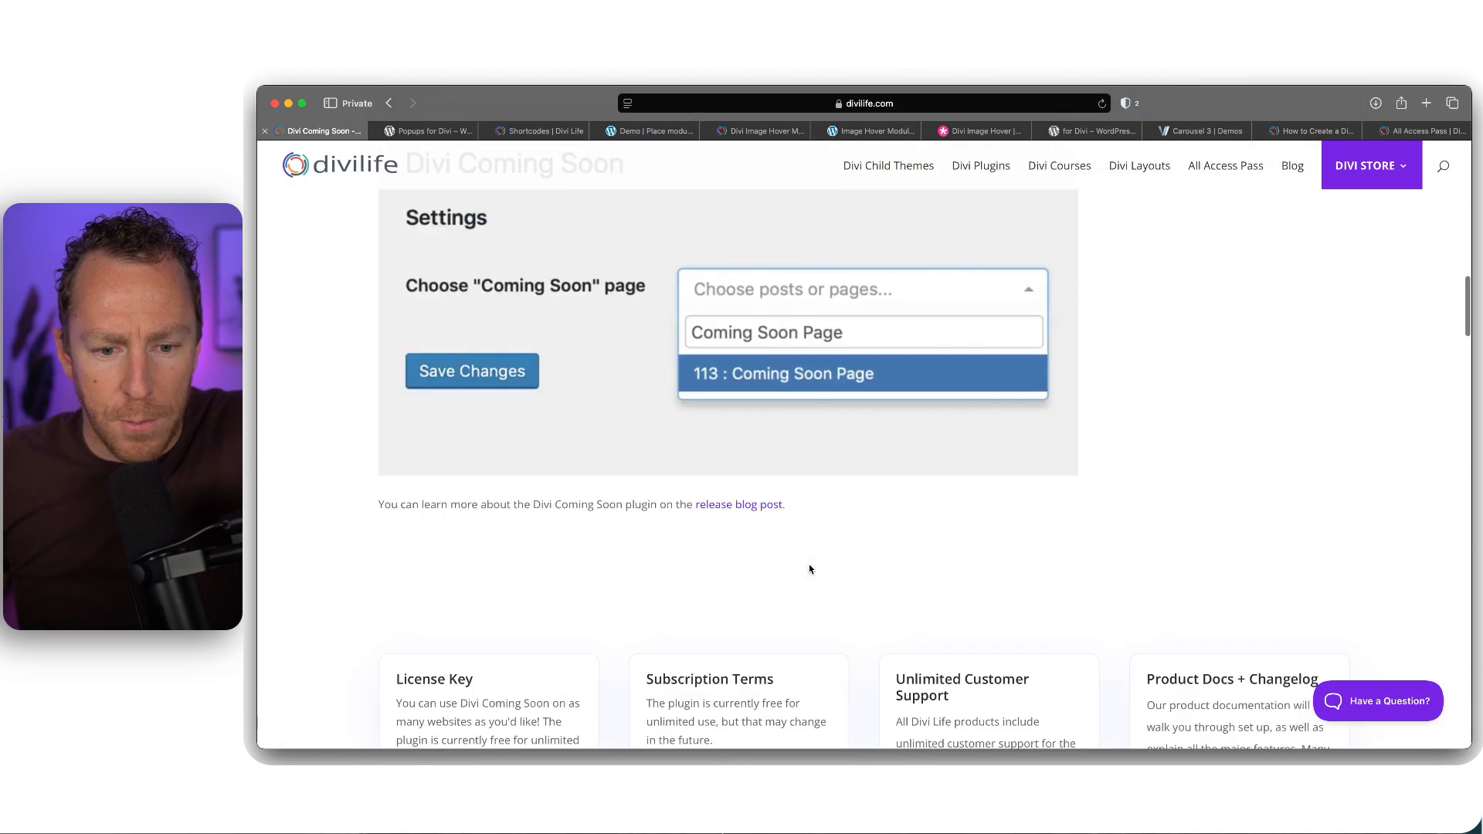
{"action": "scroll", "scroll_direction": "up", "scroll_amount": 3}
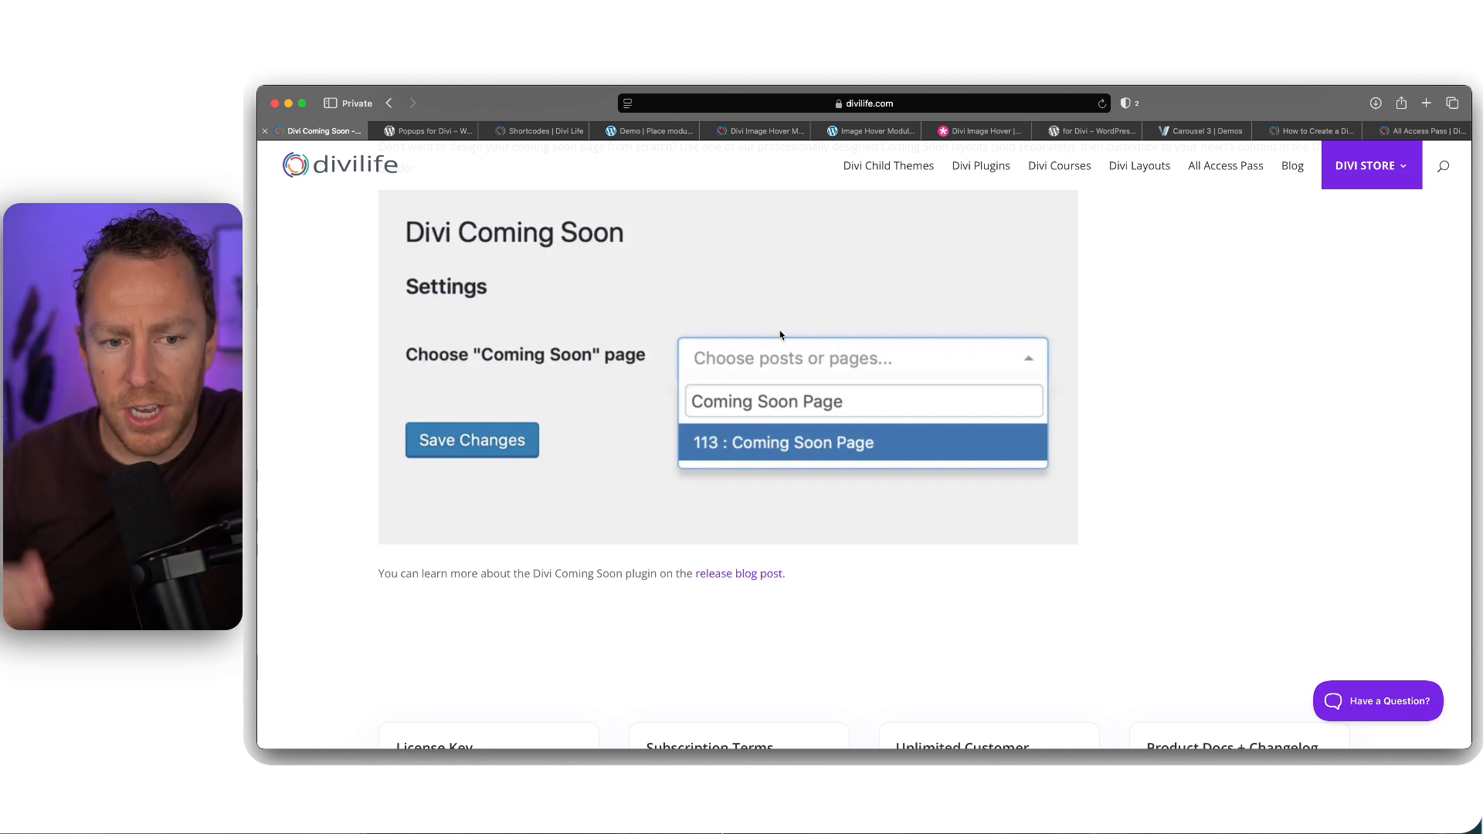
{"action": "mouse_move", "coordinate": [1123, 491]}
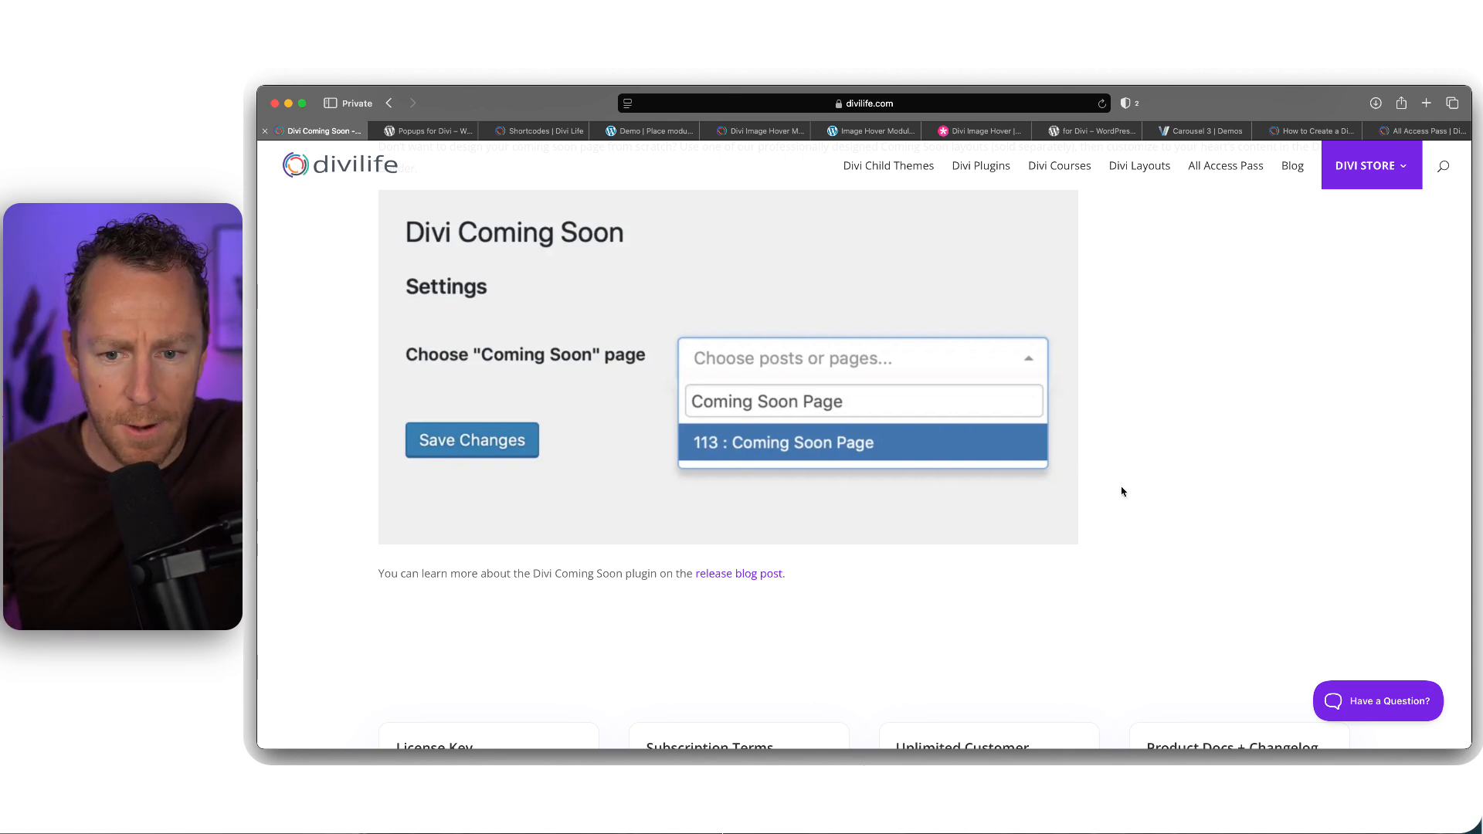
{"action": "scroll", "scroll_direction": "up", "scroll_amount": 3}
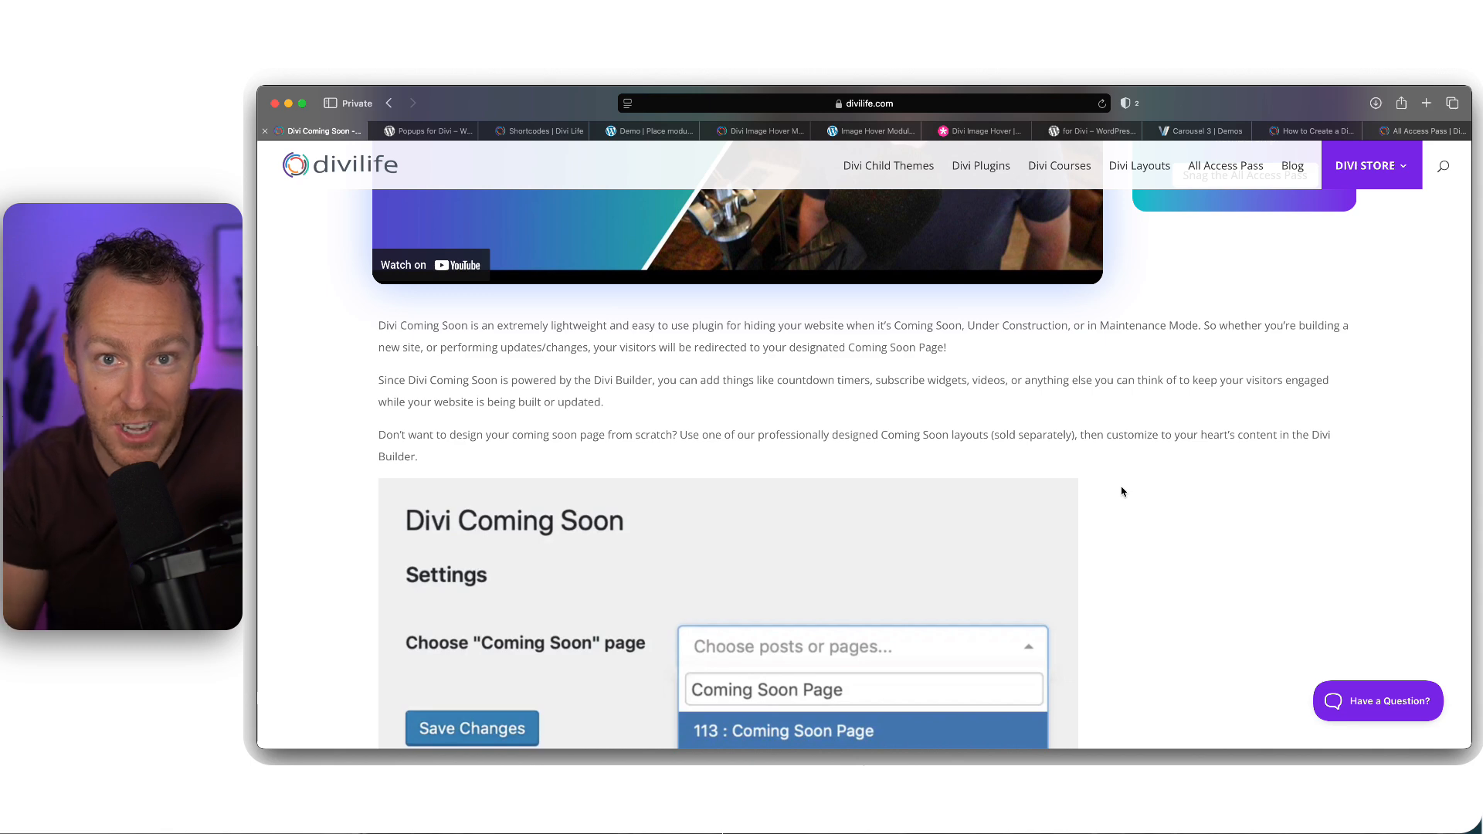
{"action": "mouse_move", "coordinate": [772, 573]}
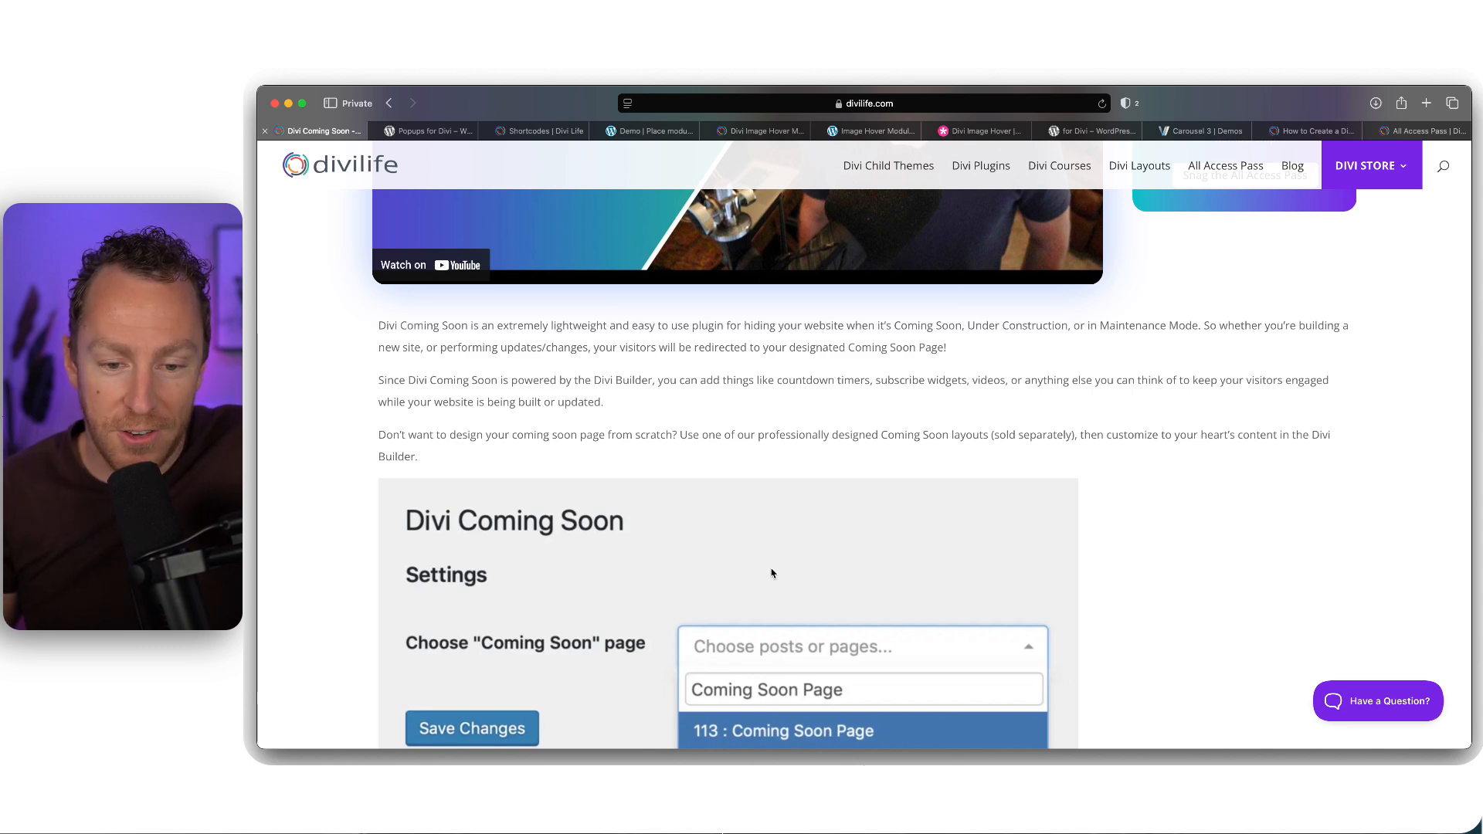
{"action": "scroll", "scroll_direction": "up", "scroll_amount": 3}
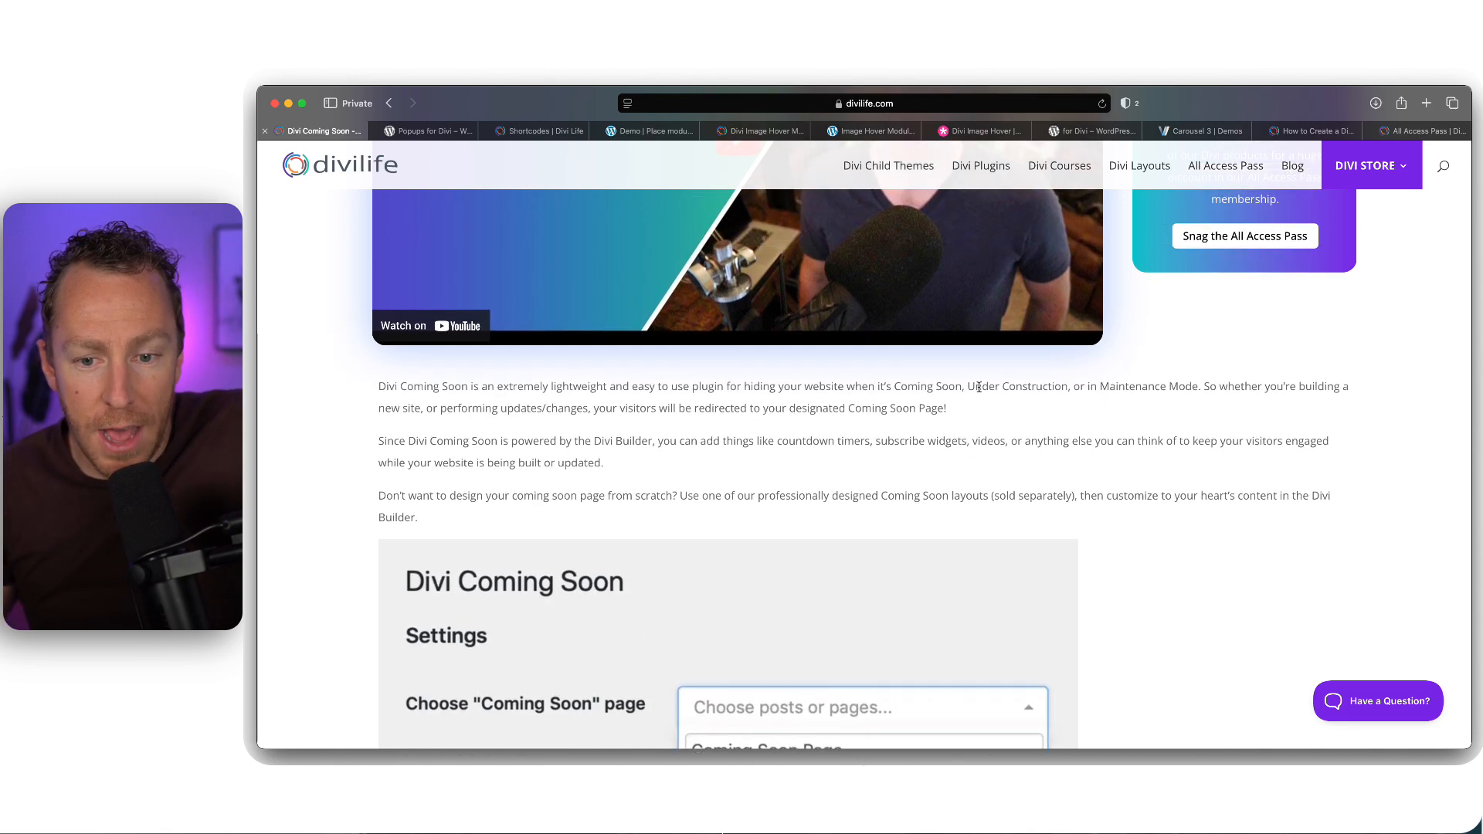
{"action": "scroll", "scroll_direction": "up", "scroll_amount": 3}
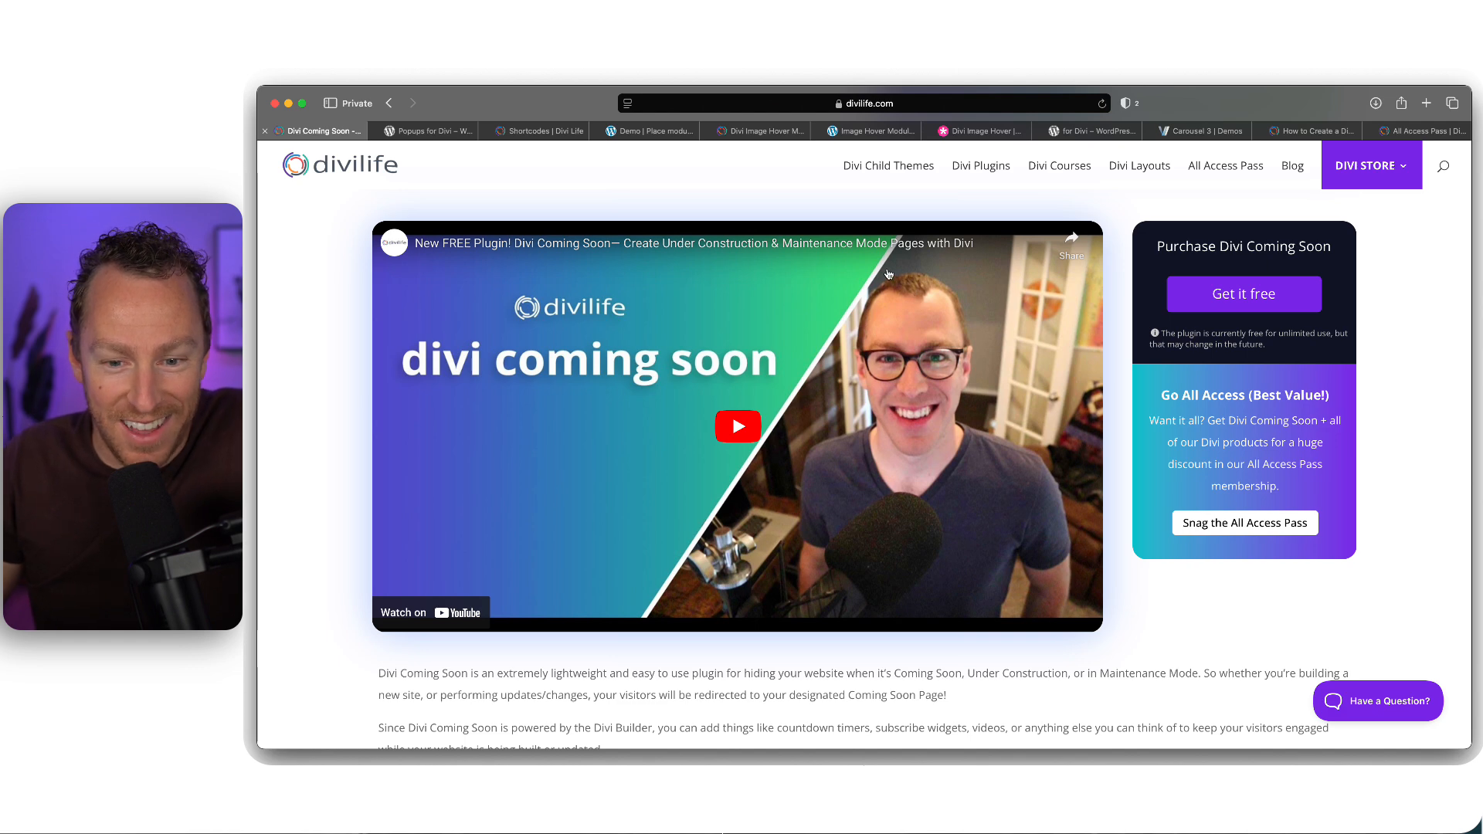
{"action": "mouse_move", "coordinate": [1194, 499]}
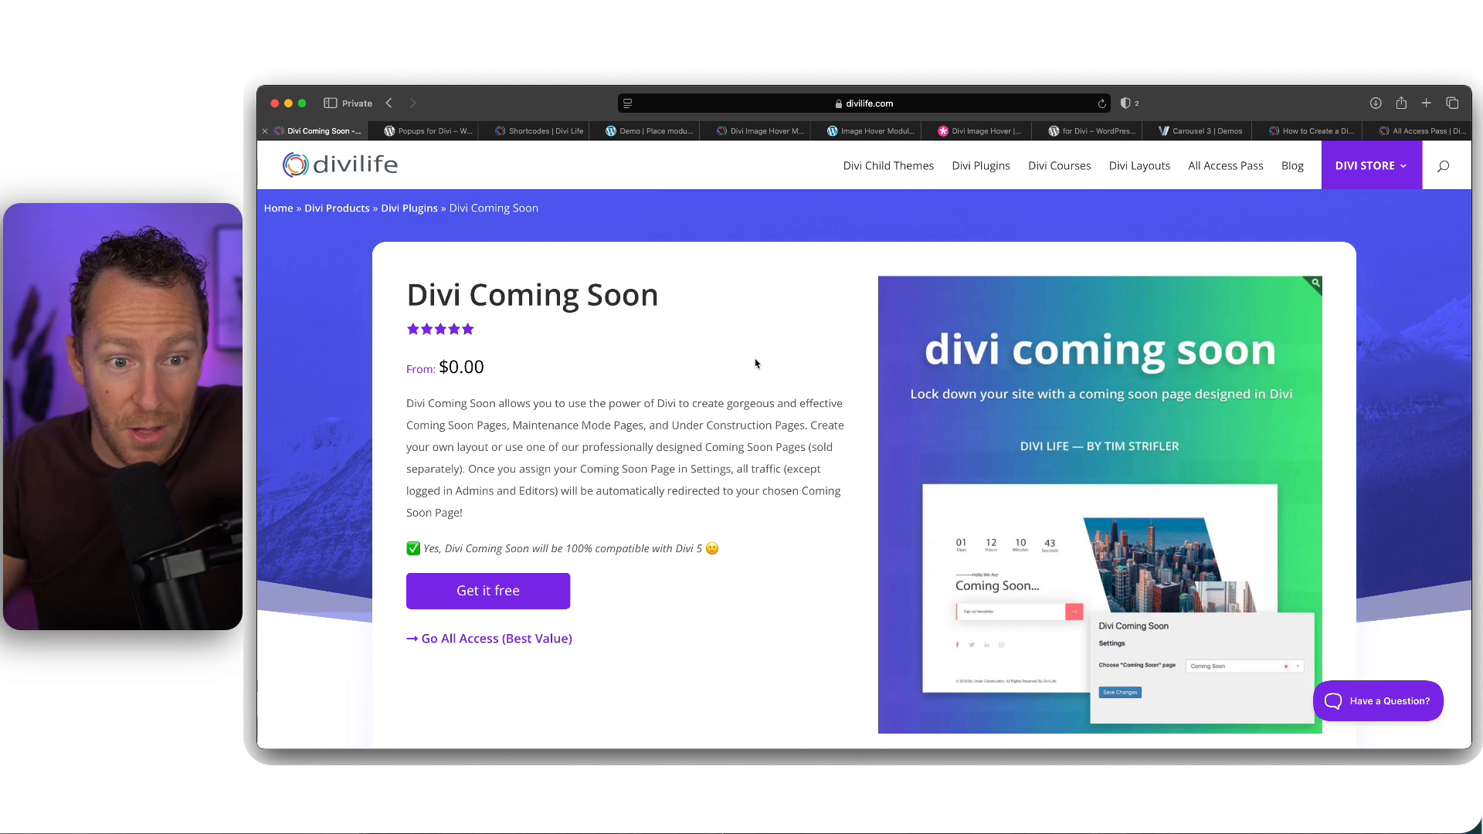
{"action": "mouse_move", "coordinate": [462, 91]}
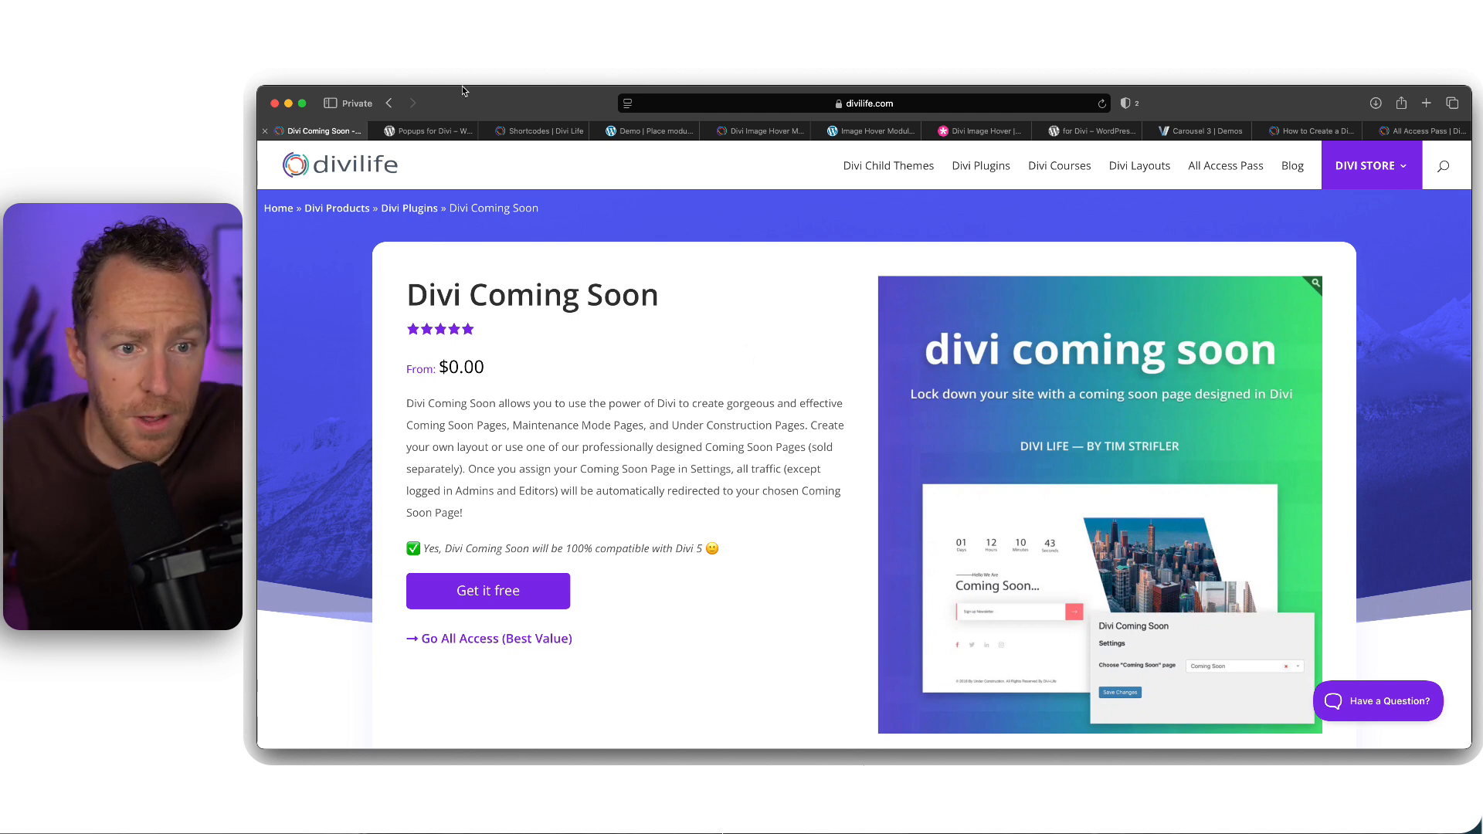
{"action": "mouse_move", "coordinate": [428, 129]}
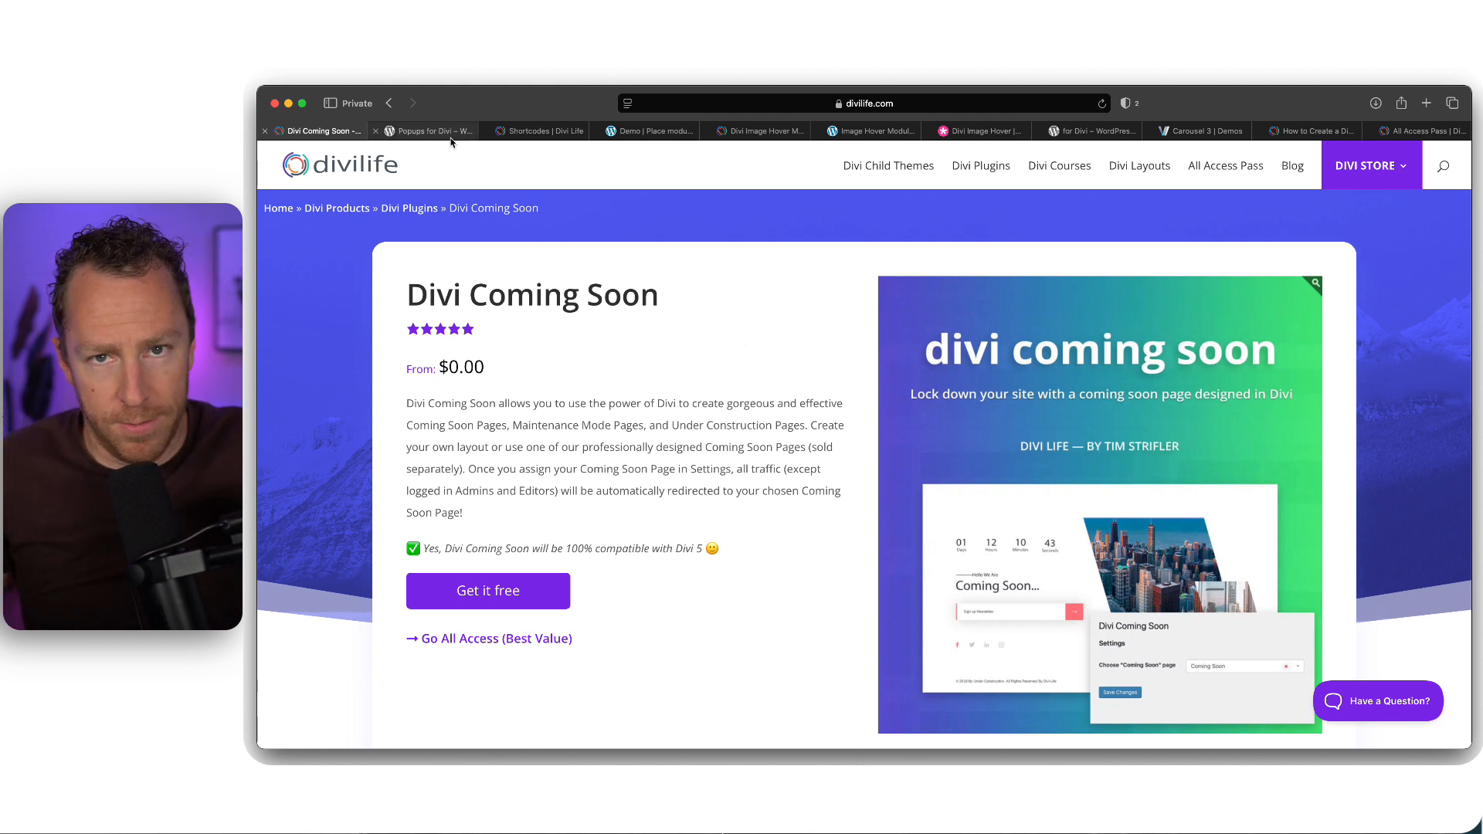
{"action": "mouse_move", "coordinate": [771, 618]}
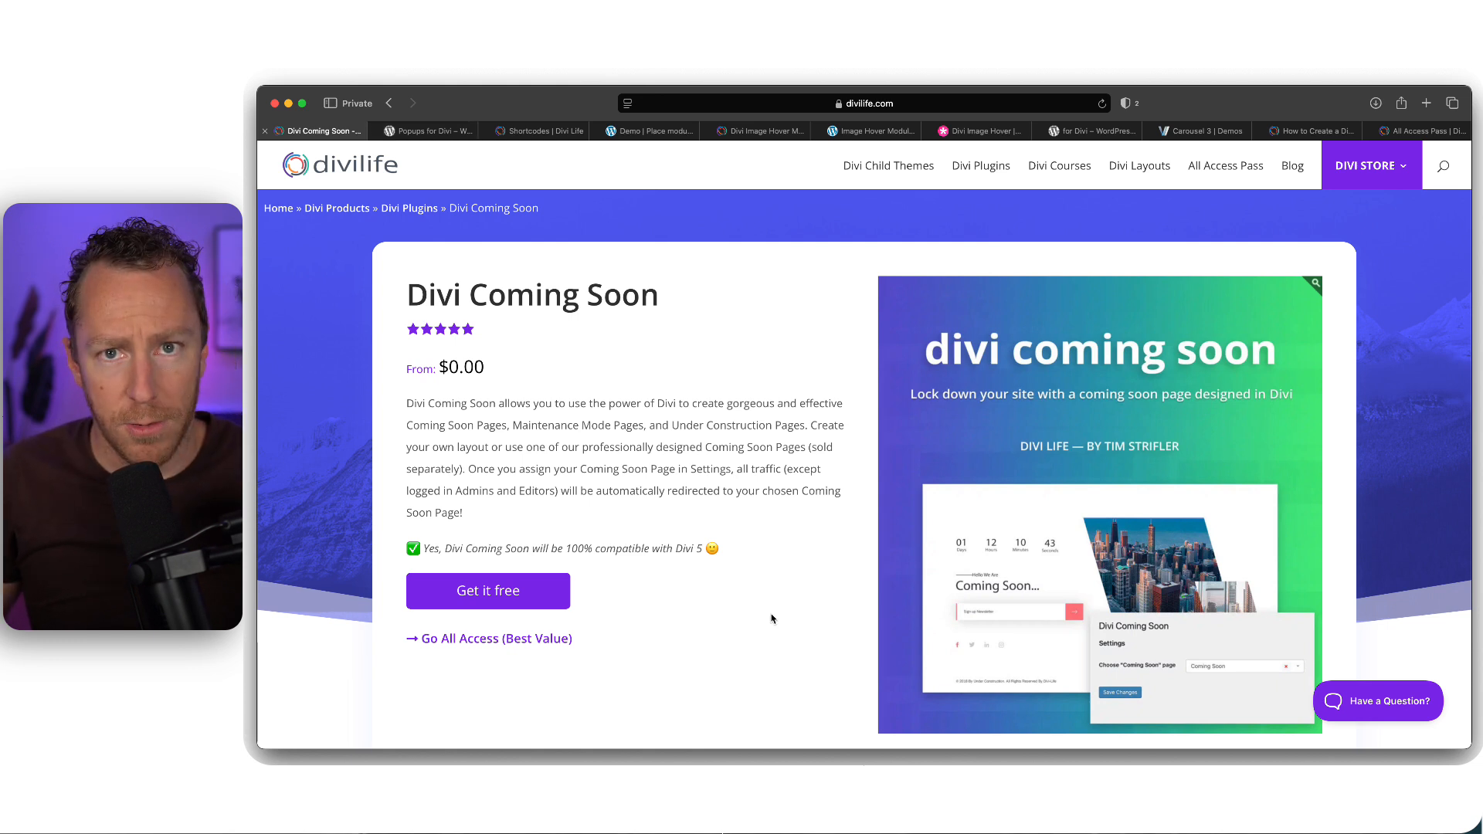
{"action": "mouse_move", "coordinate": [433, 136]}
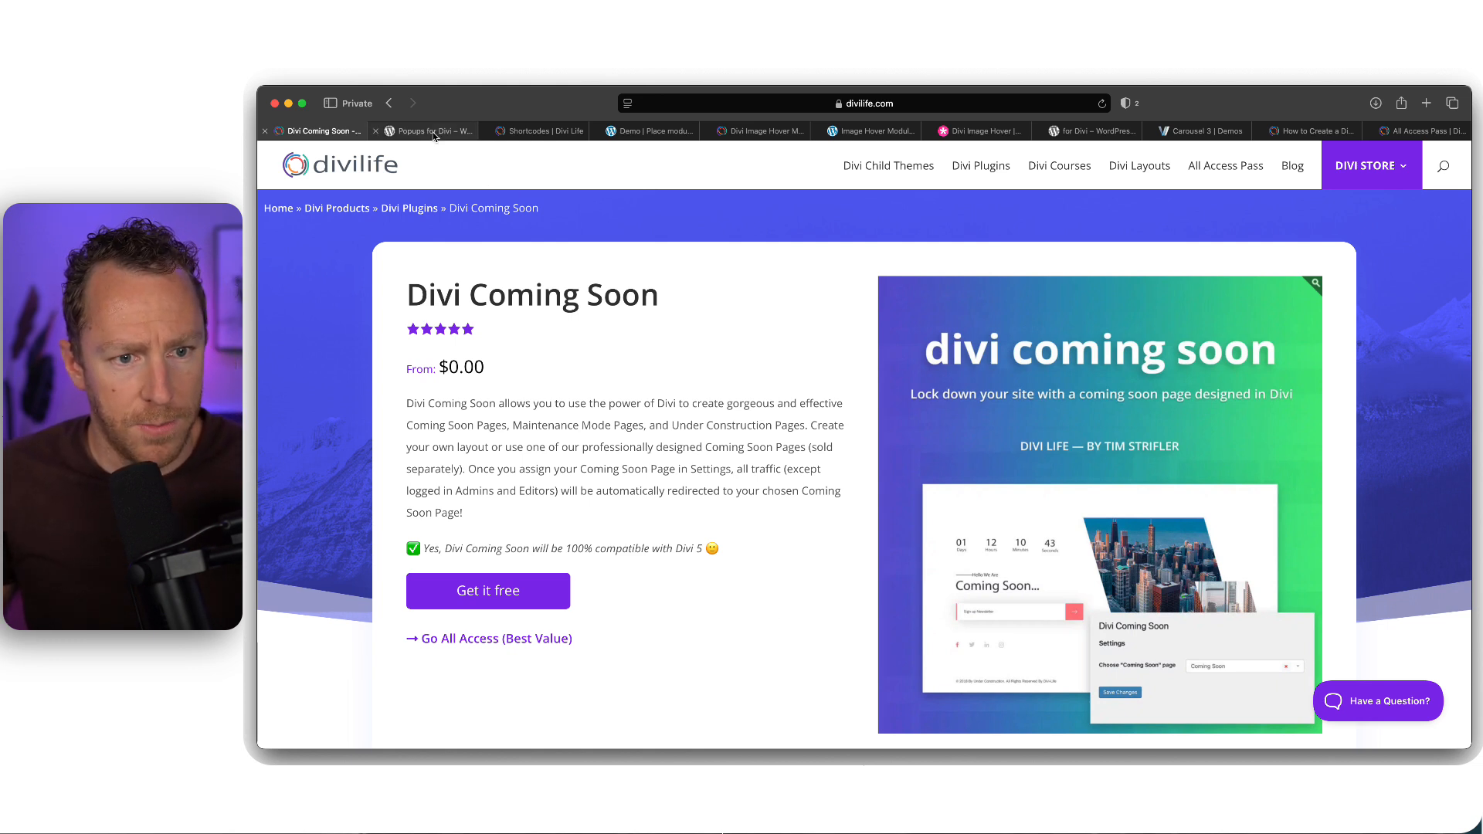
Switch to the Popups for Divi WordPress.org listing and browse its description and setup steps
{"action": "left_click", "coordinate": [433, 130]}
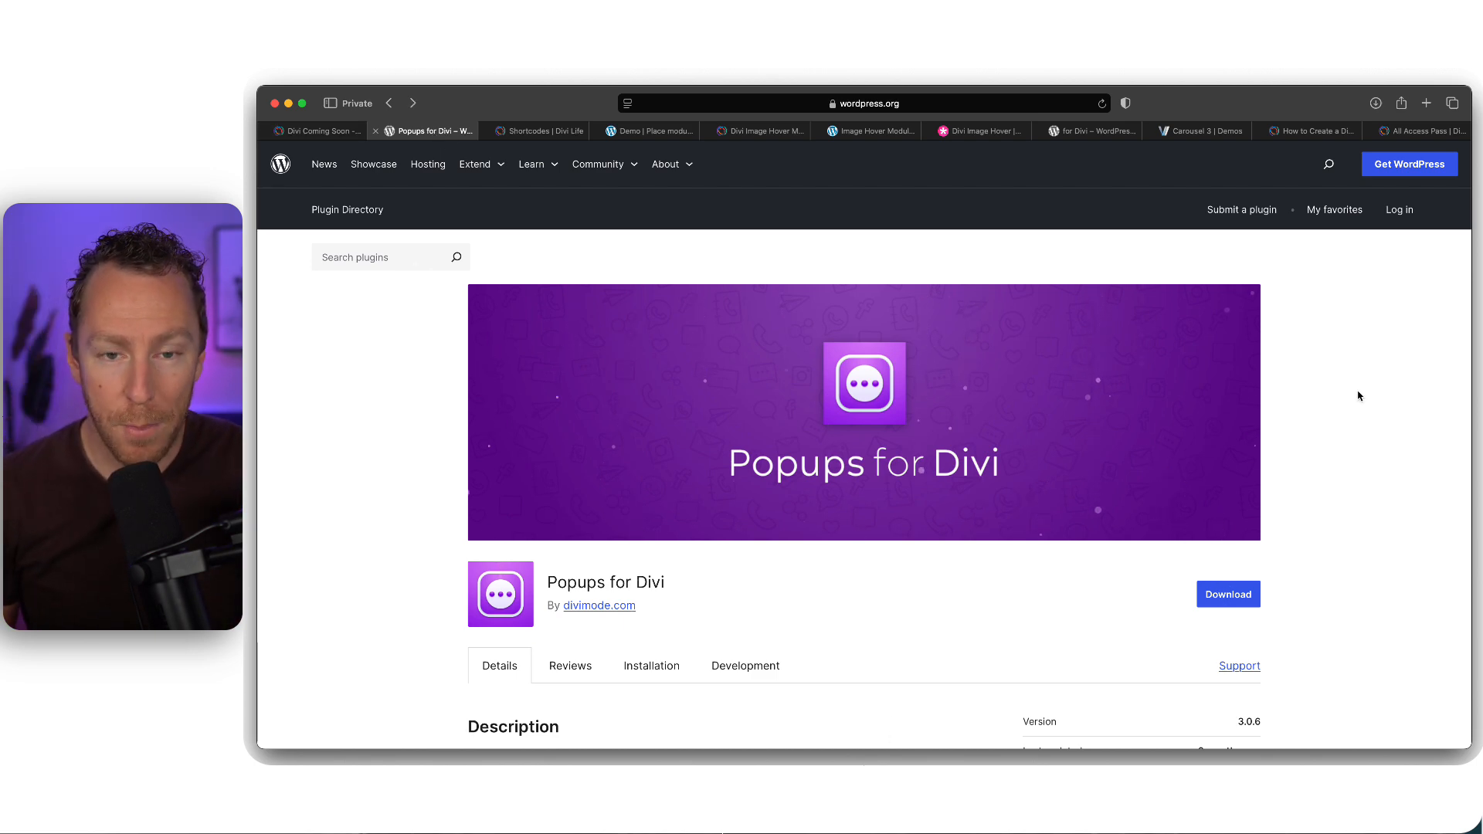
{"action": "scroll", "scroll_direction": "down", "scroll_amount": 3}
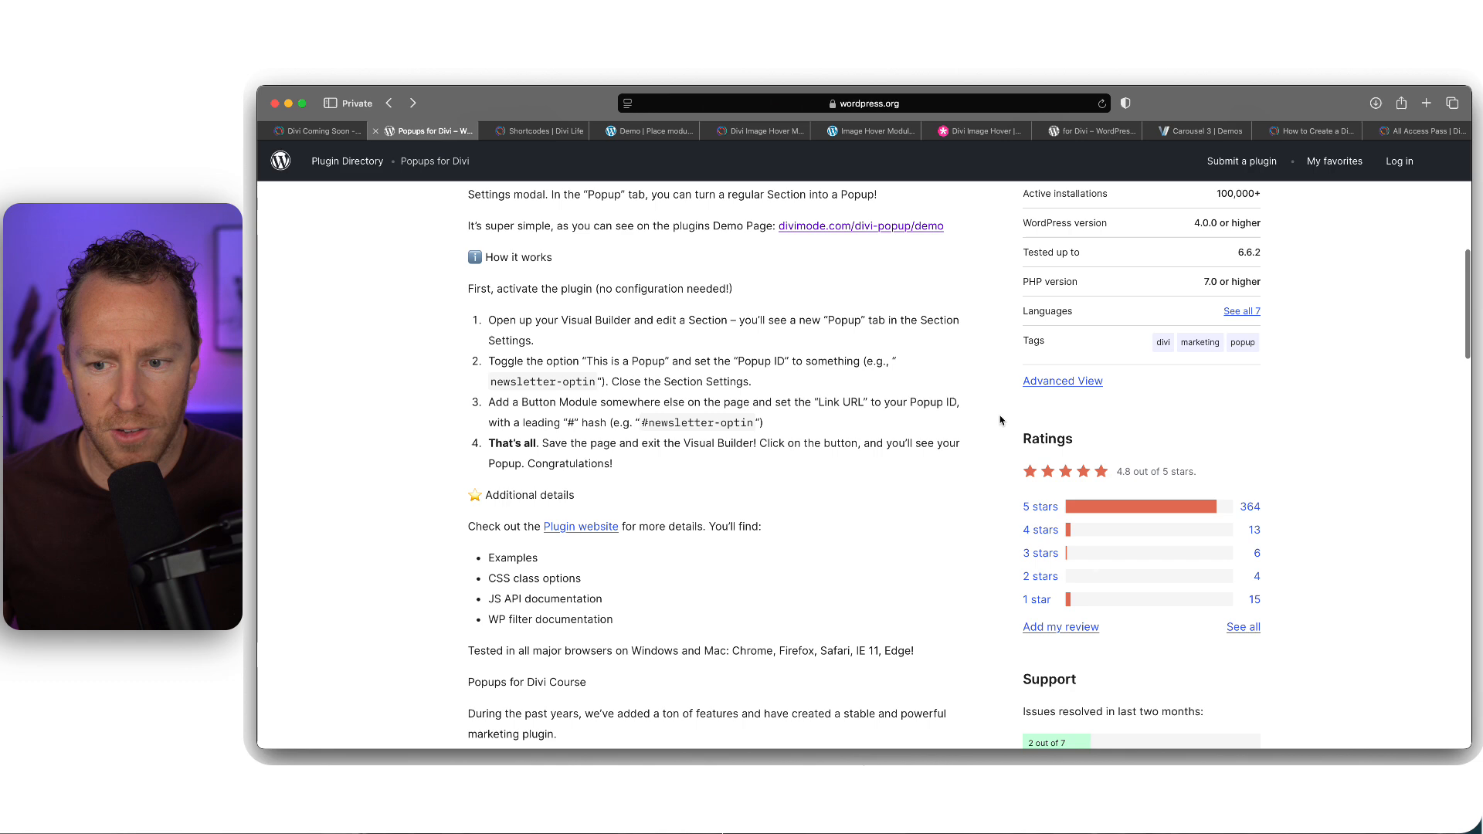
{"action": "scroll", "scroll_direction": "up", "scroll_amount": 3}
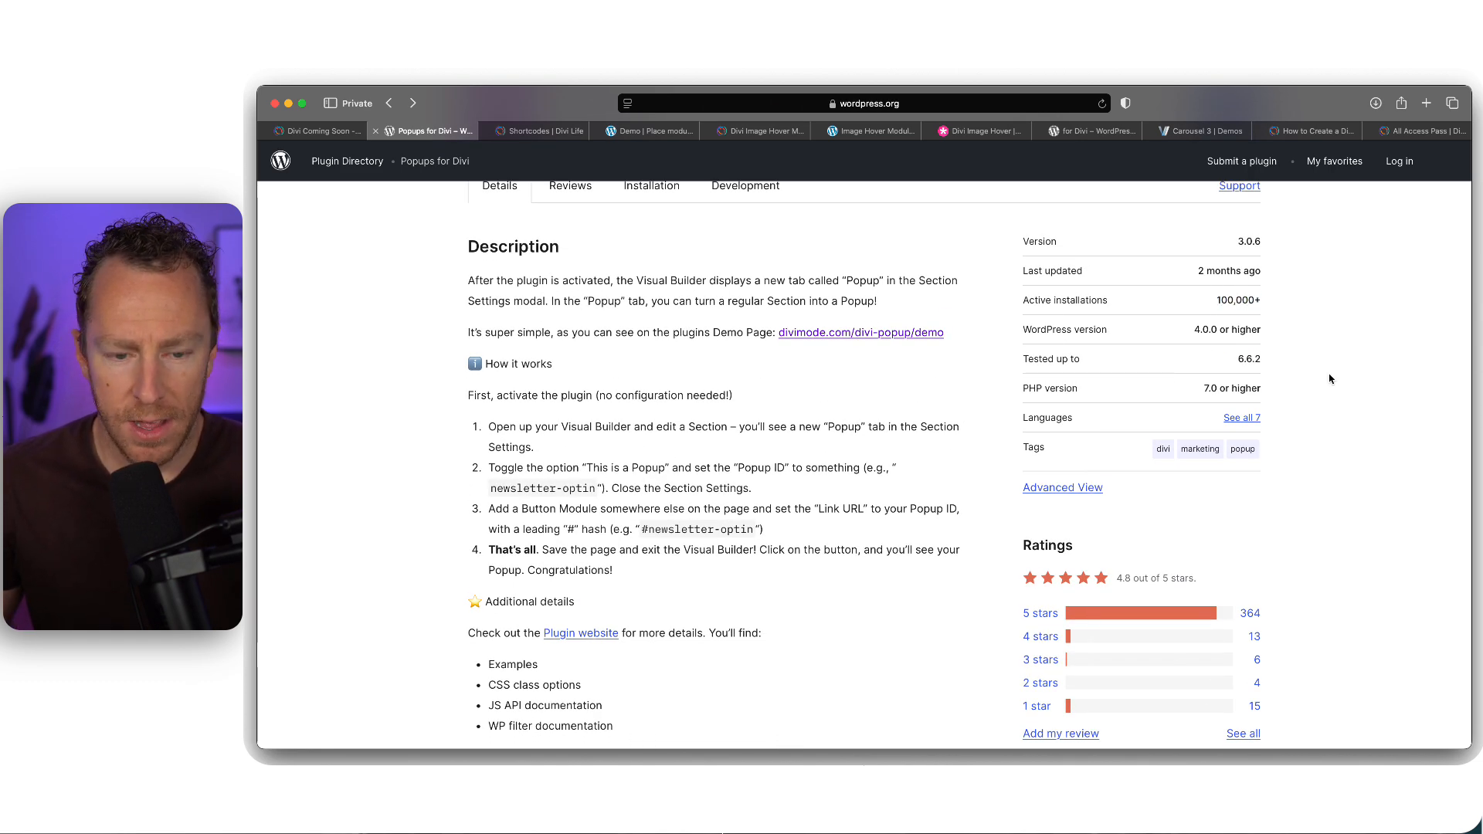
{"action": "mouse_move", "coordinate": [664, 399]}
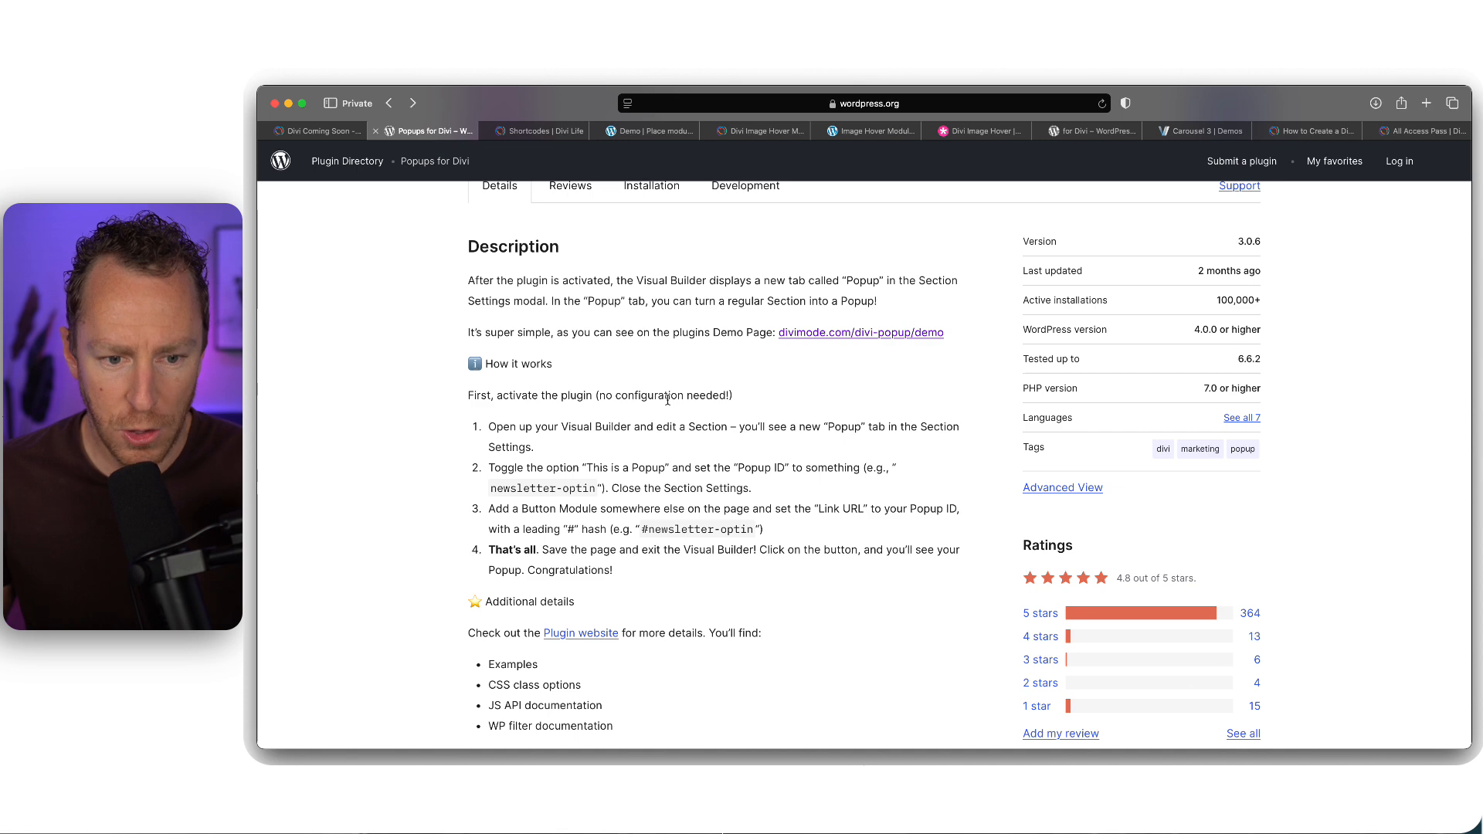
{"action": "scroll", "scroll_direction": "up", "scroll_amount": 3}
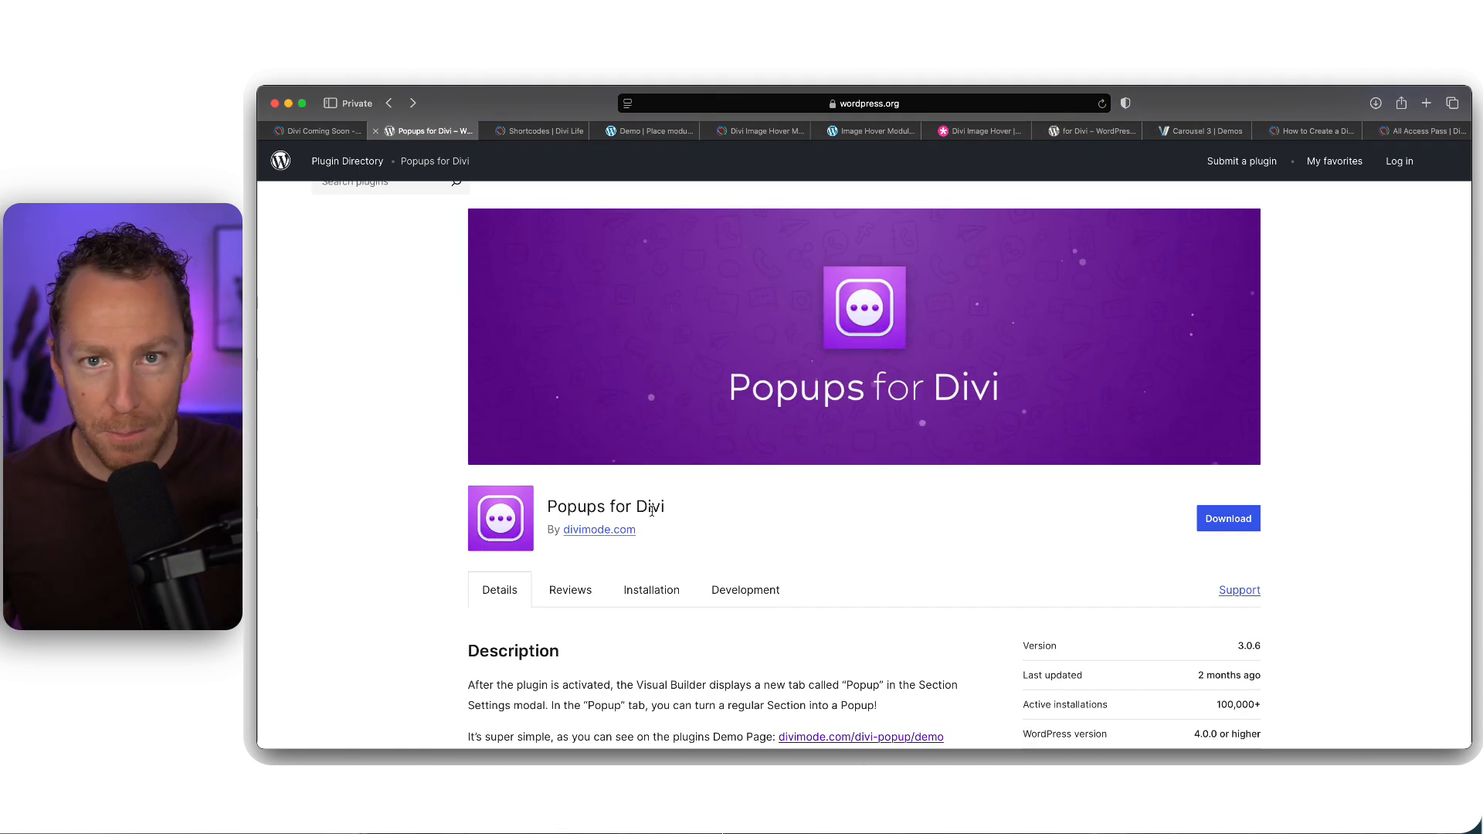
{"action": "mouse_move", "coordinate": [380, 728]}
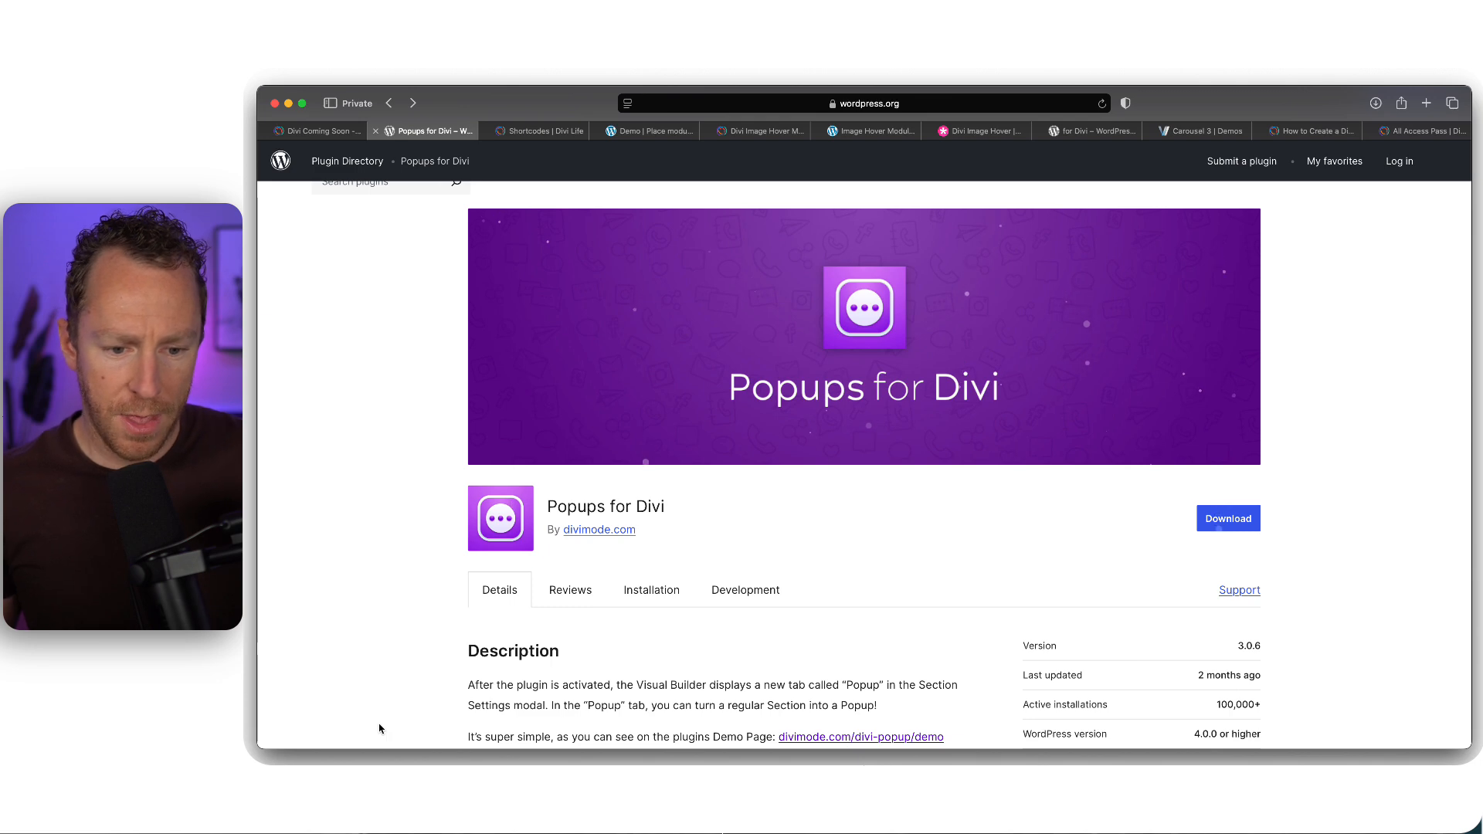
{"action": "scroll", "scroll_direction": "down", "scroll_amount": 3}
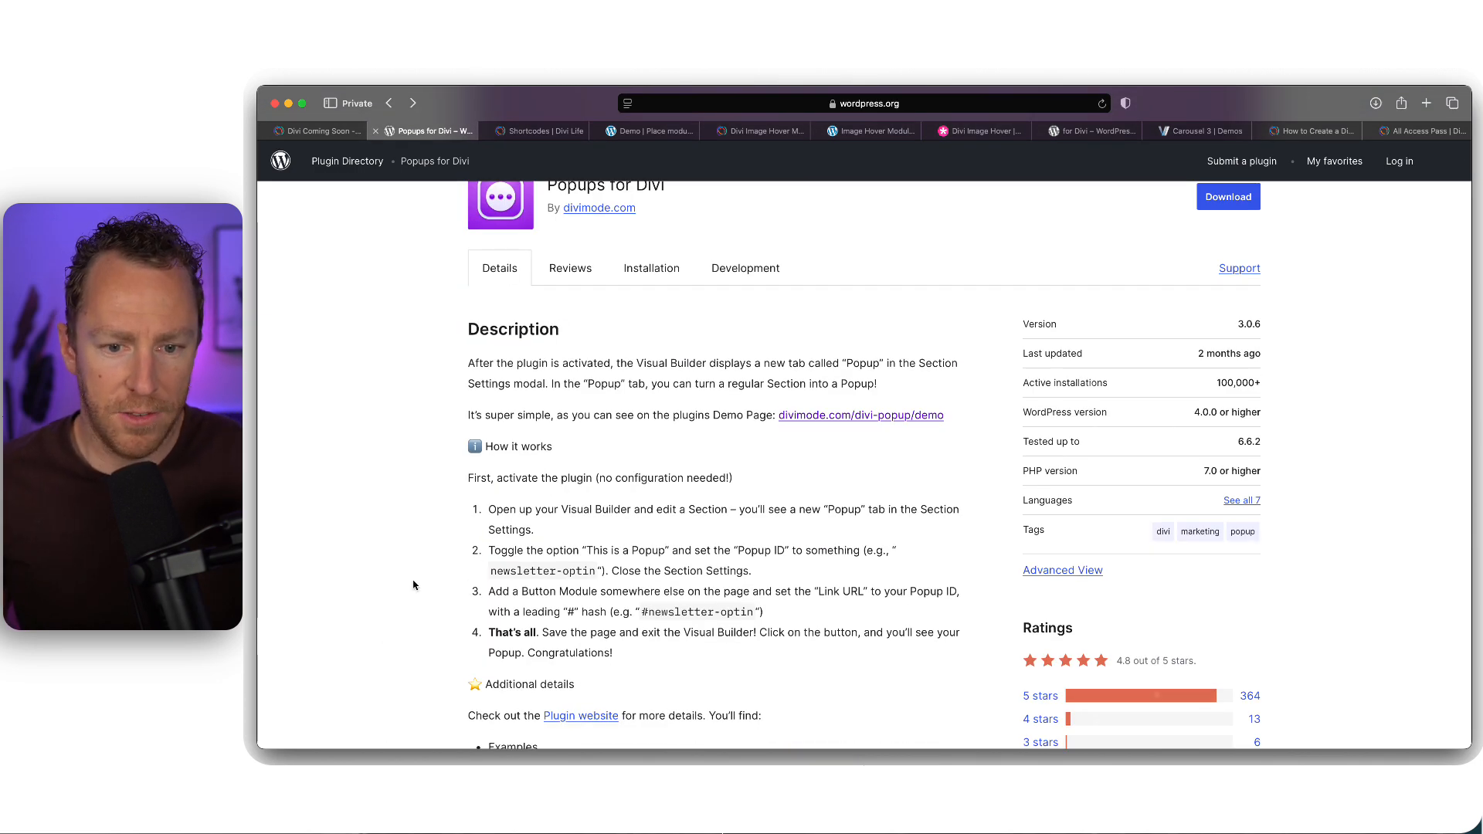
{"action": "mouse_move", "coordinate": [860, 424]}
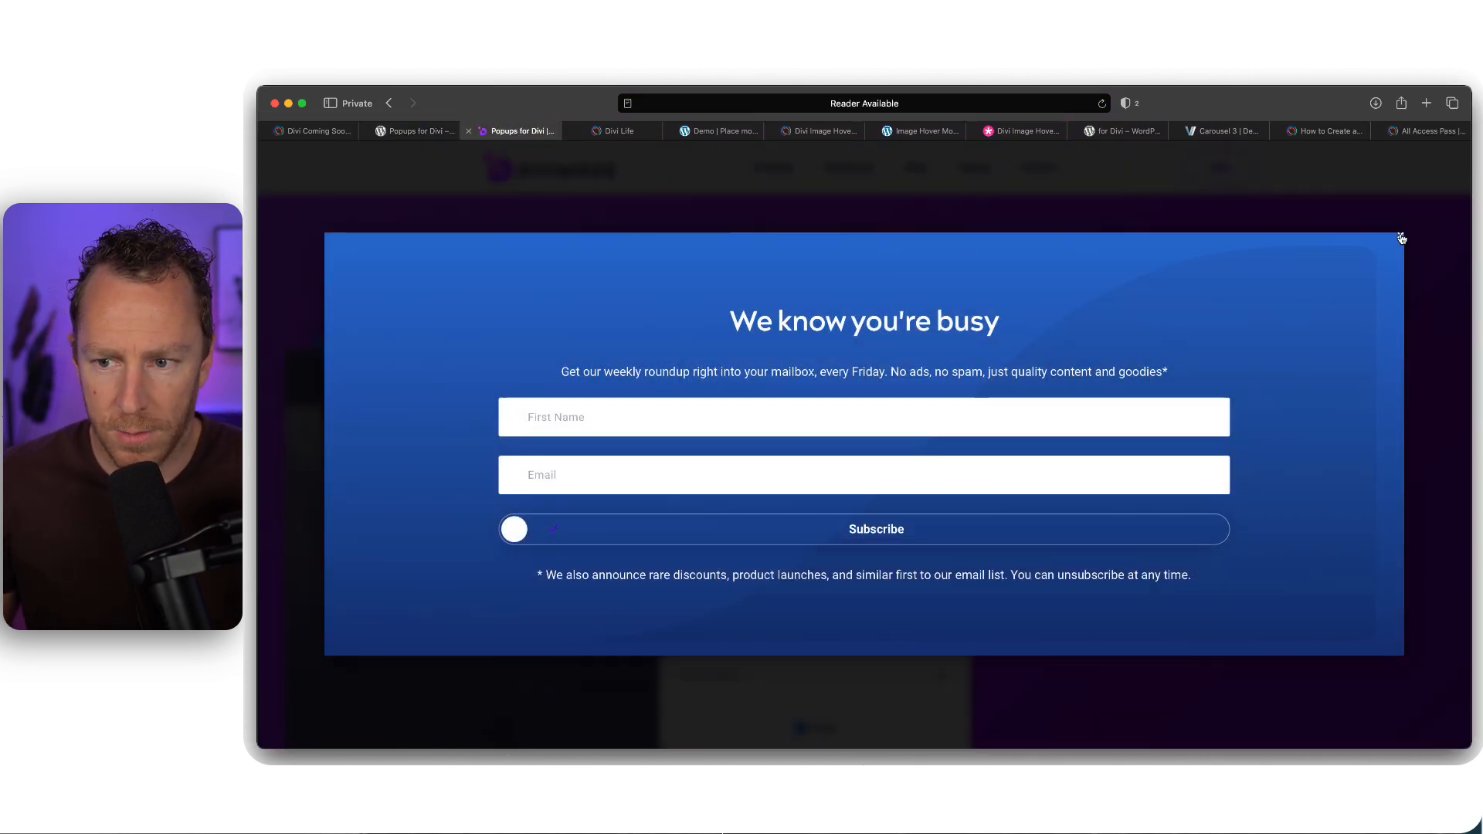
Dismiss the newsletter popup and scroll to the Popups for Divi setup steps and Popup ID example
{"action": "left_click", "coordinate": [1401, 238]}
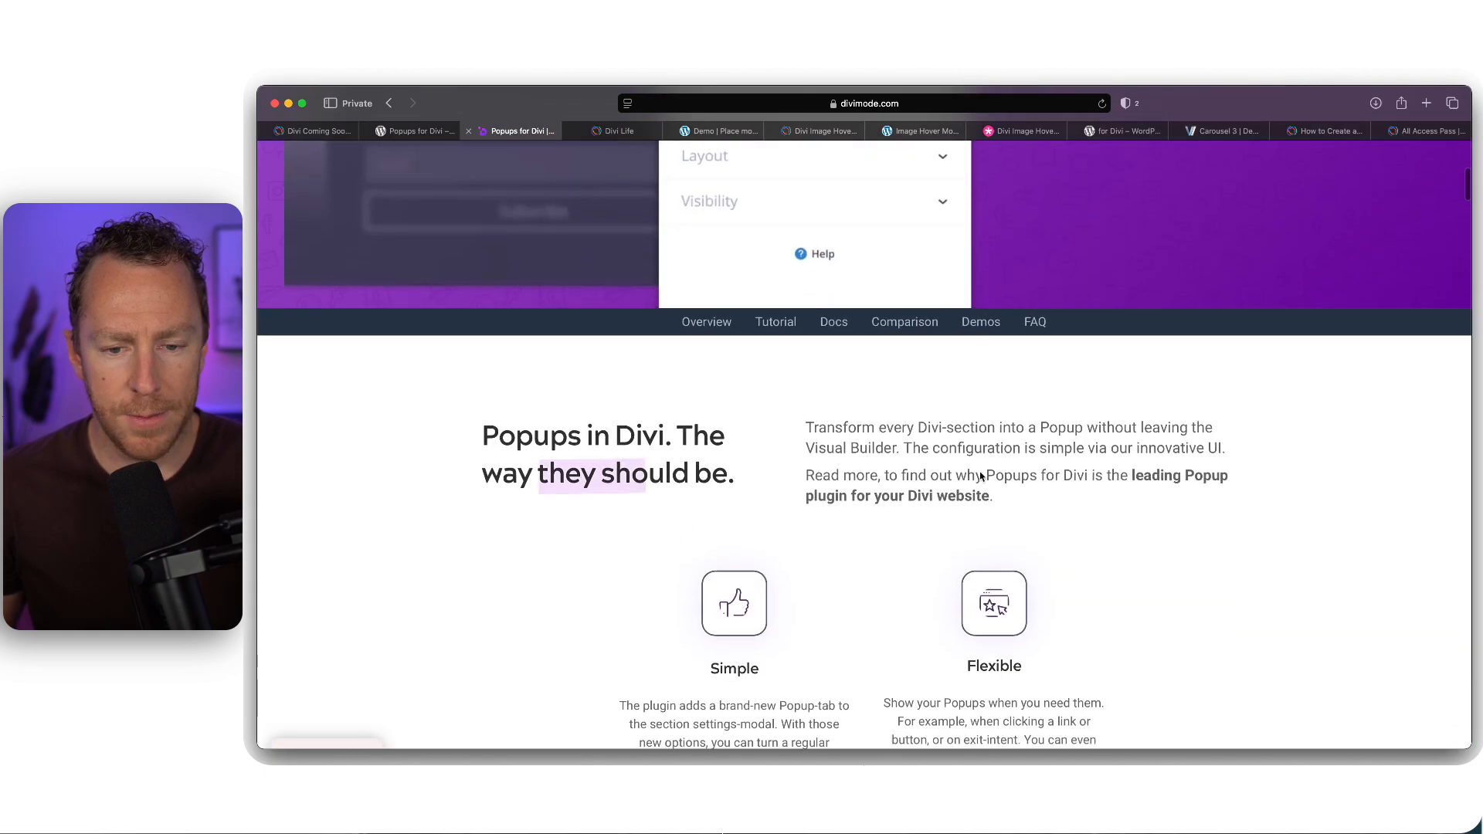
{"action": "scroll", "scroll_direction": "up", "scroll_amount": 3}
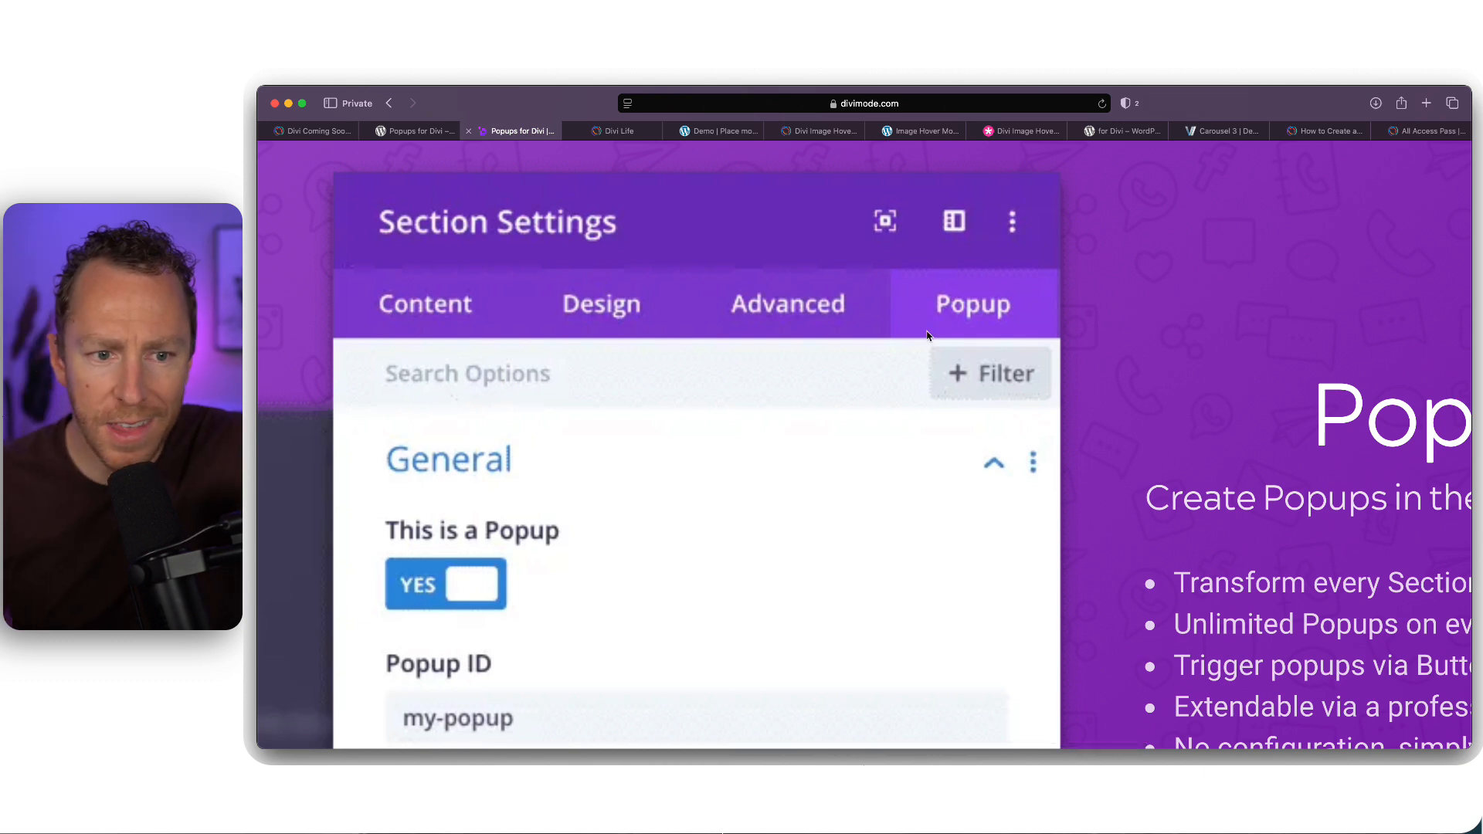
{"action": "mouse_move", "coordinate": [442, 562]}
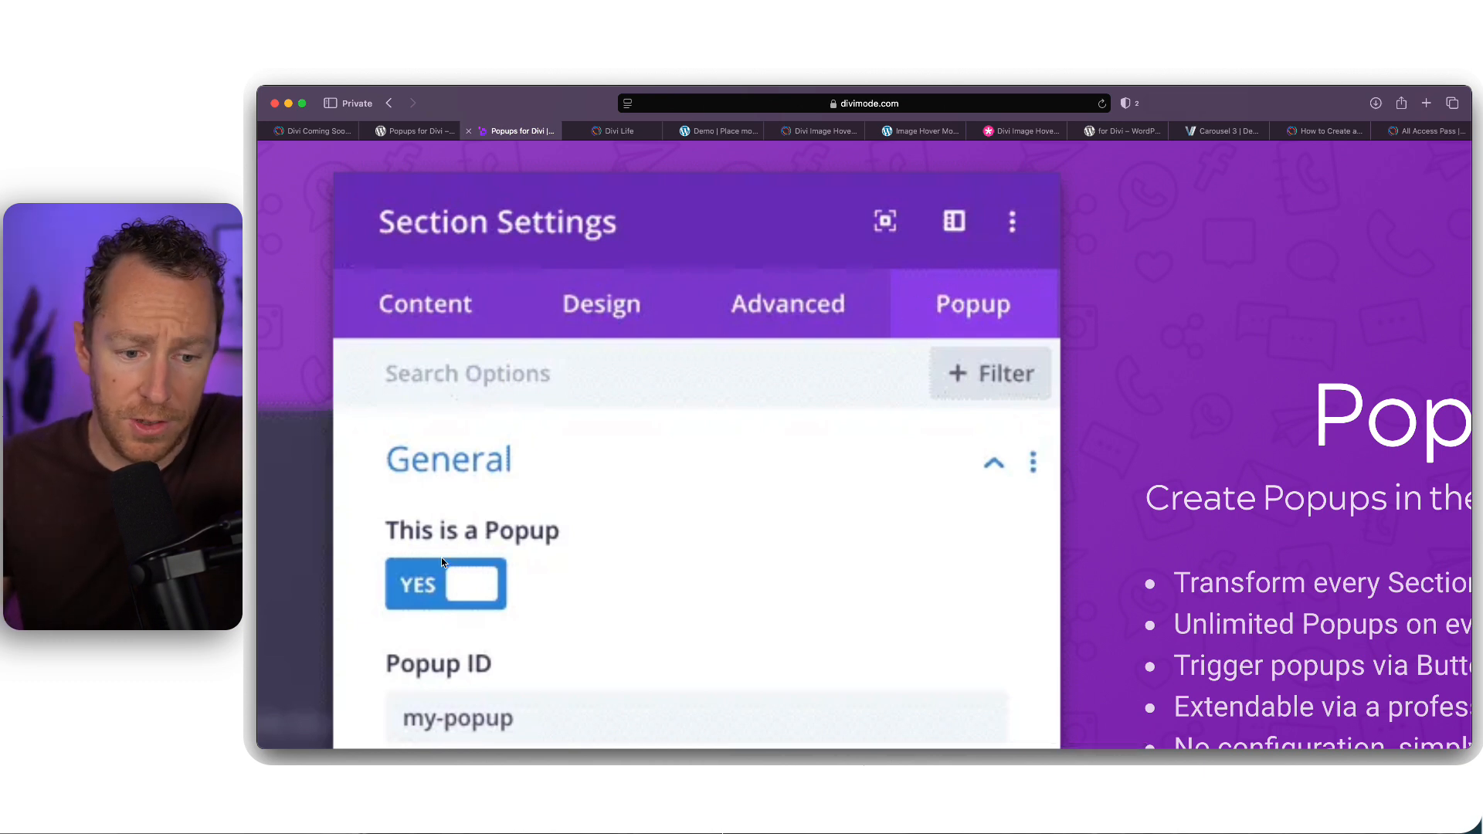
{"action": "mouse_move", "coordinate": [395, 570]}
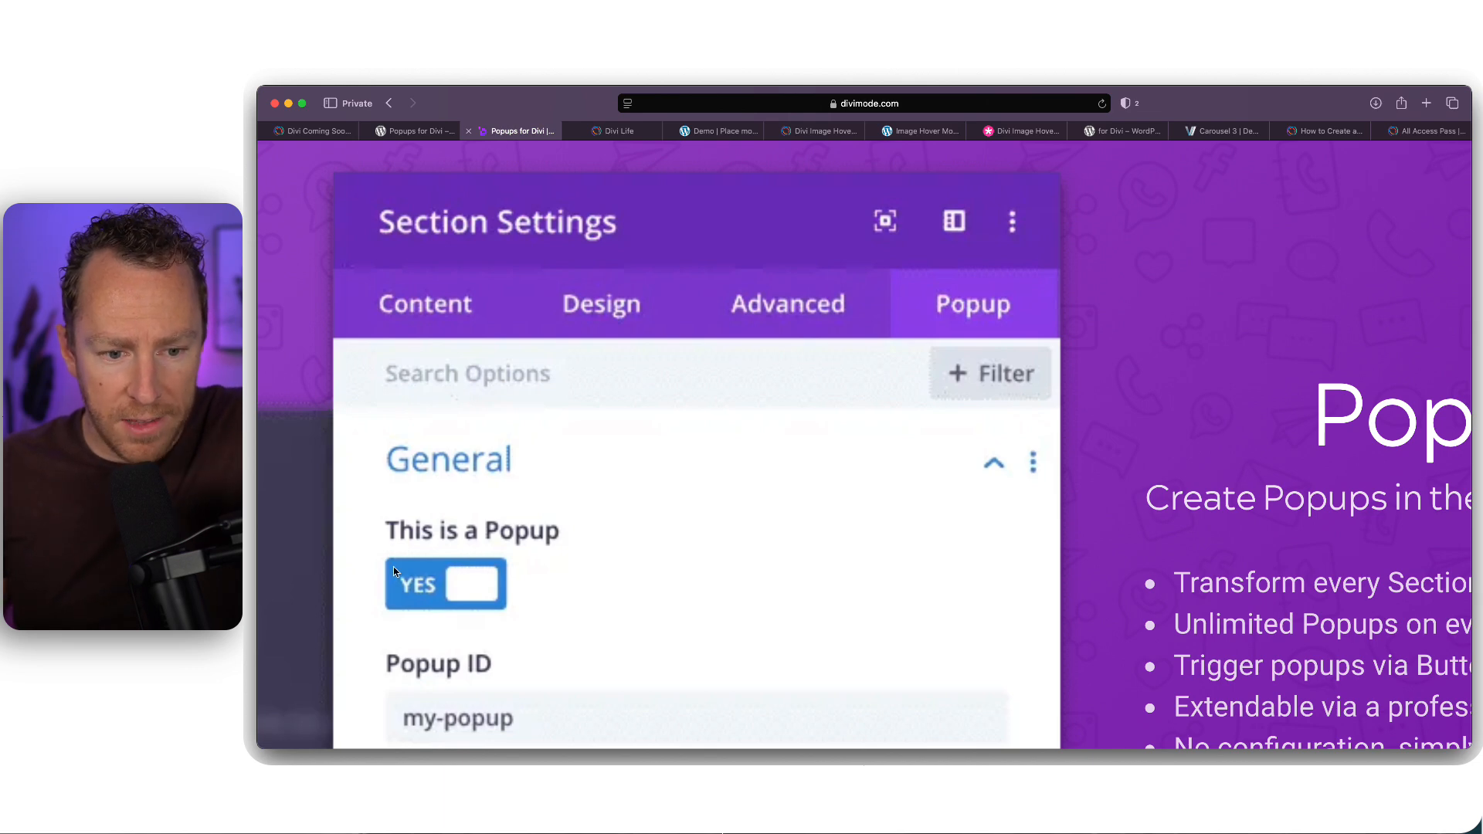
{"action": "scroll", "scroll_direction": "down", "scroll_amount": 3}
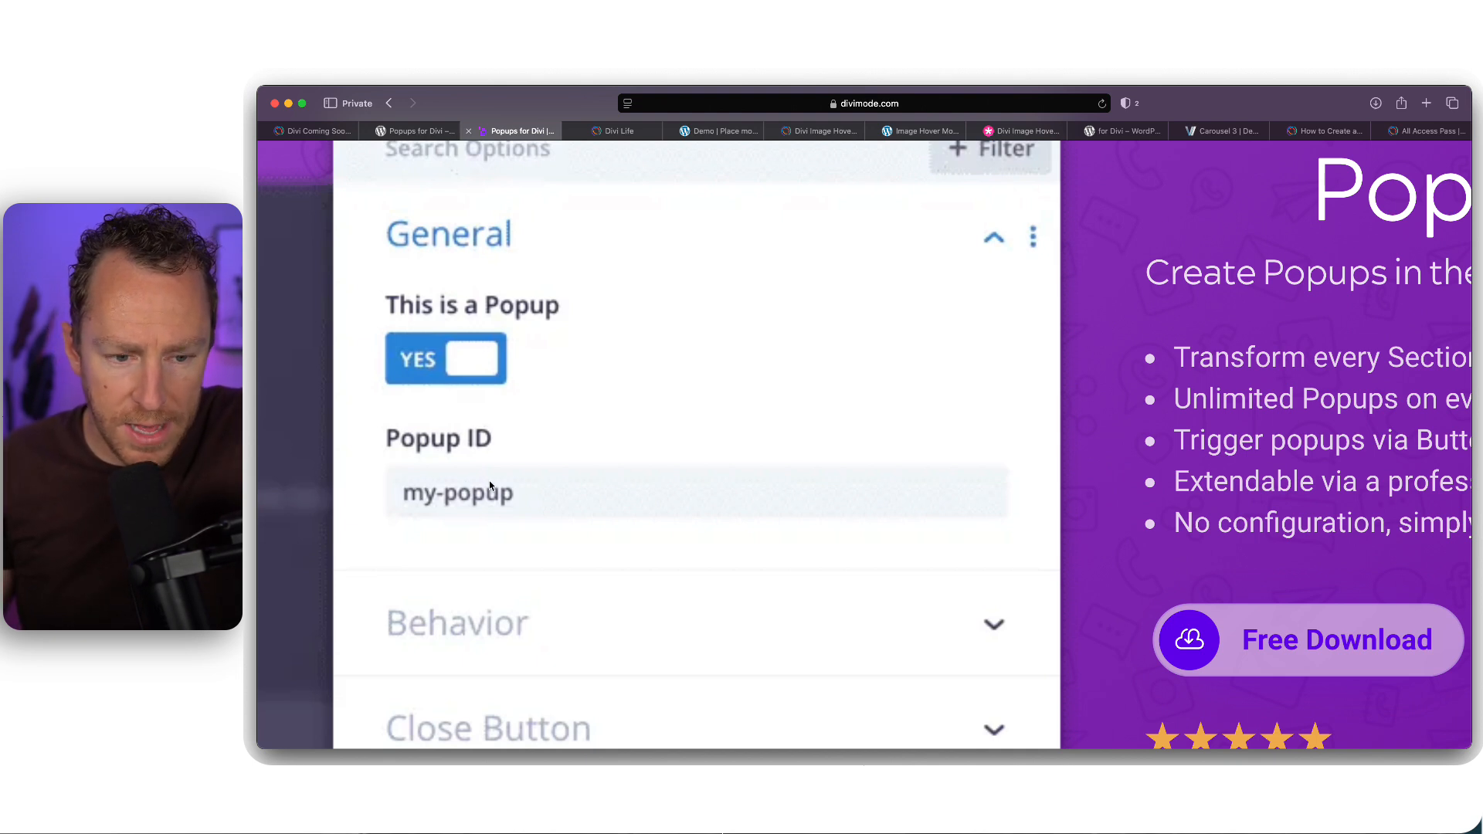
{"action": "mouse_move", "coordinate": [531, 504]}
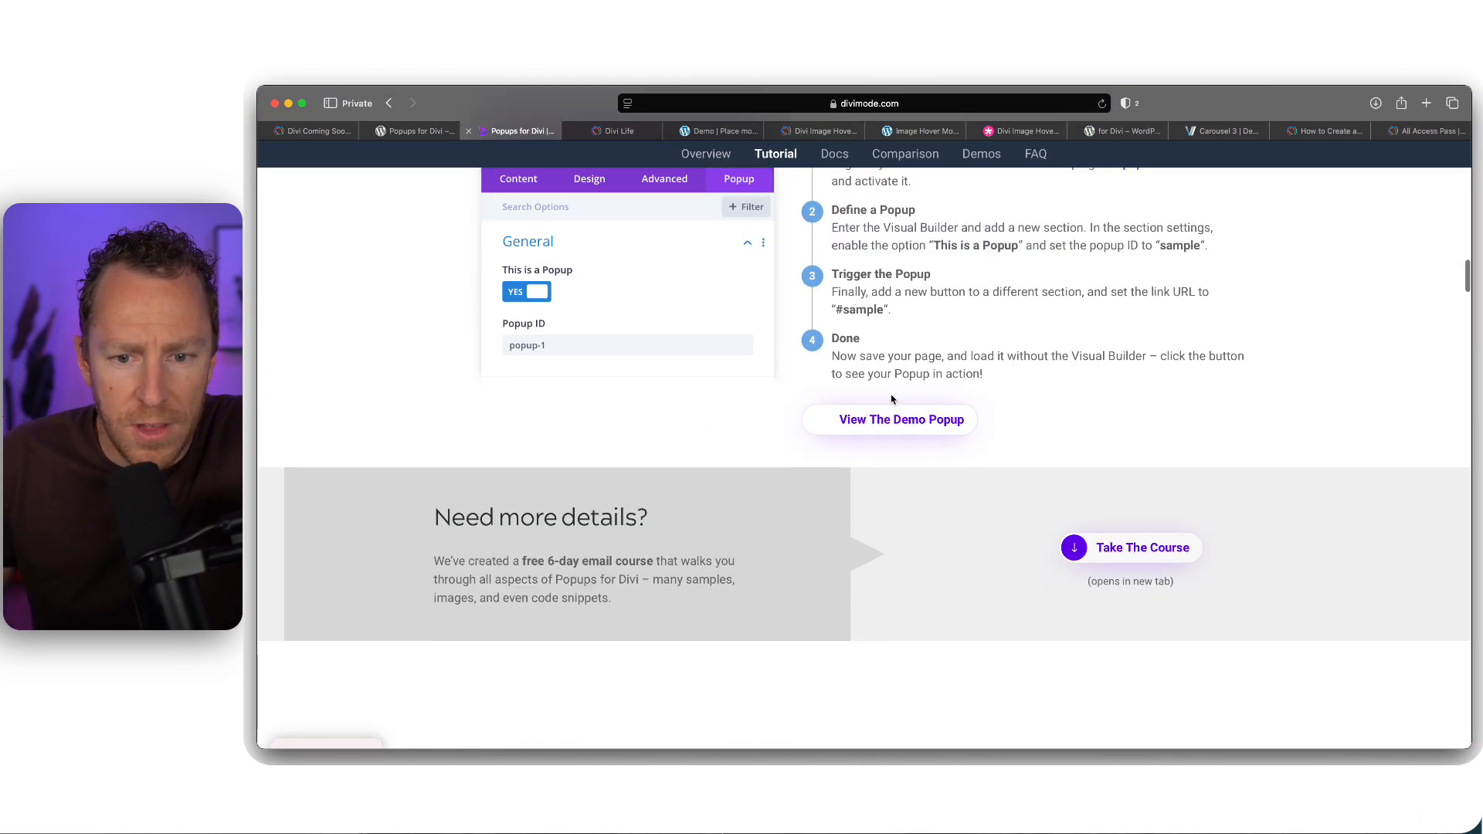
View the demo popup and read the Behavior and Close Button settings documentation
{"action": "left_click", "coordinate": [901, 420]}
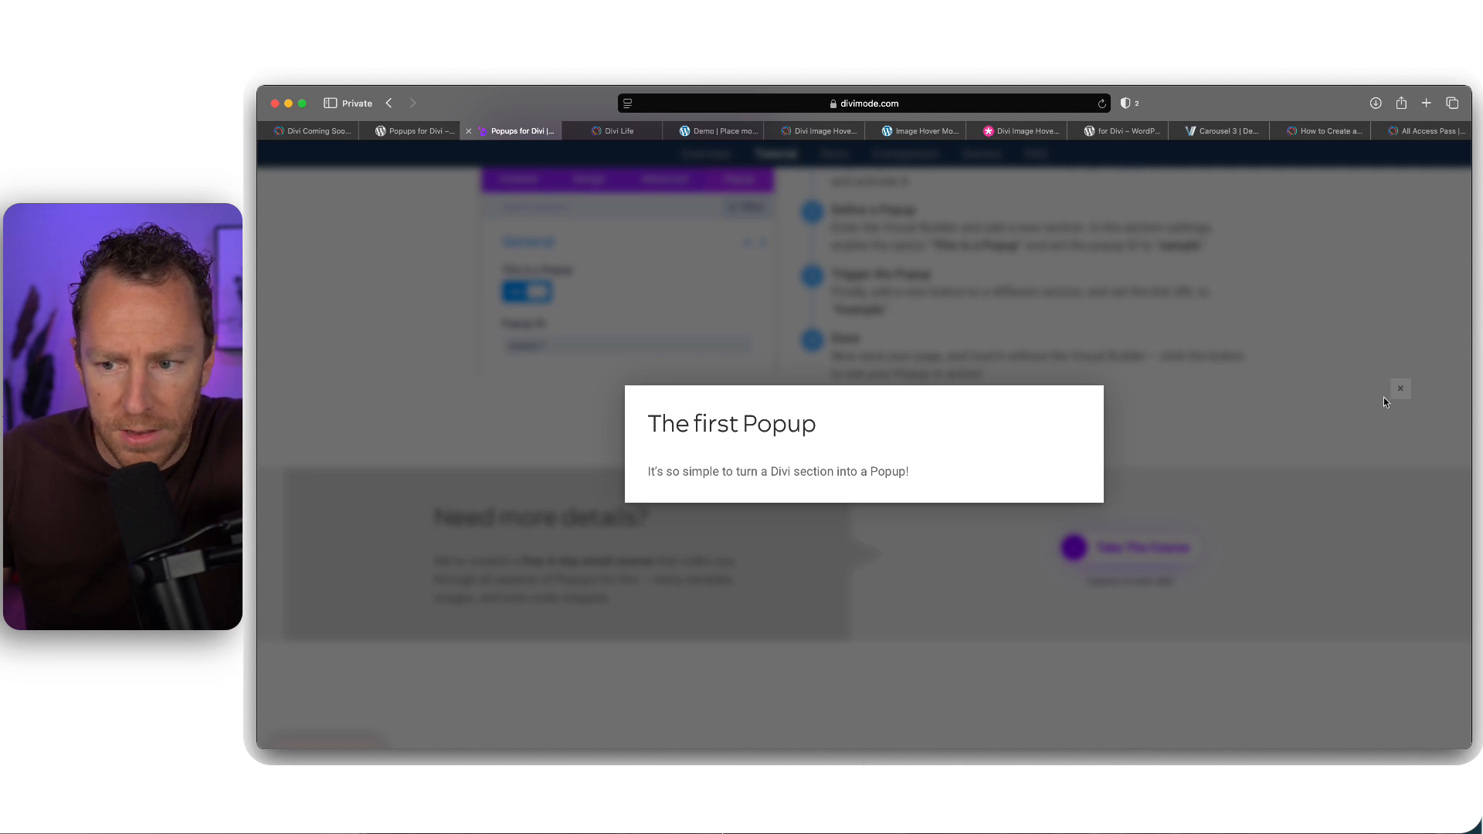
{"action": "left_click", "coordinate": [1401, 390]}
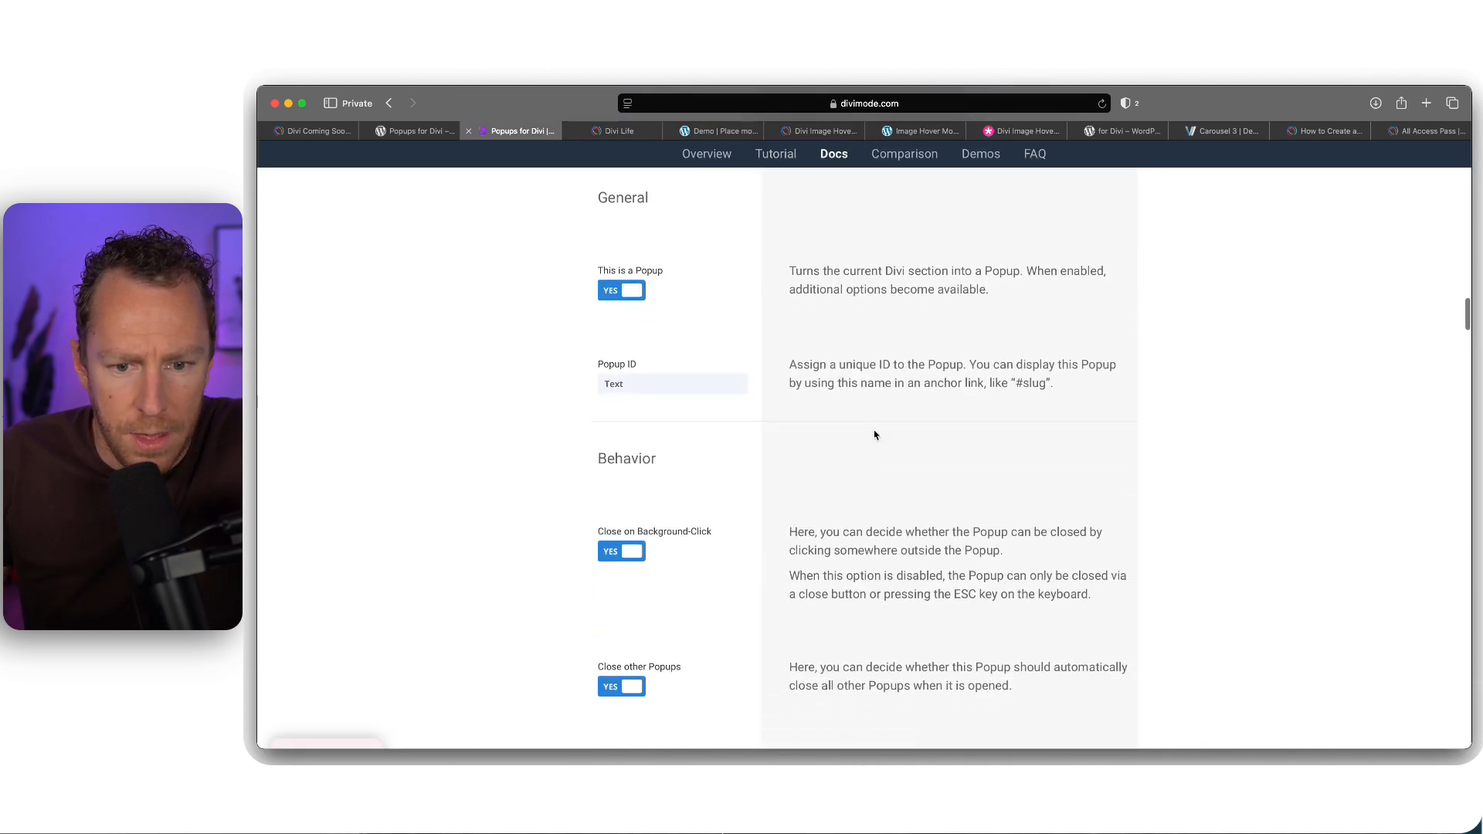
{"action": "scroll", "scroll_direction": "down", "scroll_amount": 3}
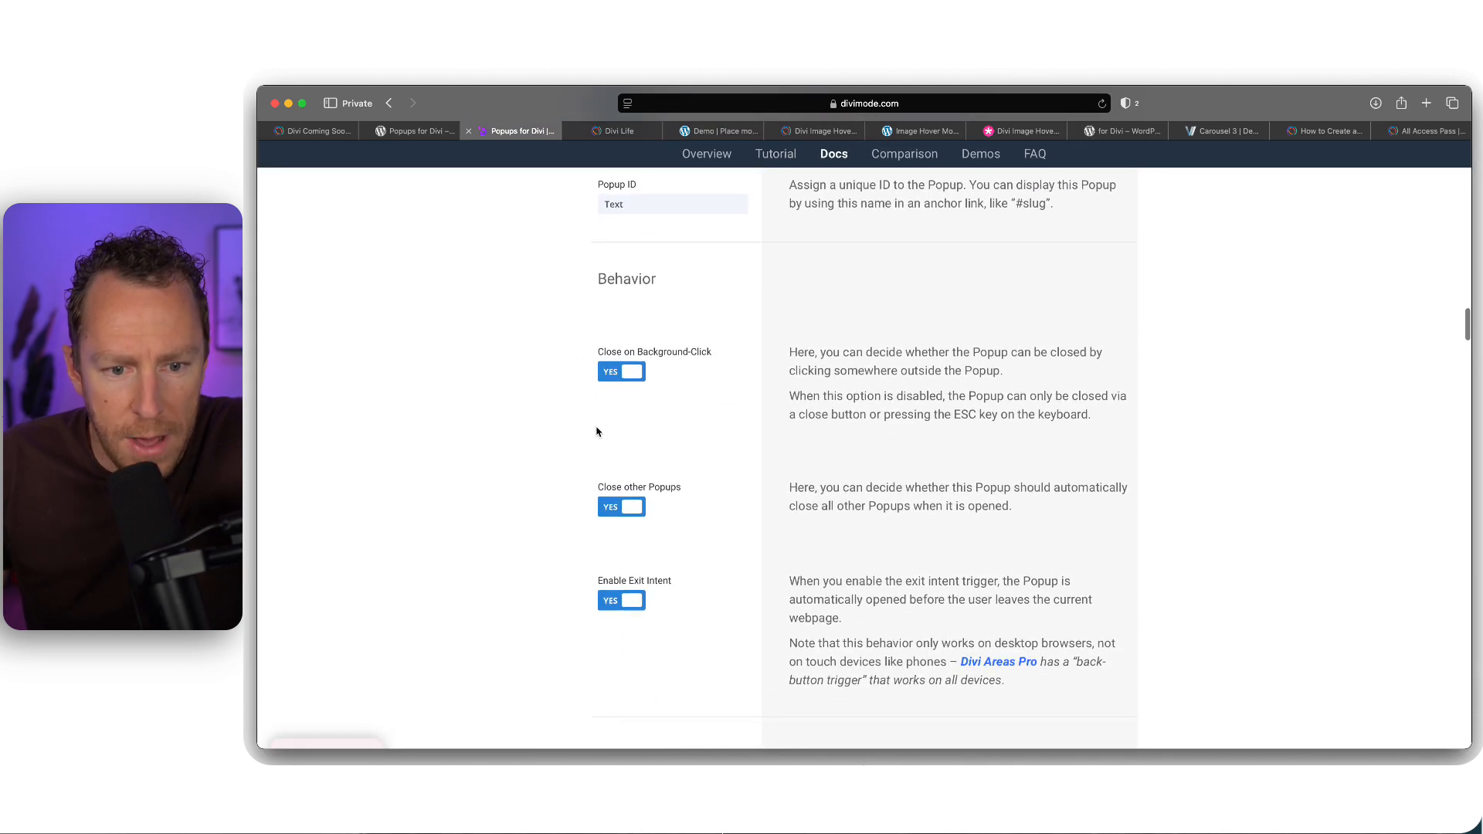
{"action": "scroll", "scroll_direction": "down", "scroll_amount": 3}
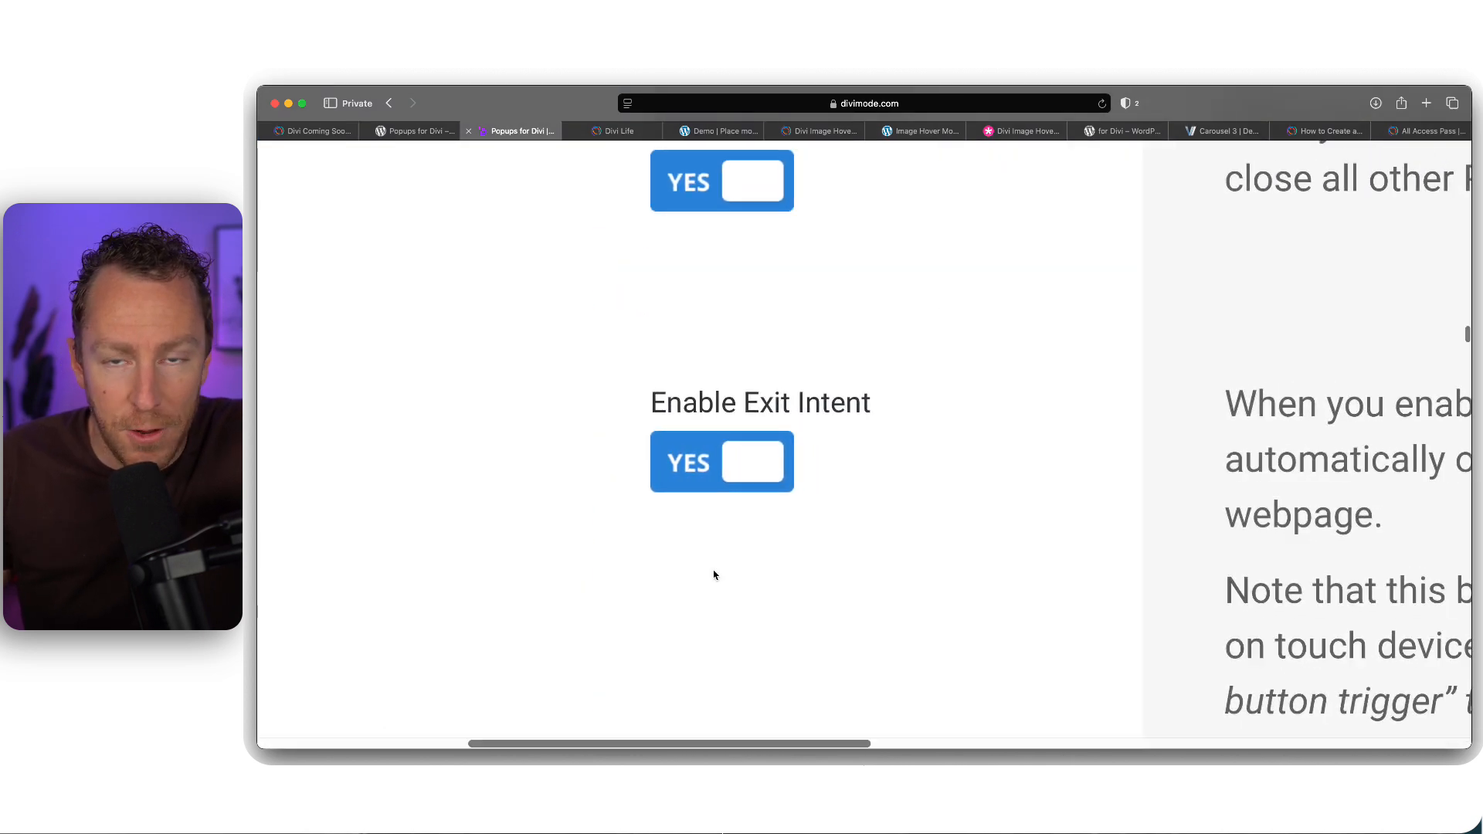
{"action": "mouse_move", "coordinate": [622, 394]}
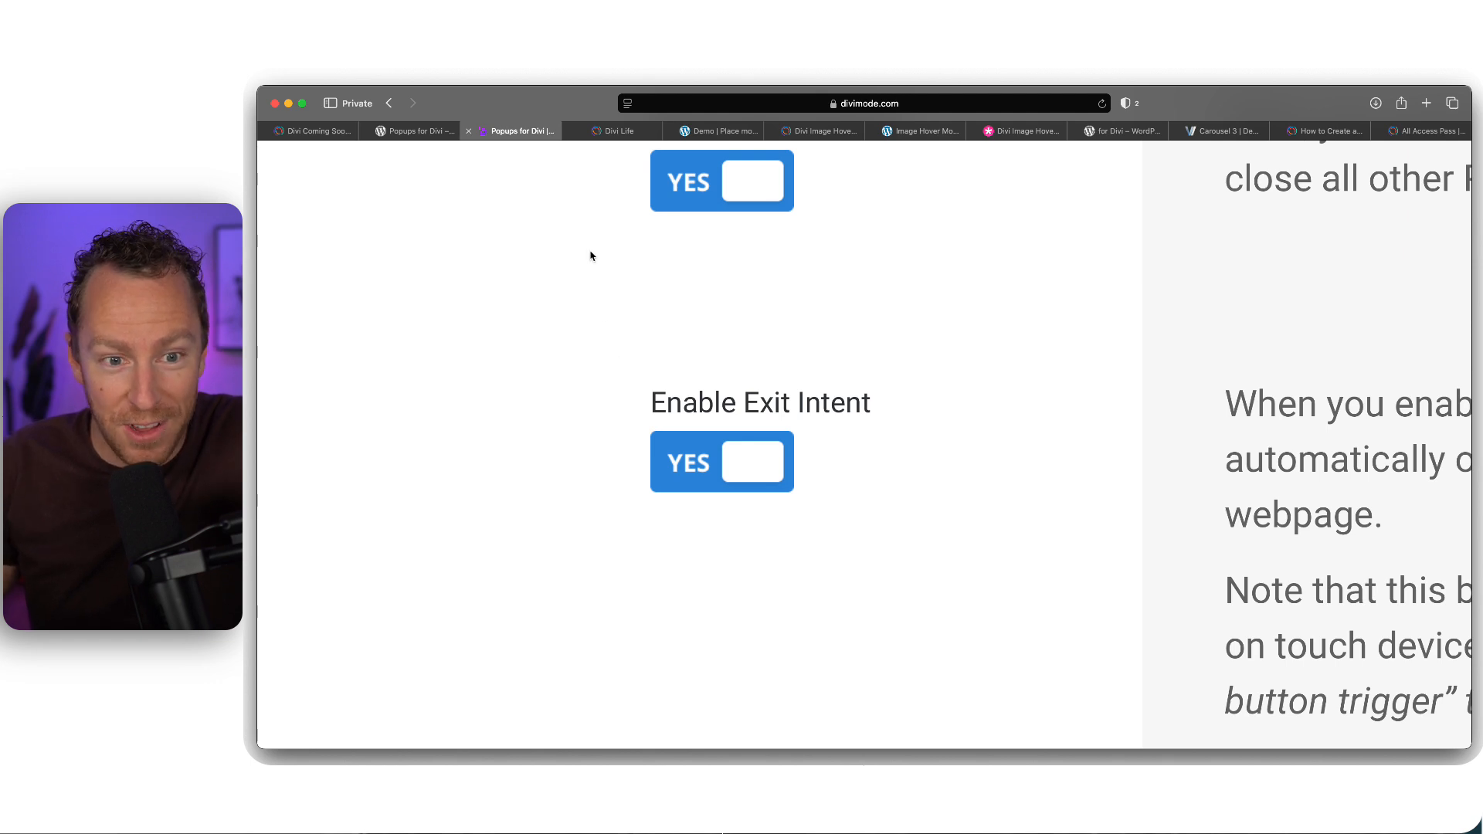
{"action": "mouse_move", "coordinate": [525, 116]}
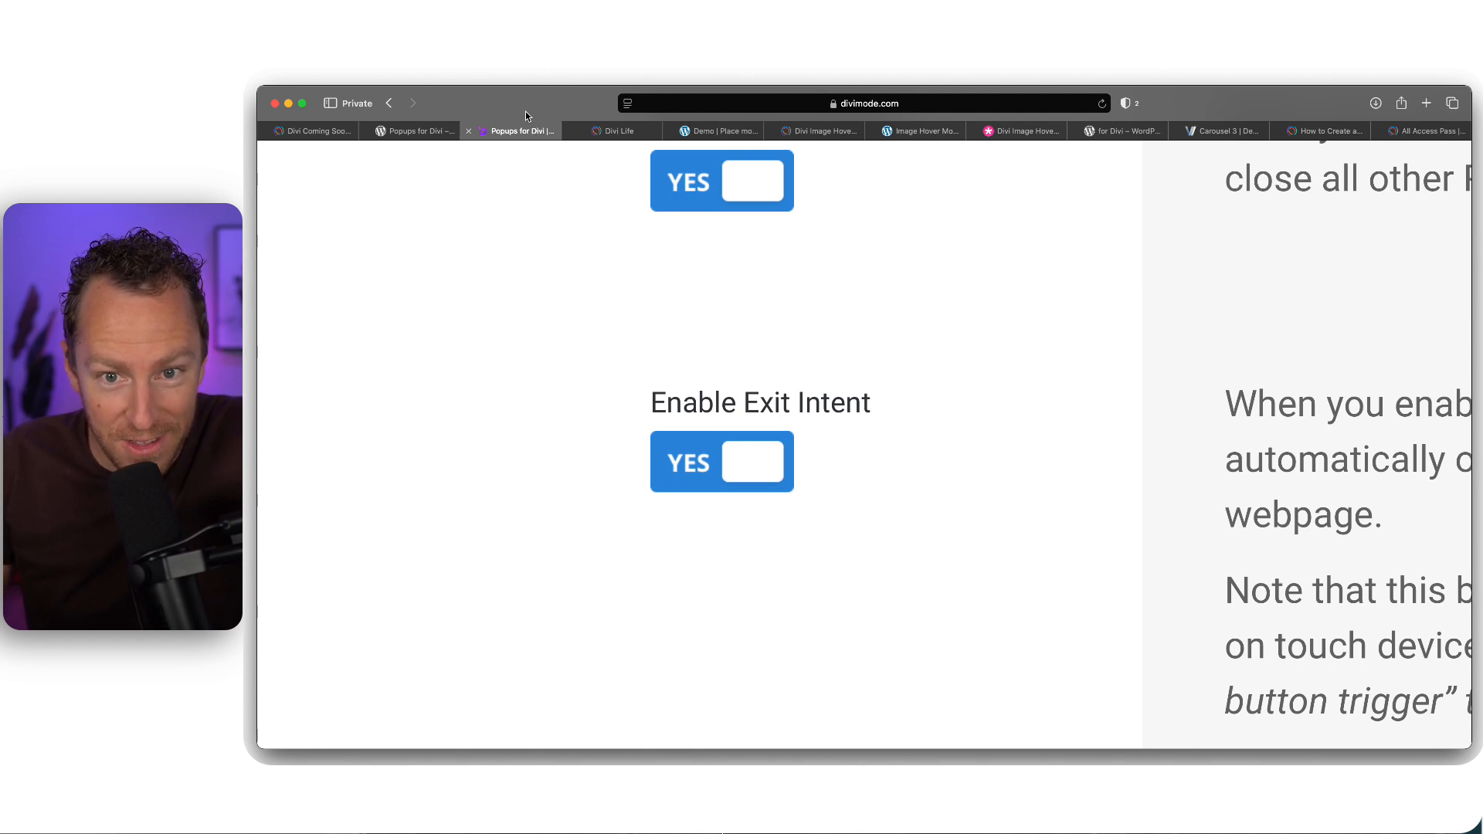
{"action": "scroll", "scroll_direction": "down", "scroll_amount": 3}
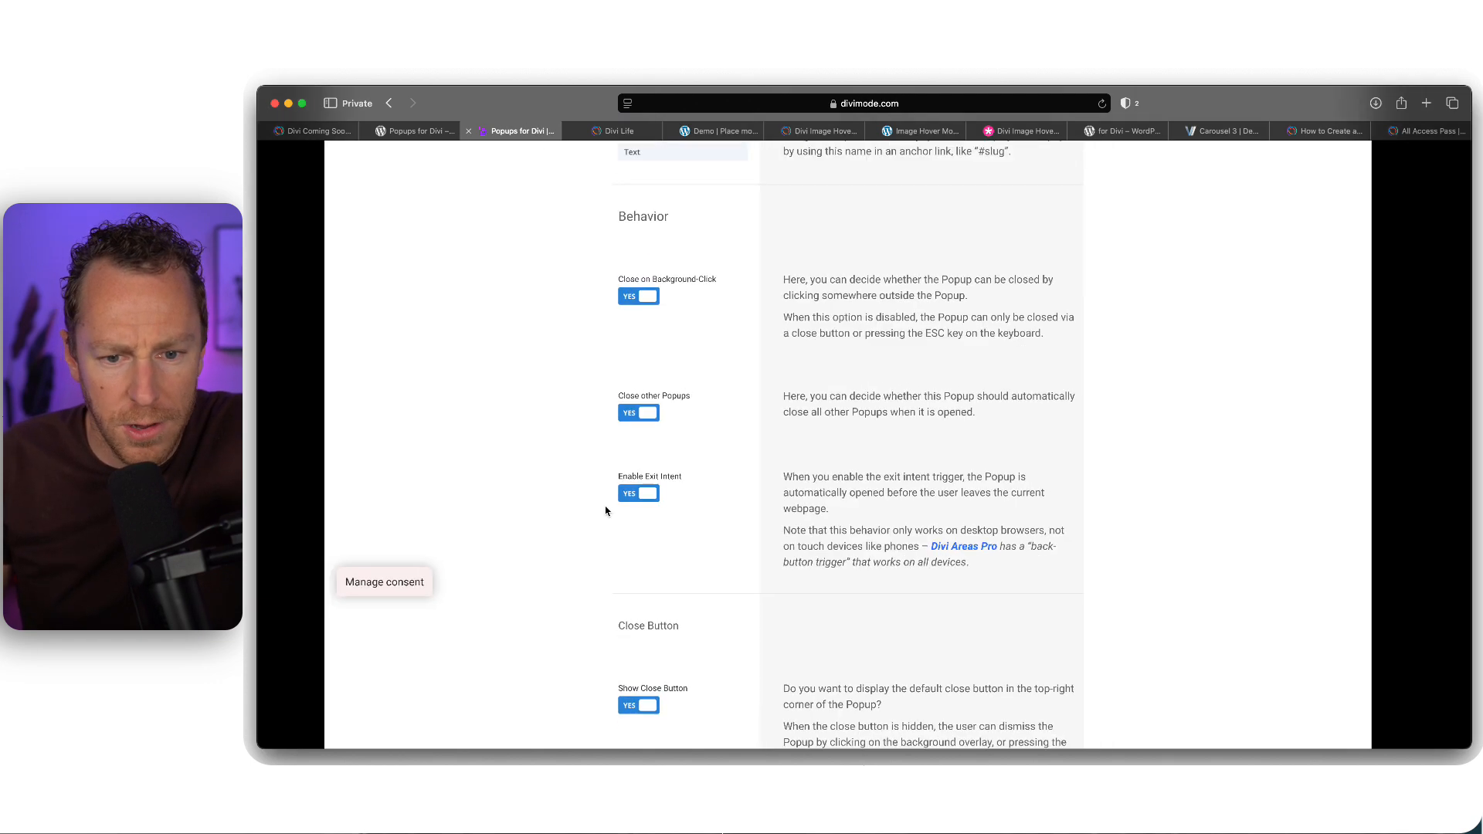
{"action": "scroll", "scroll_direction": "up", "scroll_amount": 3}
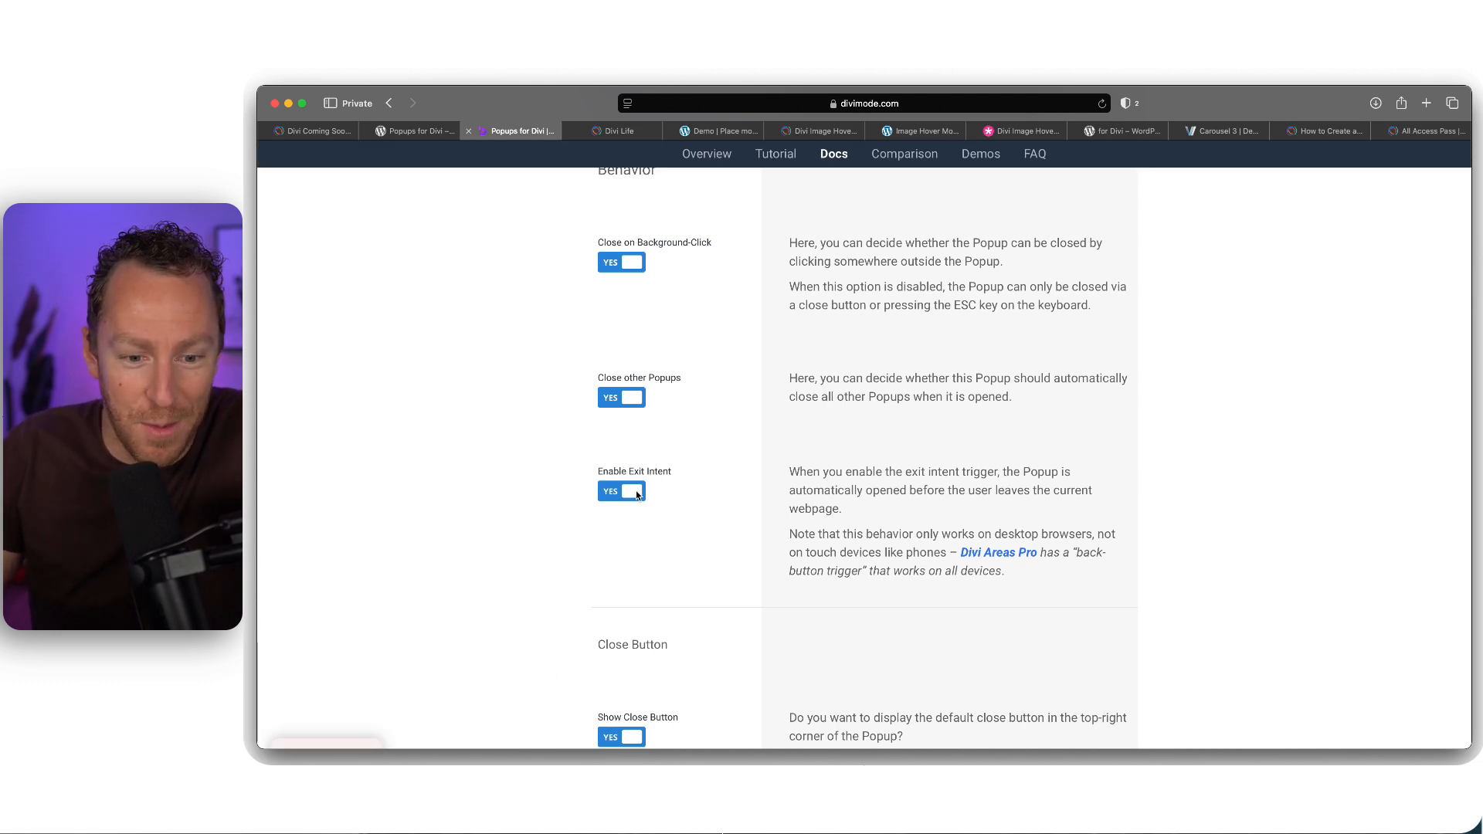
{"action": "mouse_move", "coordinate": [621, 472]}
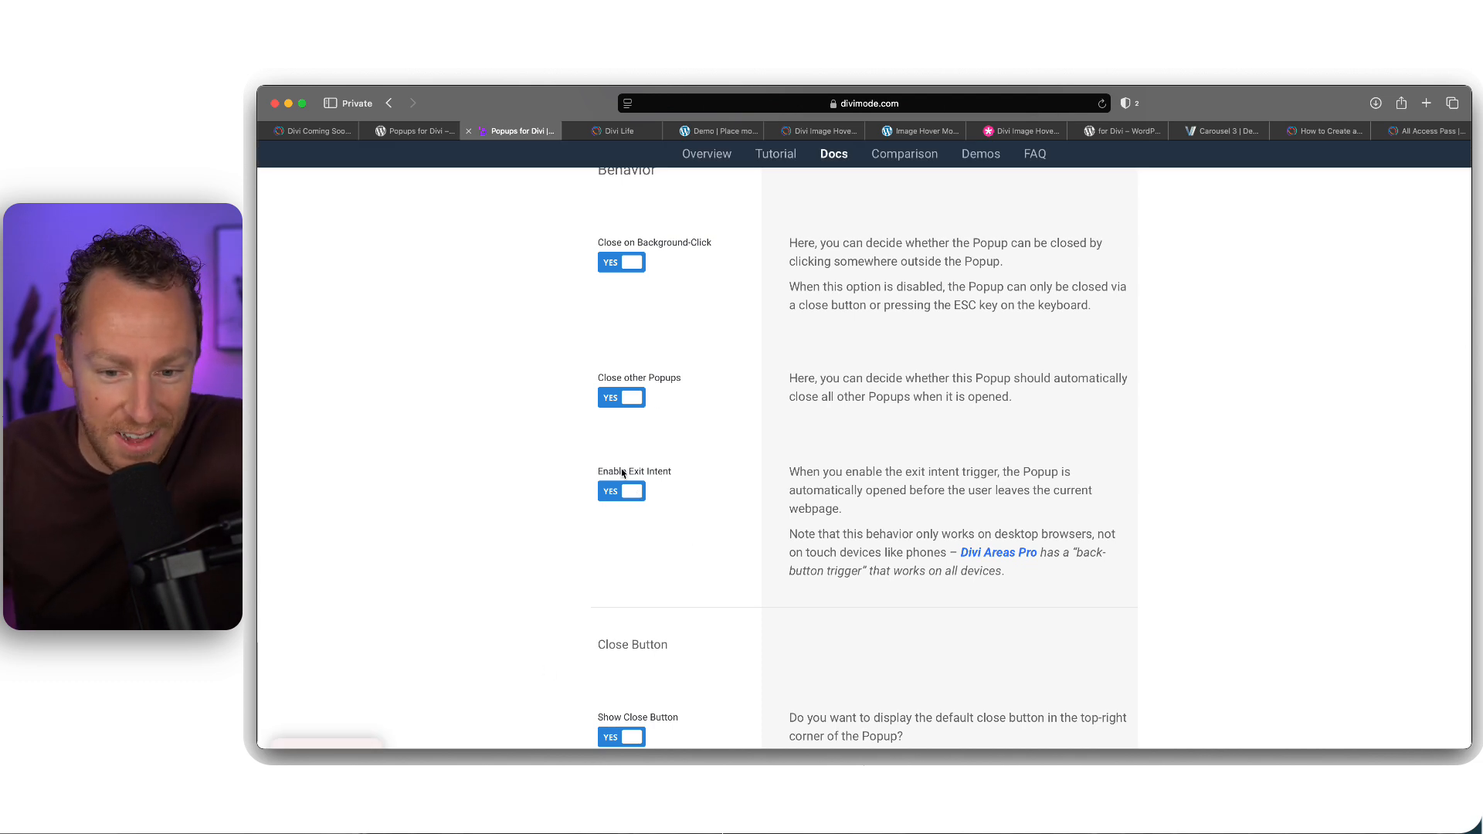
Review the Layout and Visibility settings, then return to the Popups for Divi overview banner
{"action": "scroll", "scroll_direction": "down", "scroll_amount": 3}
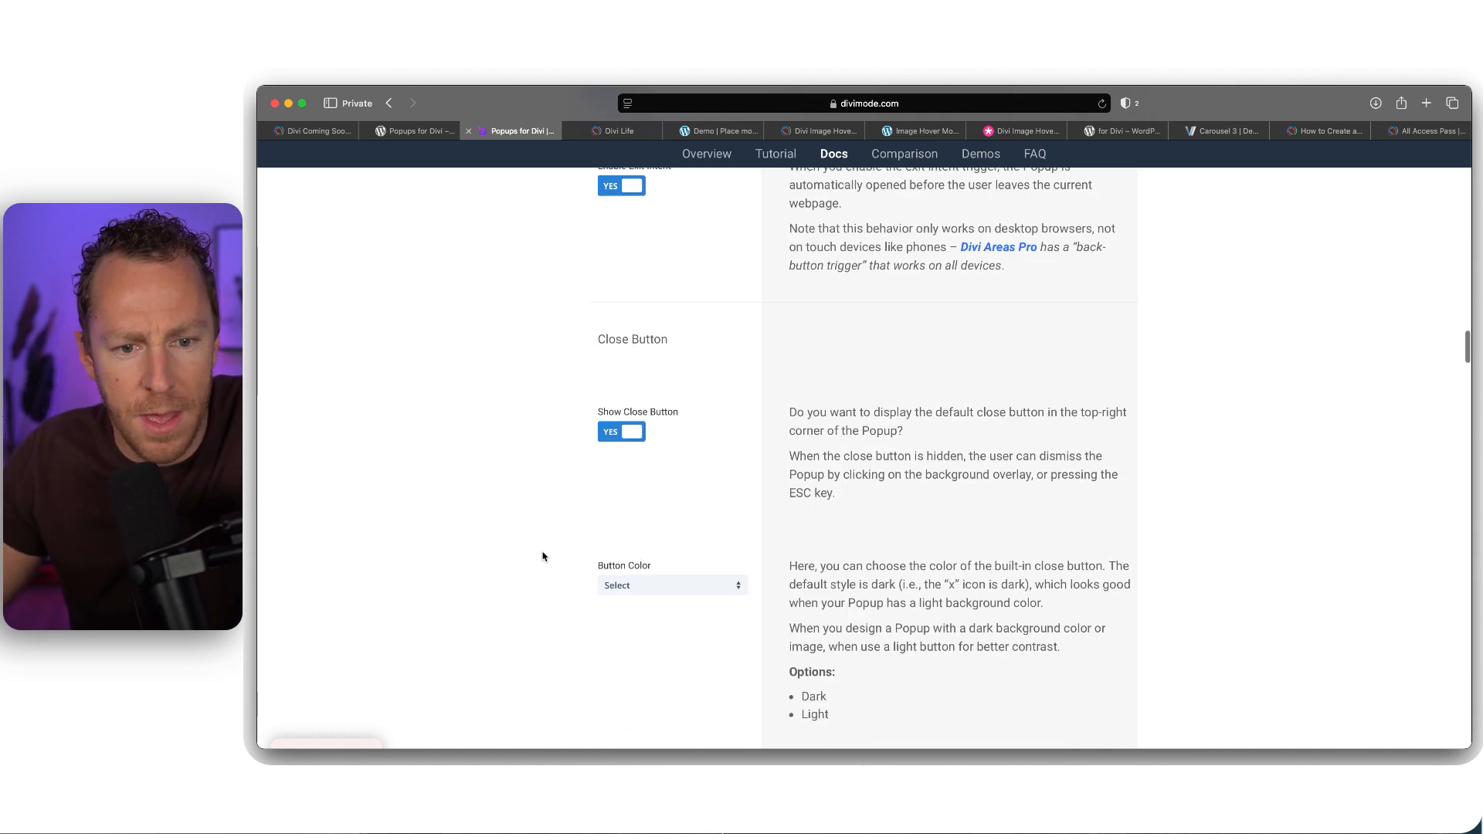
{"action": "scroll", "scroll_direction": "down", "scroll_amount": 3}
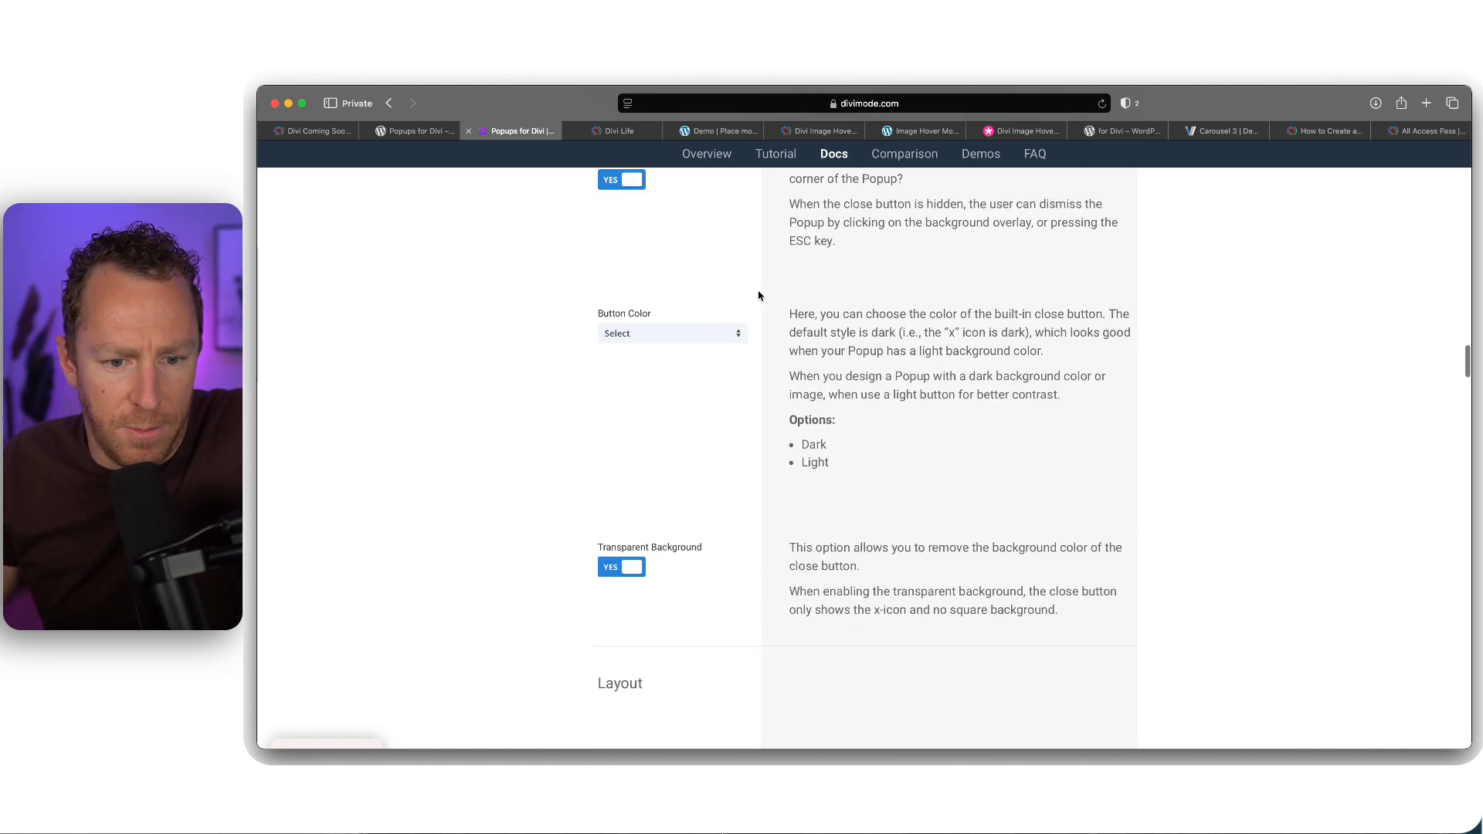
{"action": "scroll", "scroll_direction": "down", "scroll_amount": 3}
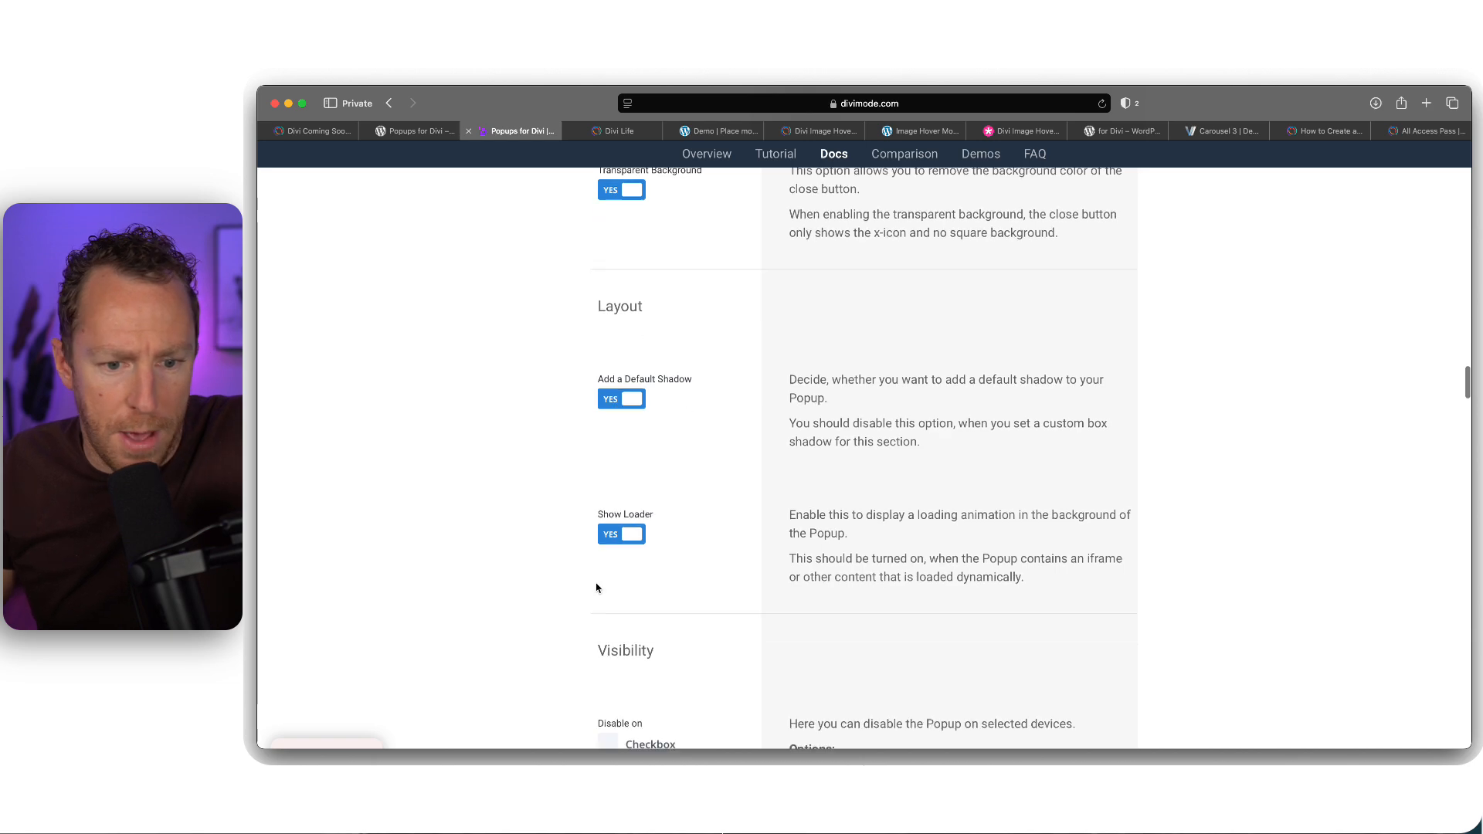
{"action": "scroll", "scroll_direction": "down", "scroll_amount": 3}
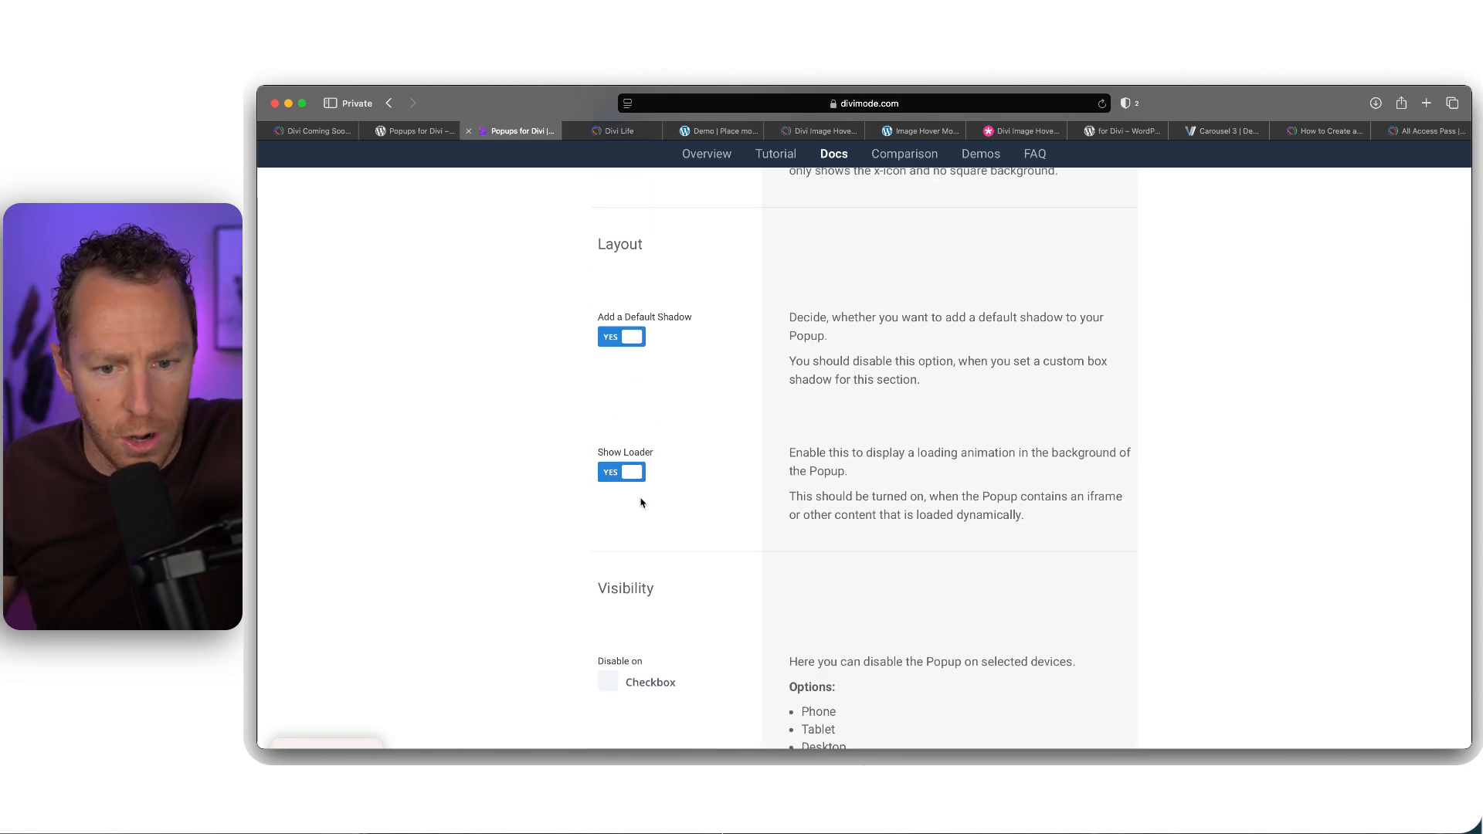
{"action": "left_click", "coordinate": [706, 153]}
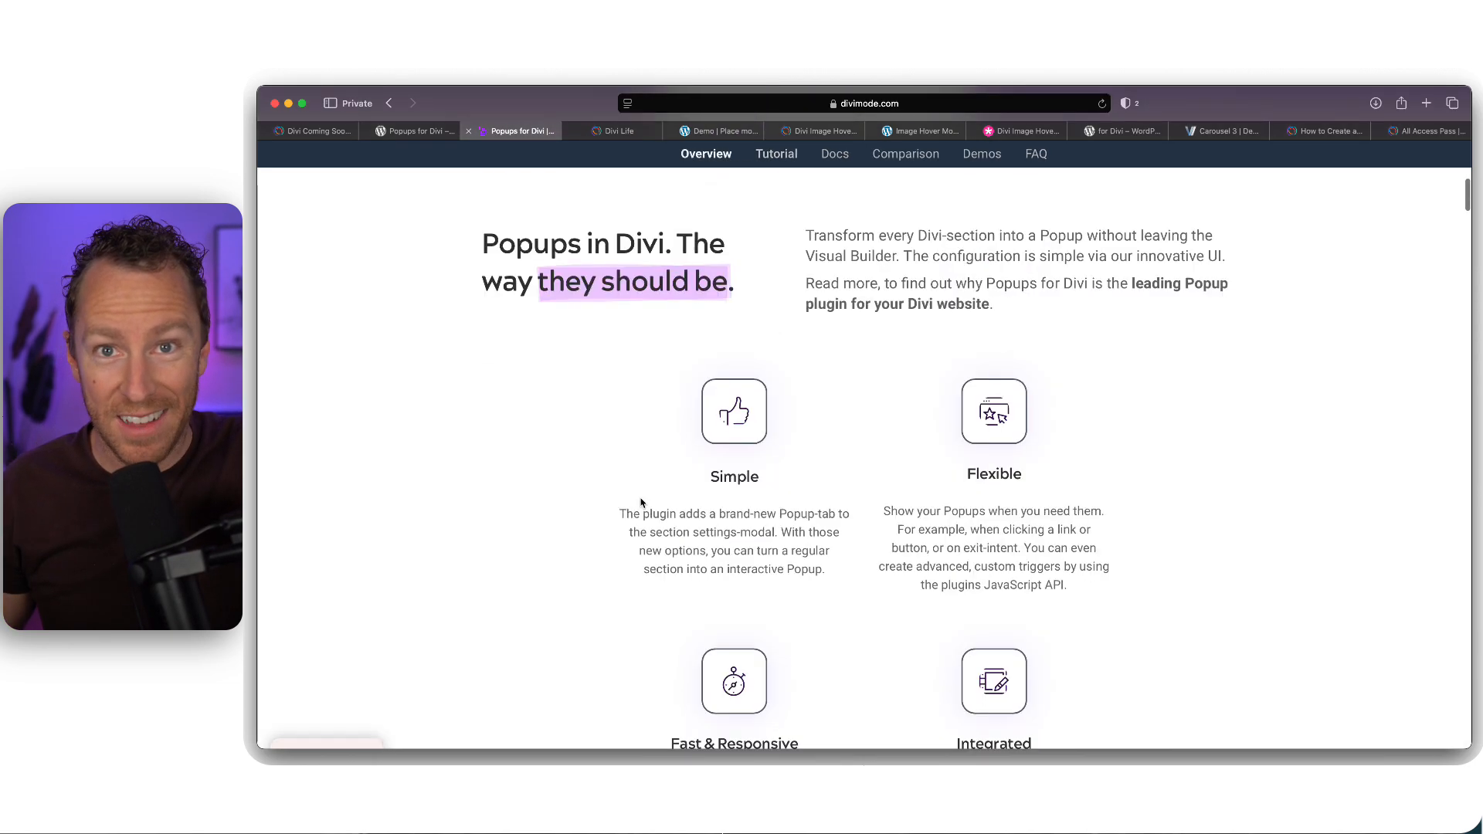
{"action": "scroll", "scroll_direction": "down", "scroll_amount": 3}
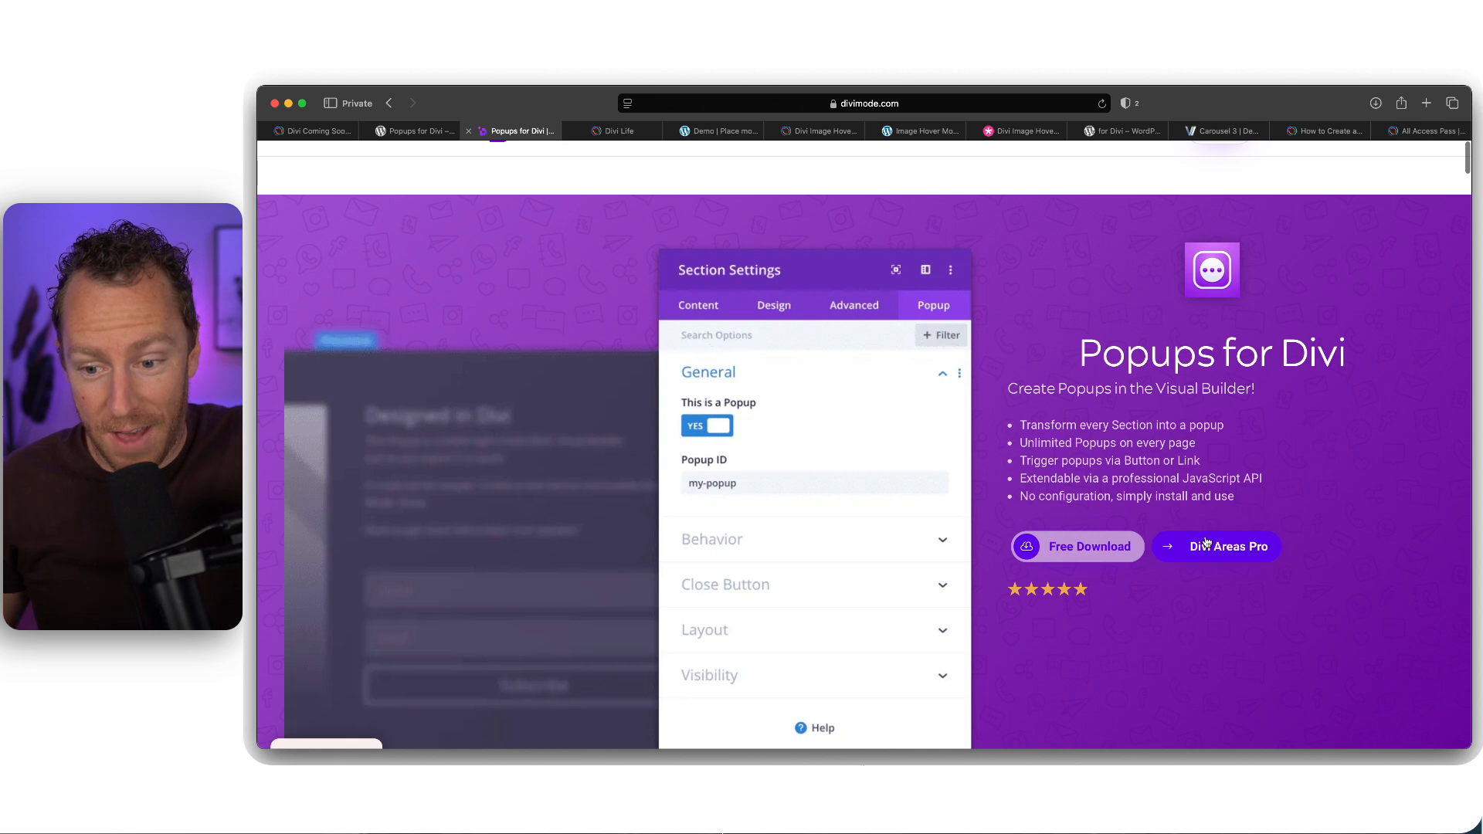
Go to the Divi Areas Pro 3 product page from the Popups for Divi banner
{"action": "left_click", "coordinate": [1217, 545]}
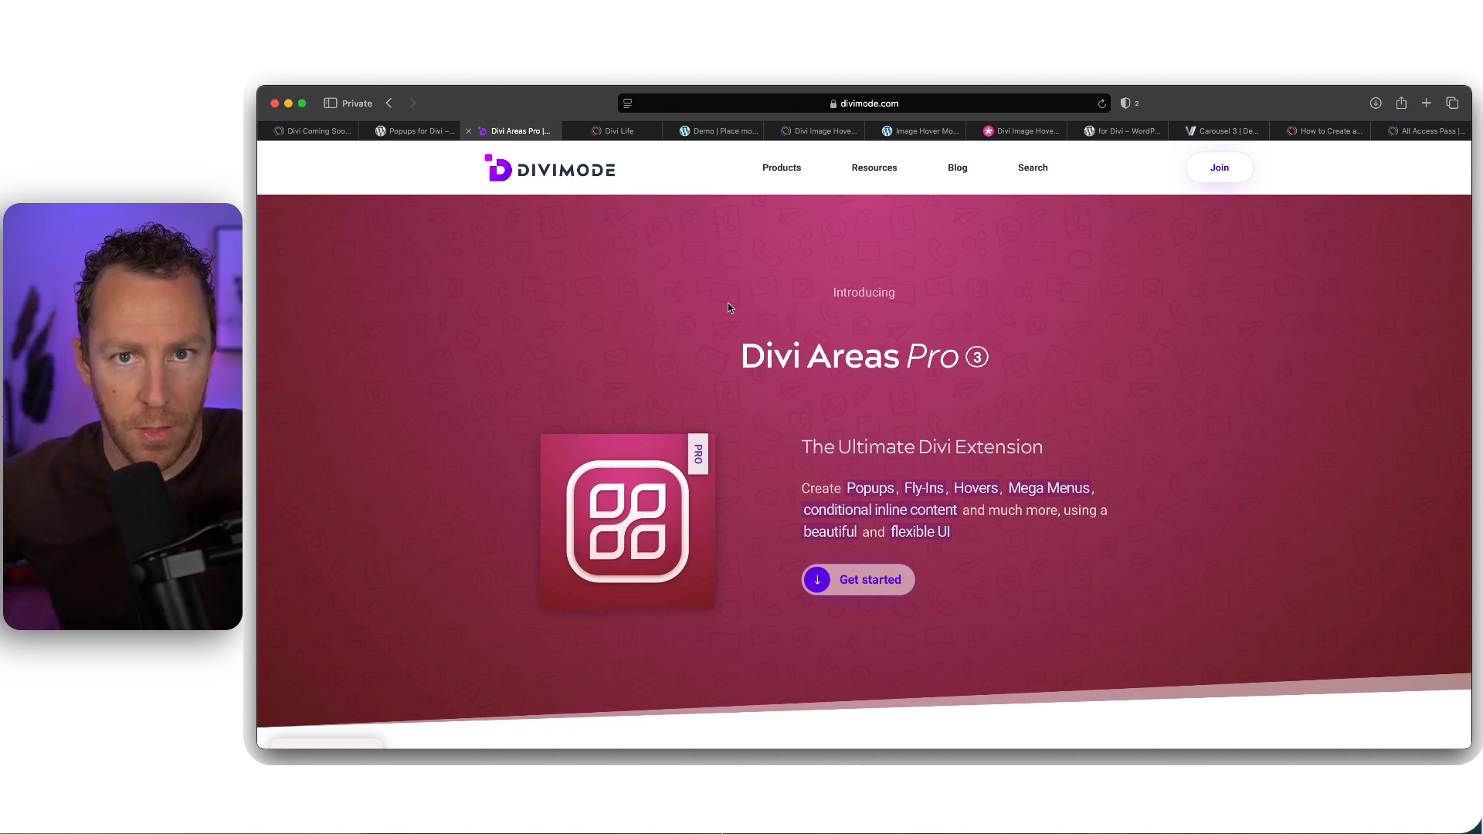
{"action": "mouse_move", "coordinate": [862, 489]}
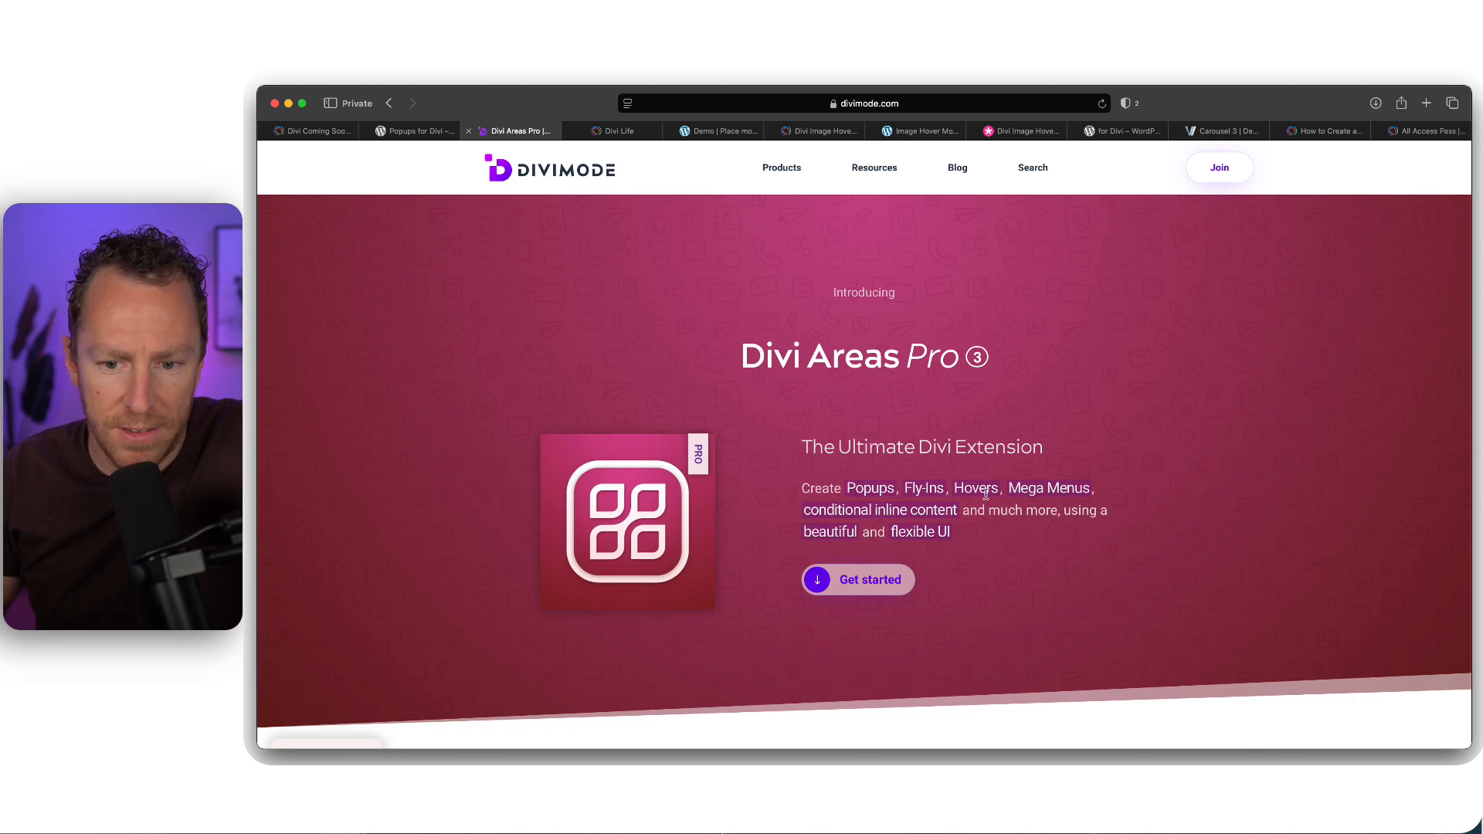
{"action": "mouse_move", "coordinate": [823, 520]}
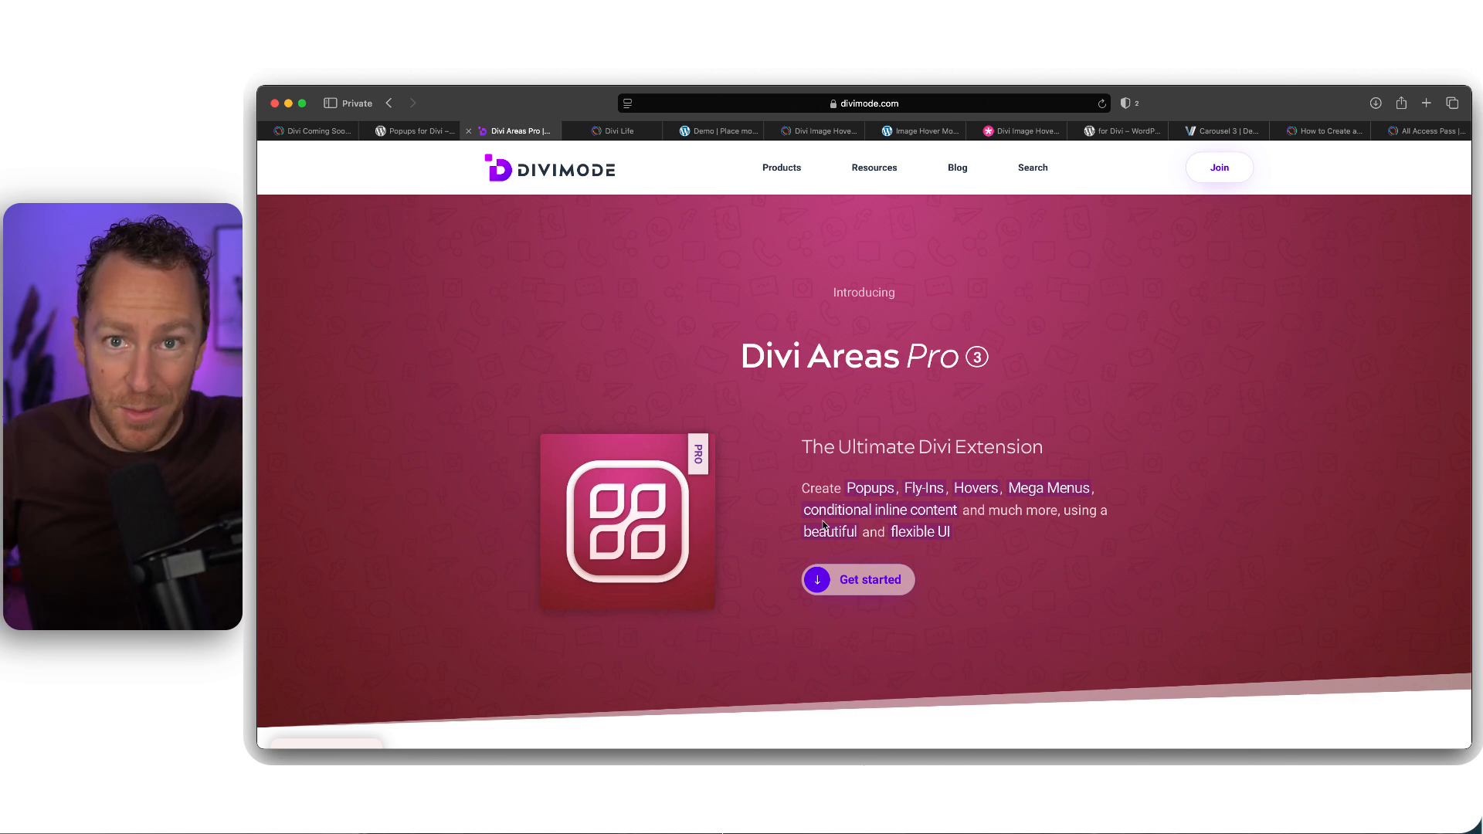
{"action": "mouse_move", "coordinate": [1126, 484]}
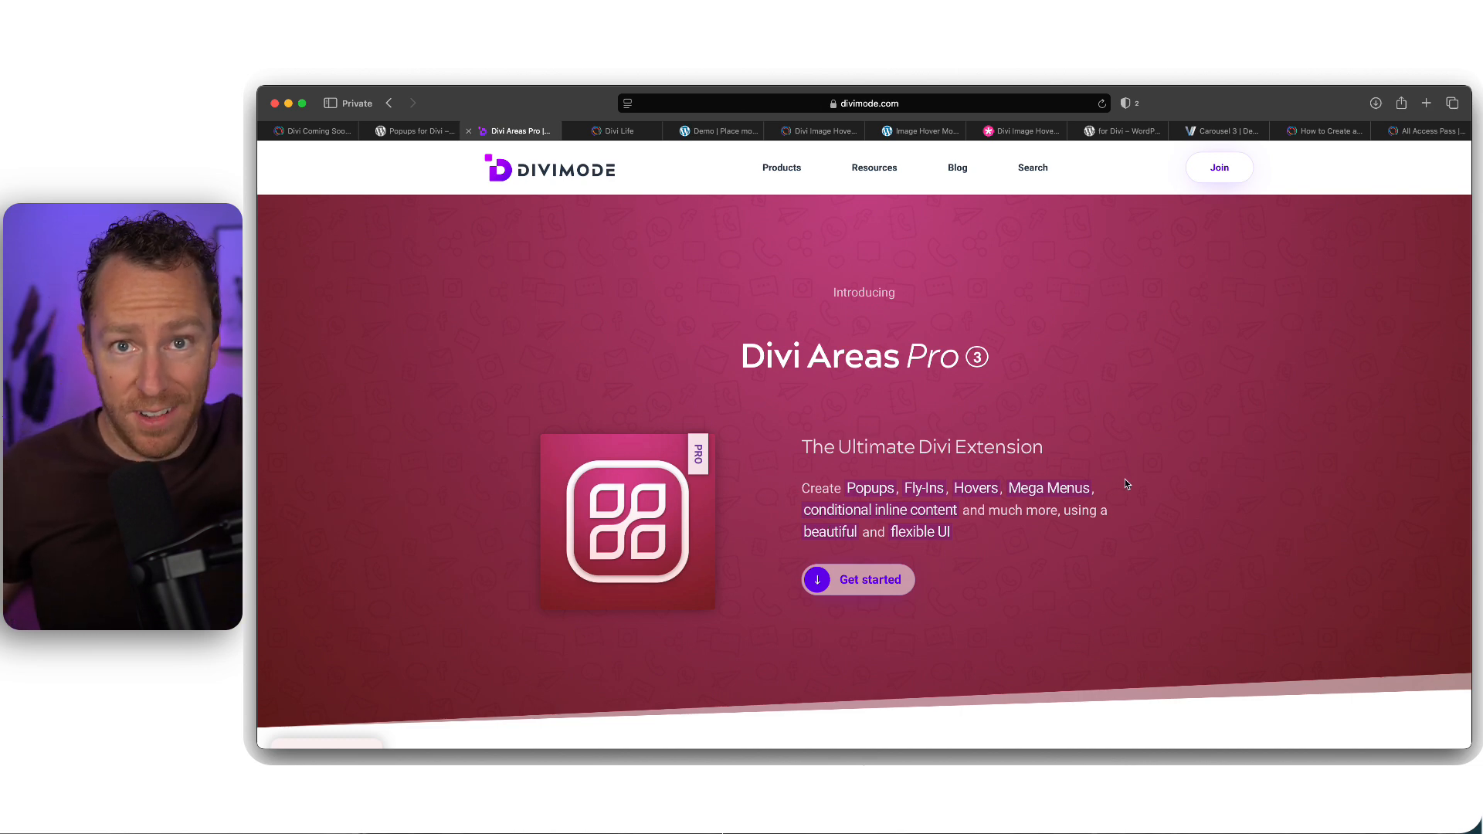
Browse Divi Areas Pro's layout types, closing the Fly-In demo and trying the Inline Areas demo
{"action": "scroll", "scroll_direction": "down", "scroll_amount": 3}
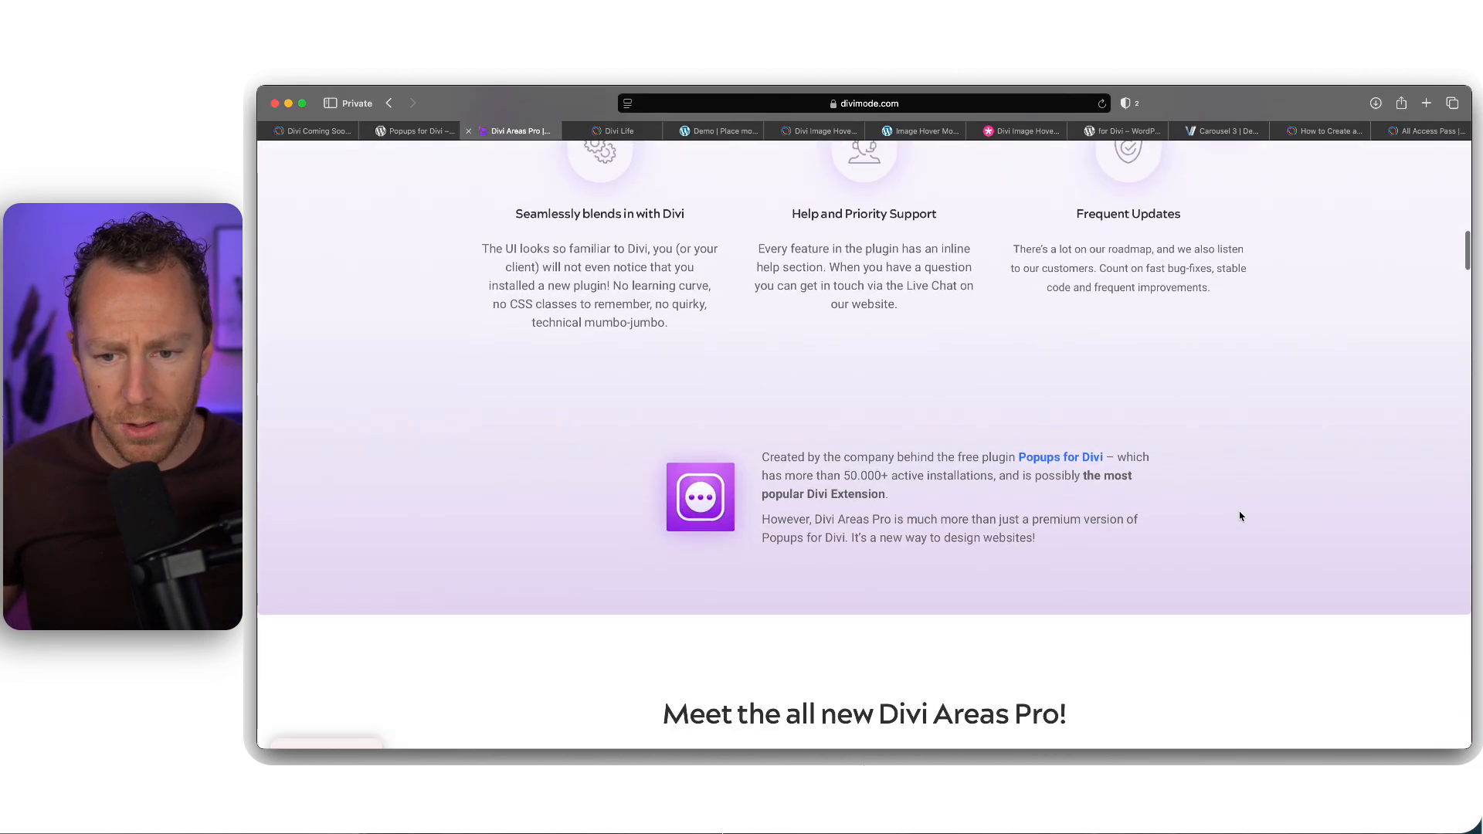
{"action": "scroll", "scroll_direction": "down", "scroll_amount": 3}
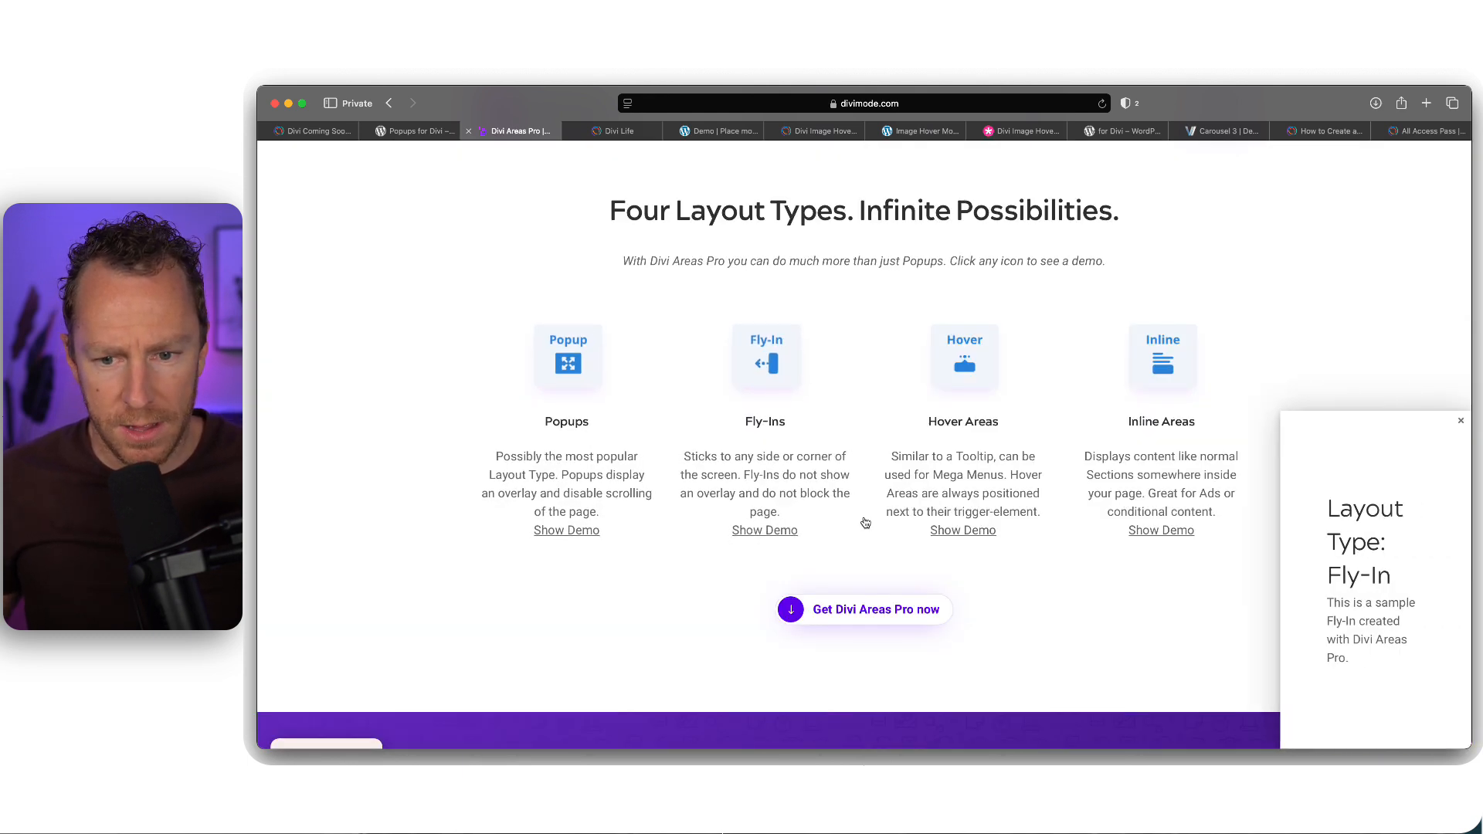
{"action": "left_click", "coordinate": [1460, 420]}
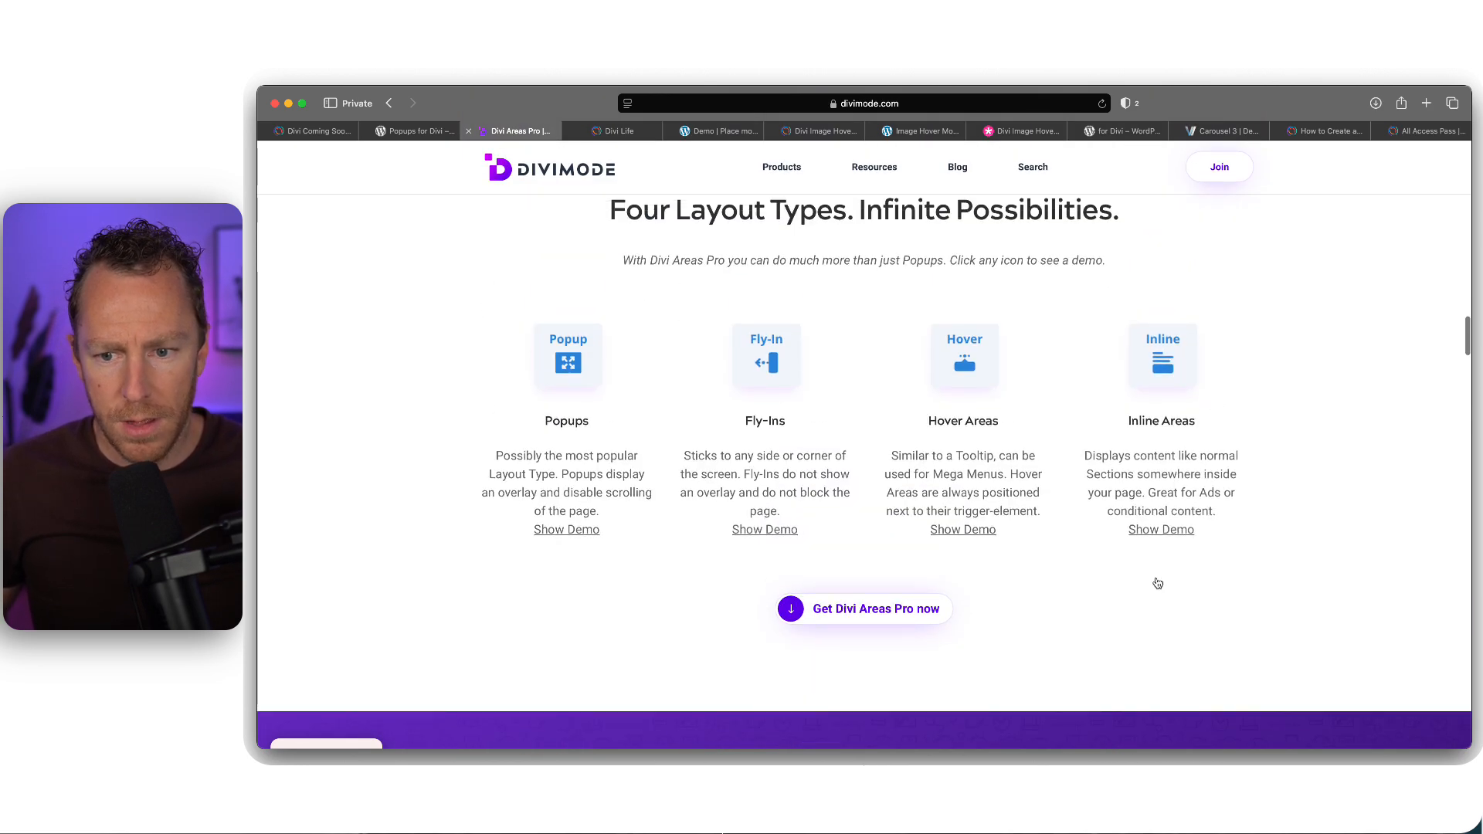
{"action": "left_click", "coordinate": [1161, 359]}
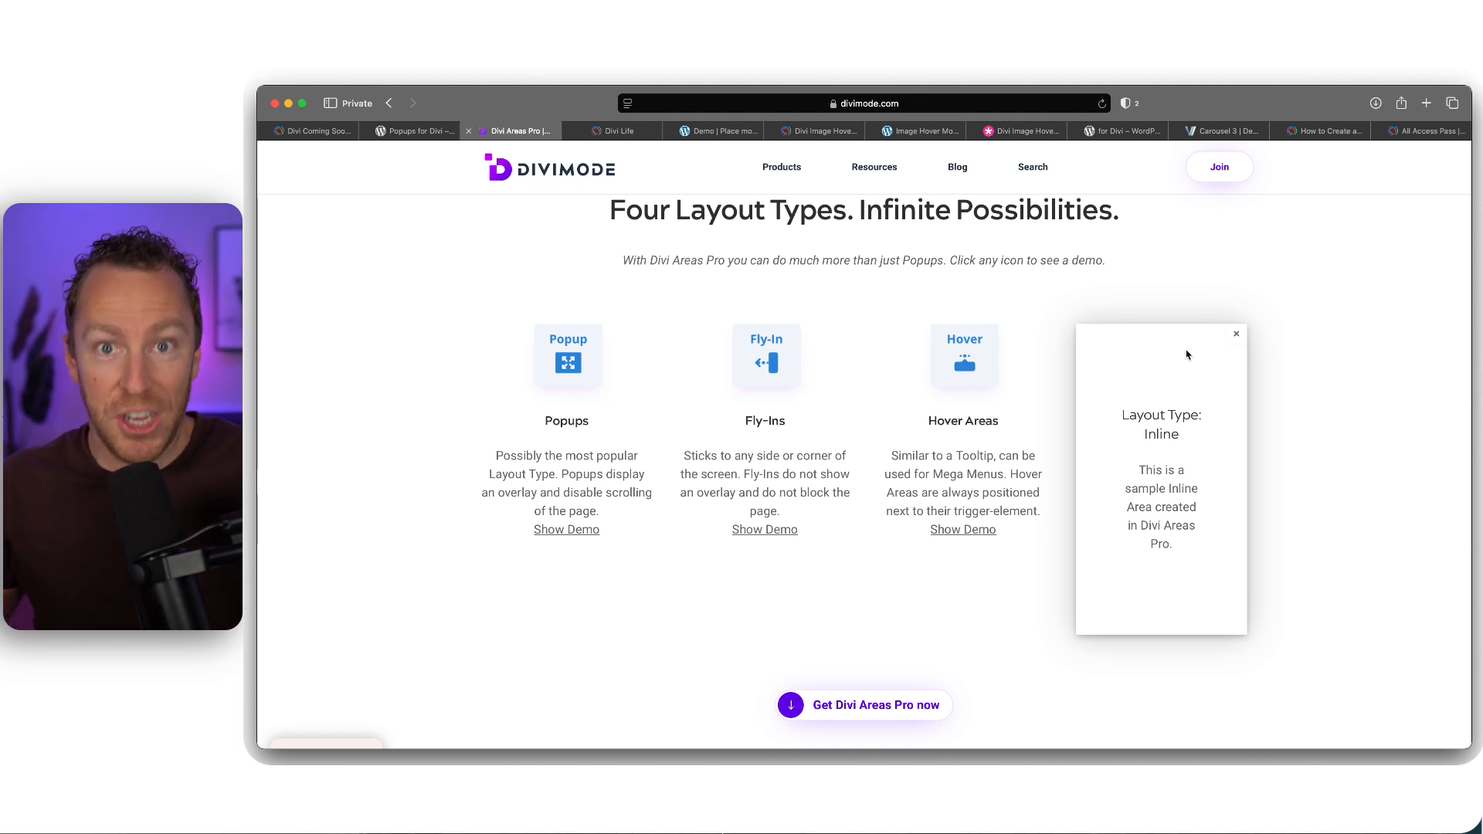
{"action": "mouse_move", "coordinate": [1223, 336]}
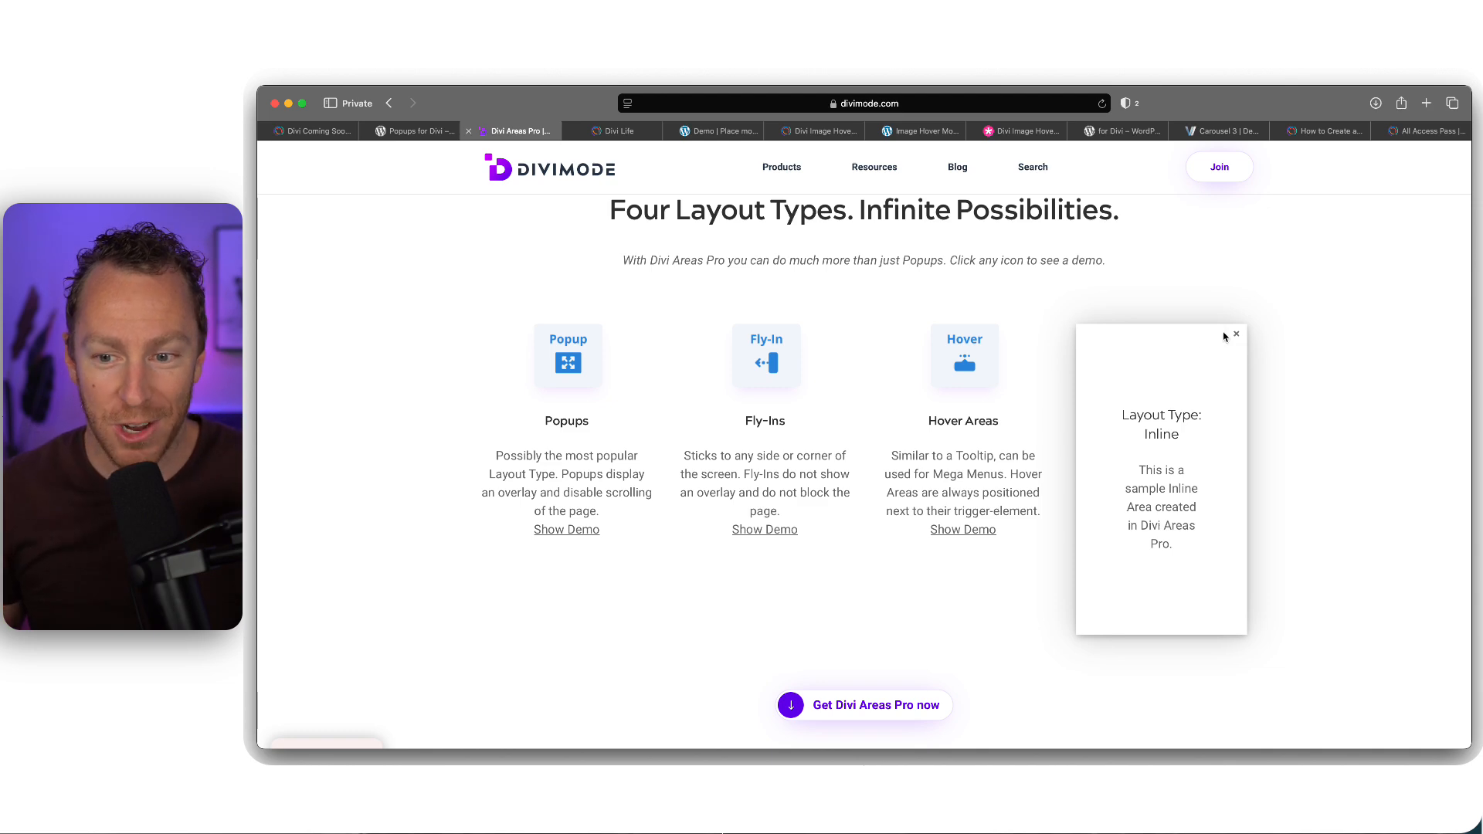
{"action": "left_click", "coordinate": [1236, 335]}
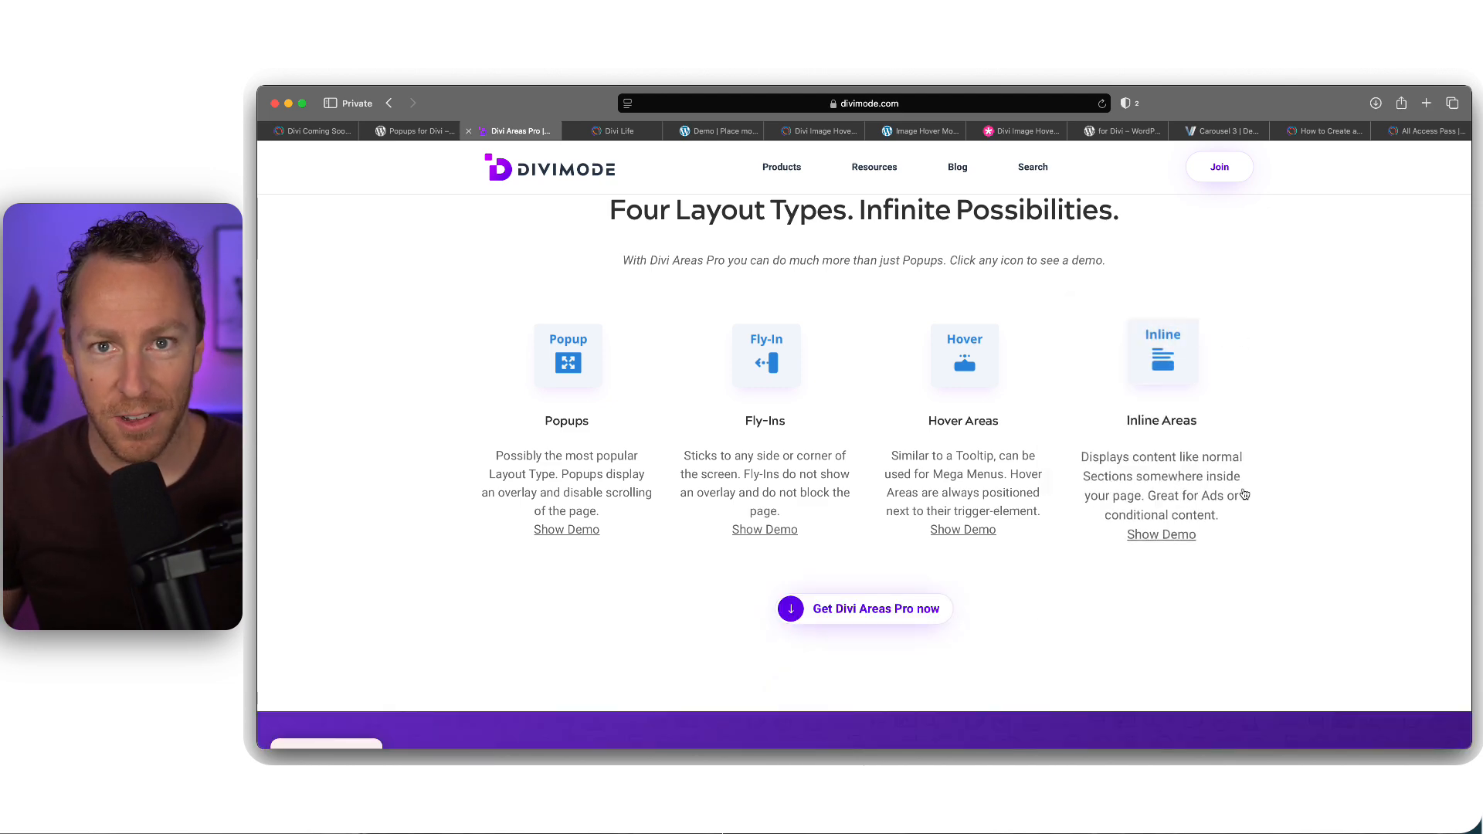
Return to the Popups for Divi WordPress.org listing and scroll back to the top
{"action": "scroll", "scroll_direction": "down", "scroll_amount": 3}
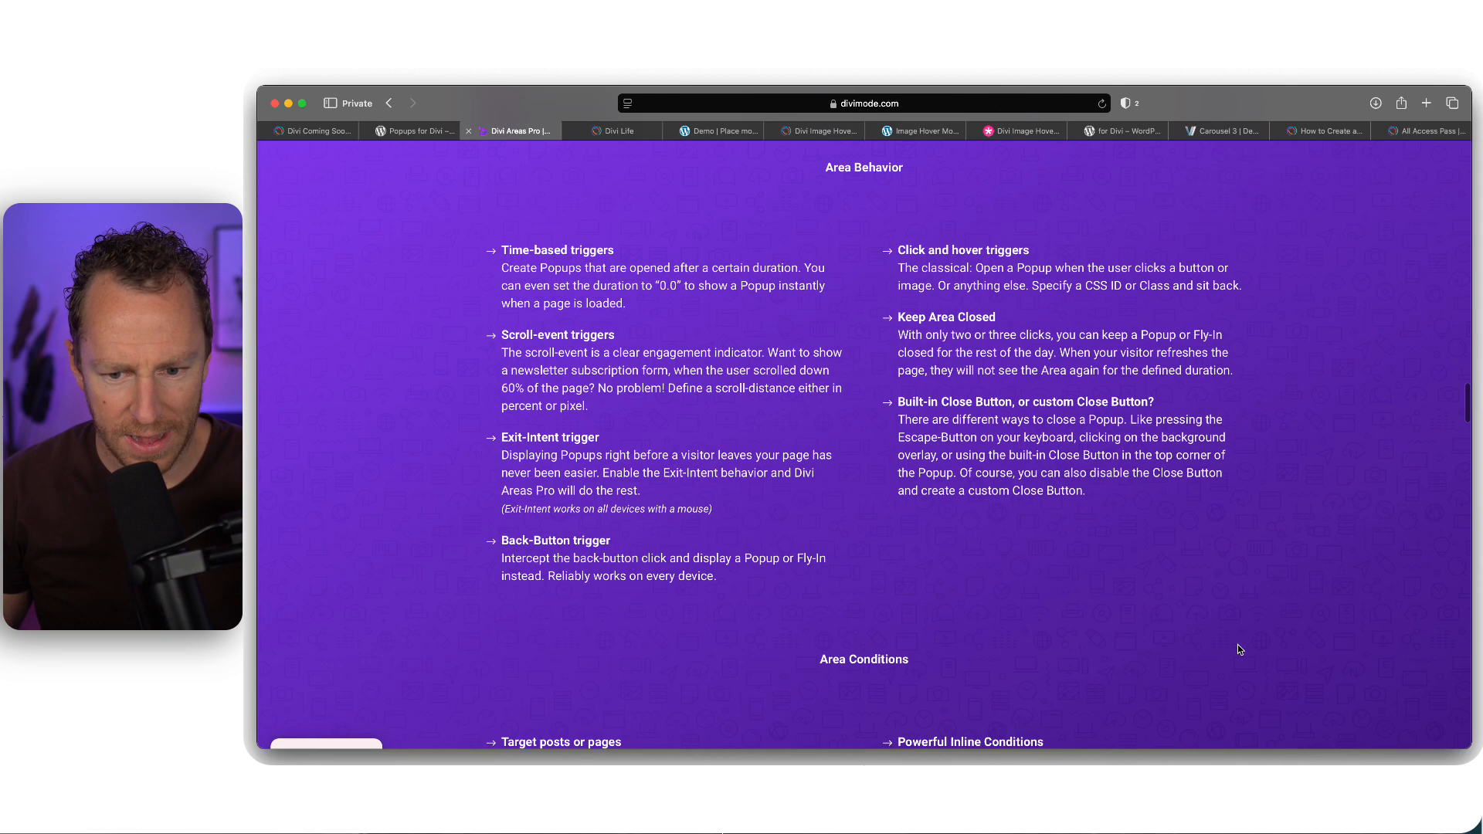
{"action": "scroll", "scroll_direction": "up", "scroll_amount": 3}
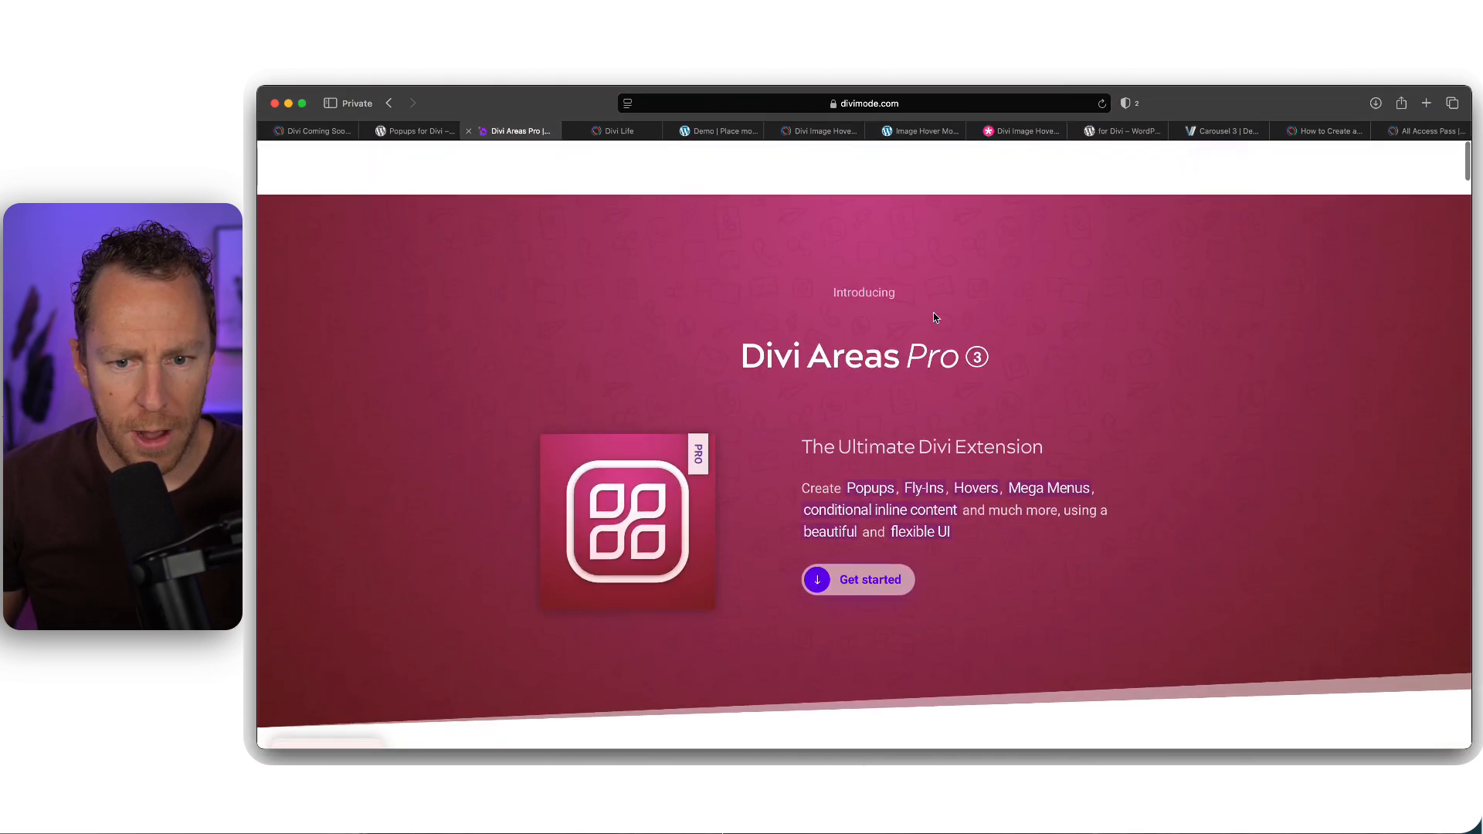
{"action": "scroll", "scroll_direction": "down", "scroll_amount": 3}
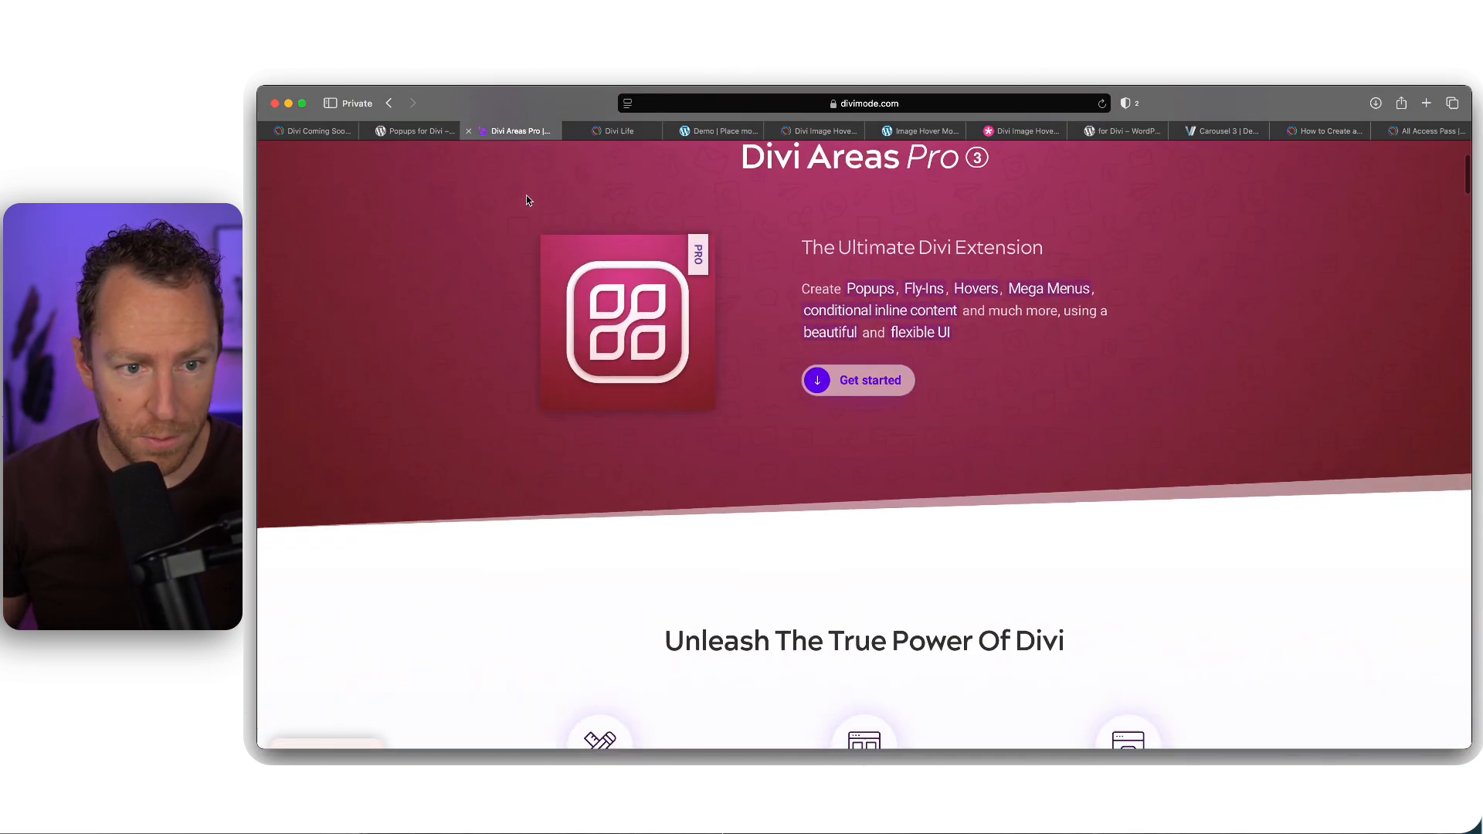
{"action": "left_click", "coordinate": [419, 130]}
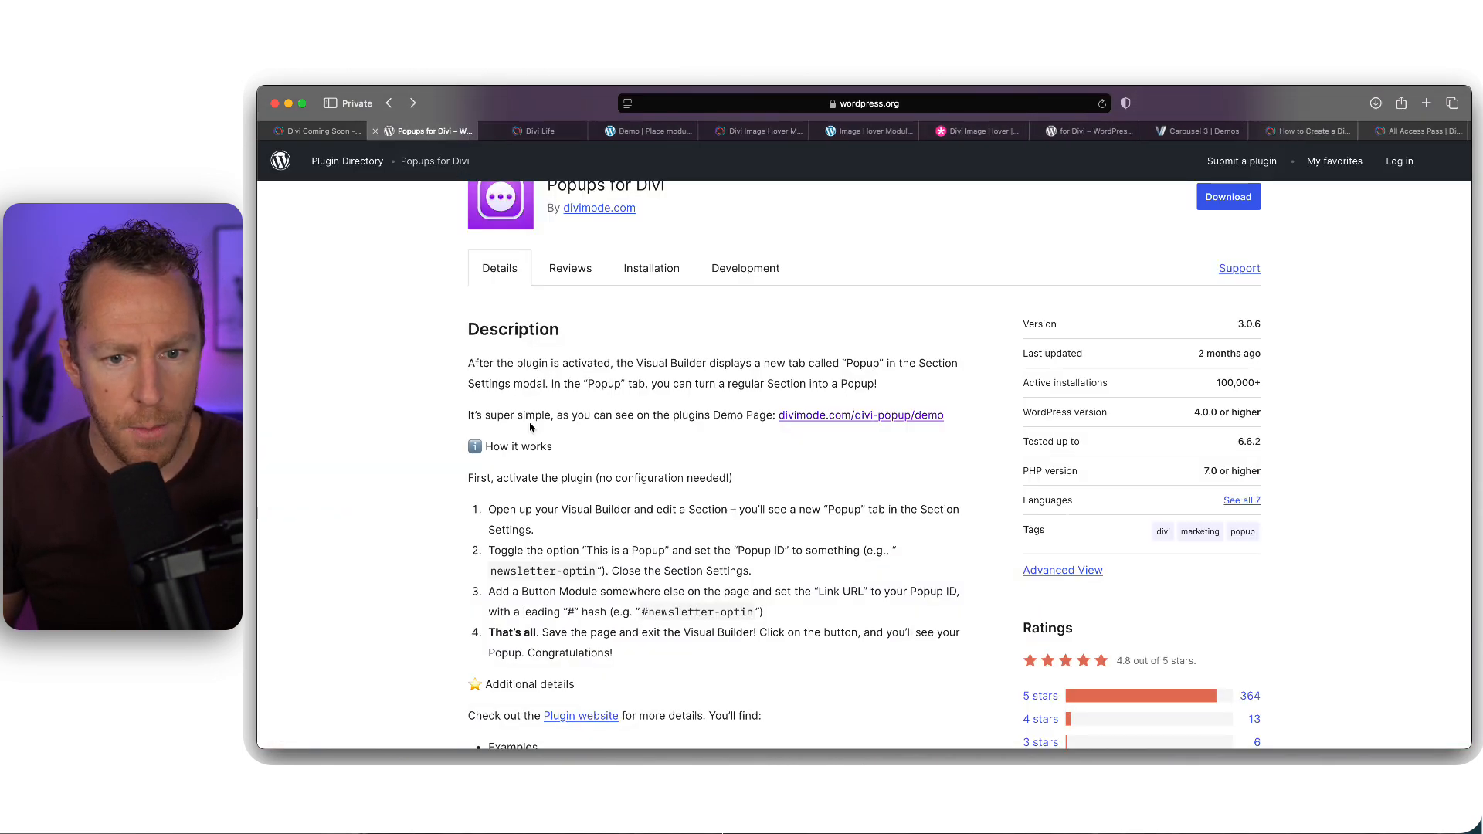
{"action": "scroll", "scroll_direction": "up", "scroll_amount": 3}
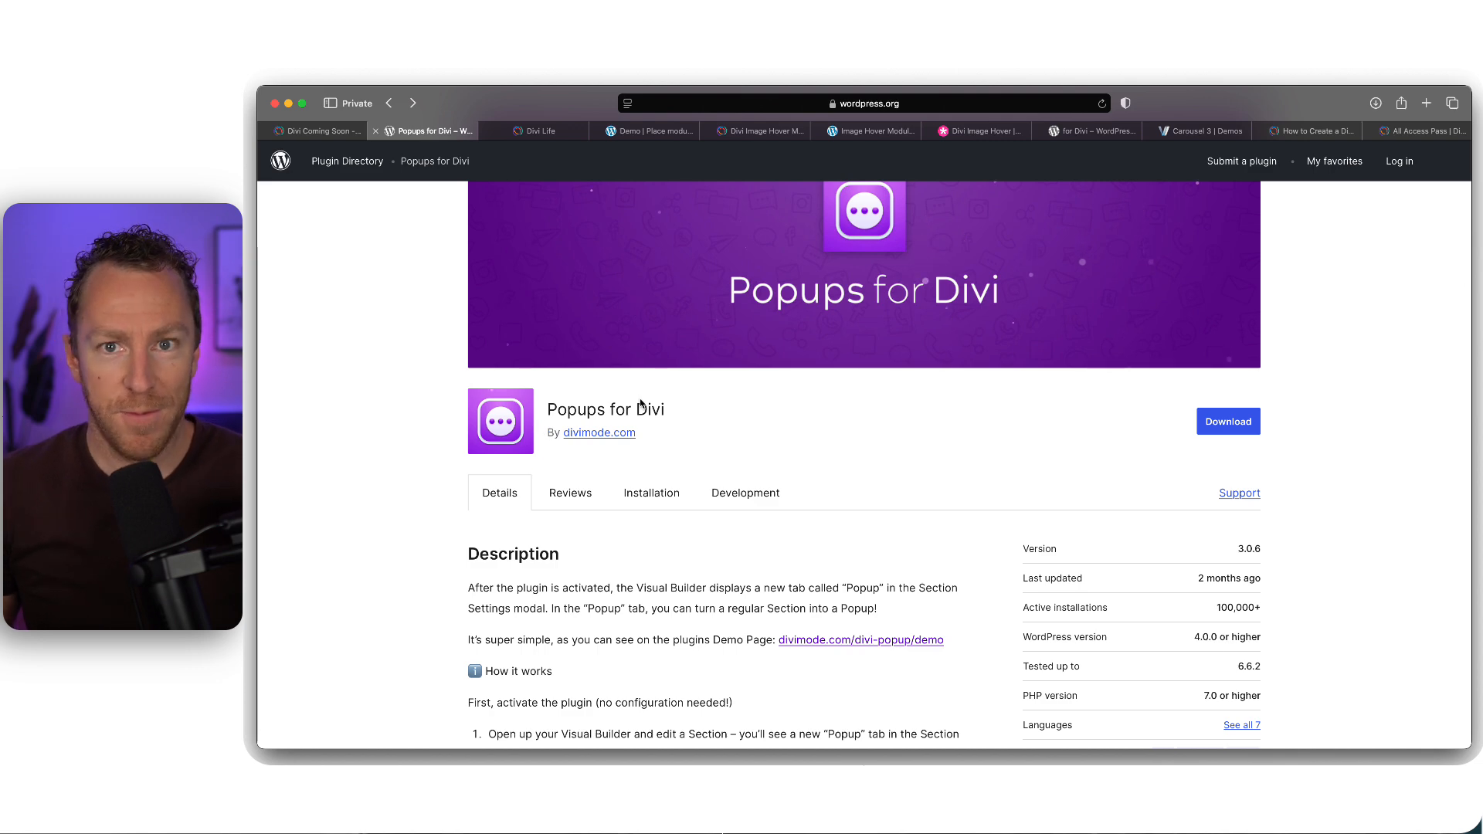
{"action": "scroll", "scroll_direction": "up", "scroll_amount": 3}
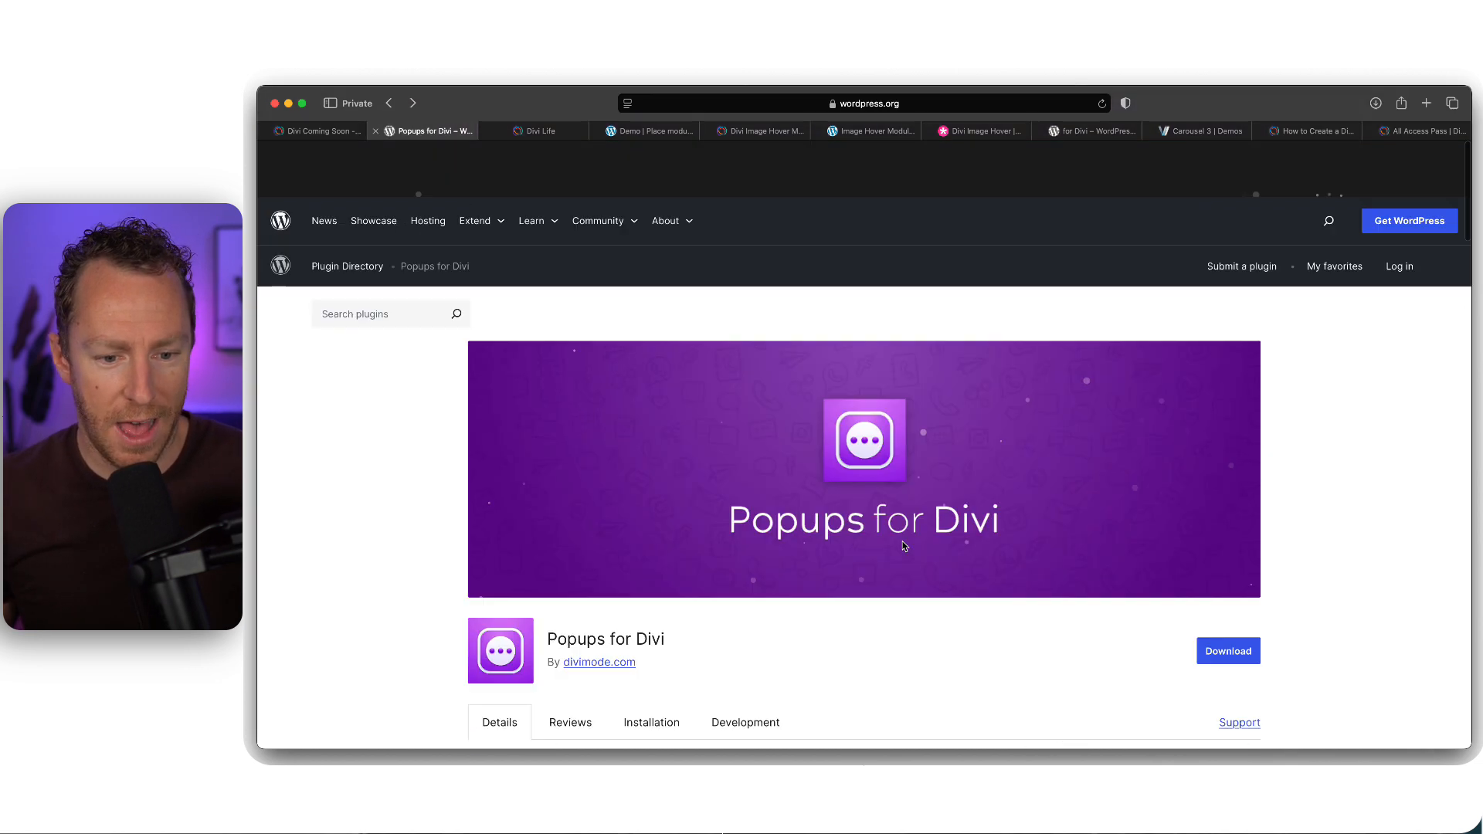
Switch to Divi Life's Divi Library Shortcodes page and scroll to 'Step Two: Copy the Shortcode'
{"action": "left_click", "coordinate": [538, 130]}
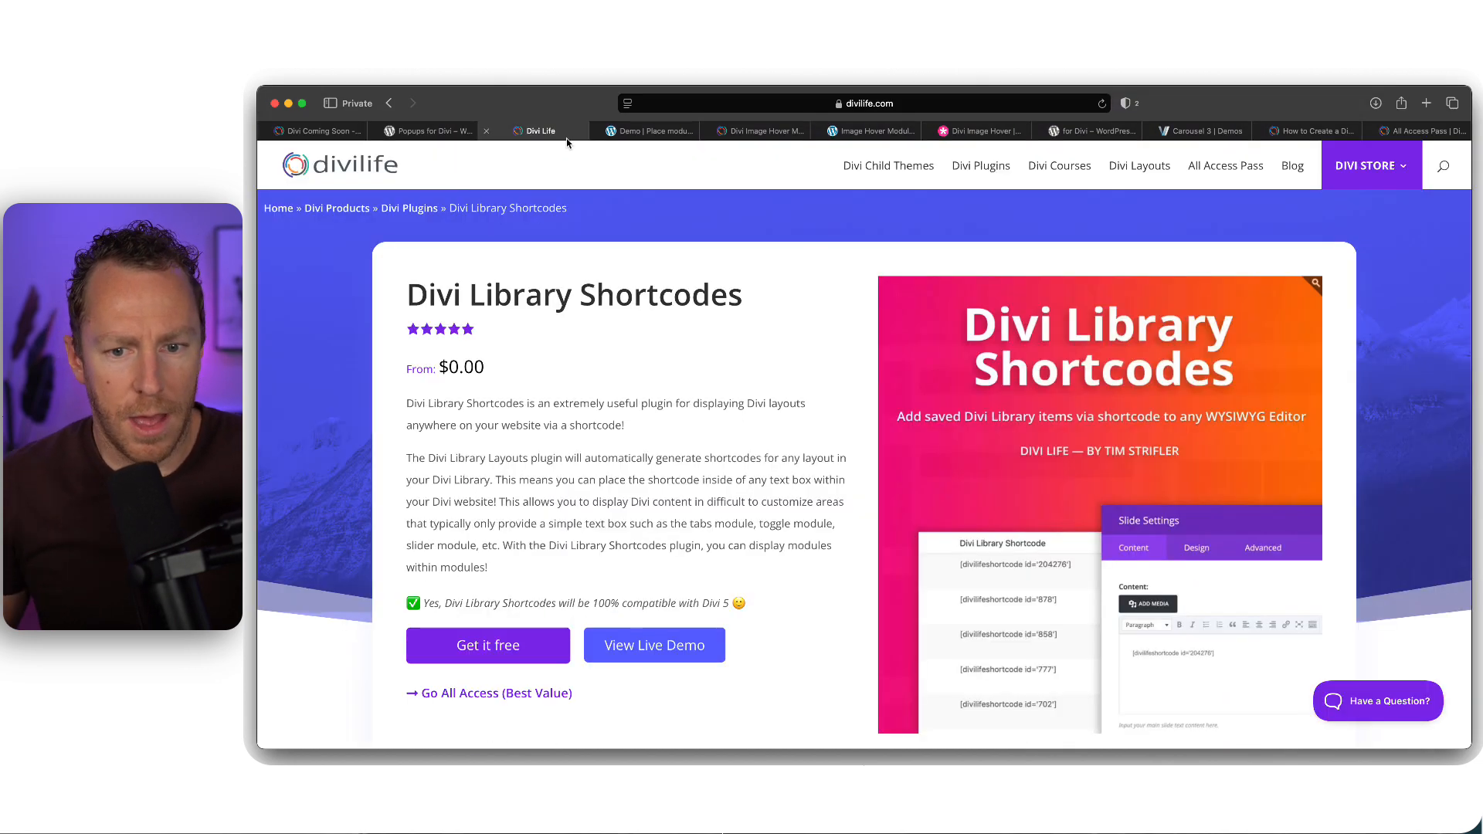
{"action": "mouse_move", "coordinate": [834, 431]}
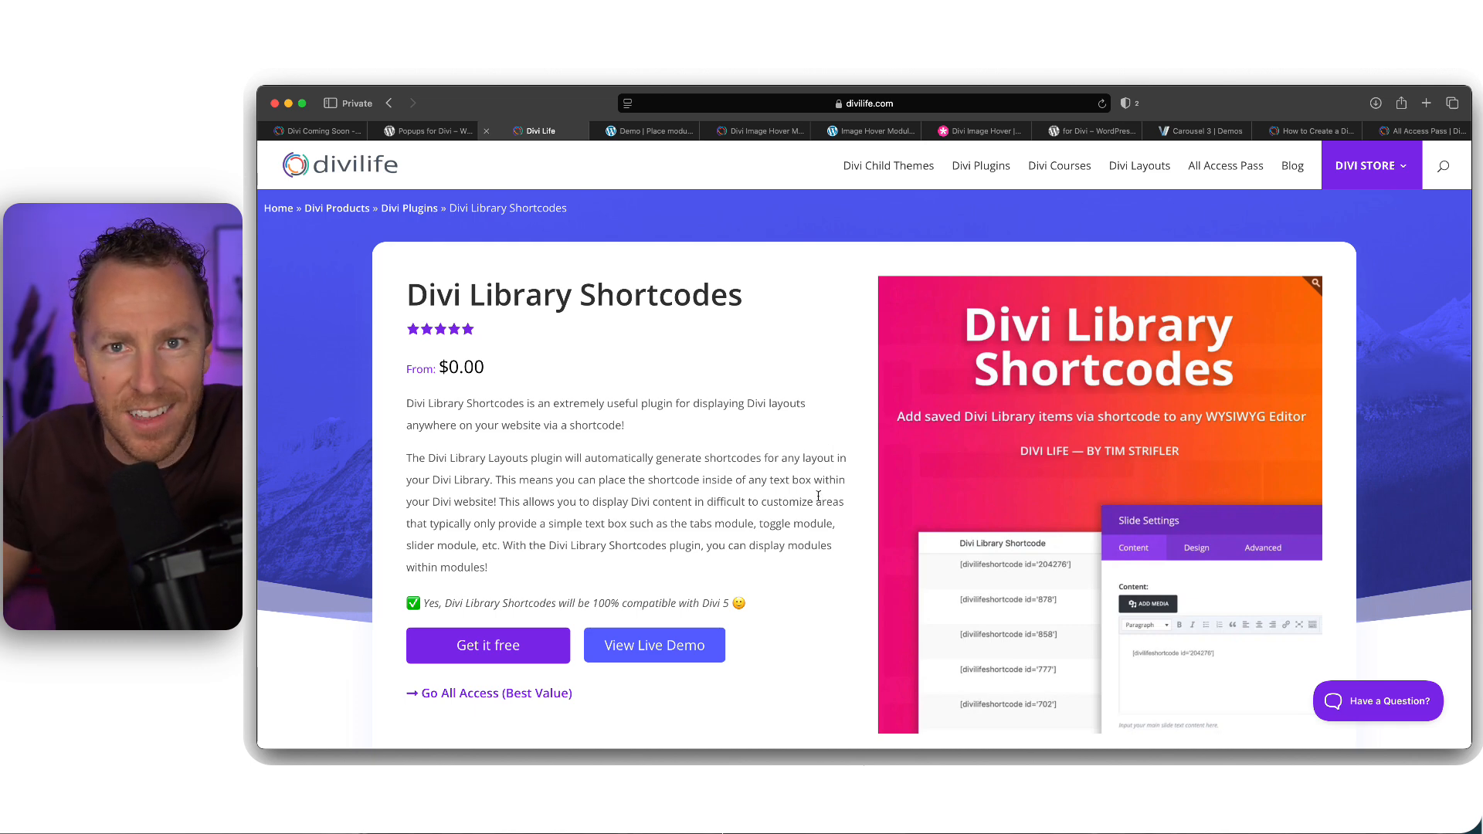
{"action": "scroll", "scroll_direction": "down", "scroll_amount": 3}
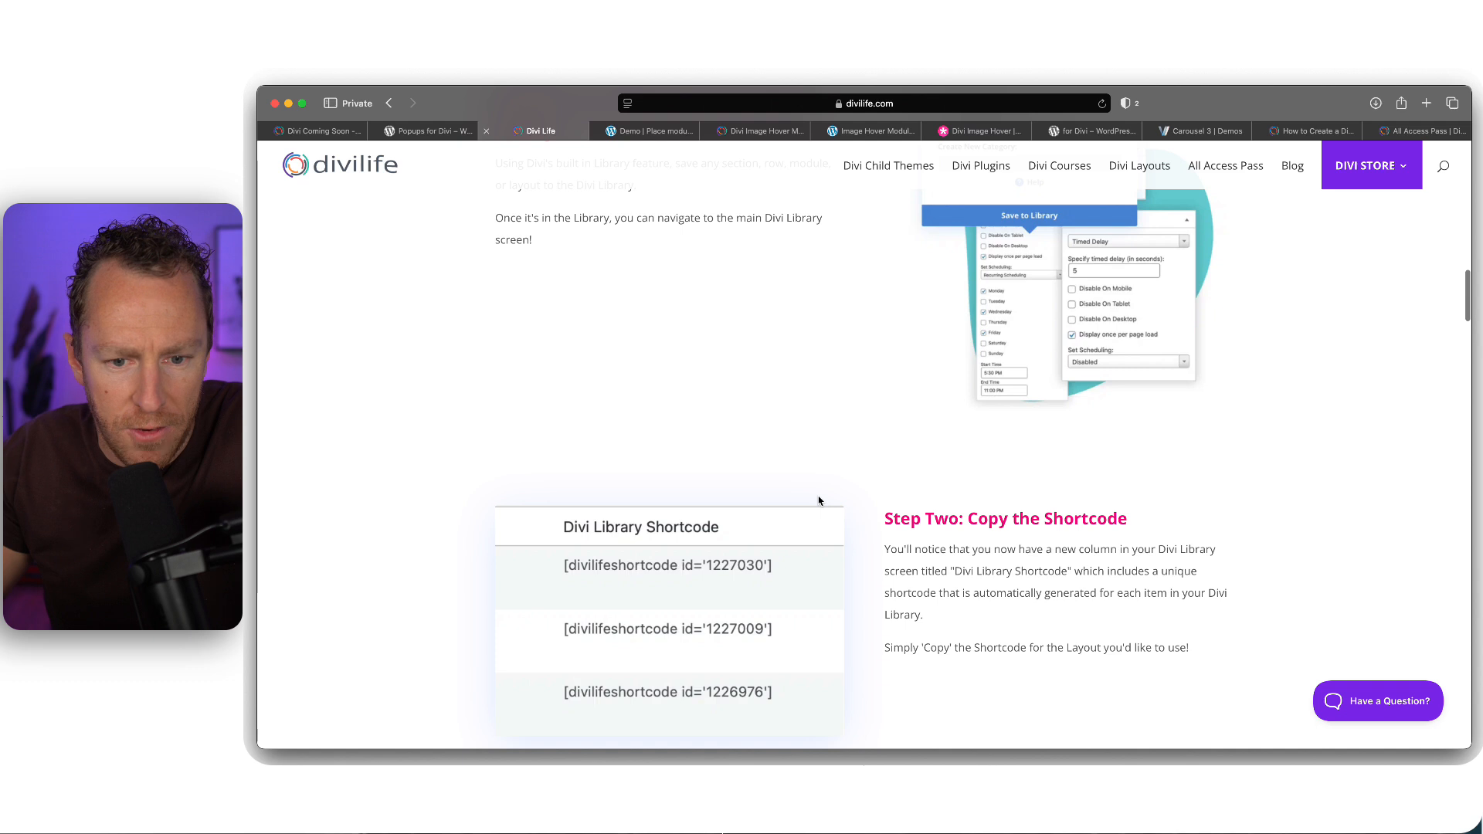
{"action": "scroll", "scroll_direction": "down", "scroll_amount": 3}
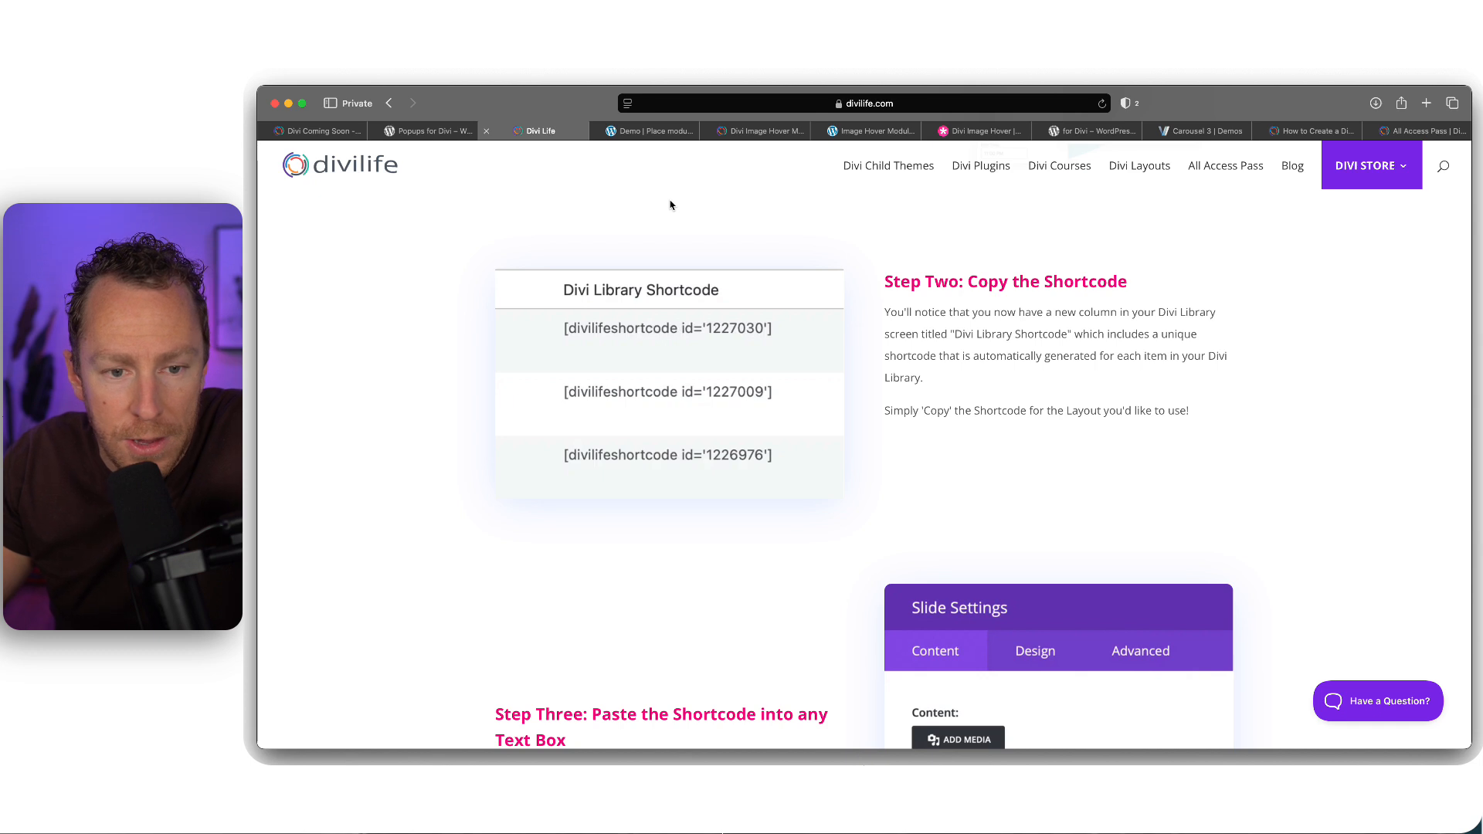
{"action": "mouse_move", "coordinate": [588, 247]}
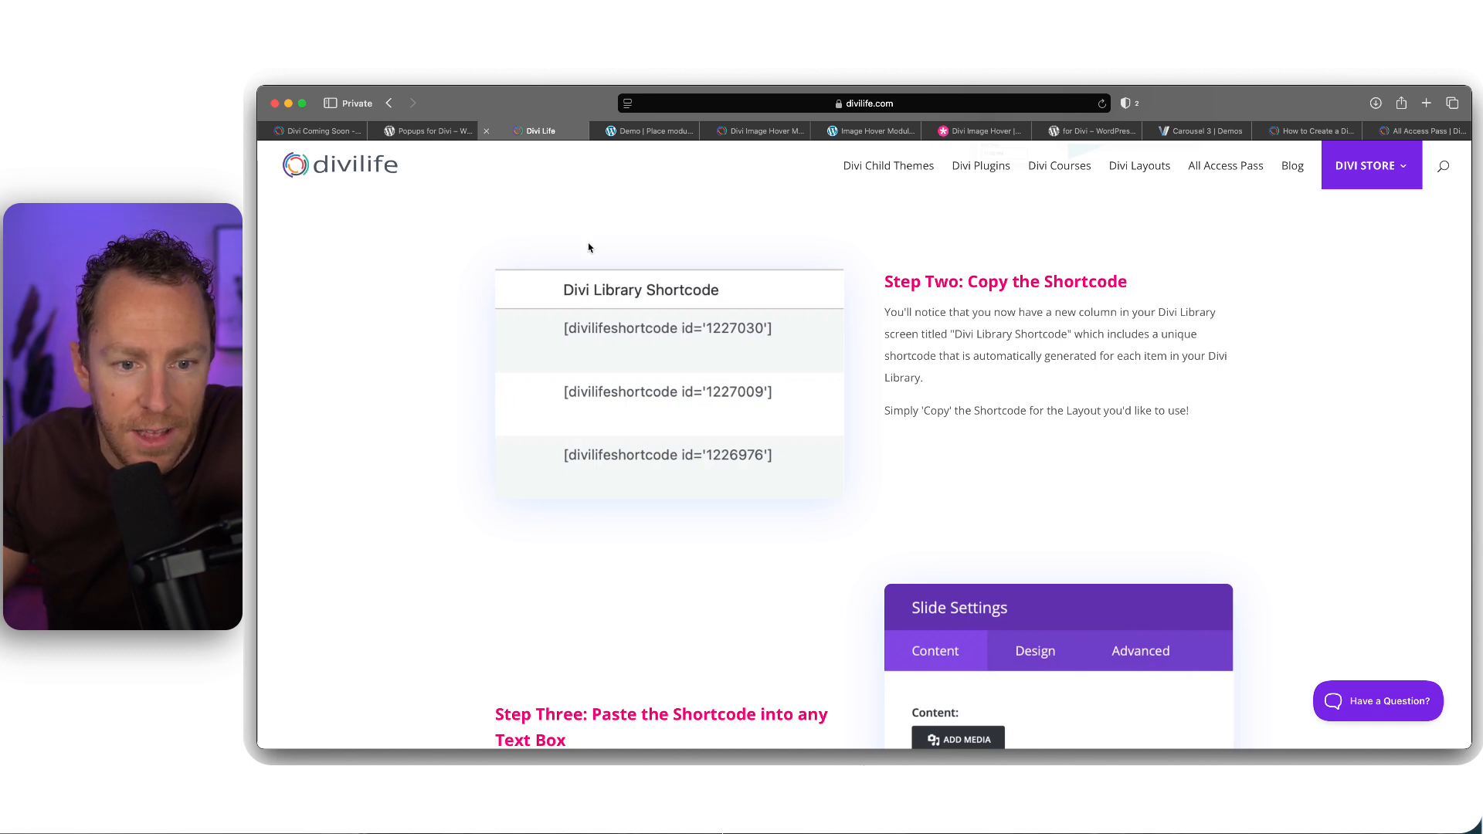
{"action": "mouse_move", "coordinate": [541, 331]}
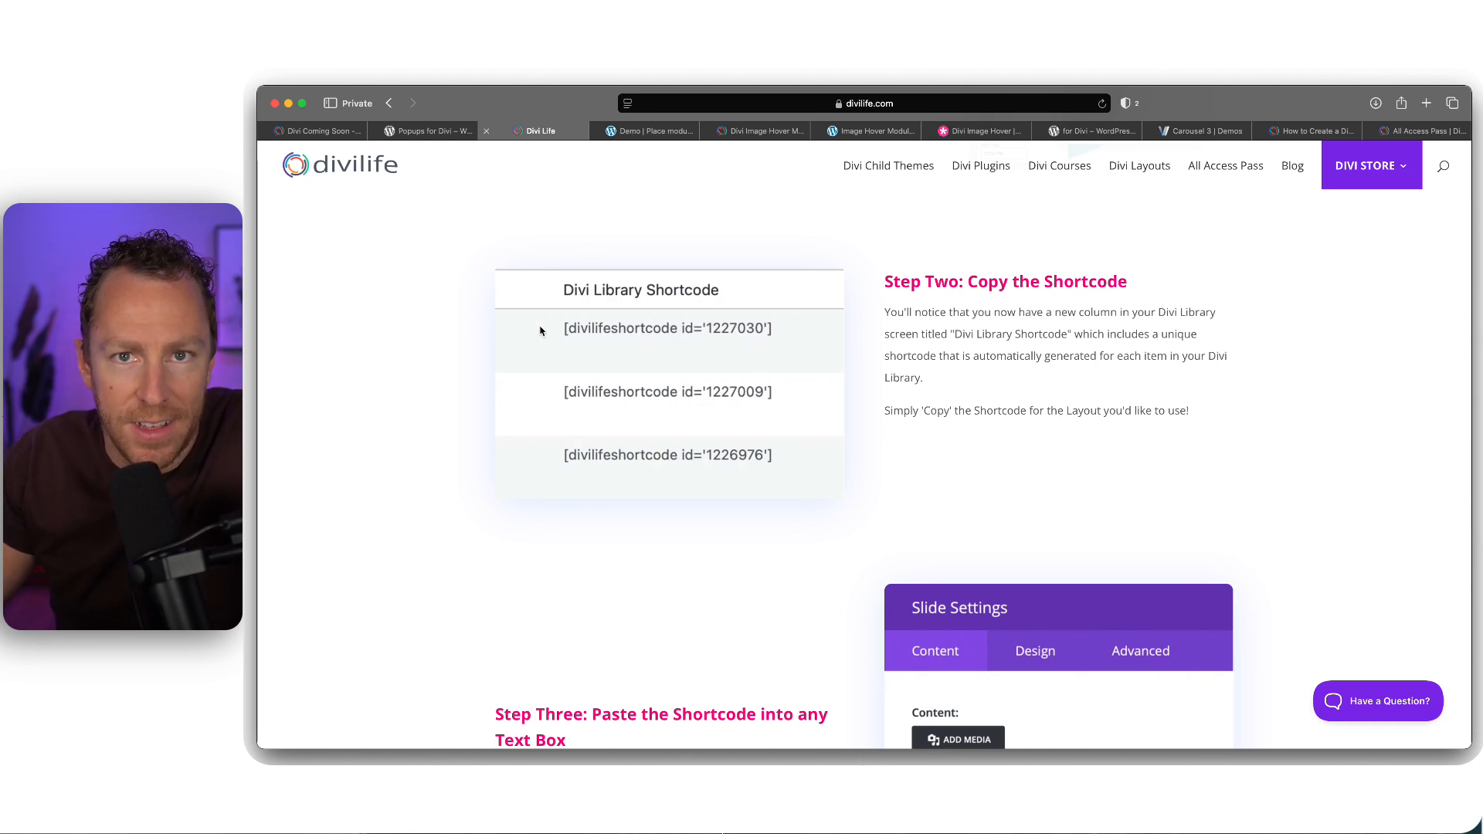
{"action": "mouse_move", "coordinate": [303, 585]}
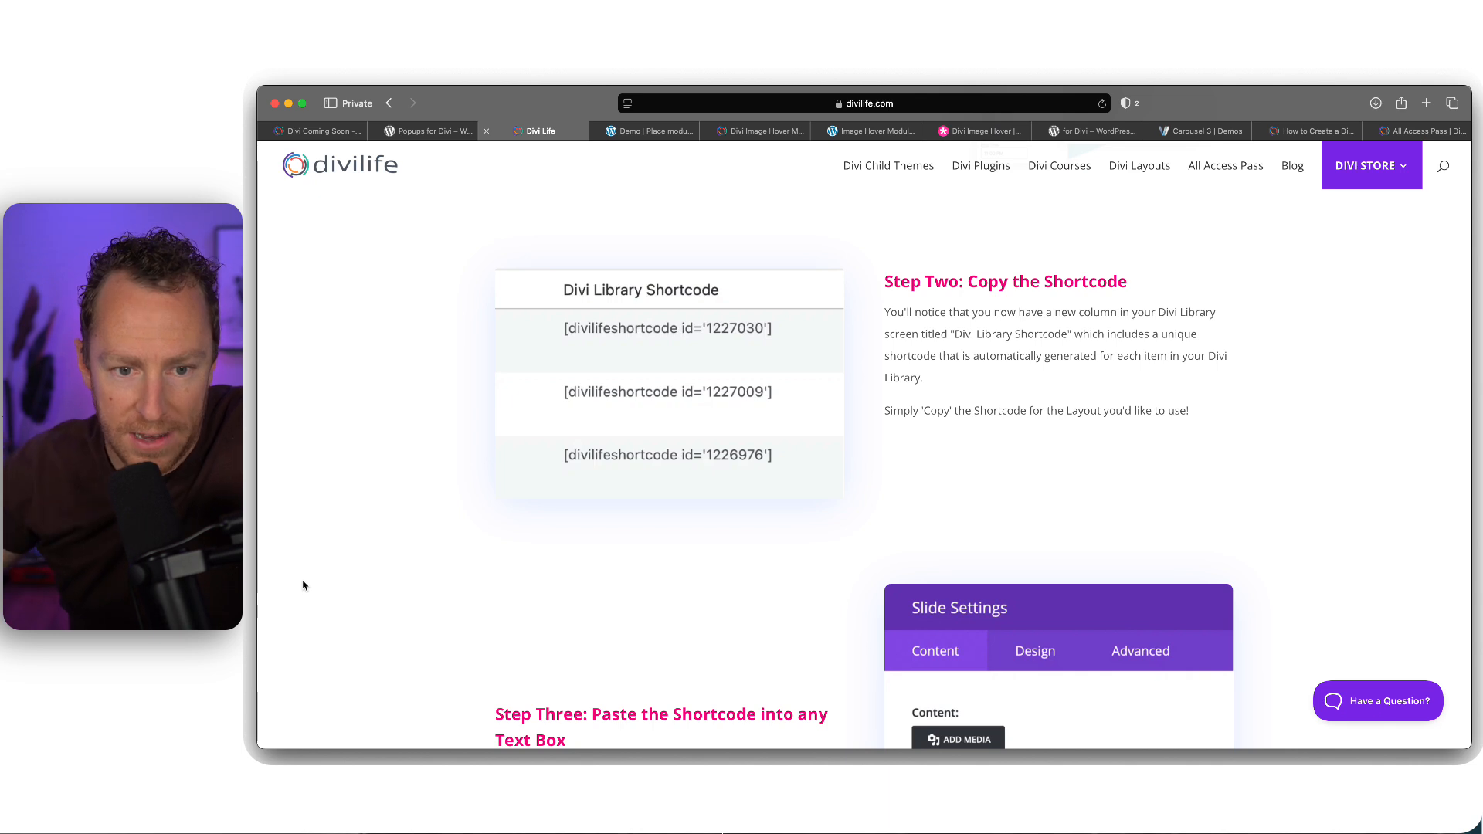
{"action": "mouse_move", "coordinate": [412, 457]}
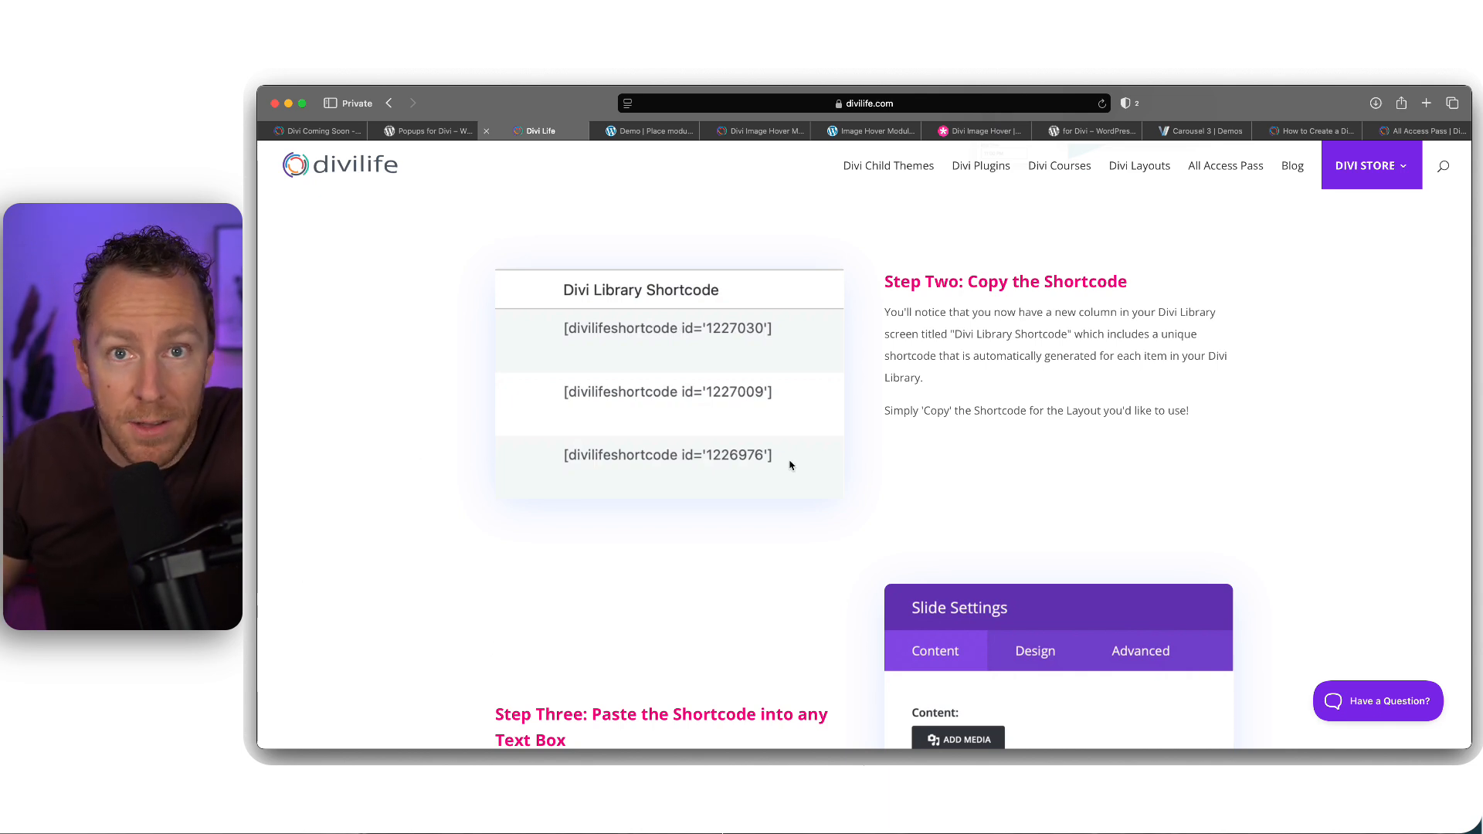
{"action": "mouse_move", "coordinate": [708, 593]}
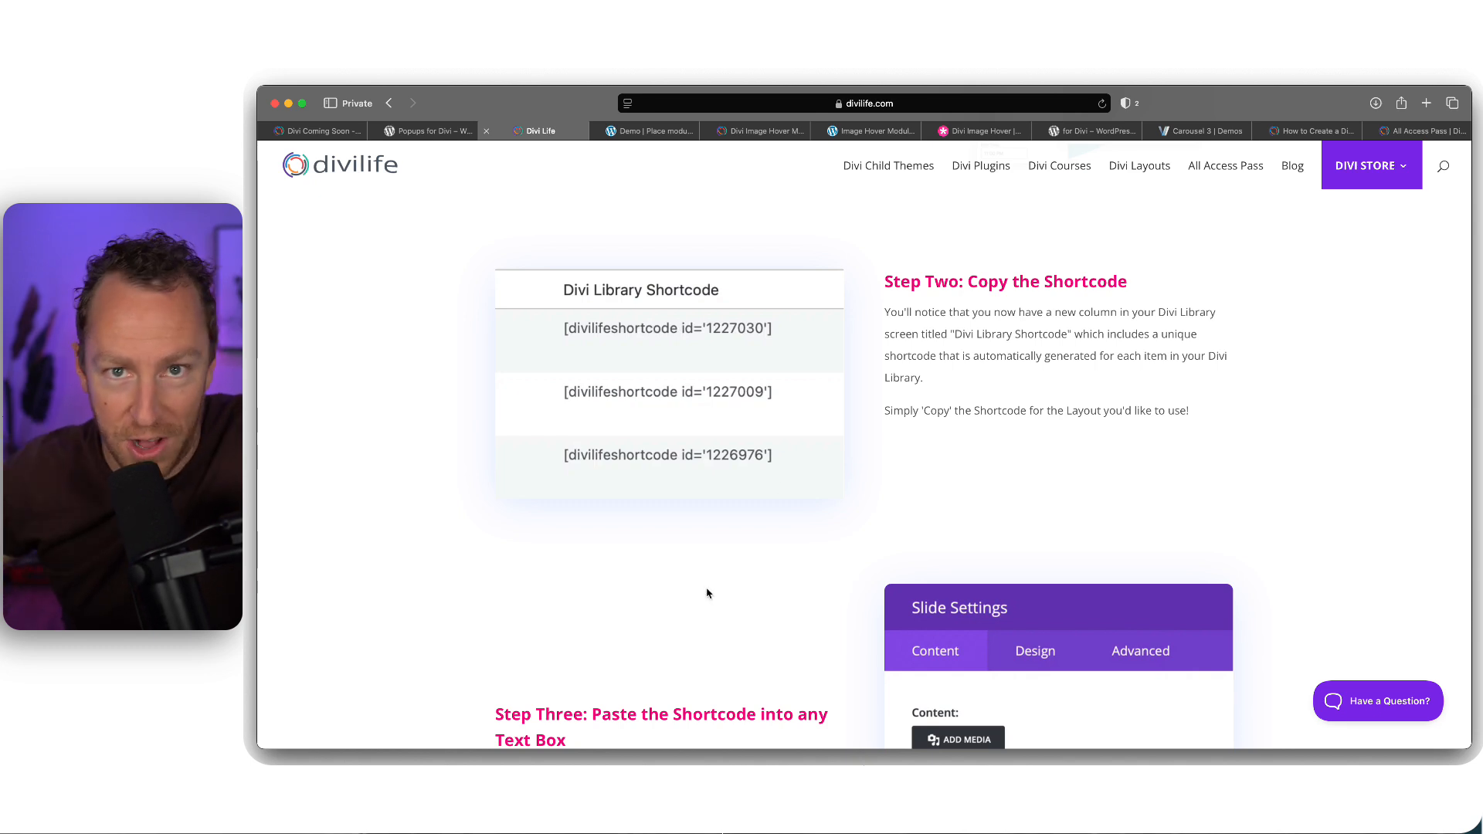
Read Step Three, return to the top and launch the Divi Library Shortcodes live demo
{"action": "scroll", "scroll_direction": "down", "scroll_amount": 3}
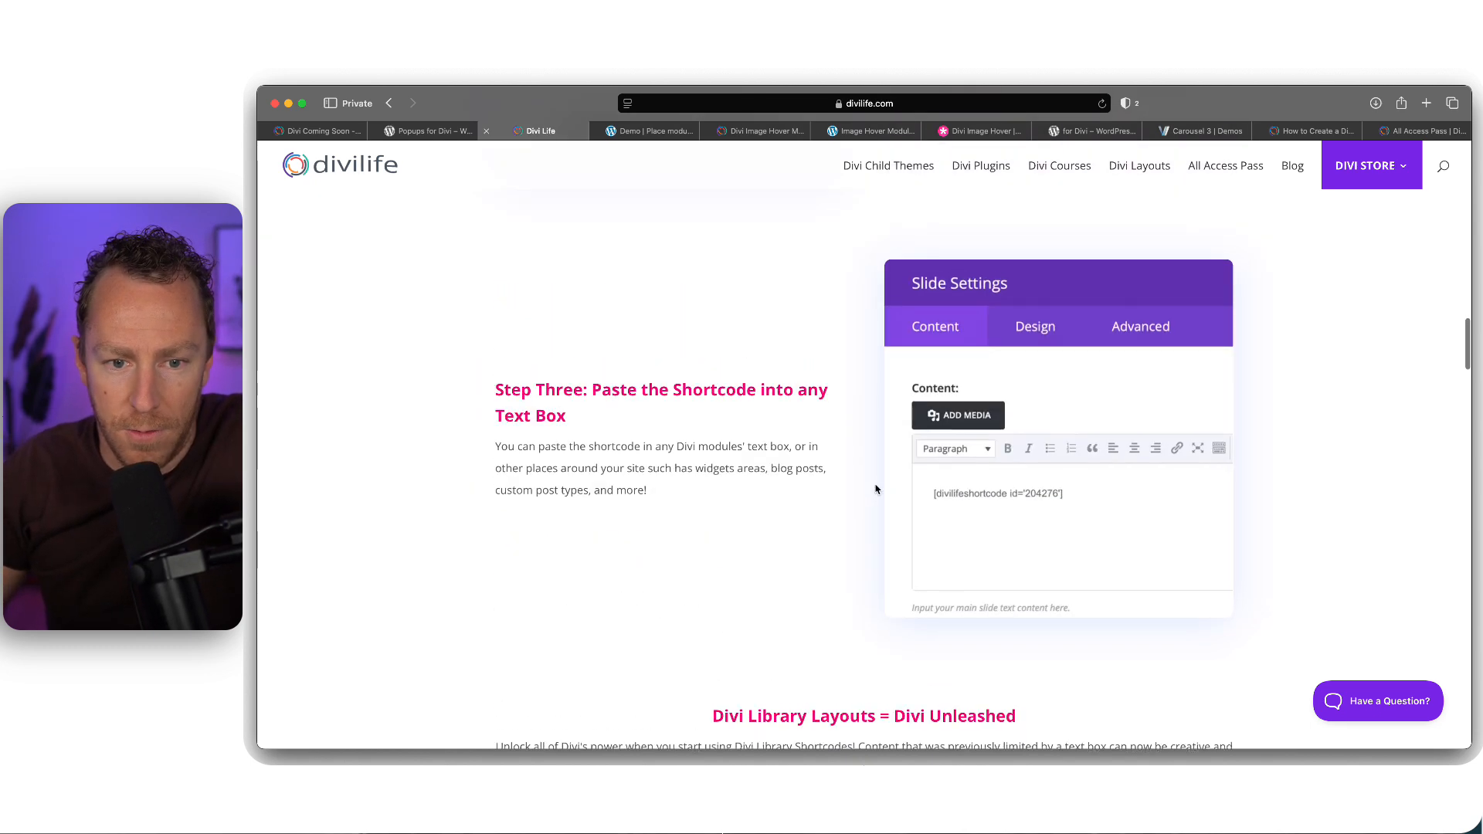
{"action": "scroll", "scroll_direction": "down", "scroll_amount": 3}
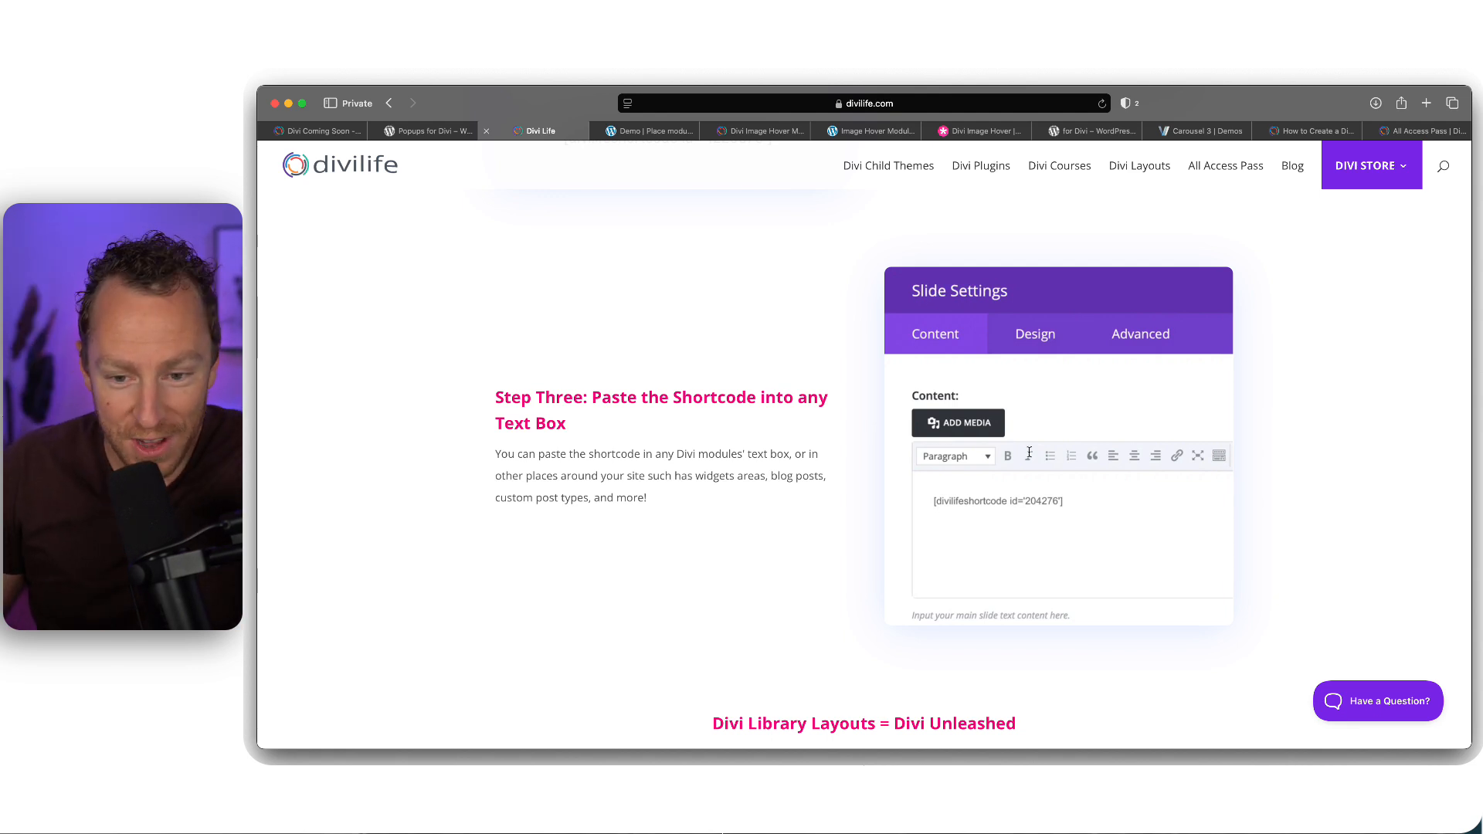
{"action": "mouse_move", "coordinate": [1063, 516]}
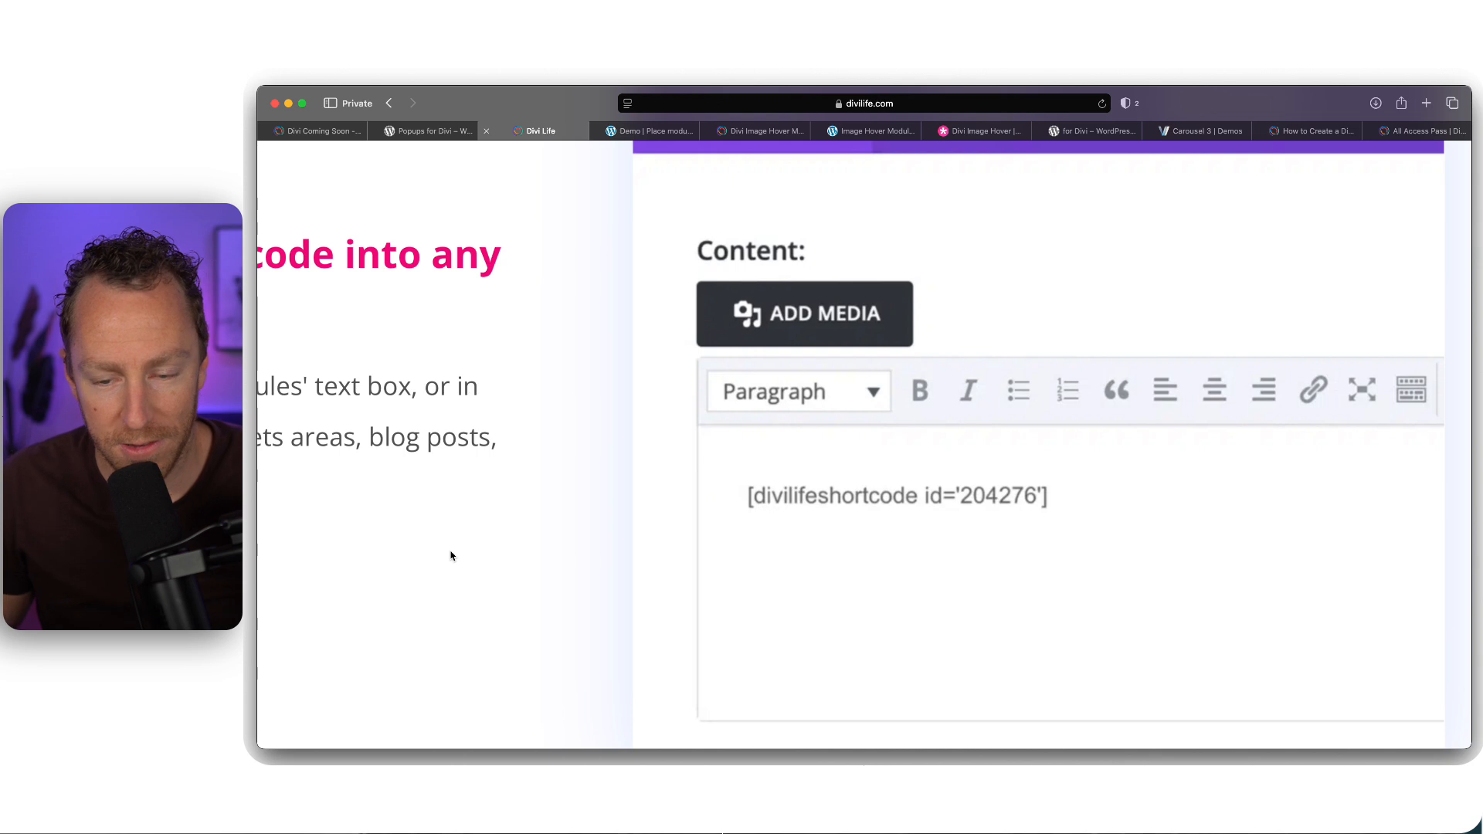
{"action": "mouse_move", "coordinate": [810, 579]}
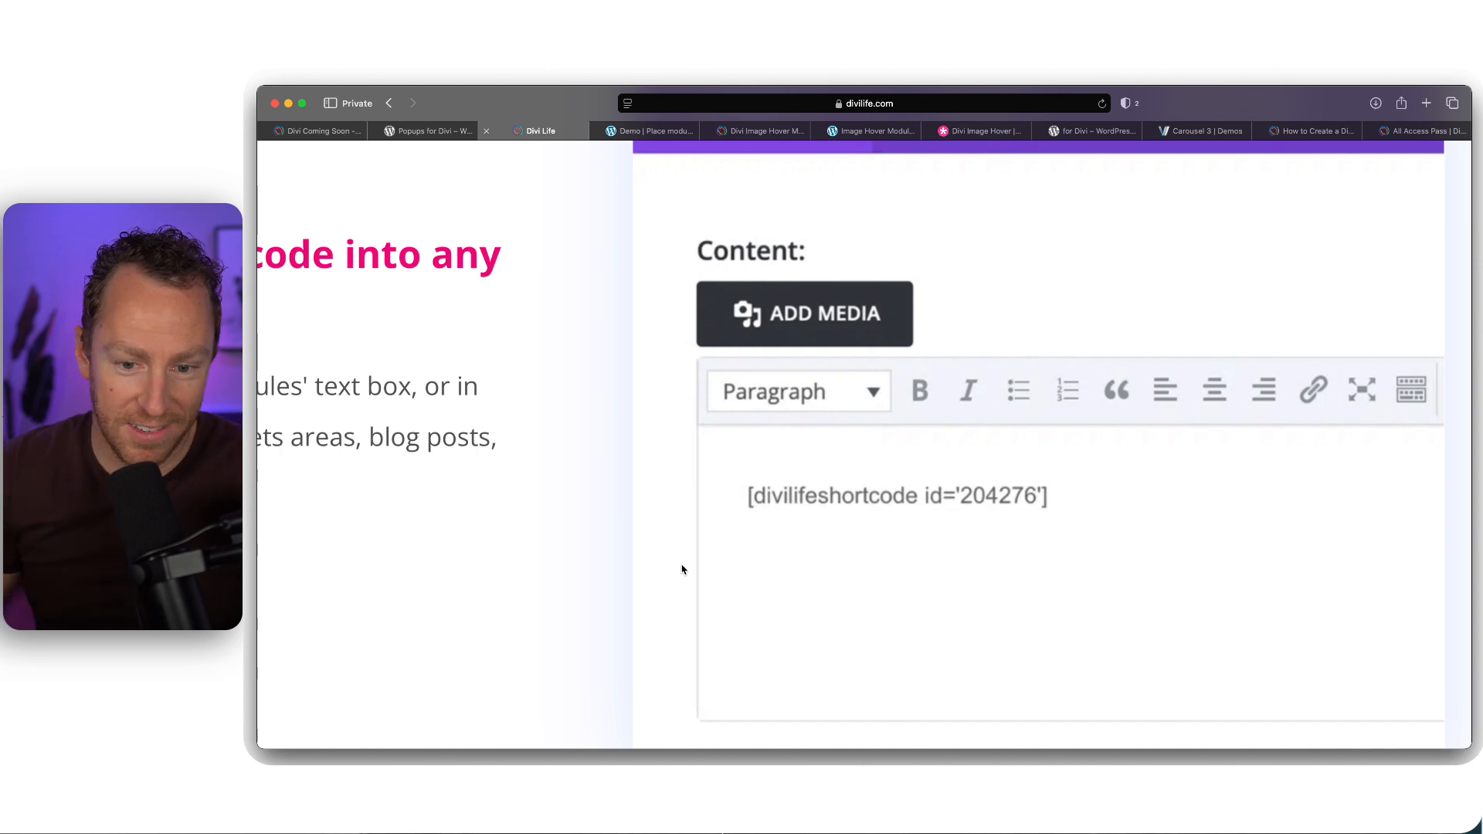
{"action": "mouse_move", "coordinate": [899, 482]}
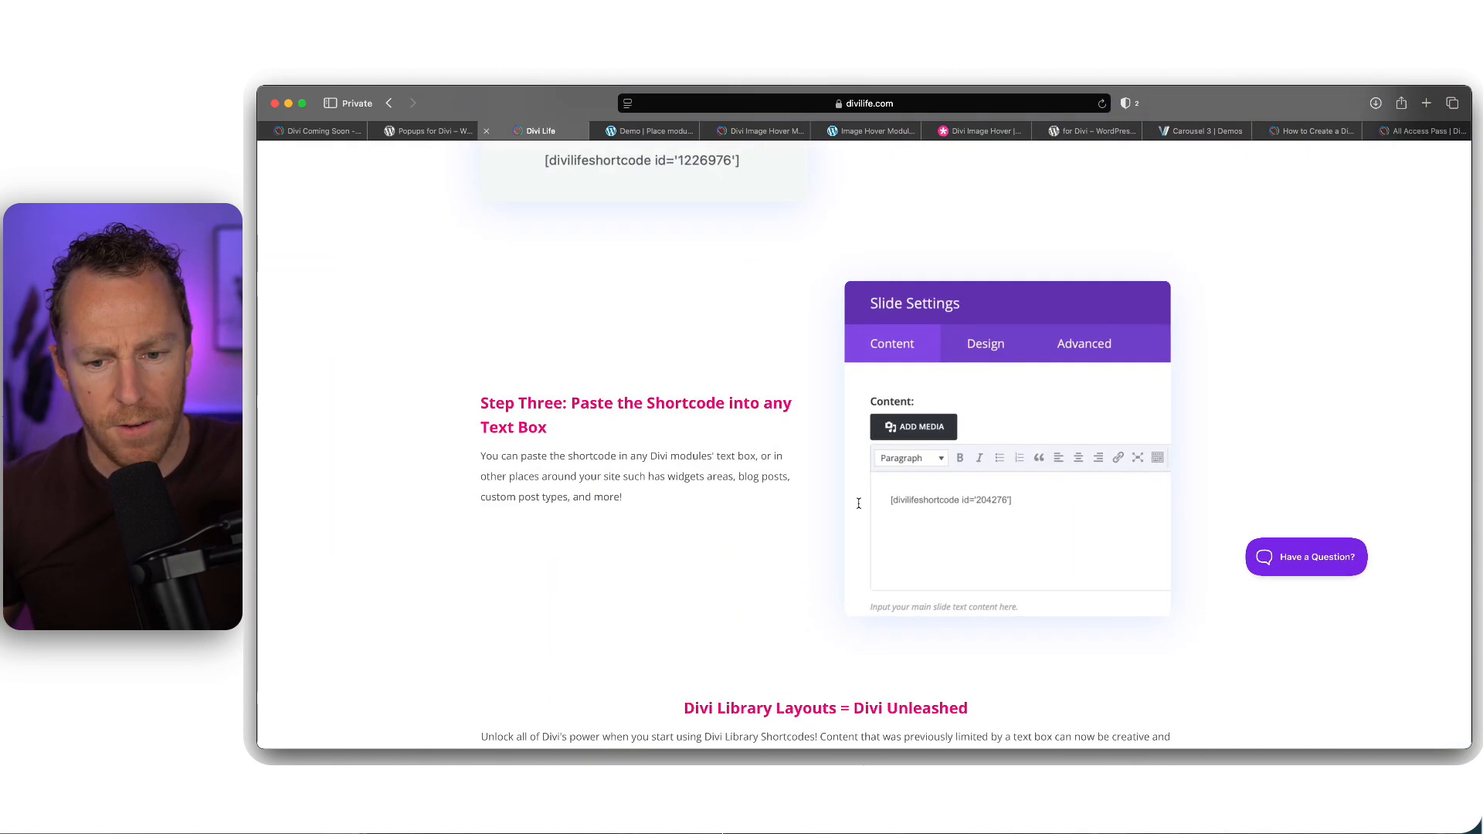
{"action": "scroll", "scroll_direction": "up", "scroll_amount": 3}
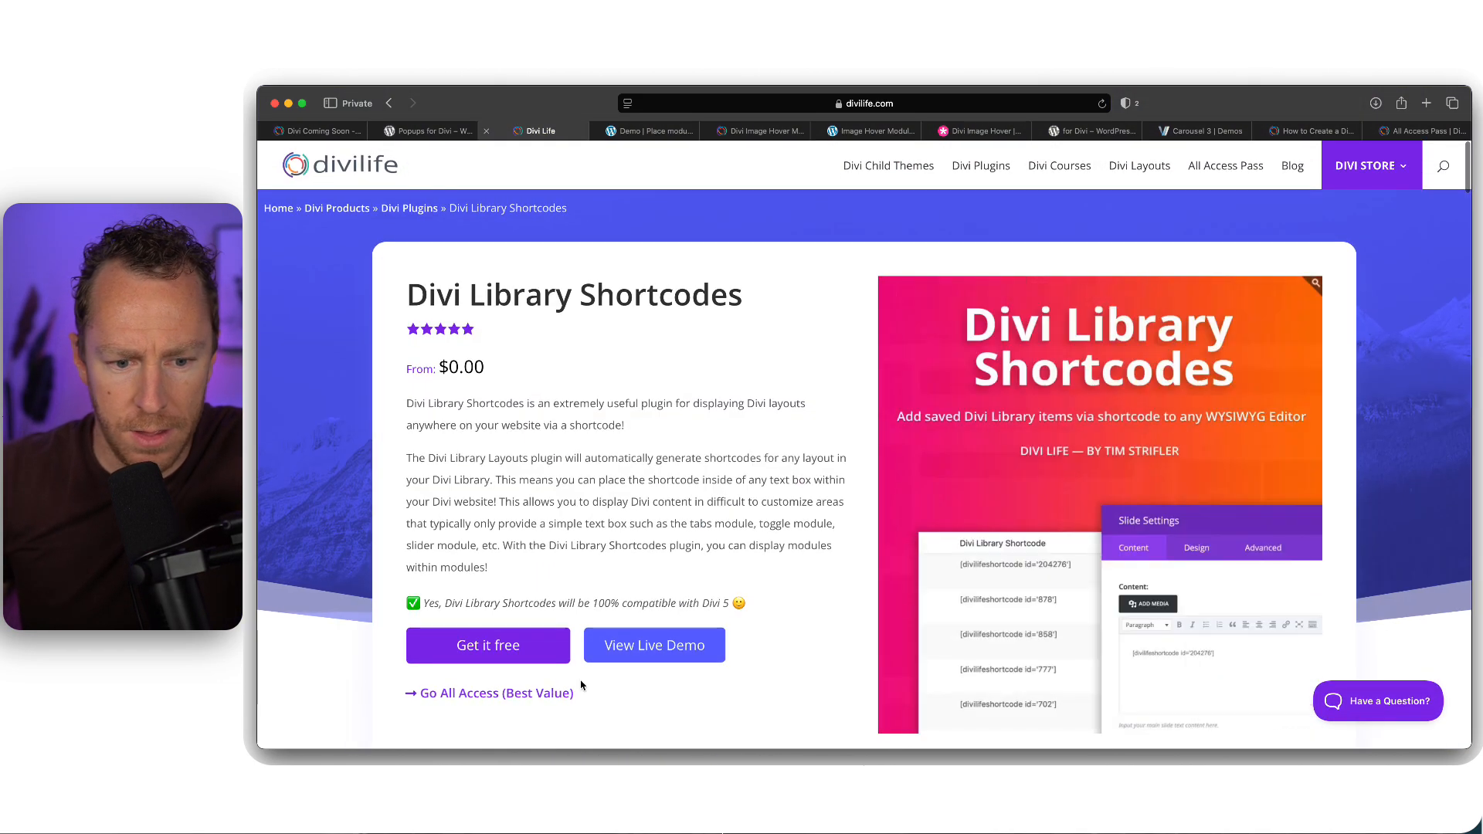
{"action": "left_click", "coordinate": [653, 646]}
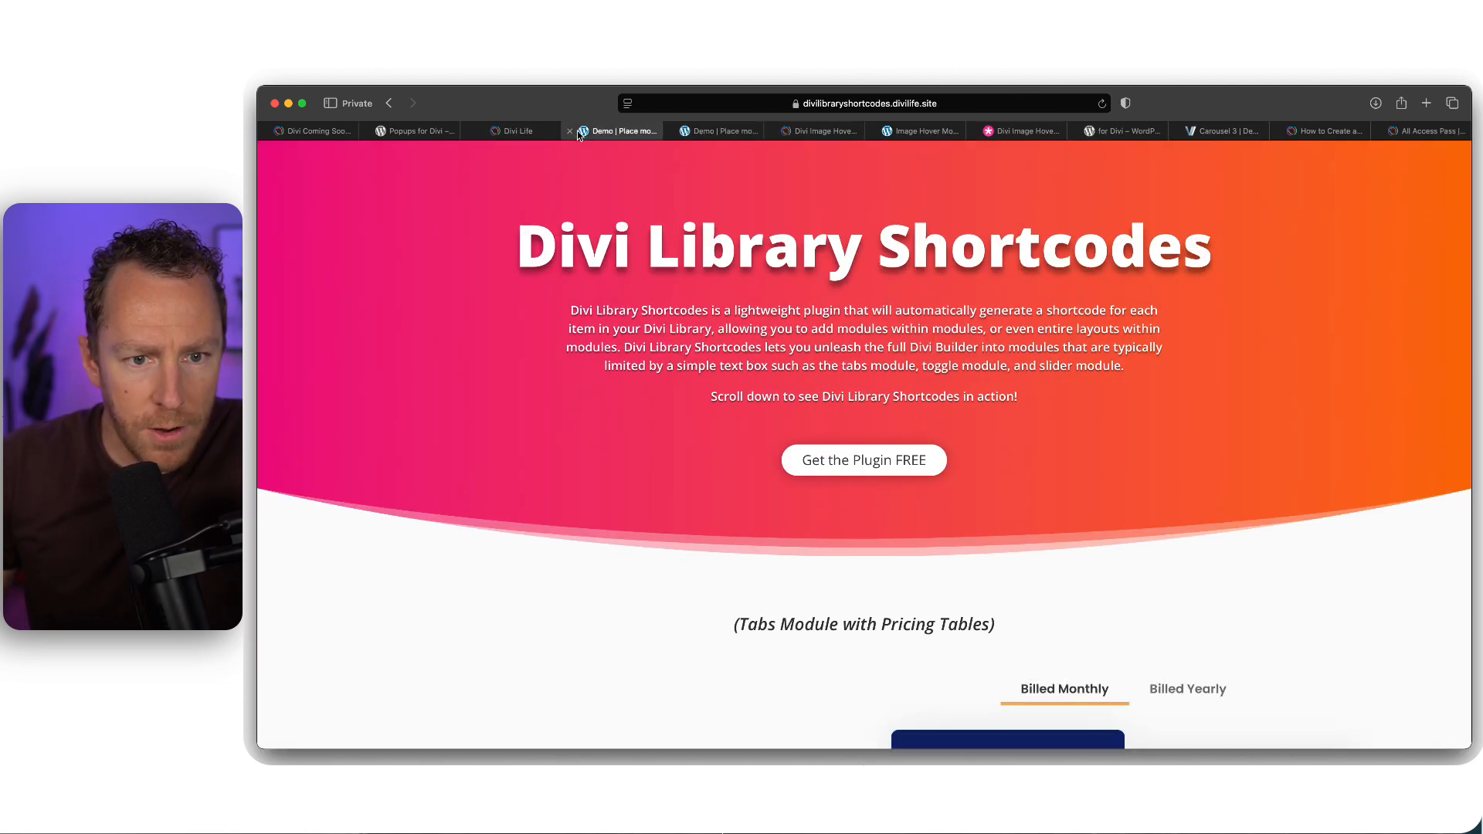
Explore the demo's pricing tables, toggling yearly billing, and scroll to the coach cards
{"action": "scroll", "scroll_direction": "down", "scroll_amount": 3}
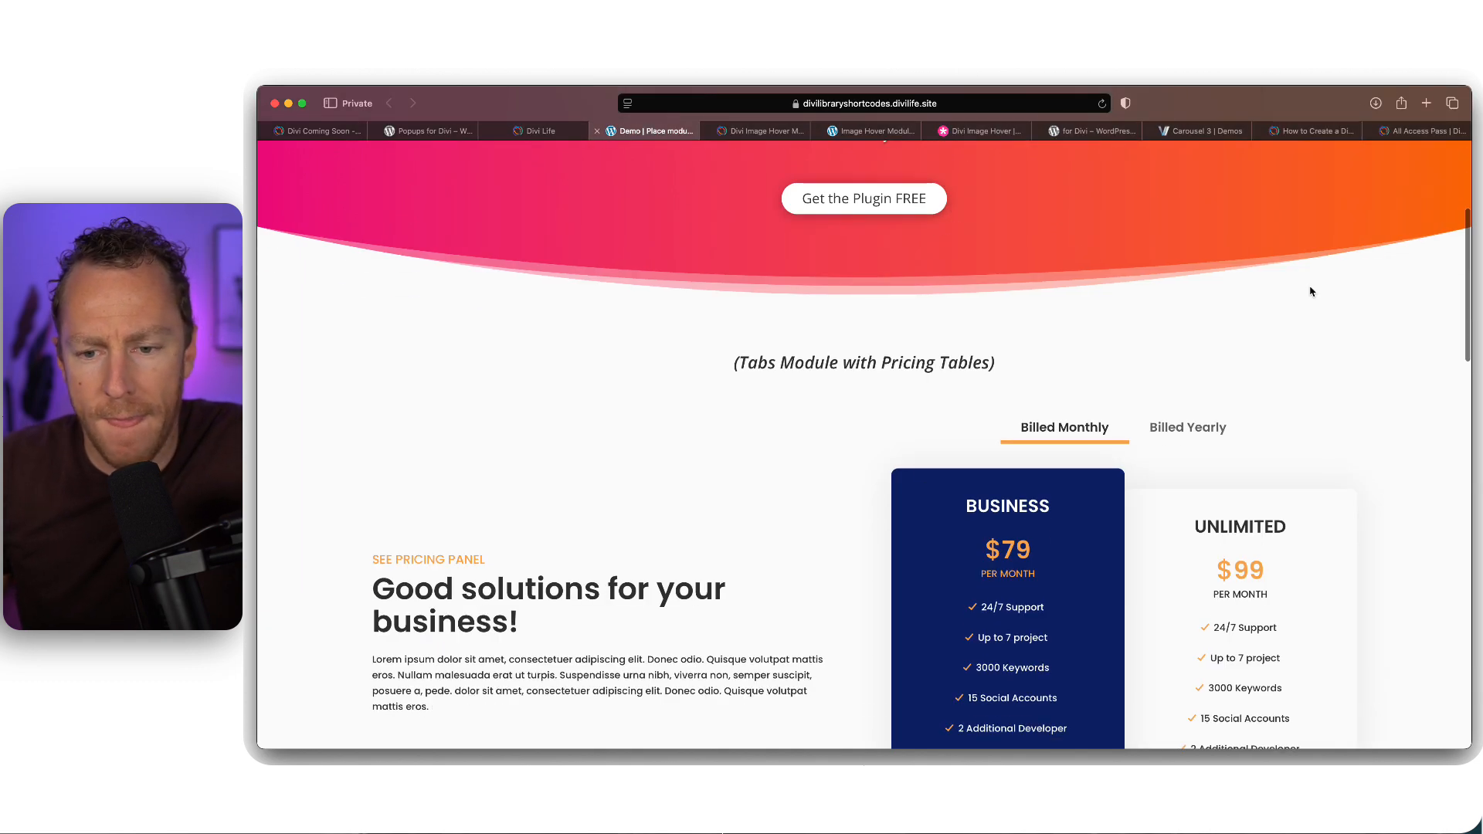
{"action": "scroll", "scroll_direction": "down", "scroll_amount": 3}
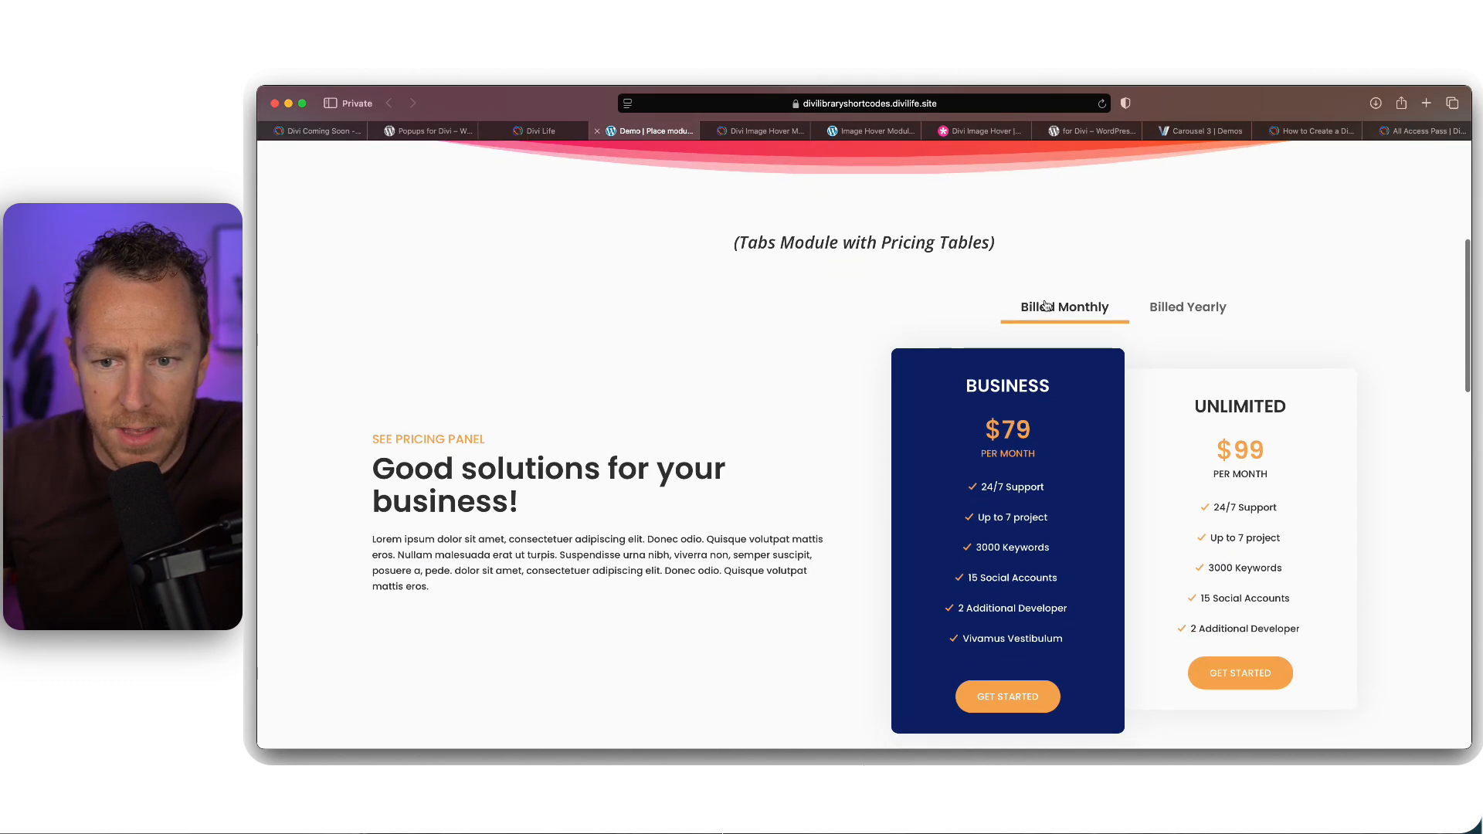
{"action": "left_click", "coordinate": [1063, 306]}
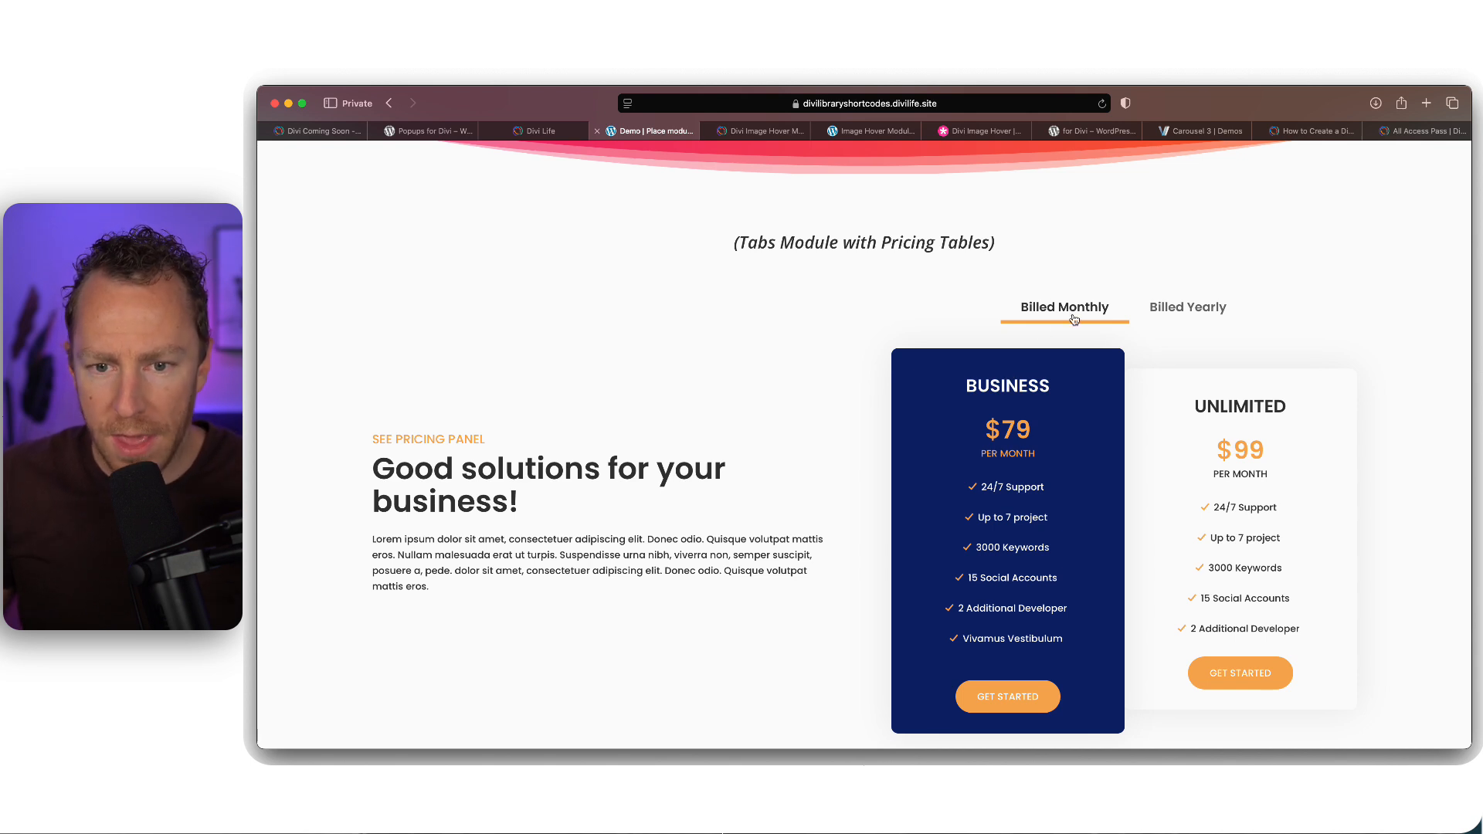
{"action": "left_click", "coordinate": [1186, 306]}
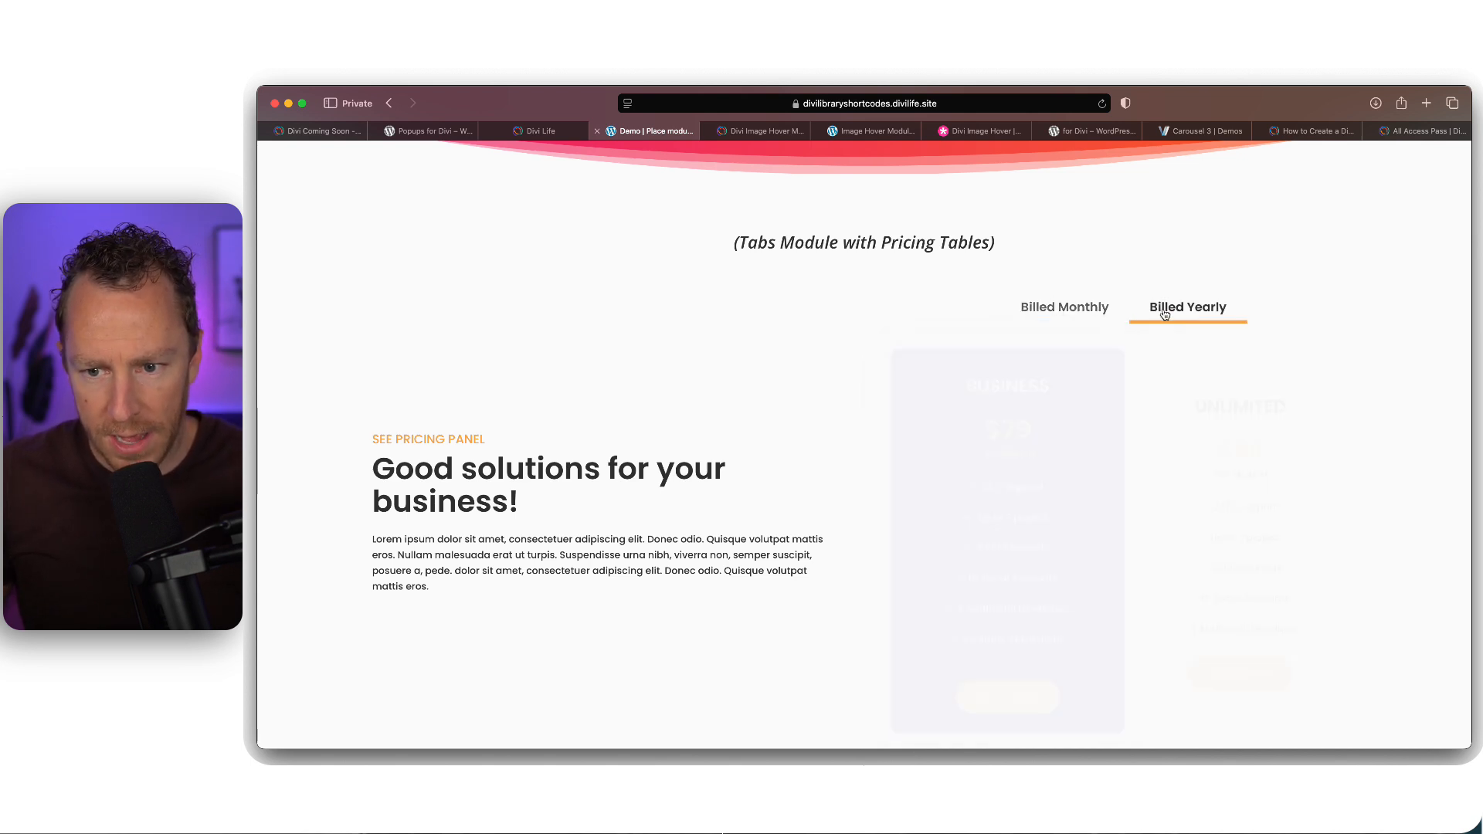
{"action": "left_click", "coordinate": [1186, 306]}
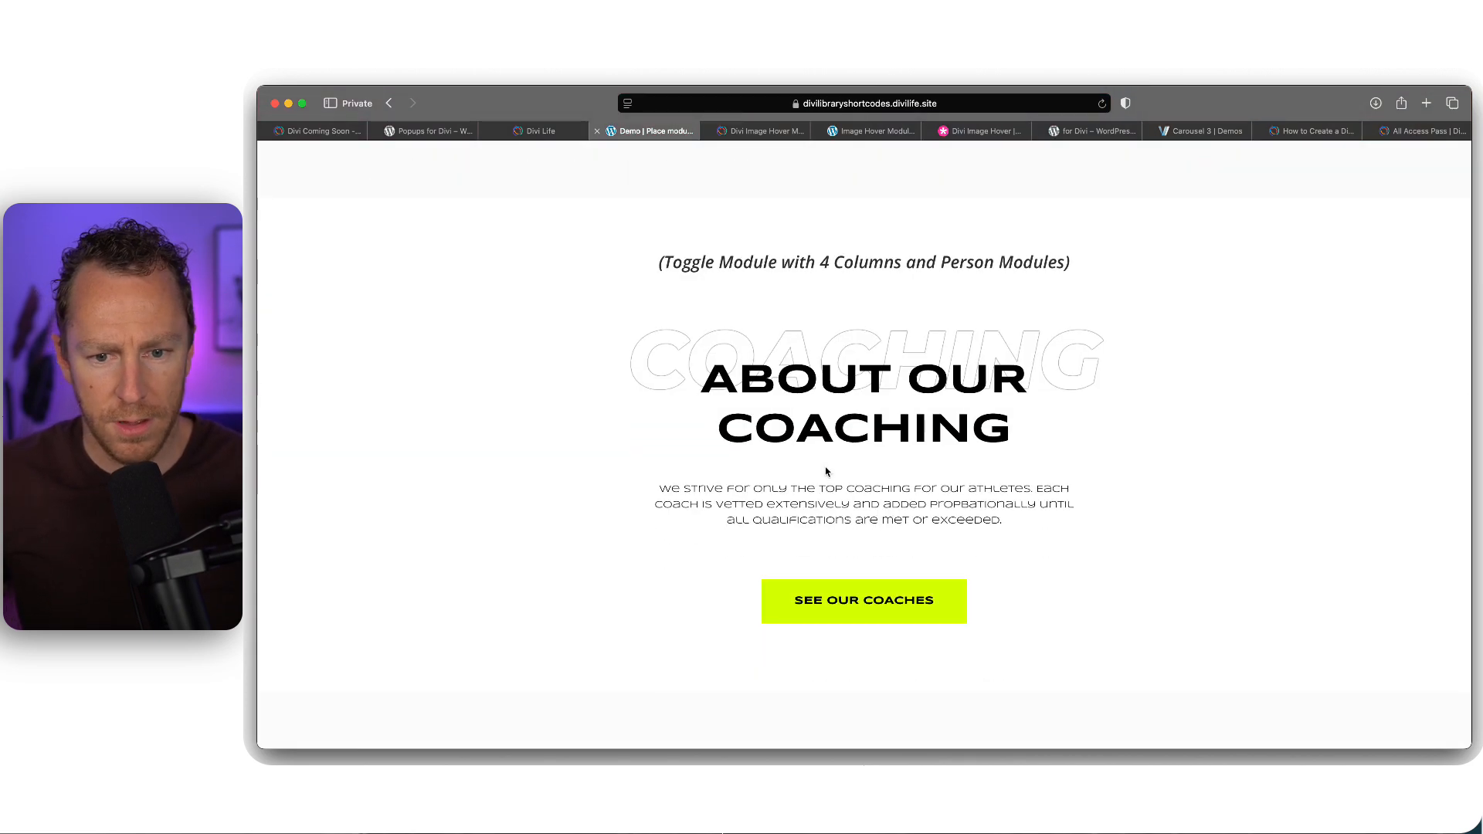
{"action": "scroll", "scroll_direction": "down", "scroll_amount": 3}
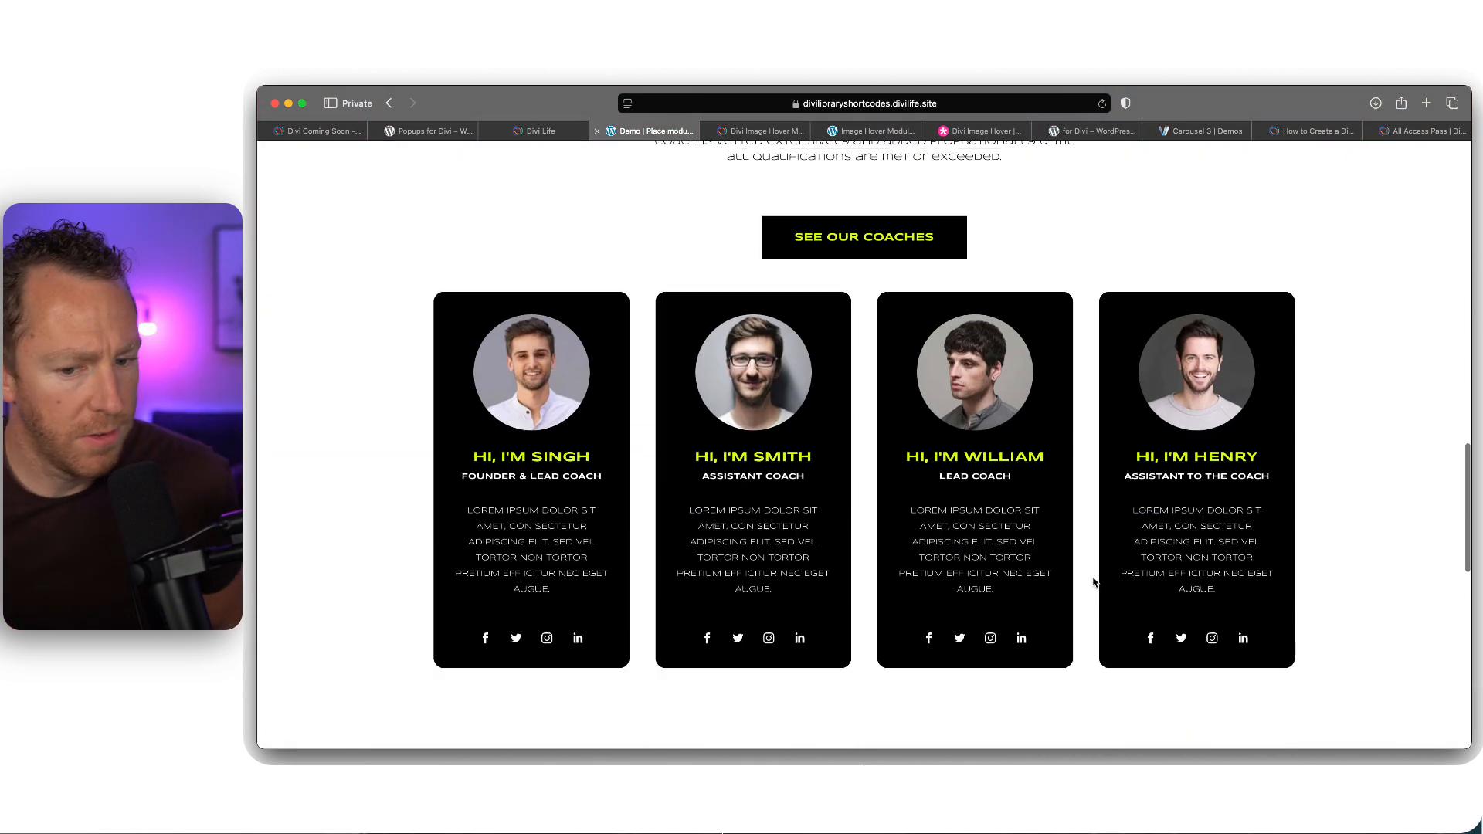
{"action": "scroll", "scroll_direction": "down", "scroll_amount": 3}
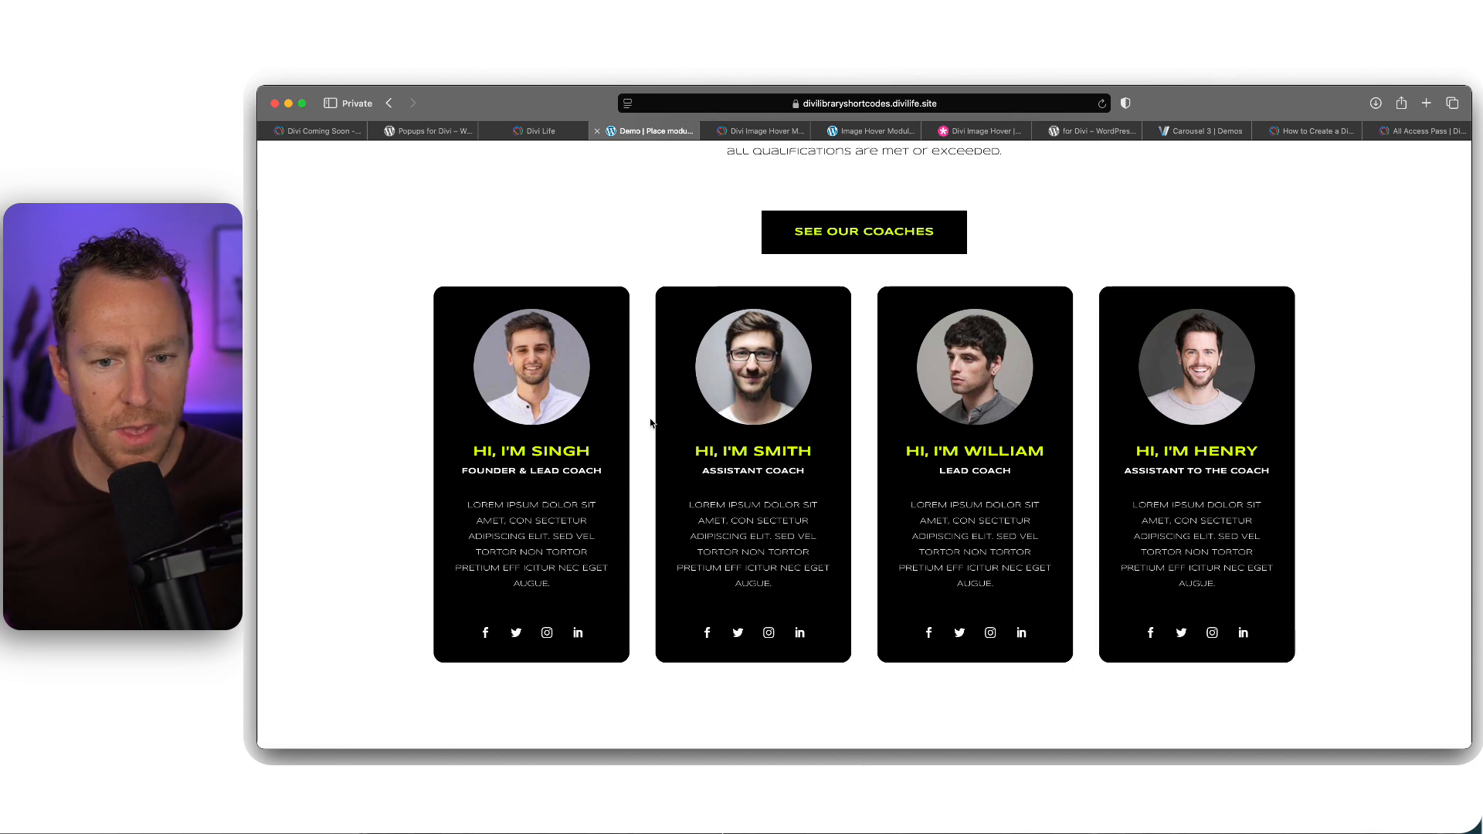
{"action": "mouse_move", "coordinate": [516, 365]}
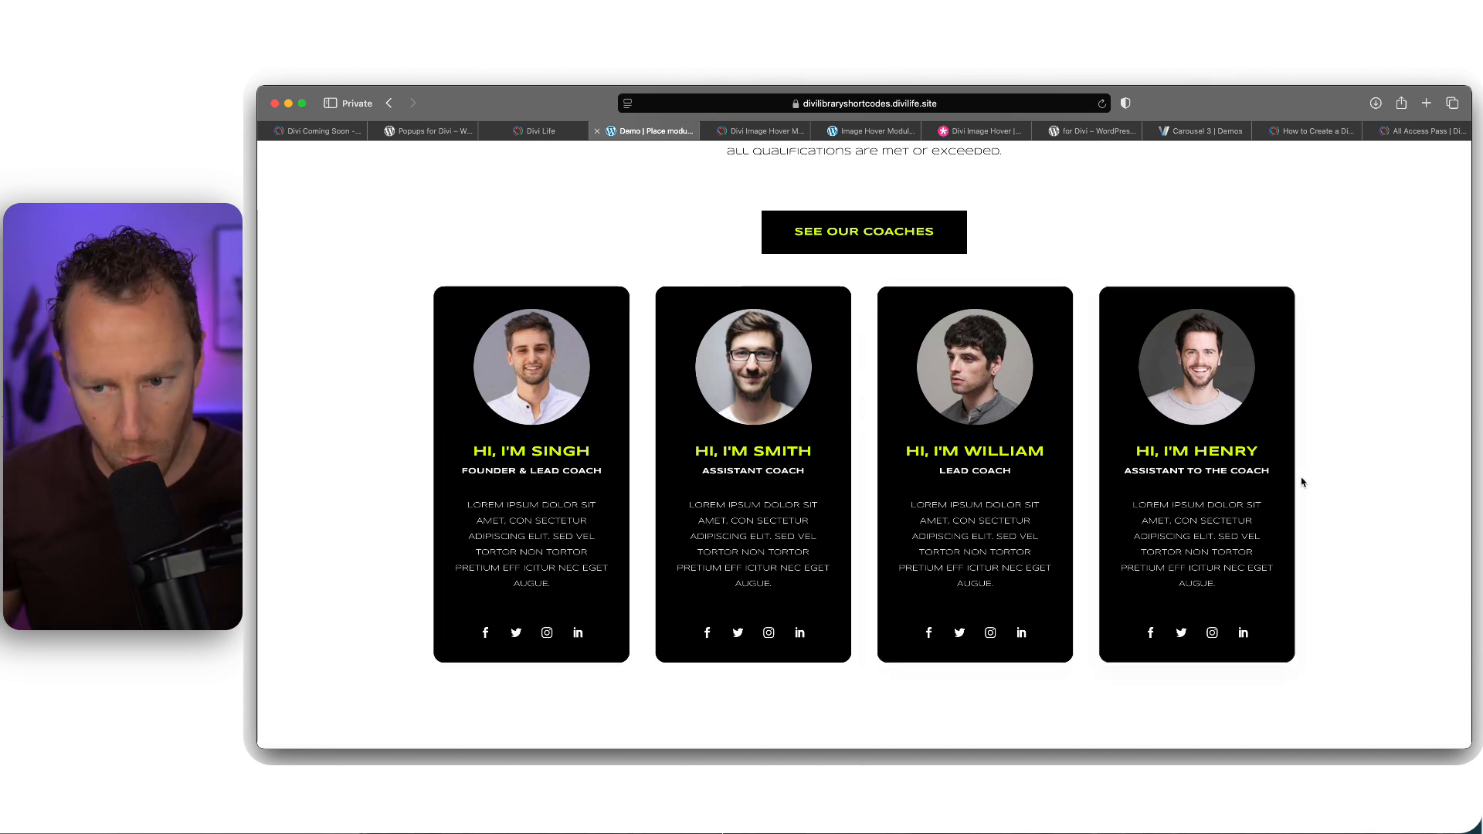
Switch the tabs demo between Coffee, Fresh Squeezed Juices and Donuts content
{"action": "scroll", "scroll_direction": "down", "scroll_amount": 3}
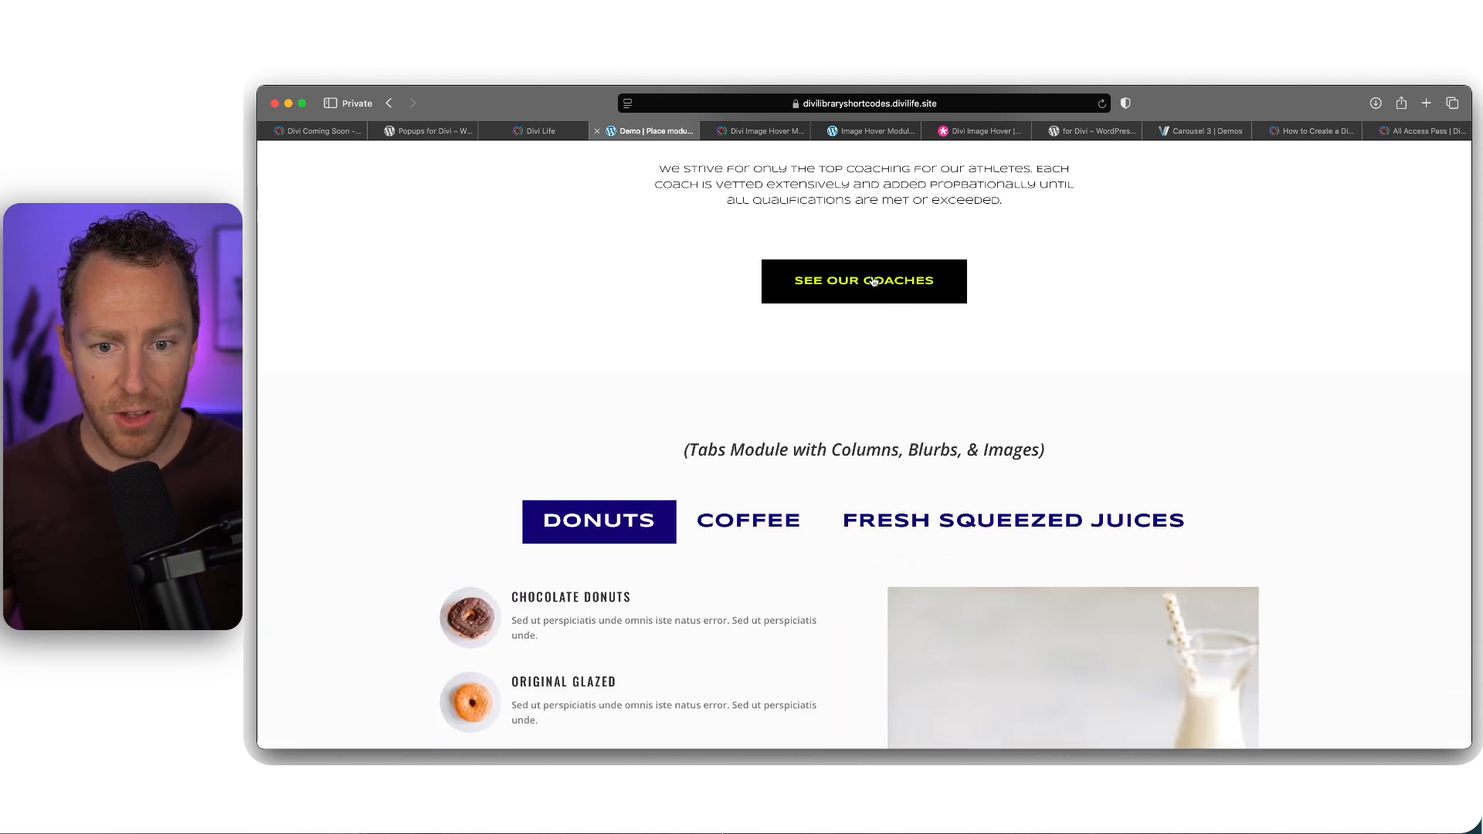
{"action": "scroll", "scroll_direction": "down", "scroll_amount": 3}
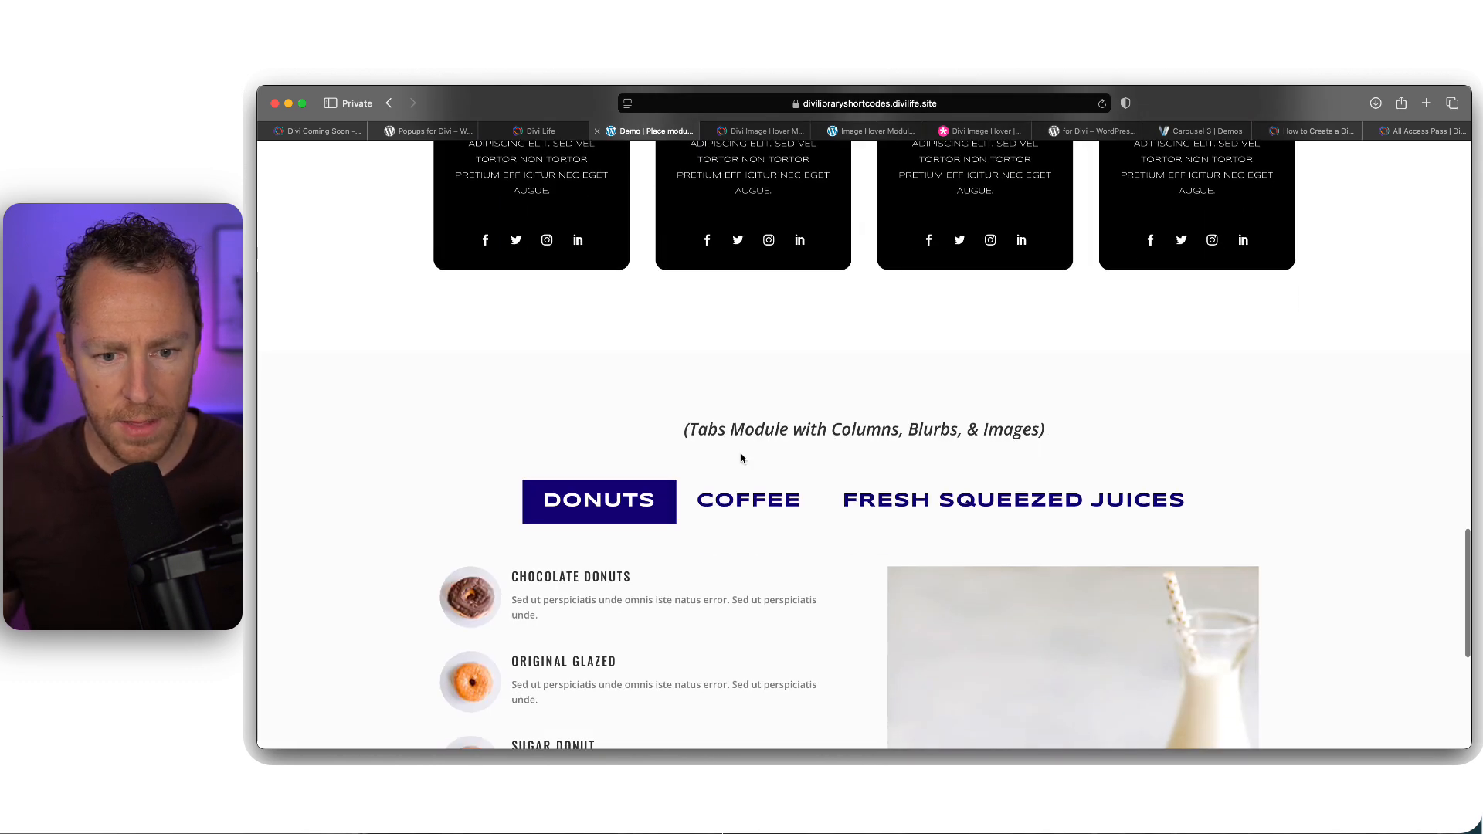
{"action": "left_click", "coordinate": [748, 499]}
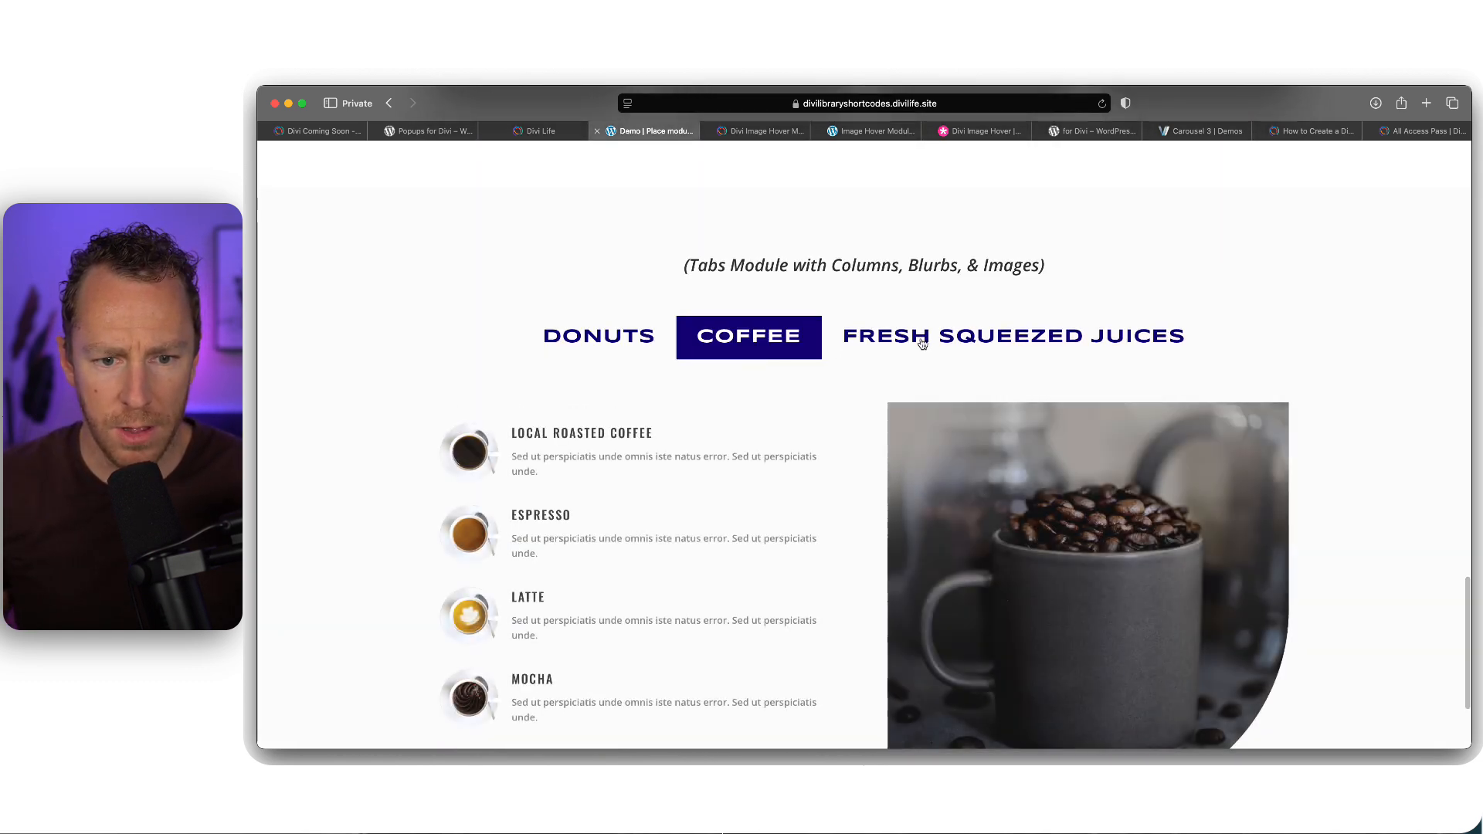
{"action": "left_click", "coordinate": [1010, 335]}
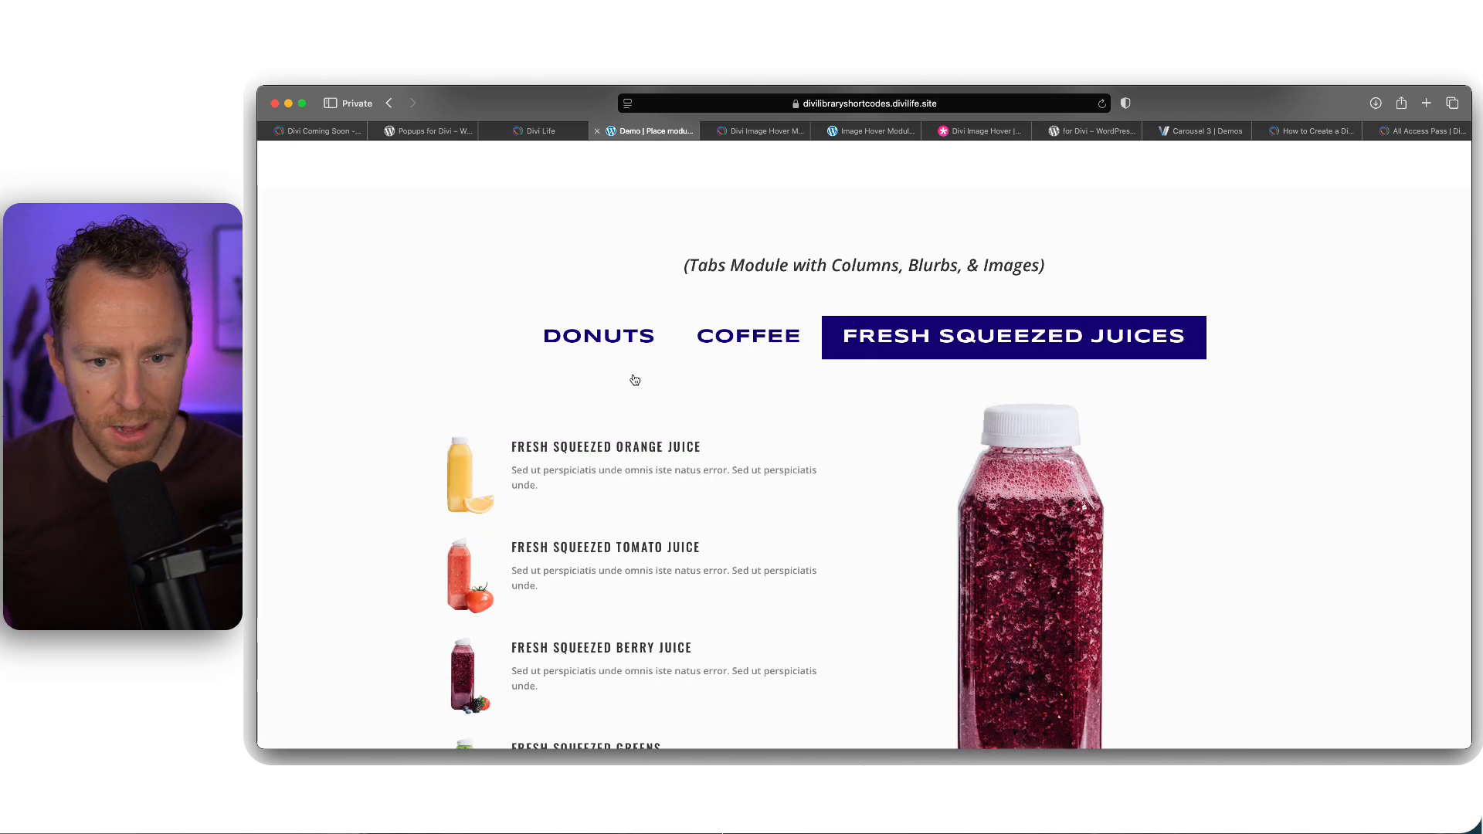
{"action": "mouse_move", "coordinate": [514, 346]}
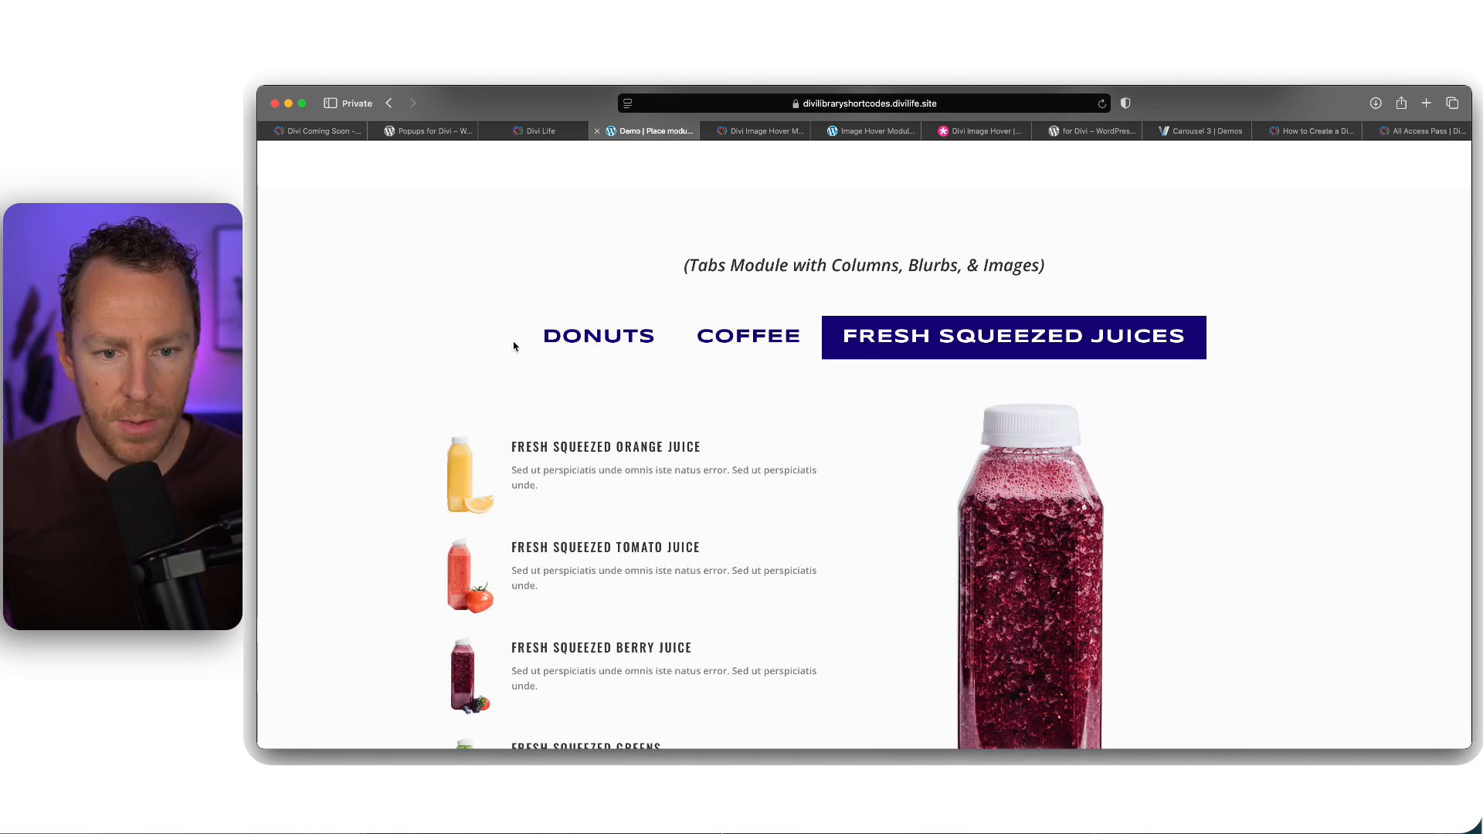
{"action": "left_click", "coordinate": [597, 337]}
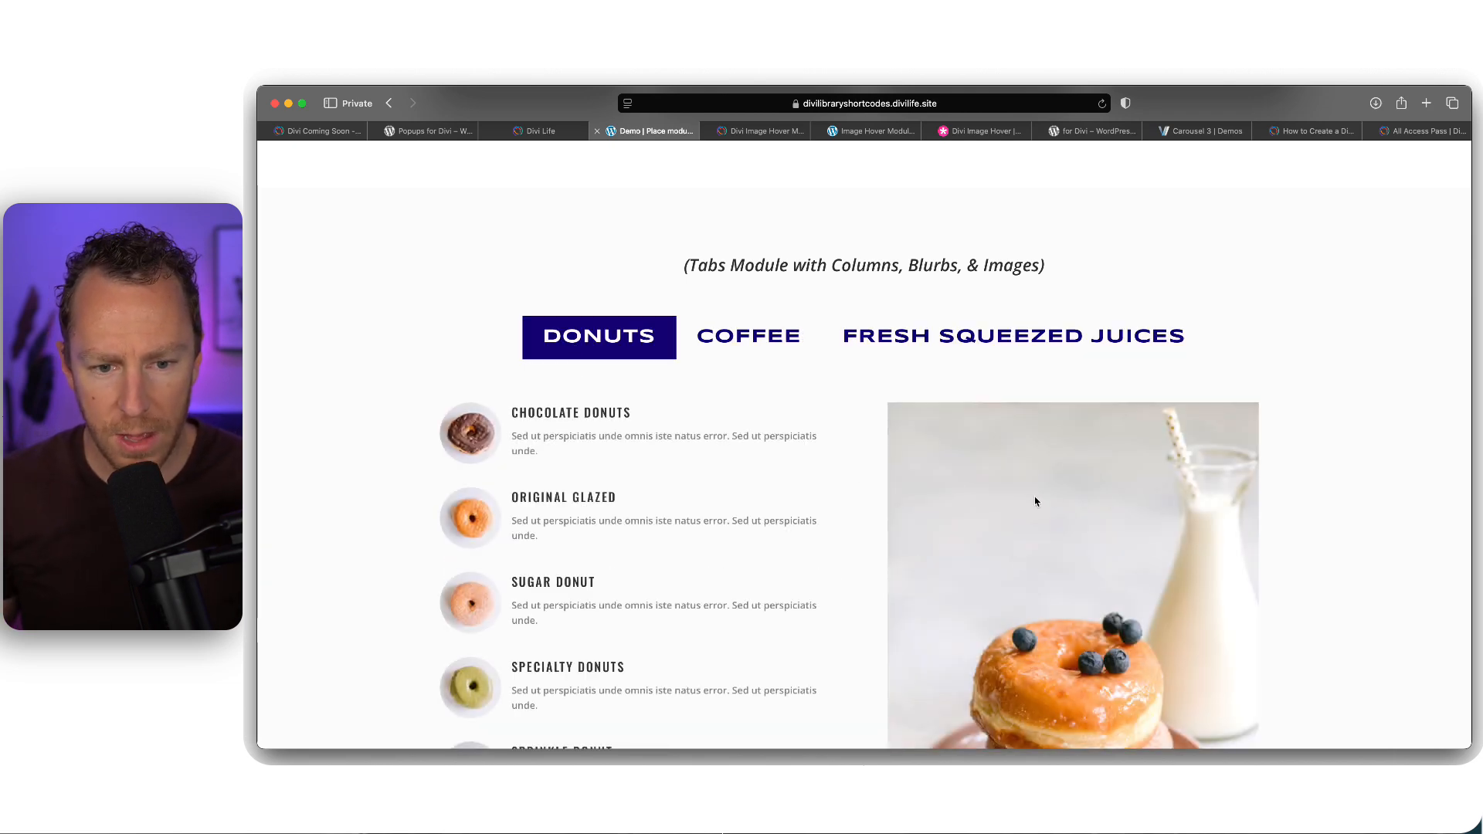
{"action": "scroll", "scroll_direction": "down", "scroll_amount": 3}
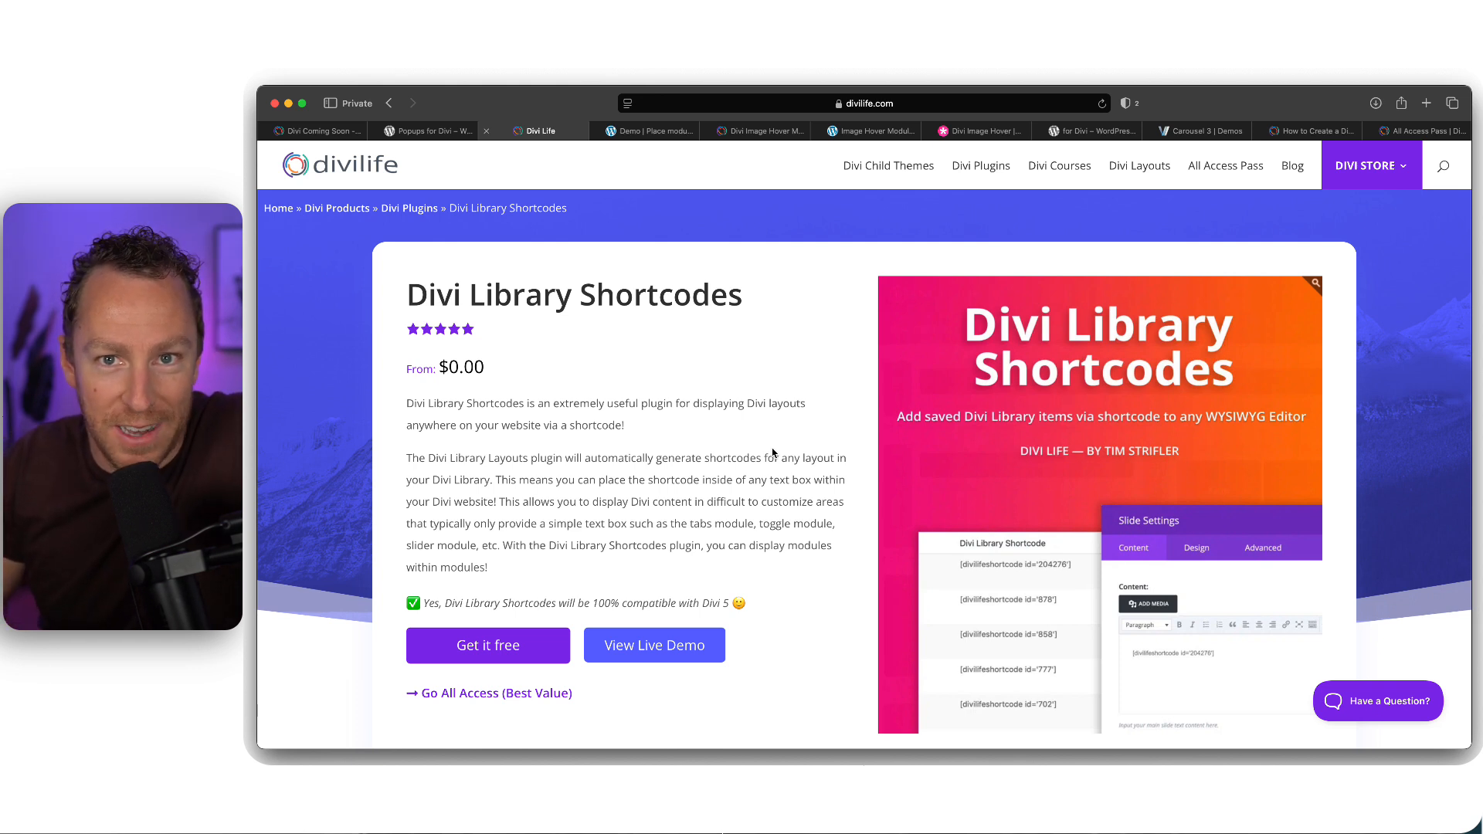
{"action": "mouse_move", "coordinate": [626, 355]}
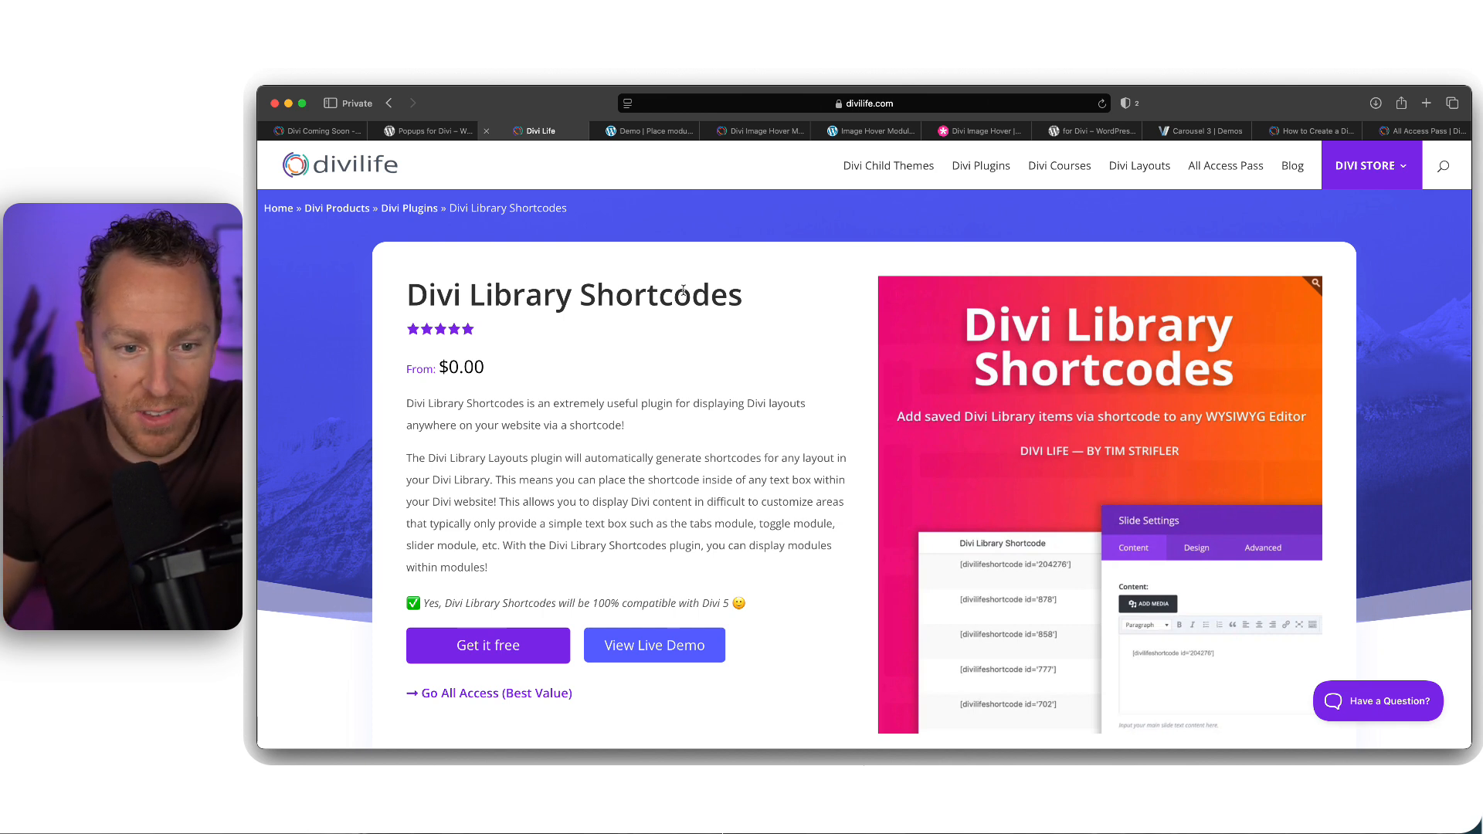
{"action": "mouse_move", "coordinate": [723, 293]}
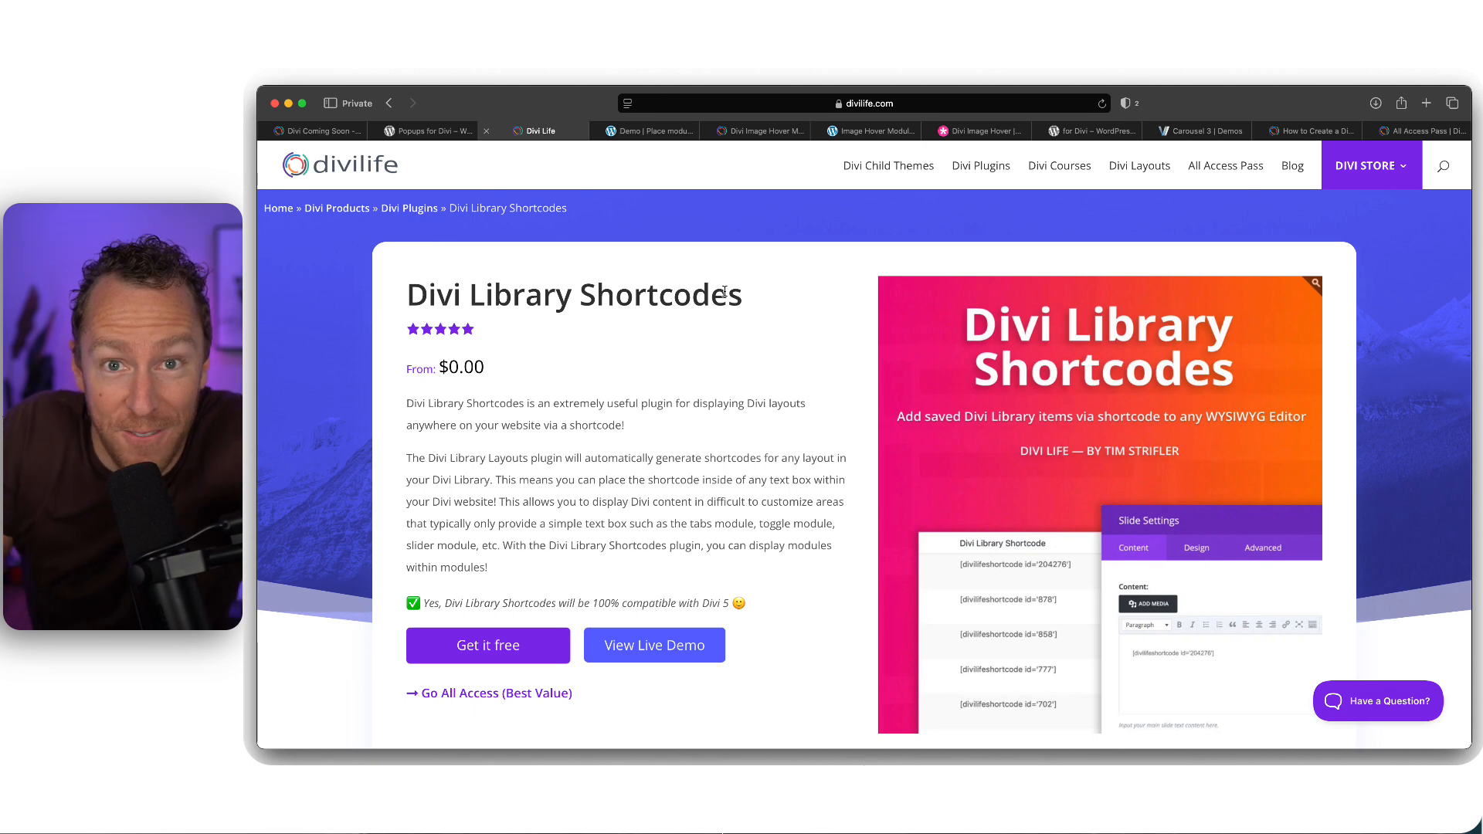
{"action": "mouse_move", "coordinate": [652, 130]}
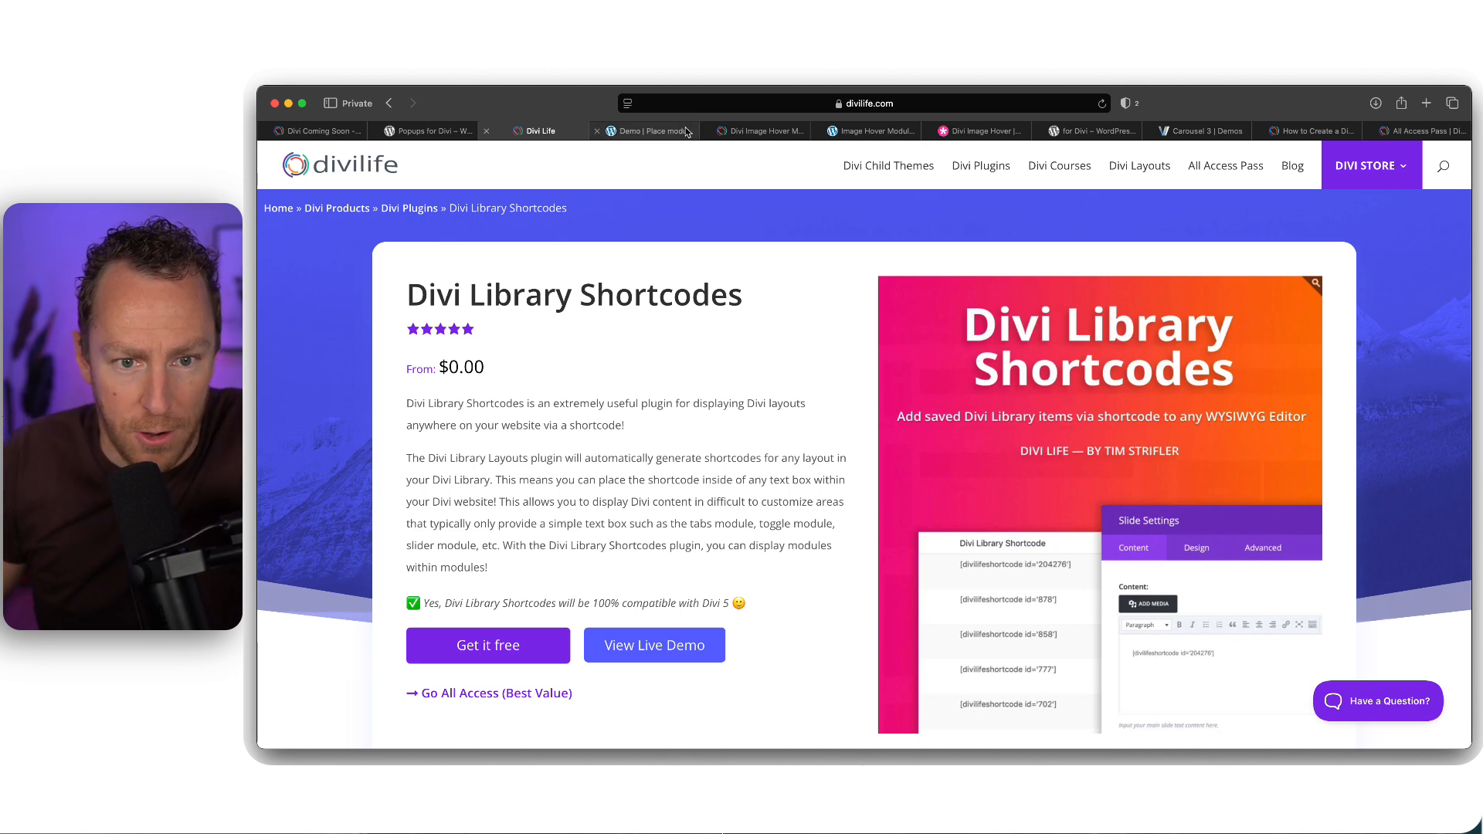
Switch to the Divi Image Hover Module page, launch its live demo and view the Border Reveal effects
{"action": "left_click", "coordinate": [761, 130]}
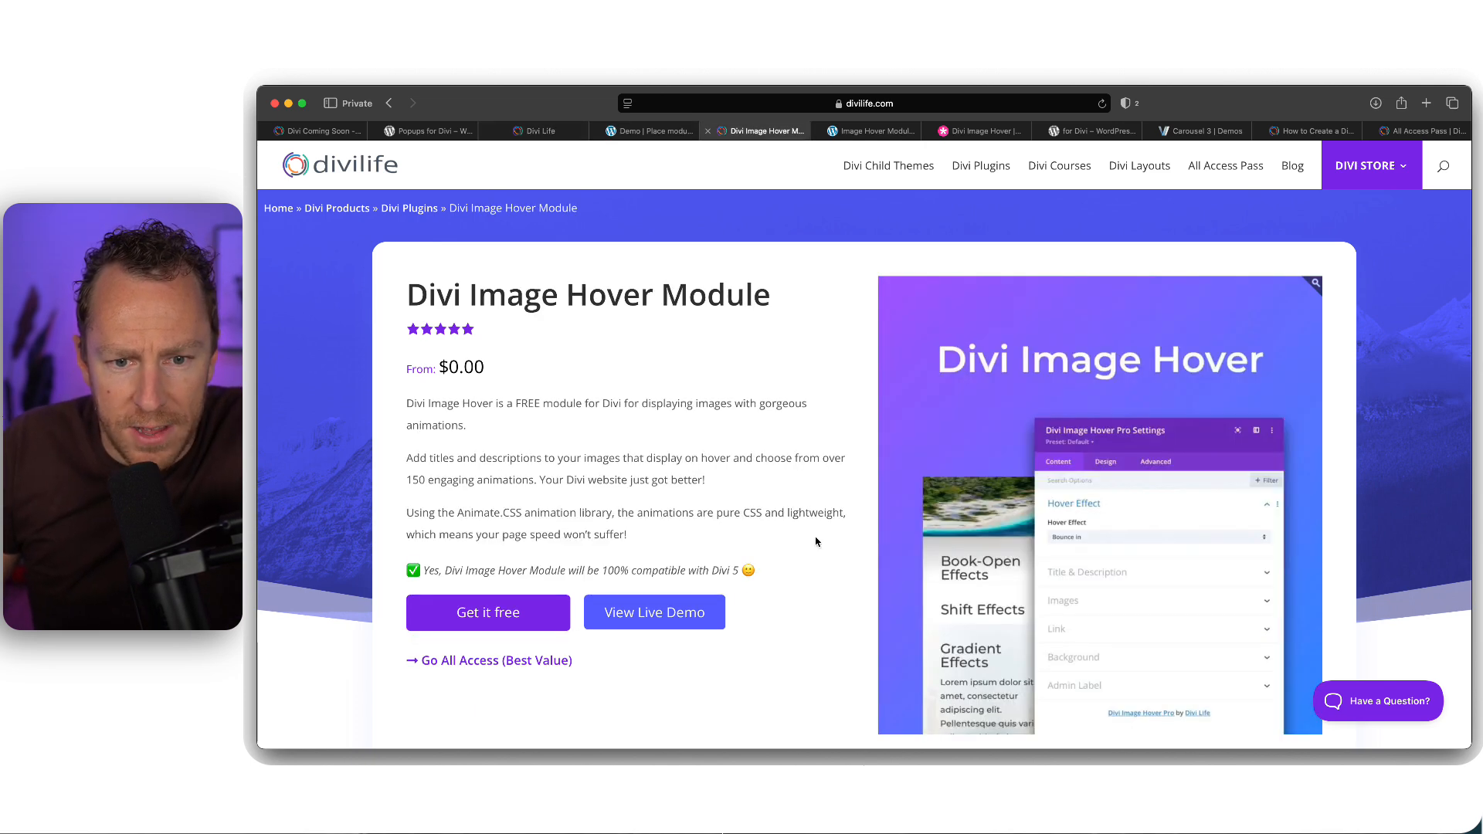
{"action": "scroll", "scroll_direction": "up", "scroll_amount": 3}
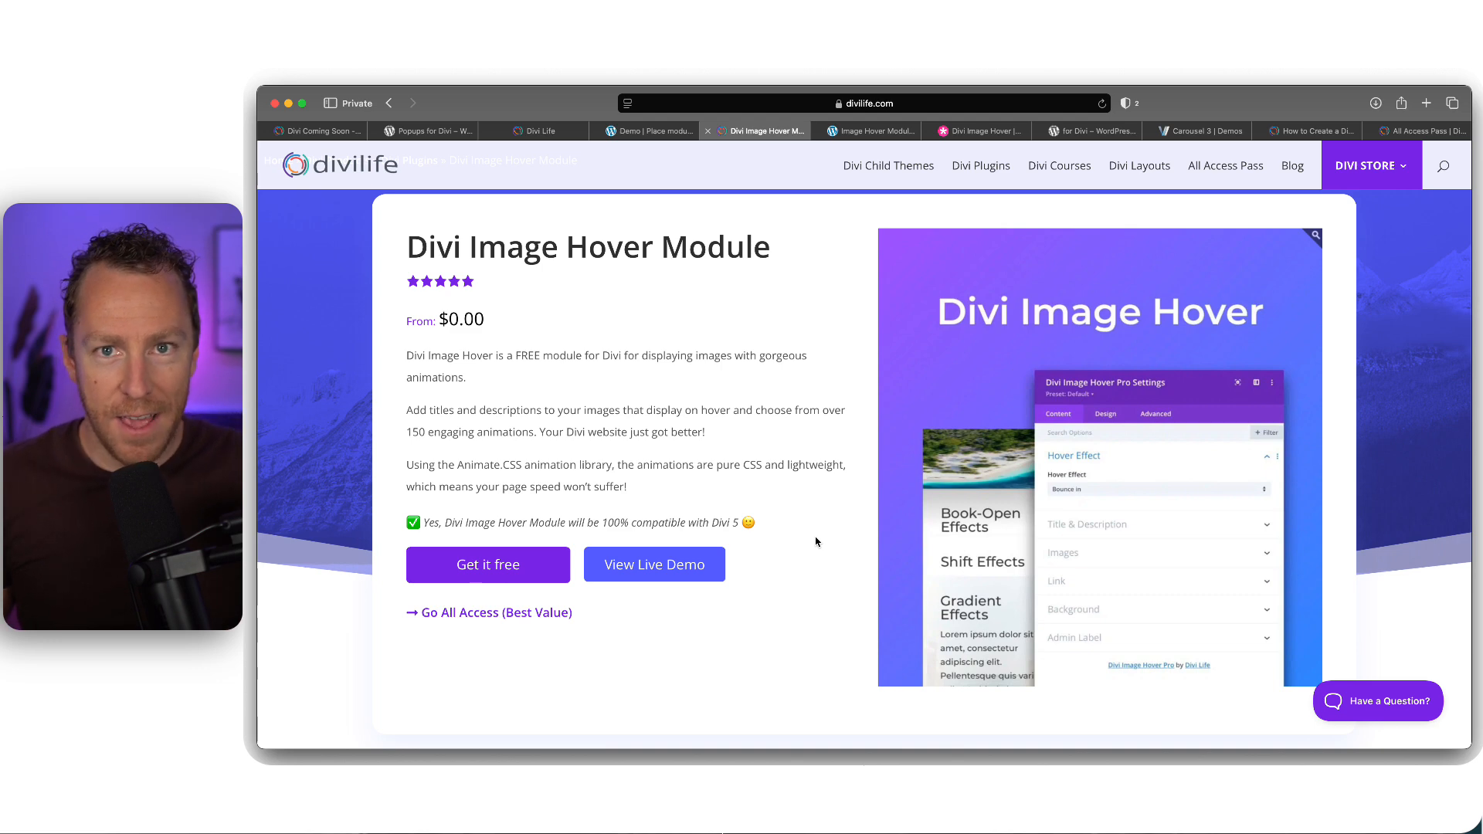
{"action": "left_click", "coordinate": [654, 565]}
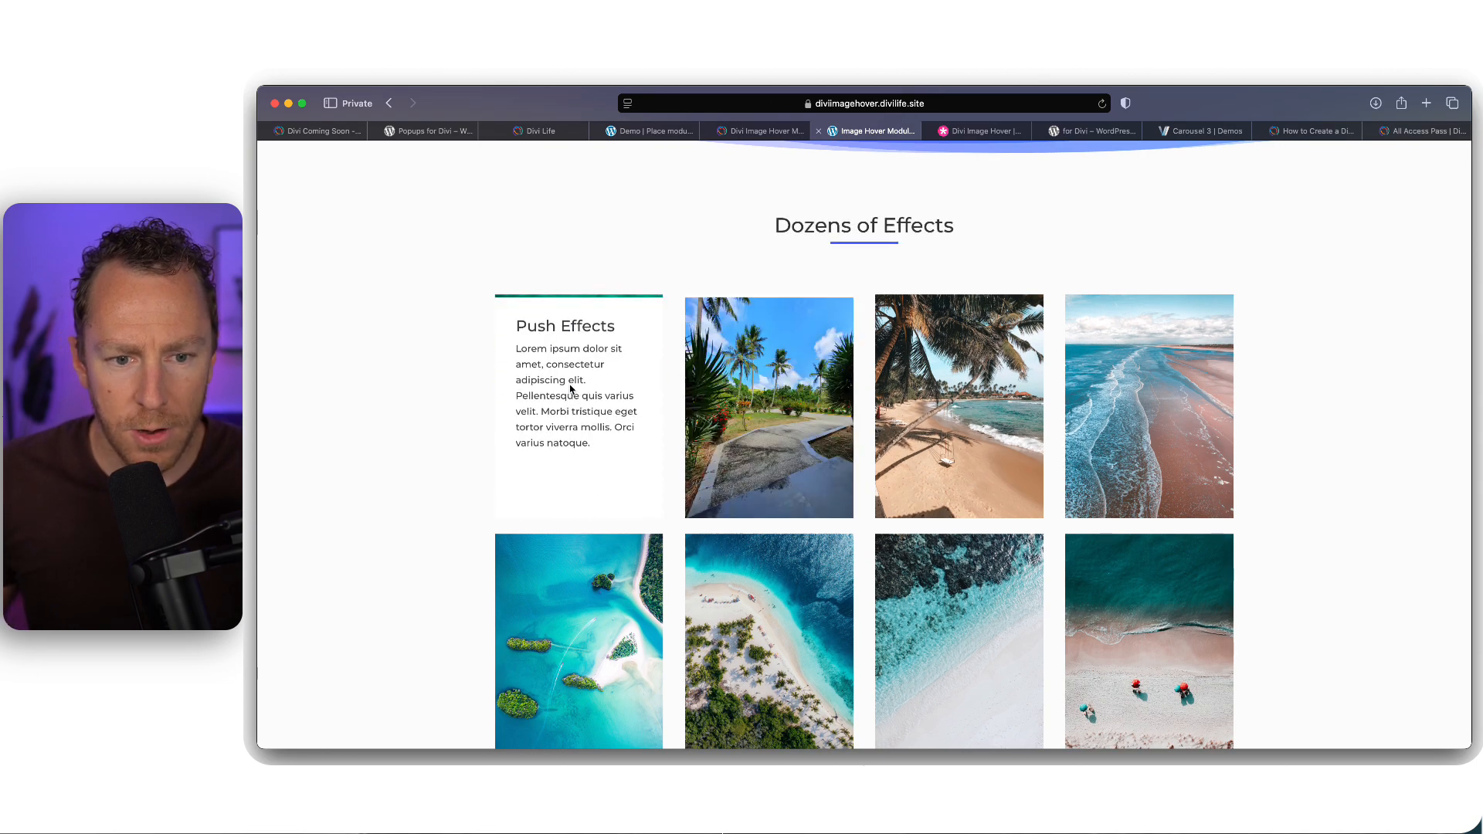
{"action": "scroll", "scroll_direction": "down", "scroll_amount": 3}
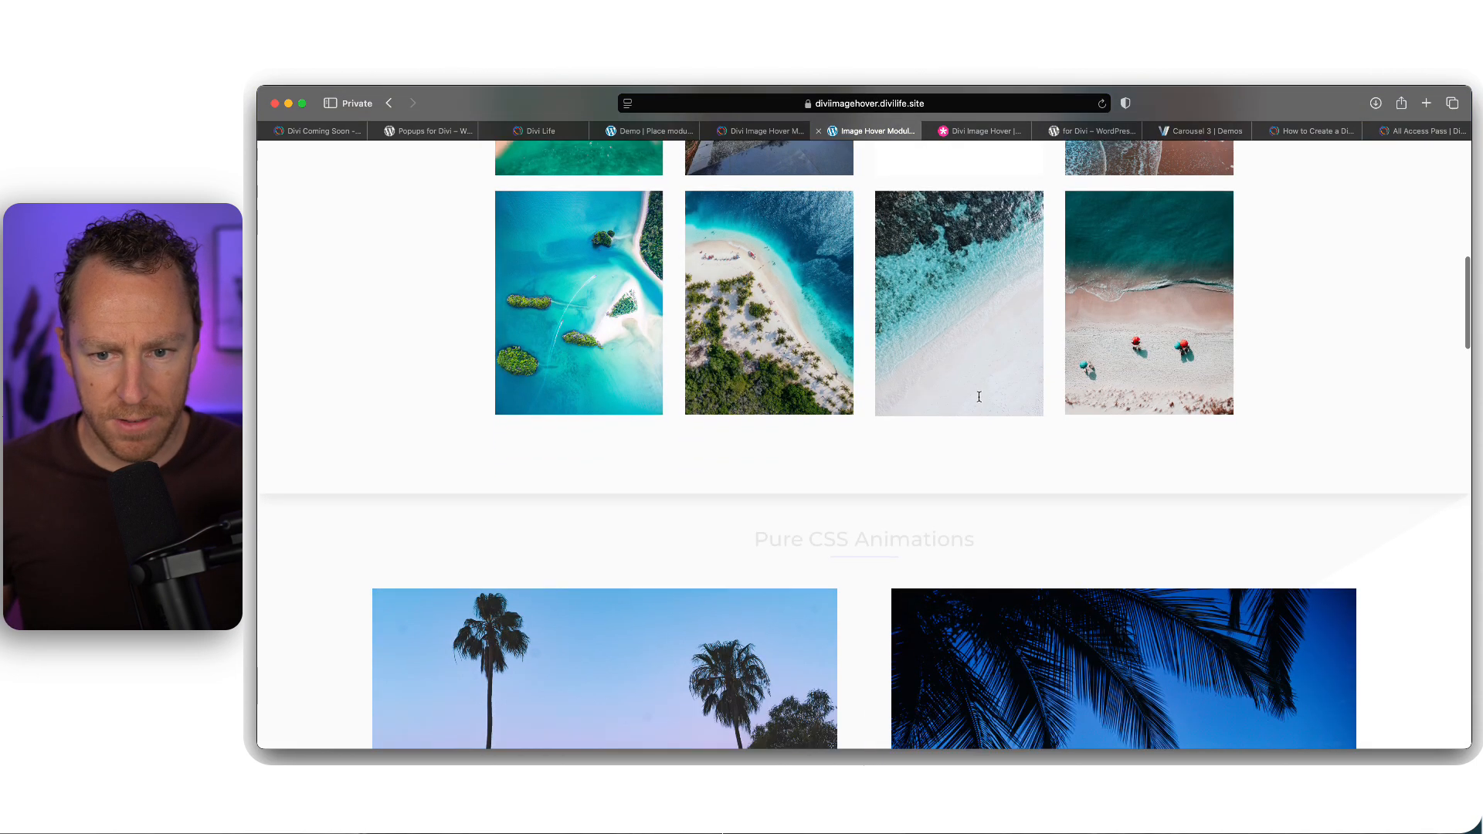
{"action": "scroll", "scroll_direction": "down", "scroll_amount": 3}
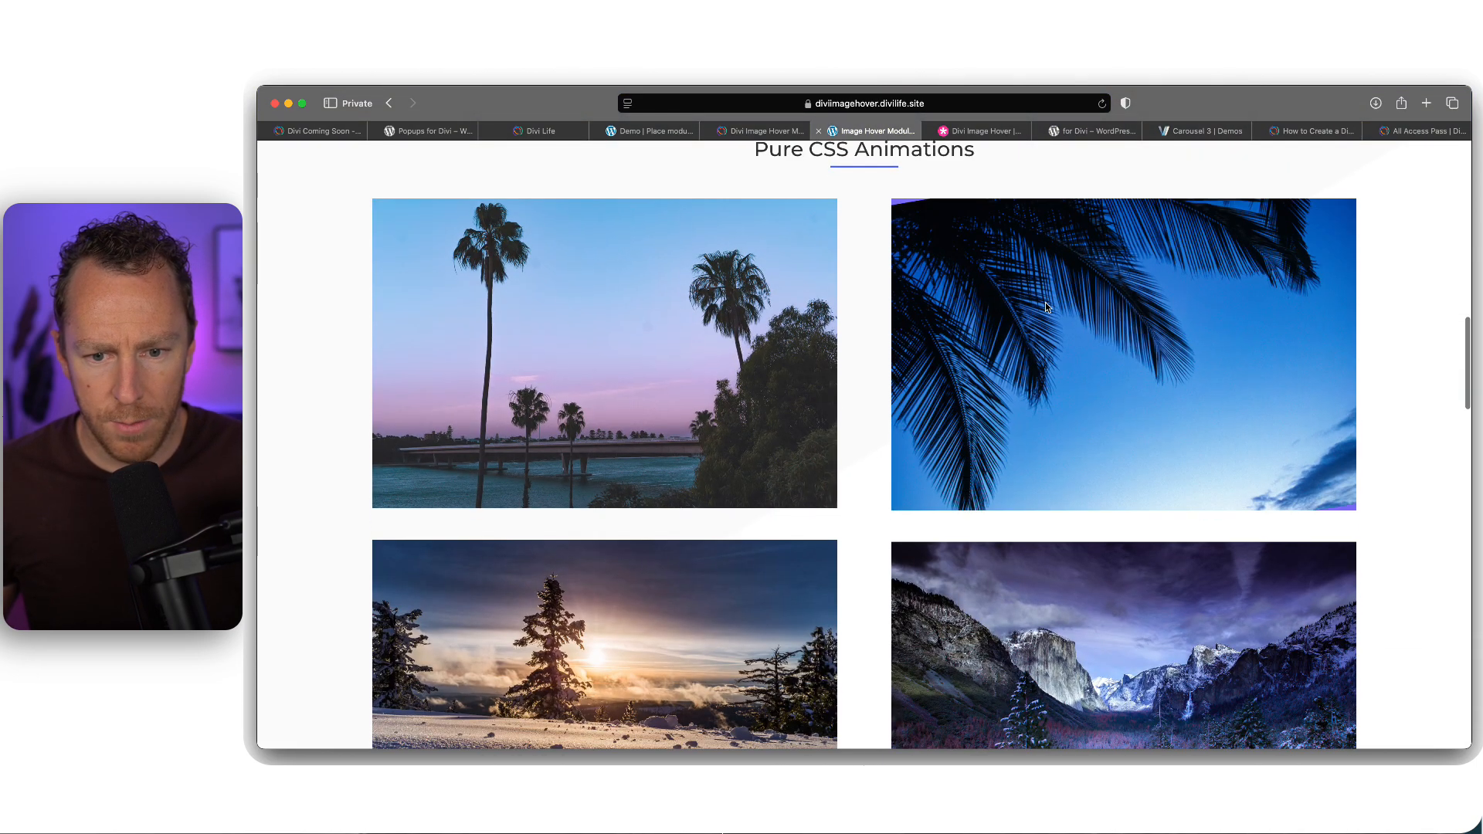
{"action": "scroll", "scroll_direction": "down", "scroll_amount": 3}
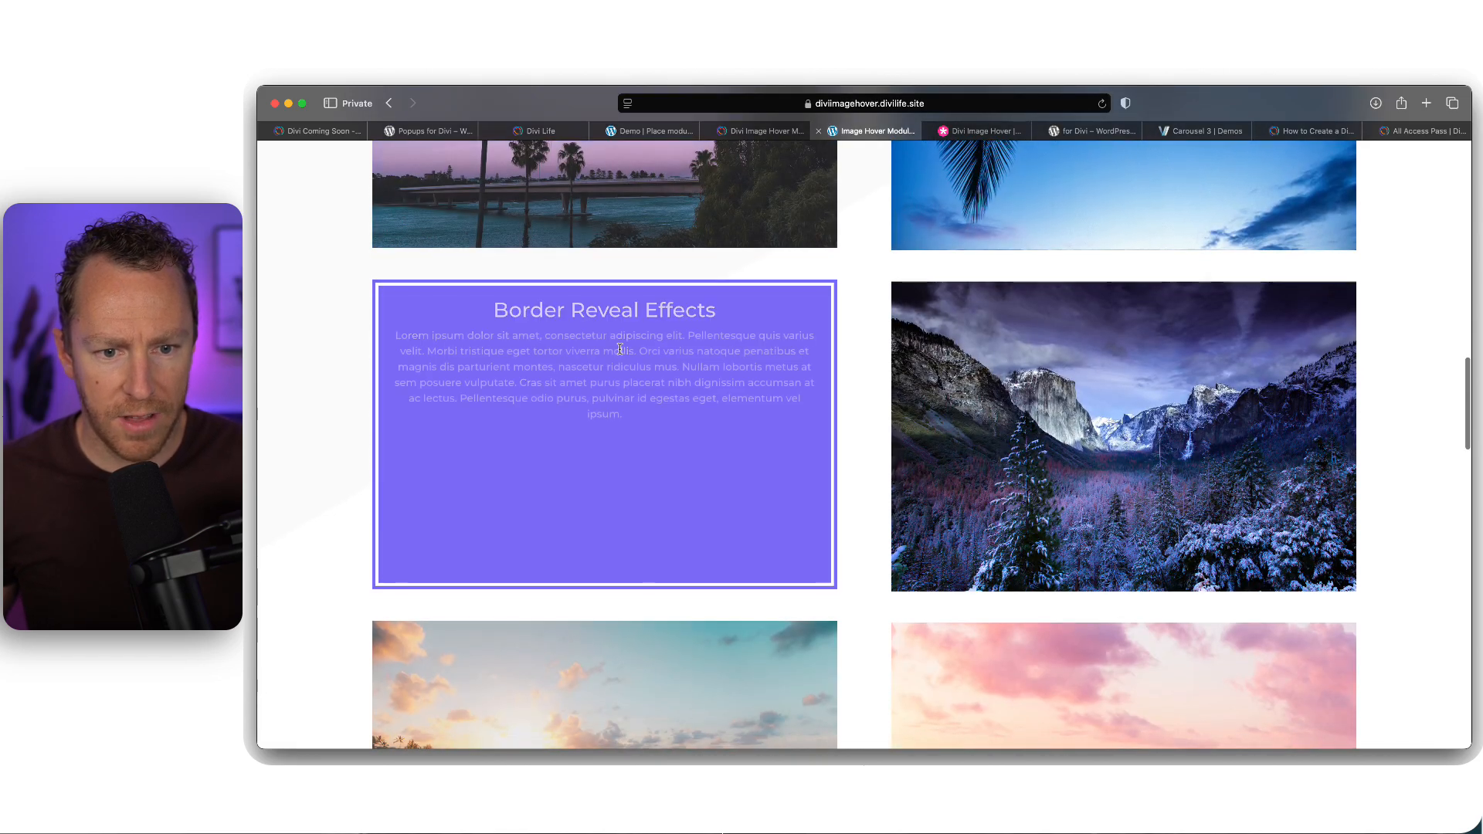
Scroll through the Dive and Team Member hover-effect demos
{"action": "scroll", "scroll_direction": "down", "scroll_amount": 3}
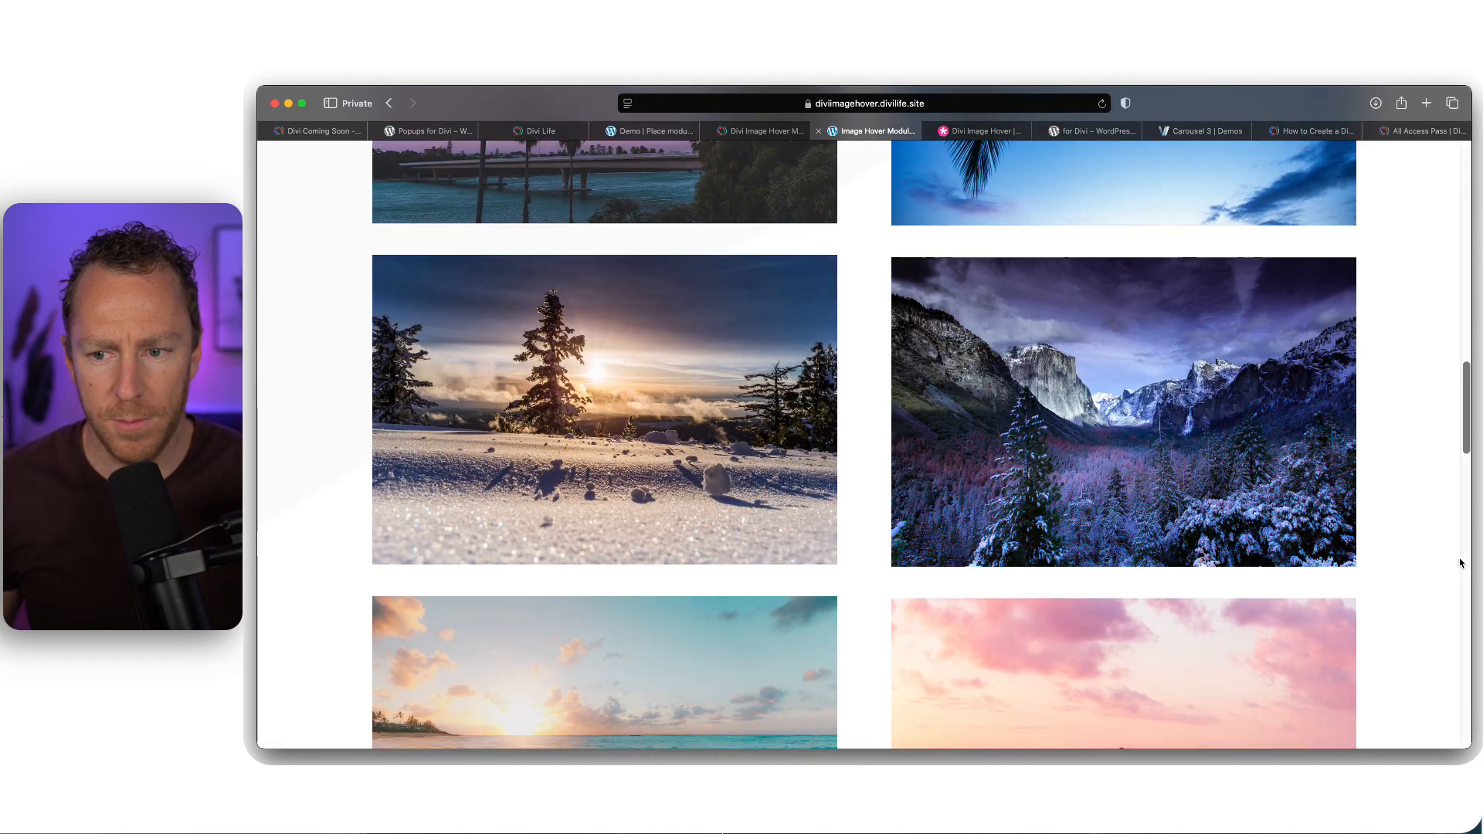
{"action": "scroll", "scroll_direction": "down", "scroll_amount": 3}
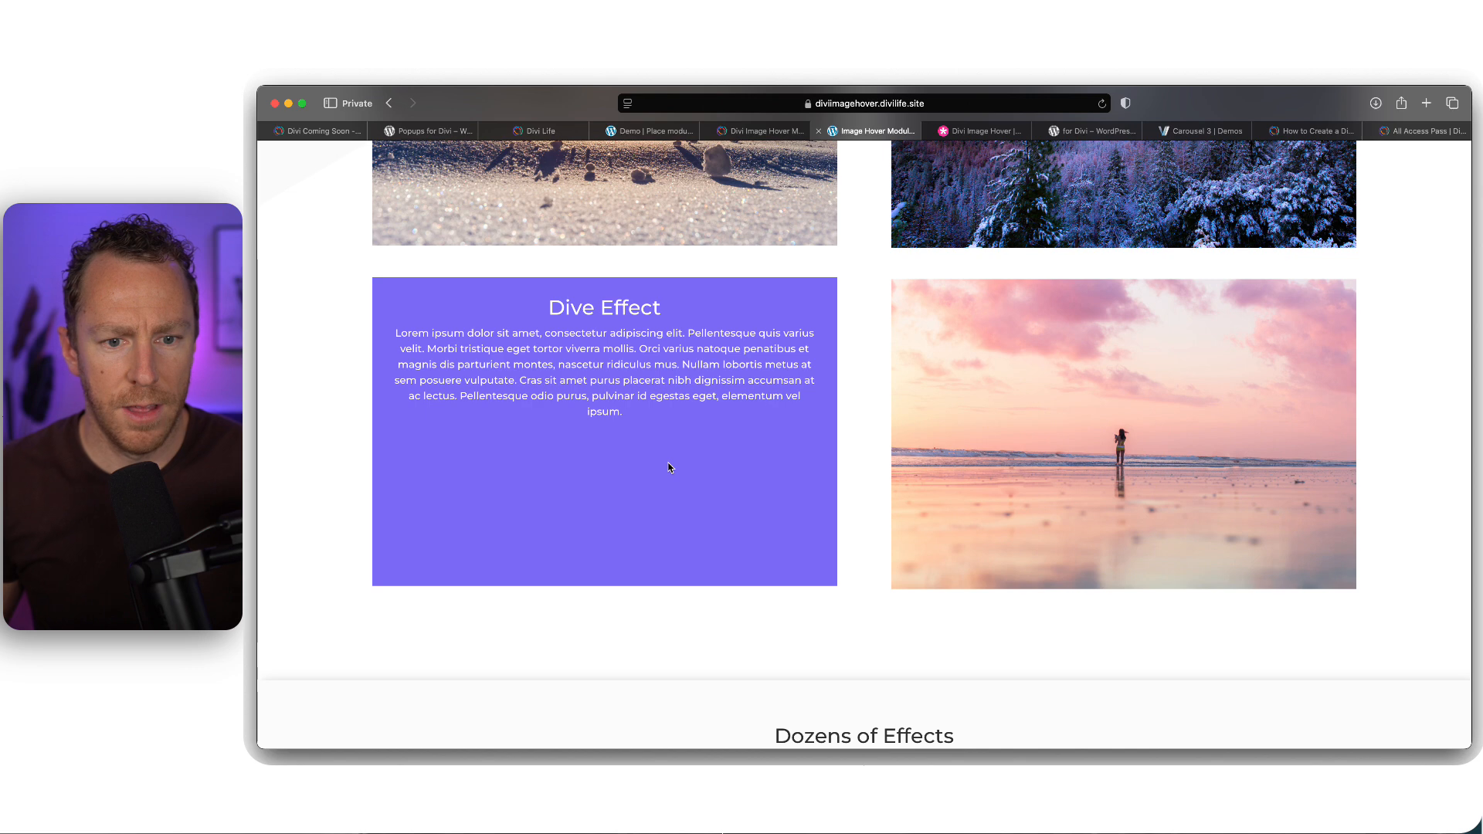
{"action": "scroll", "scroll_direction": "down", "scroll_amount": 3}
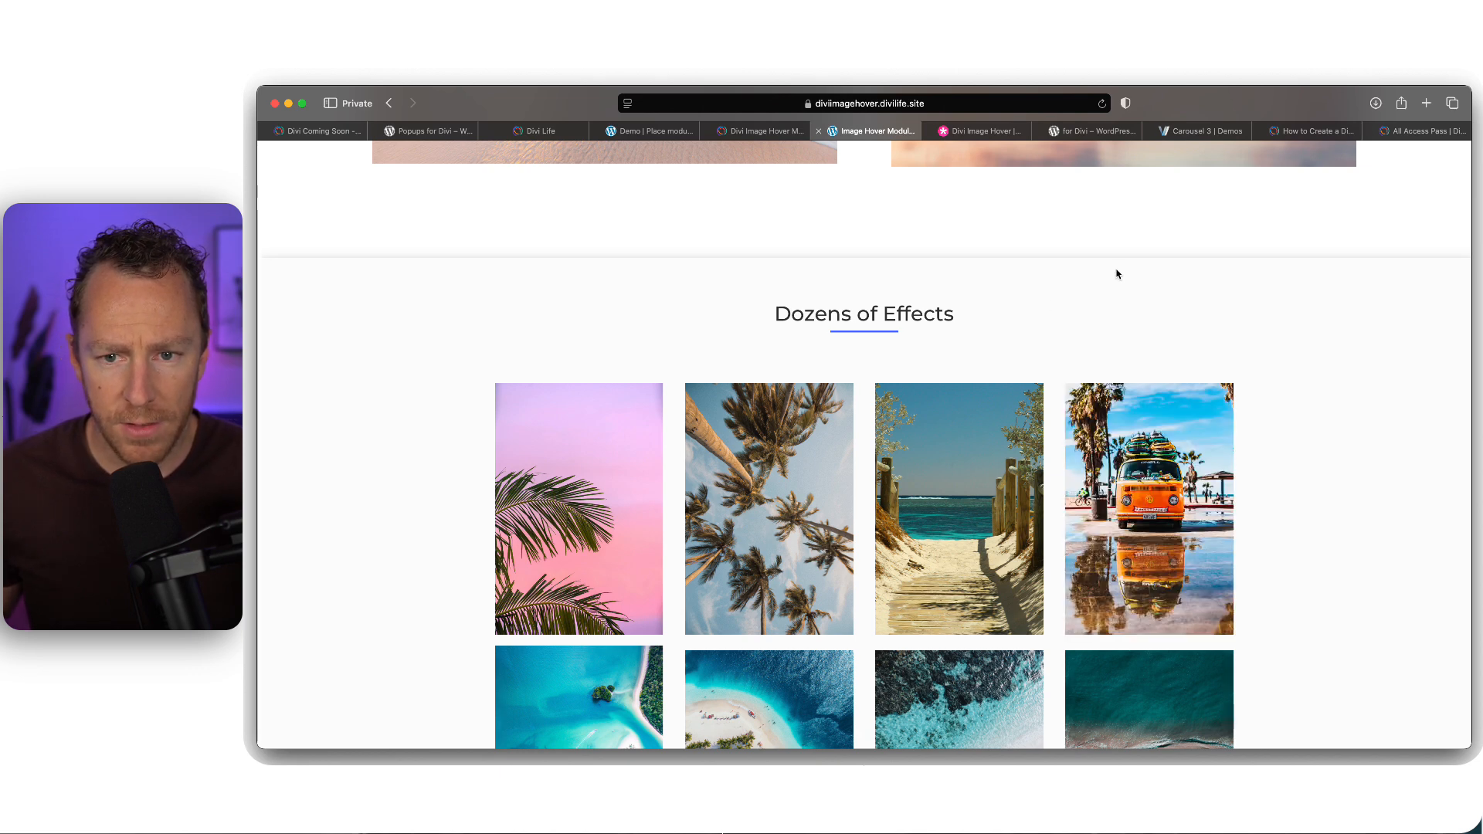
{"action": "scroll", "scroll_direction": "down", "scroll_amount": 3}
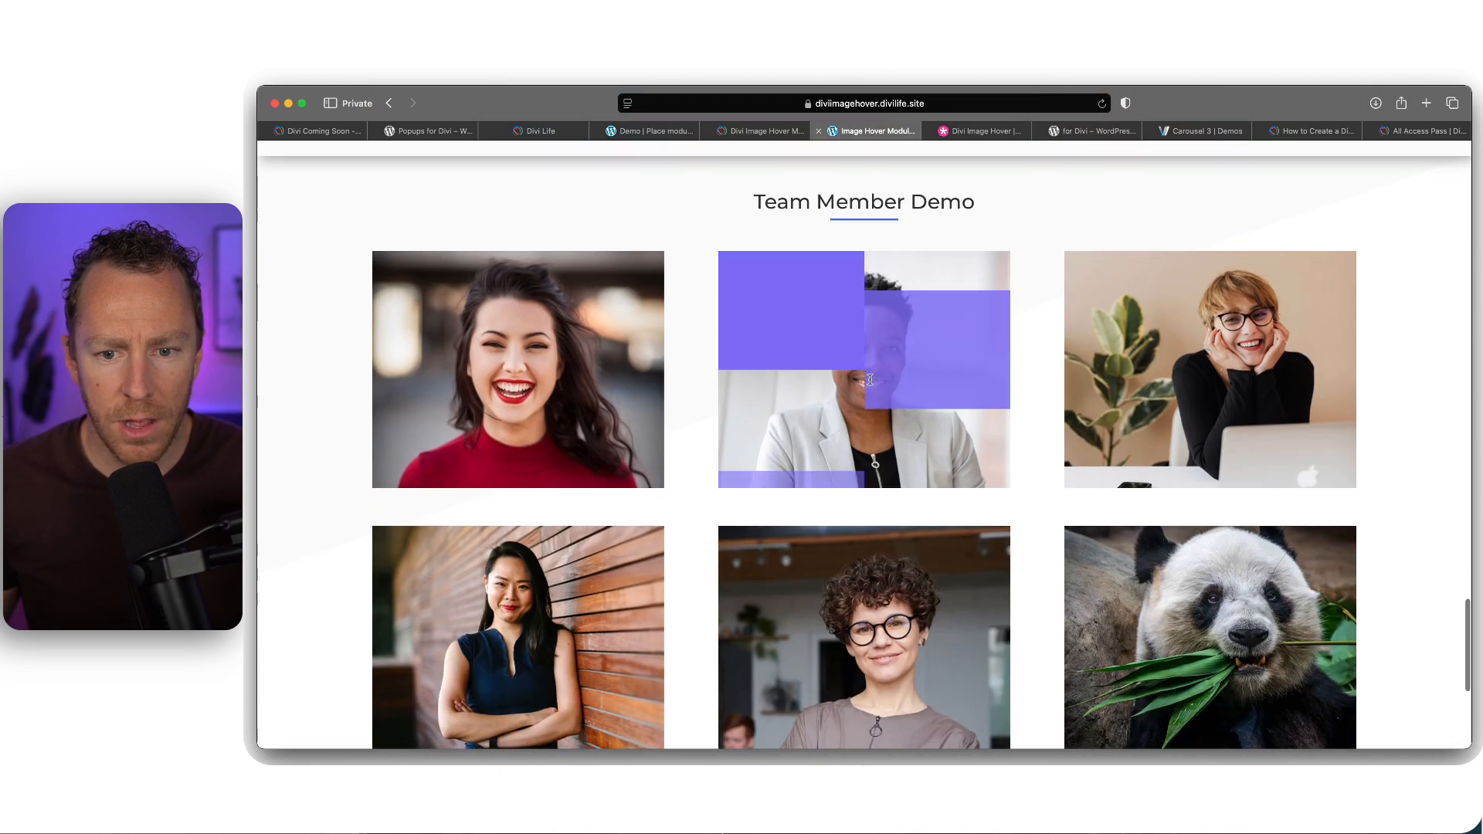
{"action": "mouse_move", "coordinate": [518, 638]}
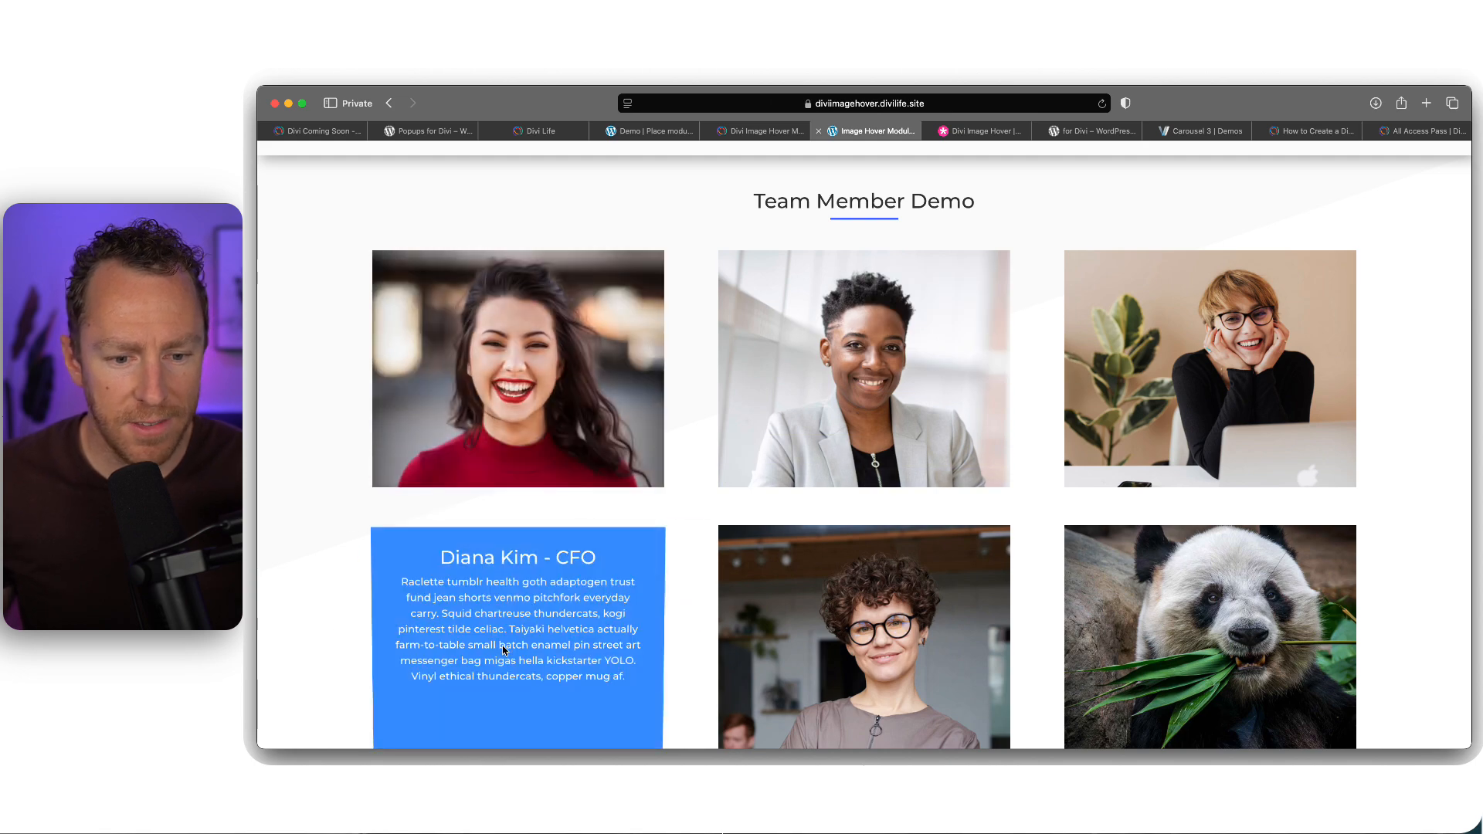
{"action": "scroll", "scroll_direction": "down", "scroll_amount": 3}
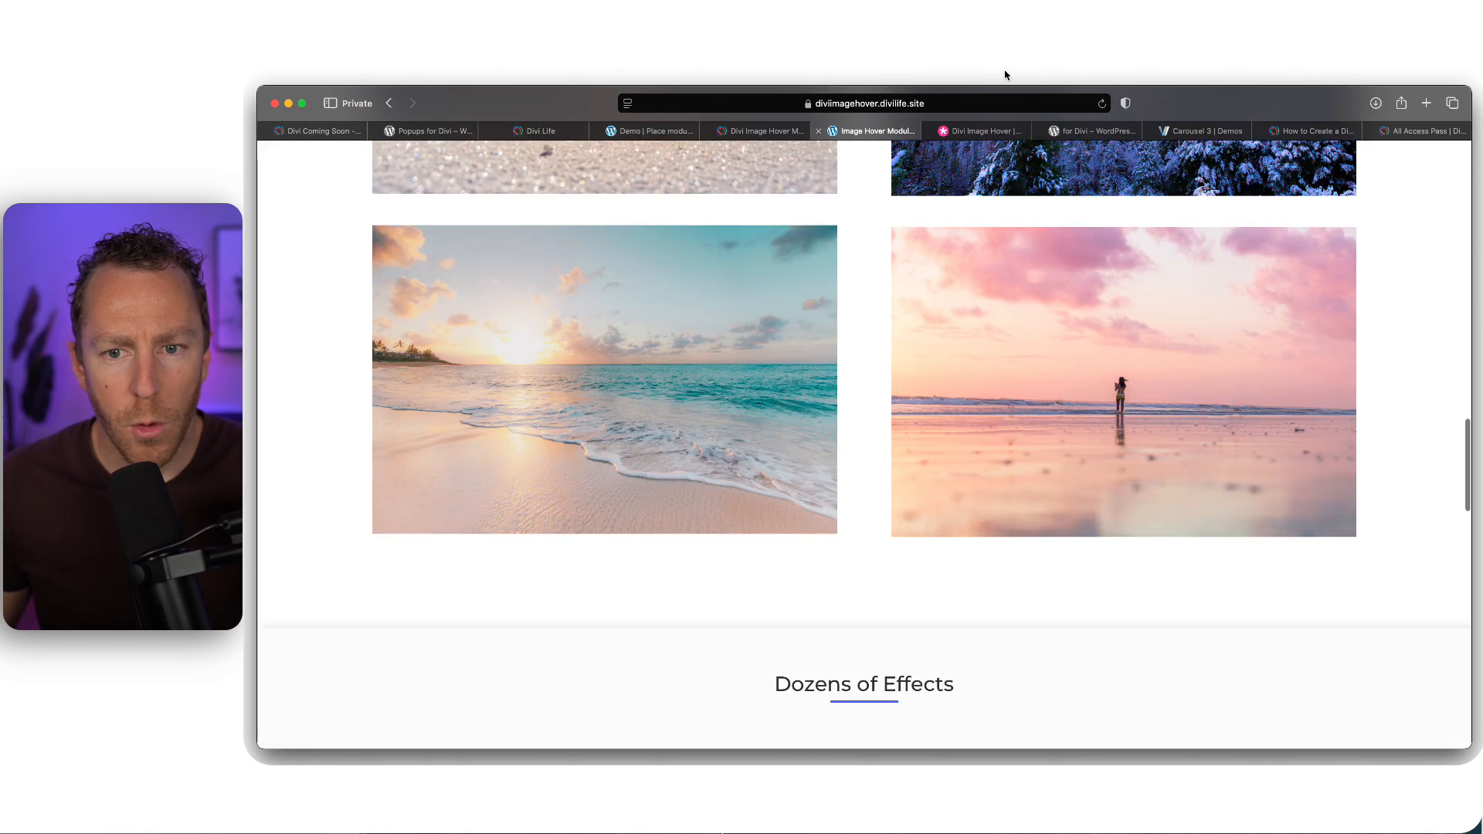
Review Divizoom's $49 Divi Image Hover marketplace listing and launch its live demo site
{"action": "left_click", "coordinate": [979, 130]}
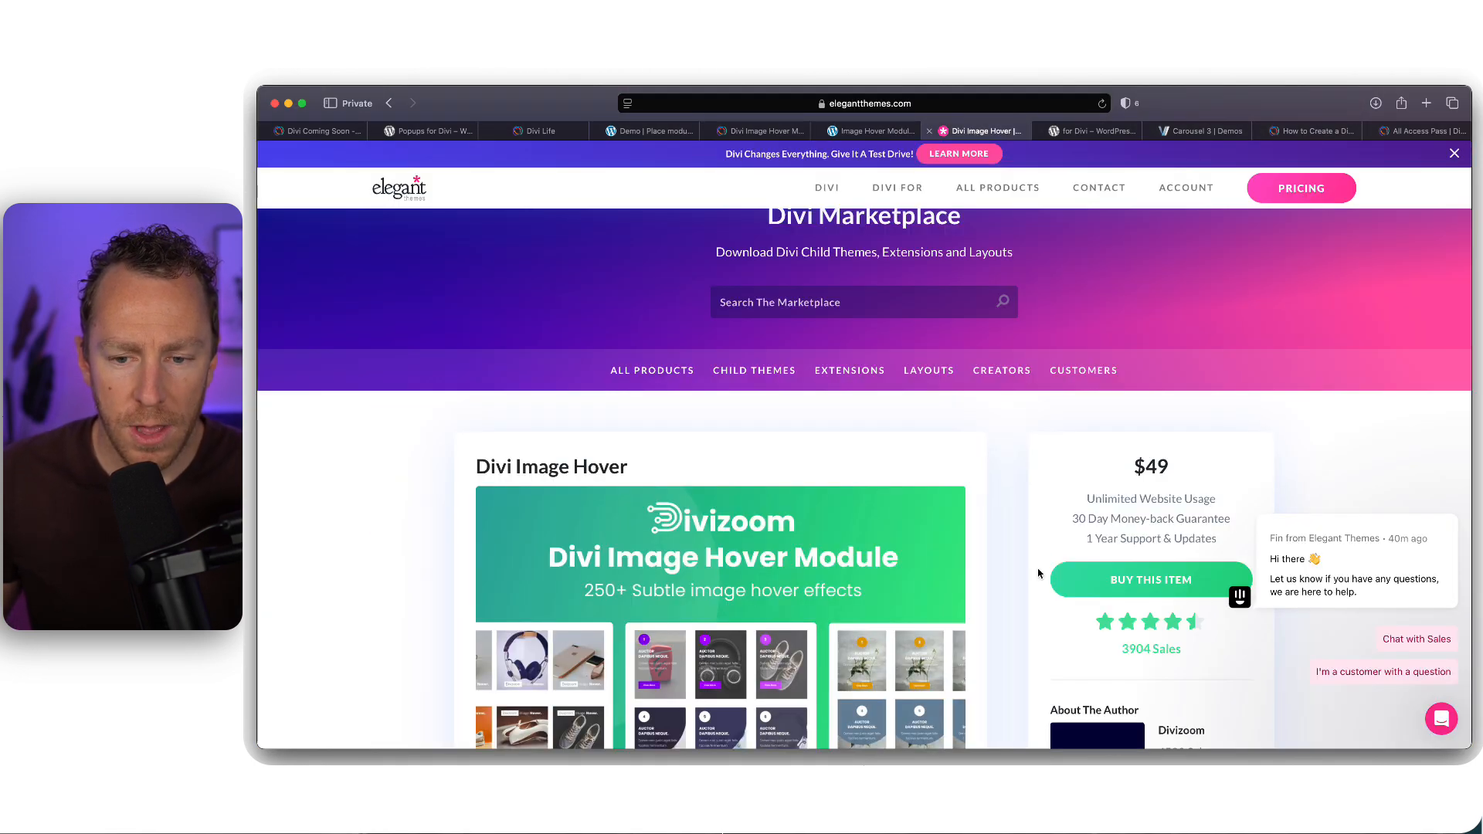
{"action": "scroll", "scroll_direction": "down", "scroll_amount": 3}
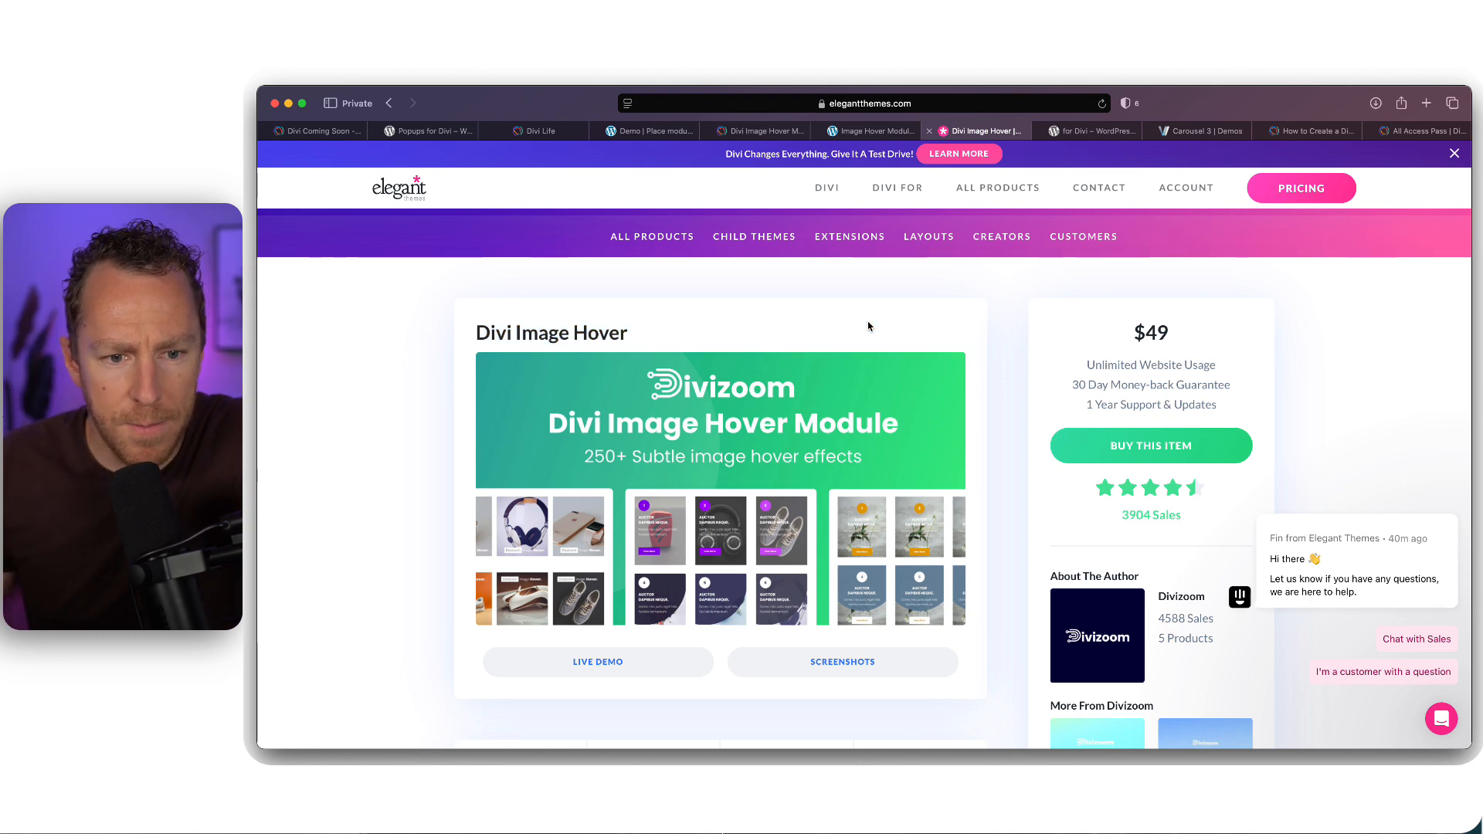
{"action": "scroll", "scroll_direction": "down", "scroll_amount": 3}
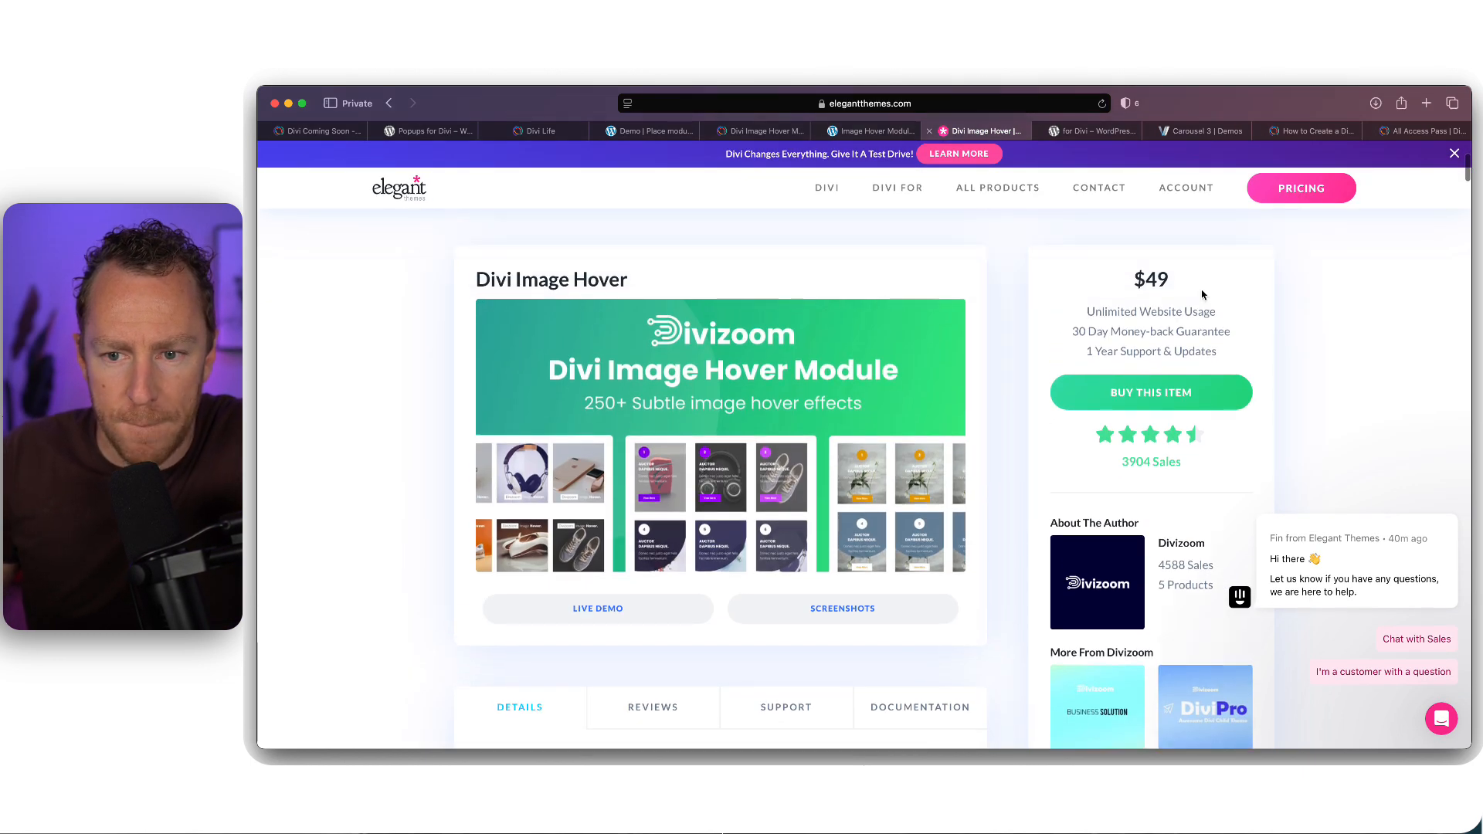
{"action": "scroll", "scroll_direction": "down", "scroll_amount": 3}
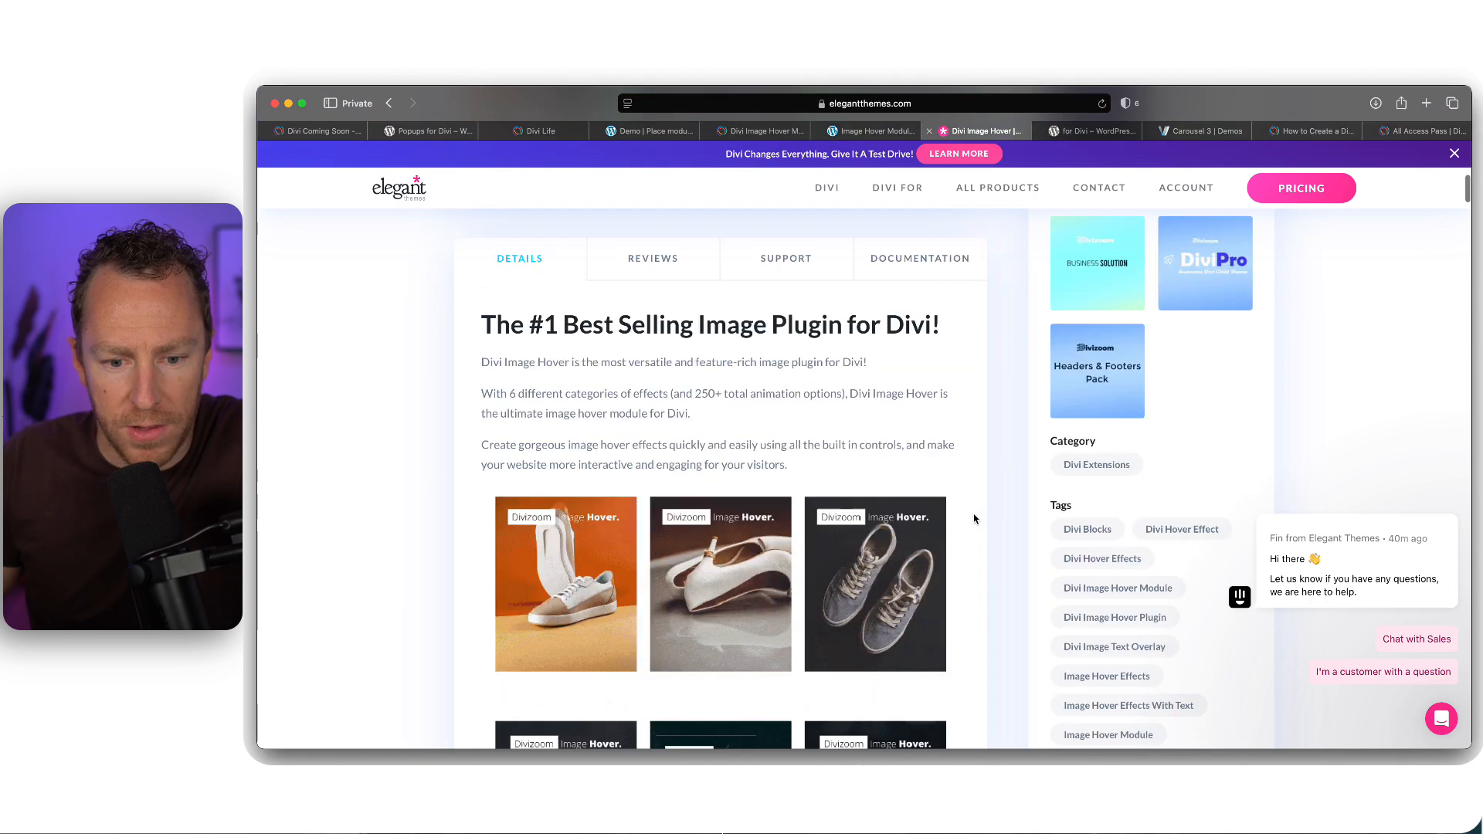
{"action": "scroll", "scroll_direction": "down", "scroll_amount": 3}
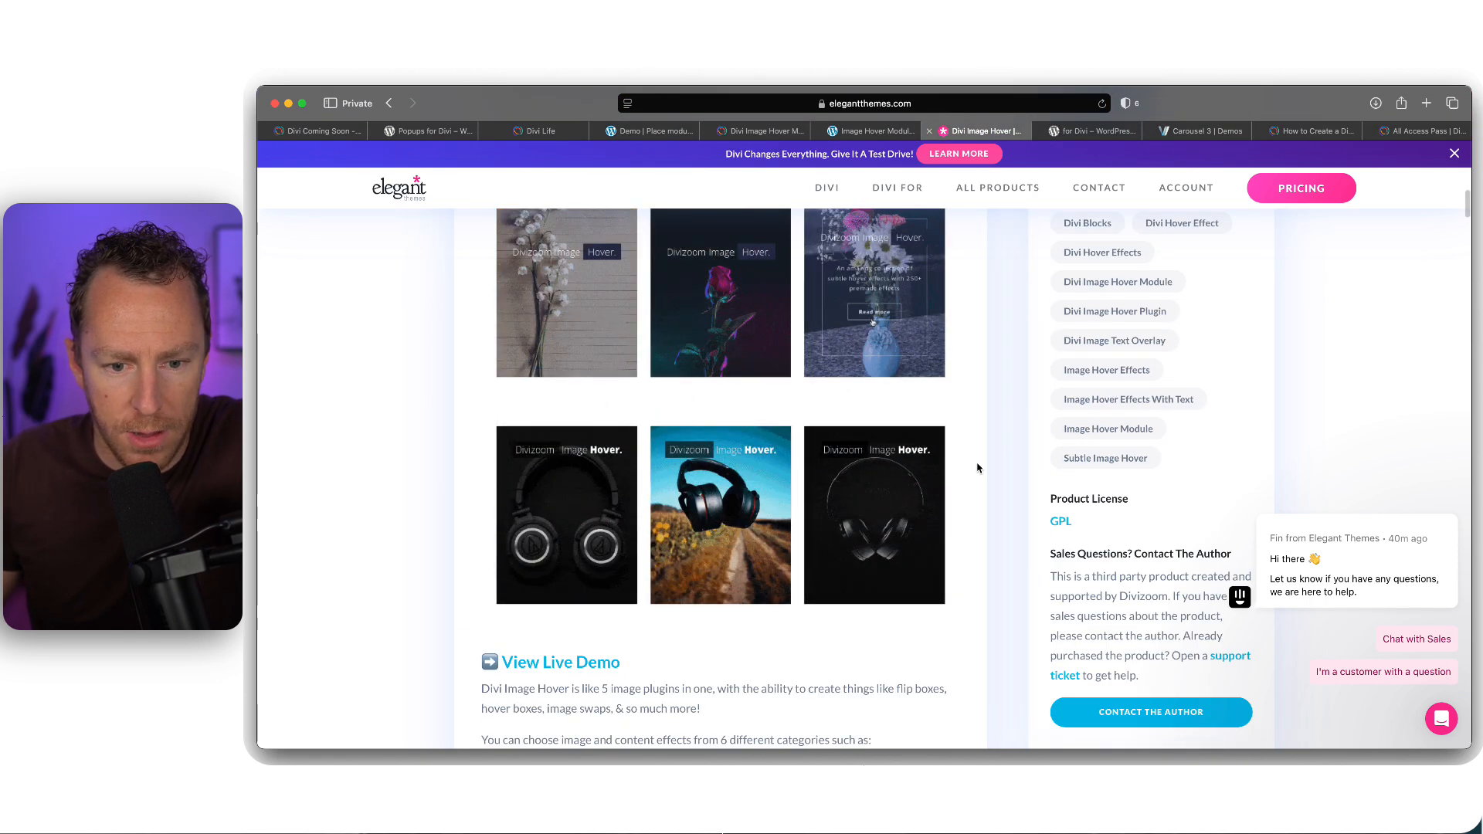
{"action": "mouse_move", "coordinate": [720, 292]}
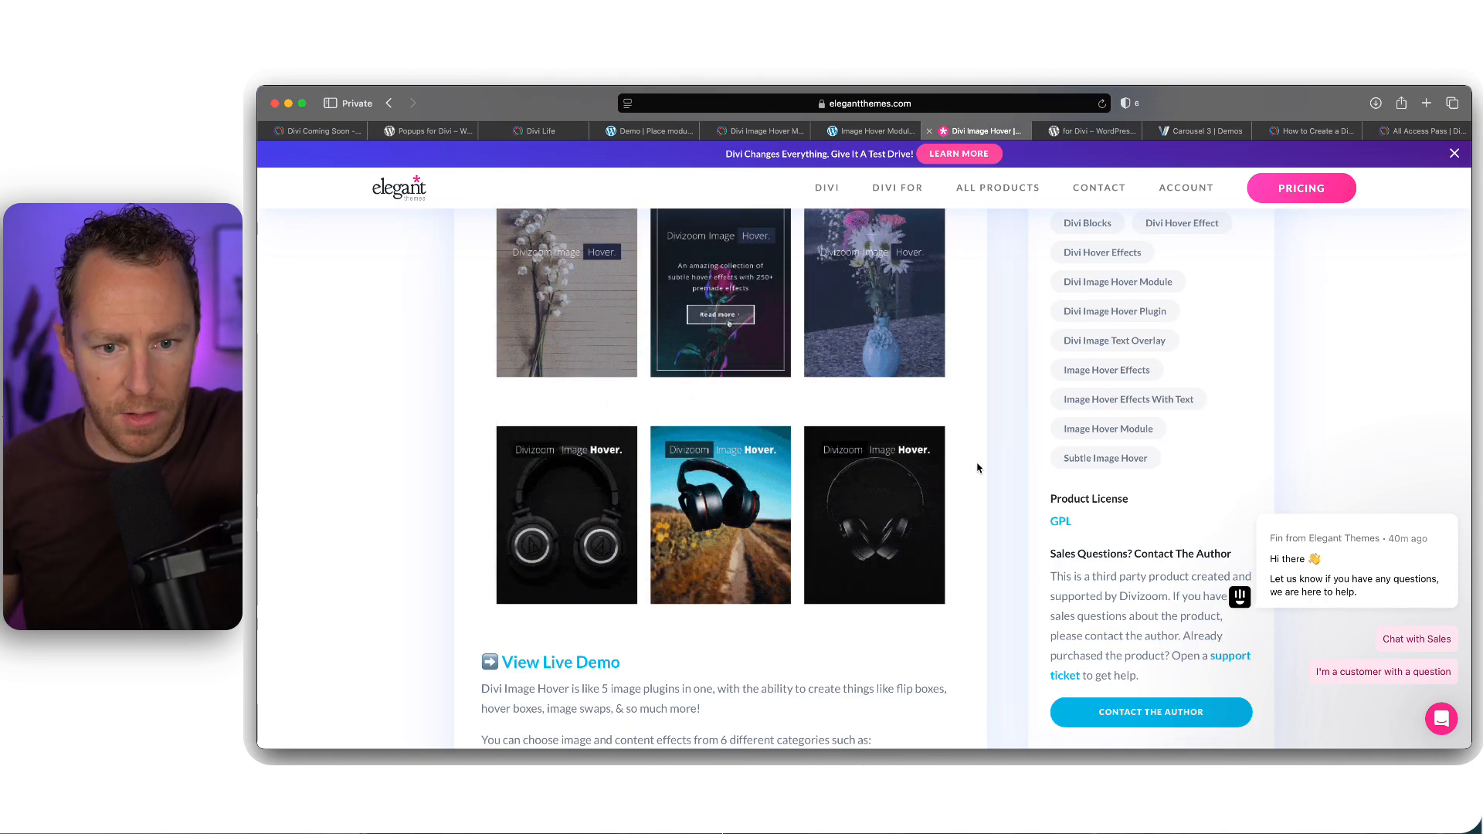
{"action": "scroll", "scroll_direction": "down", "scroll_amount": 3}
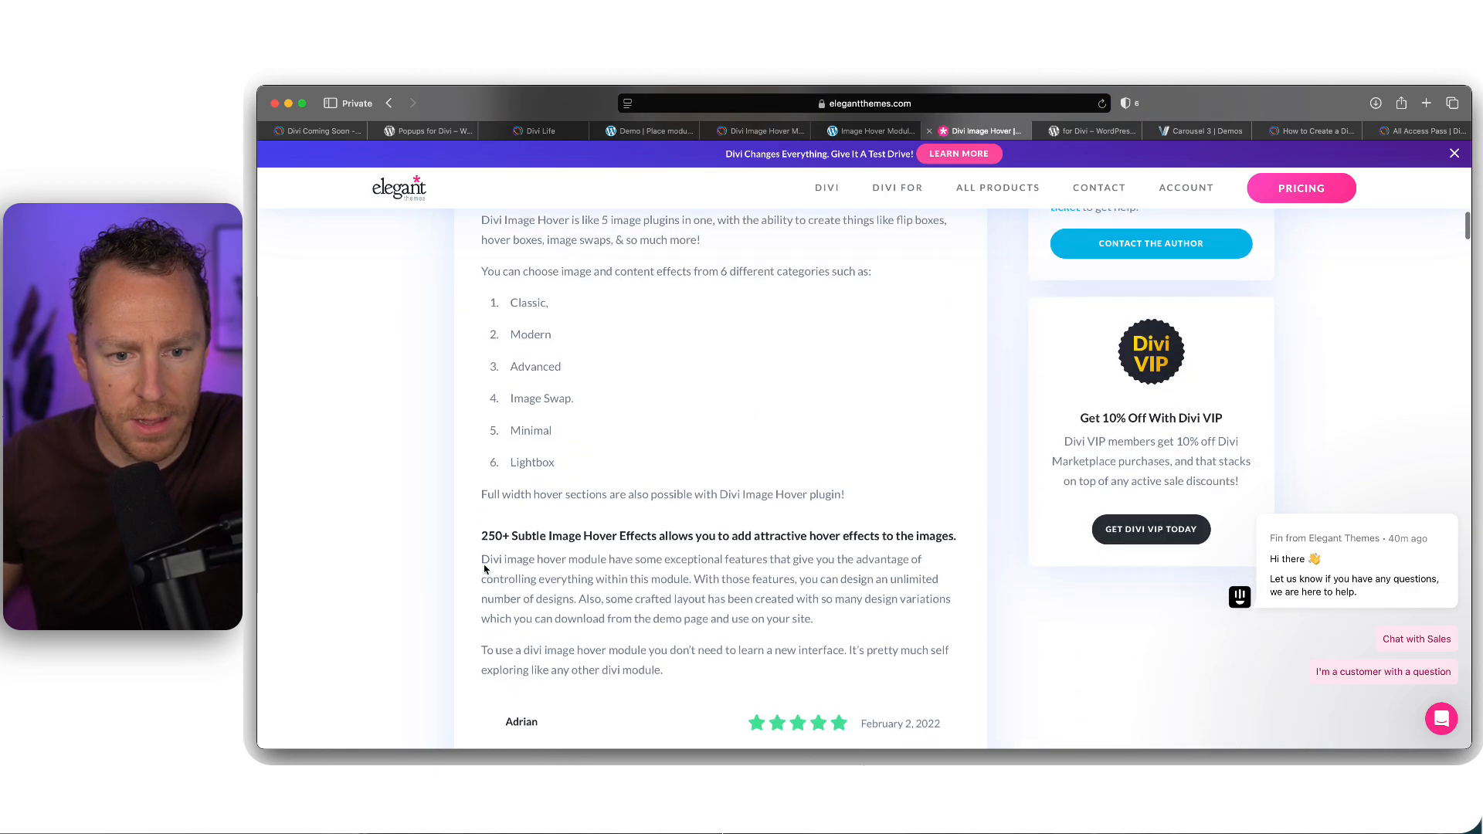
{"action": "left_click", "coordinate": [825, 187]}
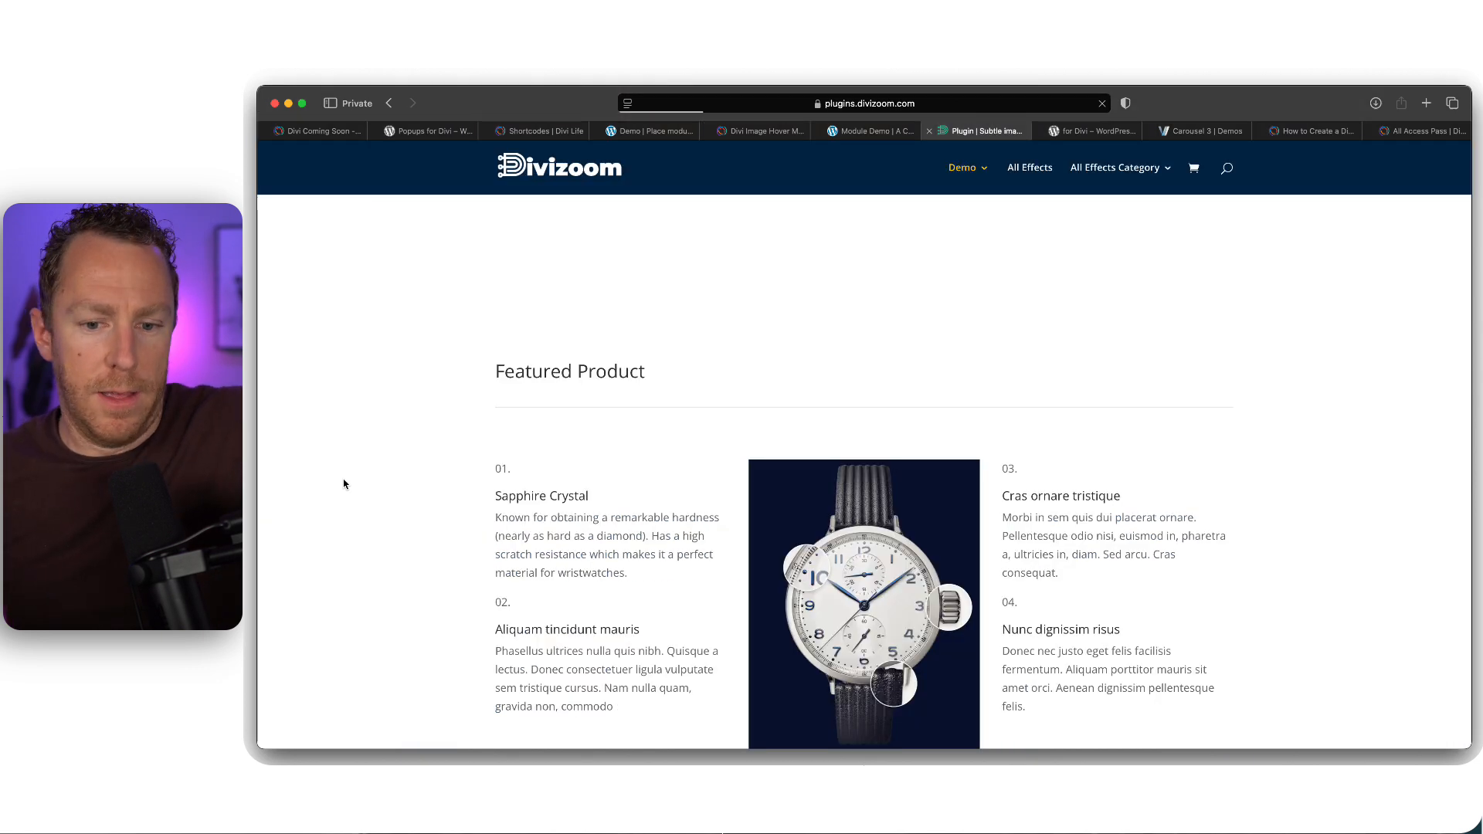
Scroll the Divizoom effects page down to its six hover-effect categories
{"action": "scroll", "scroll_direction": "down", "scroll_amount": 3}
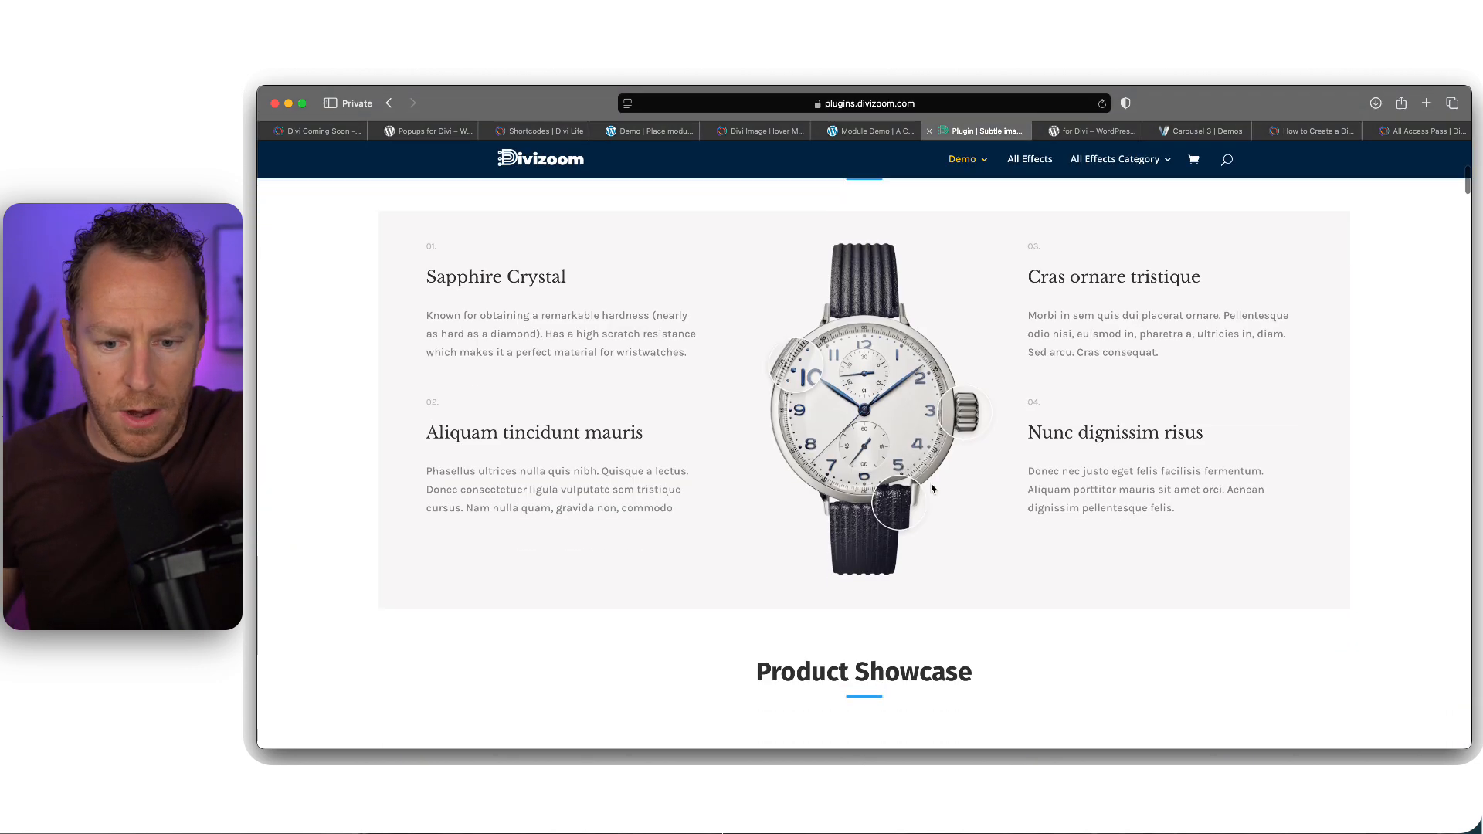
{"action": "scroll", "scroll_direction": "down", "scroll_amount": 3}
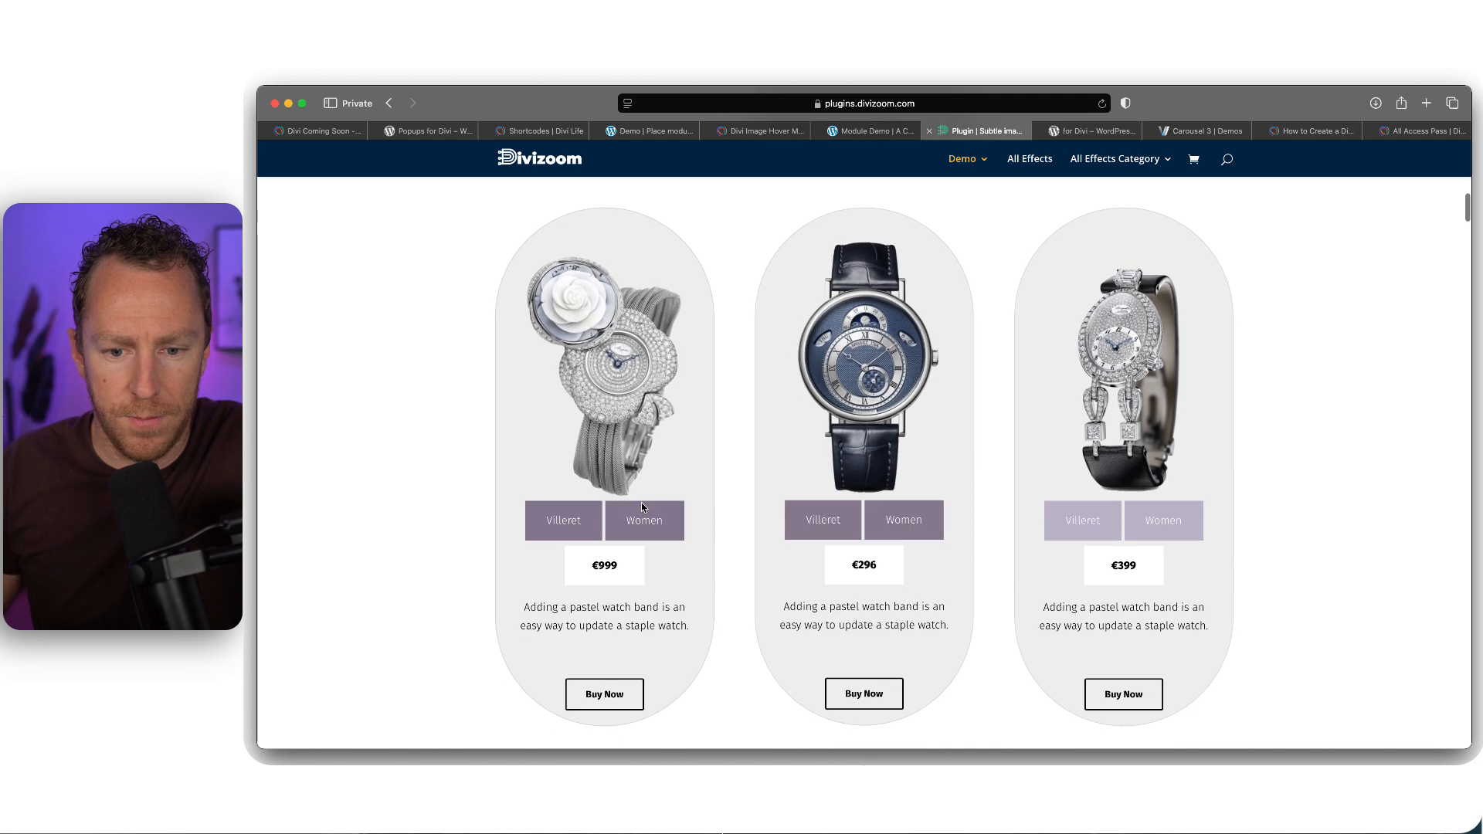
{"action": "scroll", "scroll_direction": "down", "scroll_amount": 3}
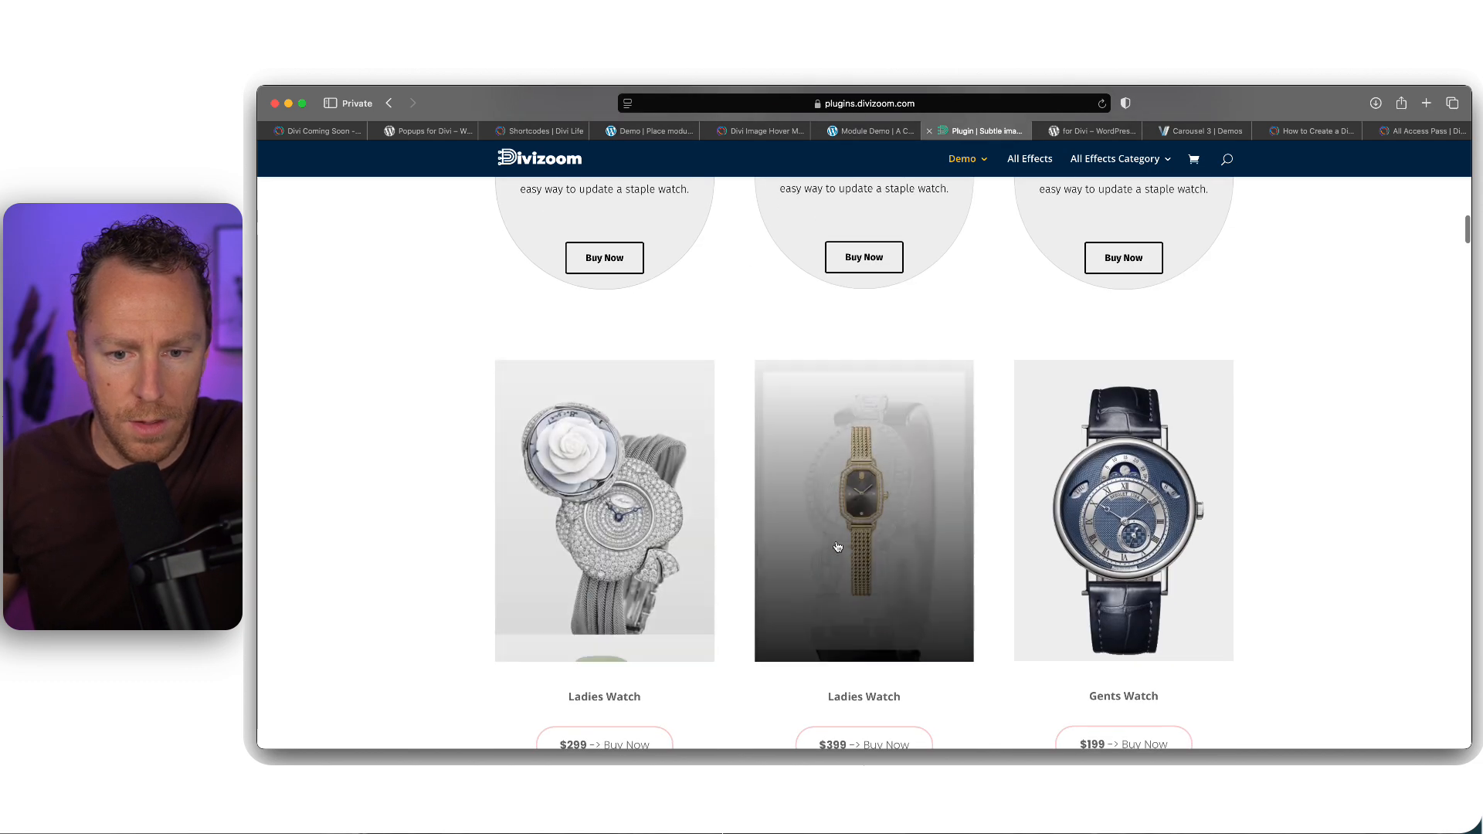
{"action": "scroll", "scroll_direction": "down", "scroll_amount": 3}
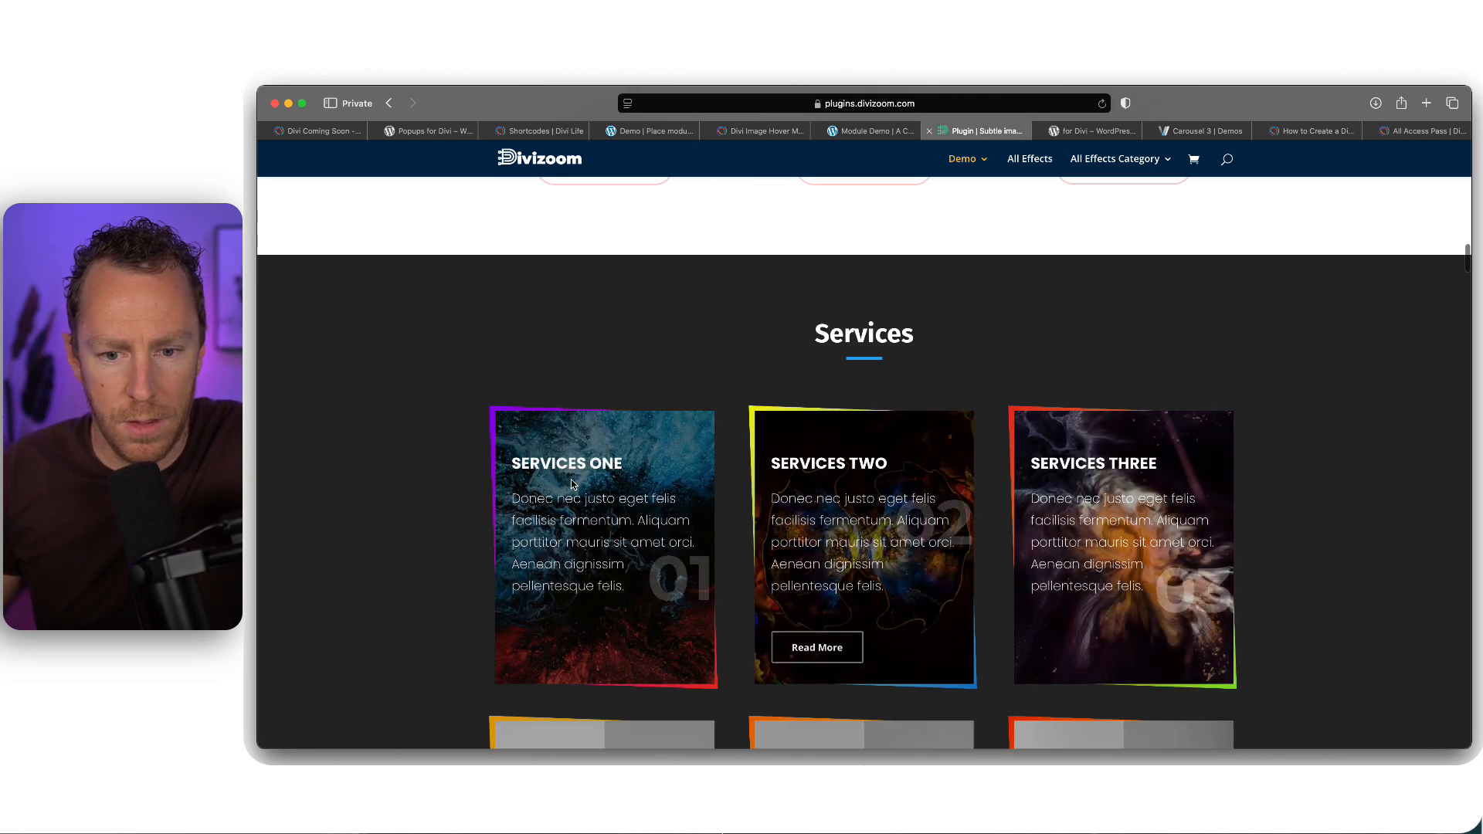
{"action": "mouse_move", "coordinate": [406, 529]}
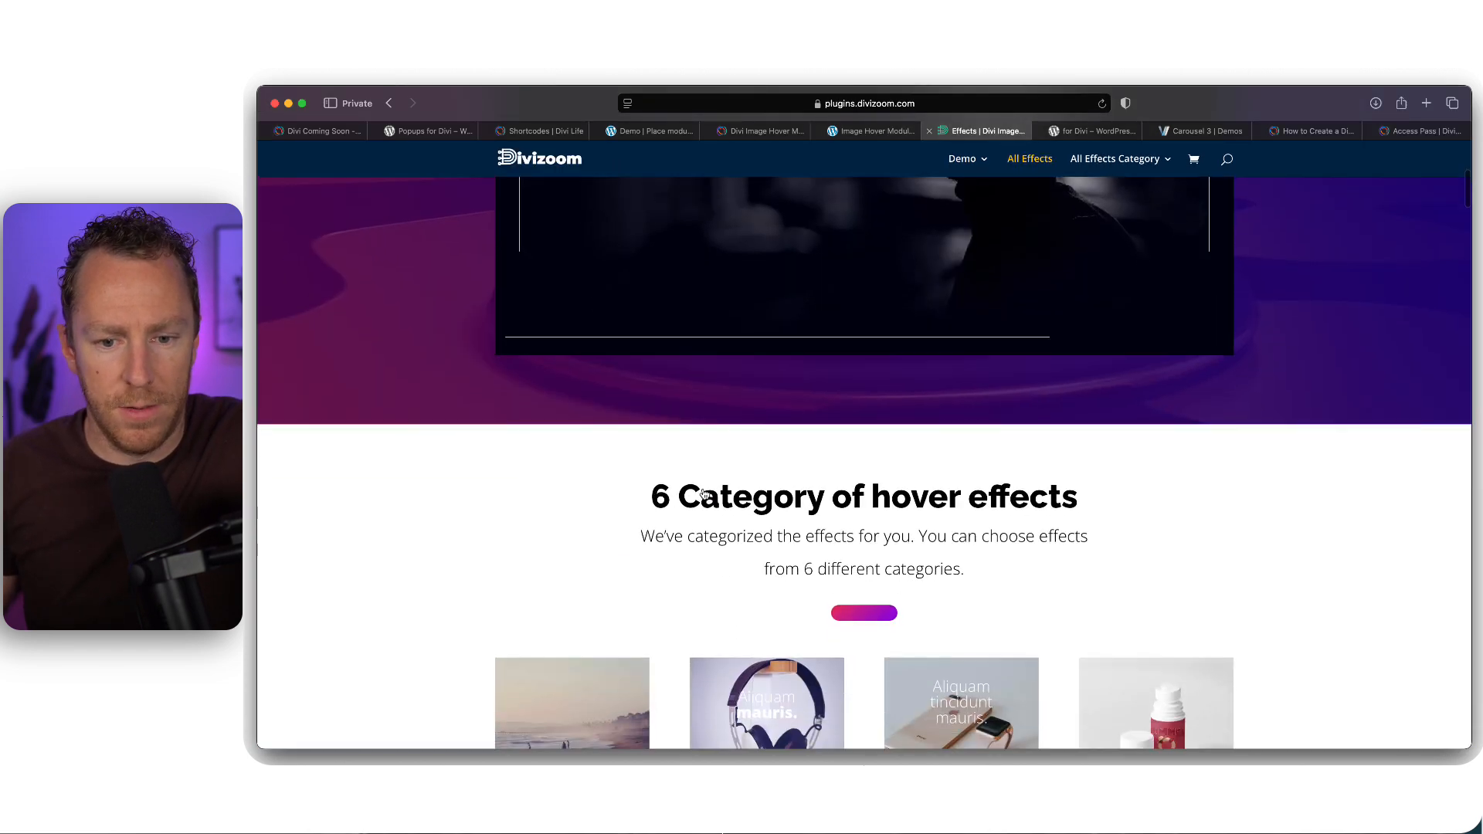
{"action": "scroll", "scroll_direction": "down", "scroll_amount": 3}
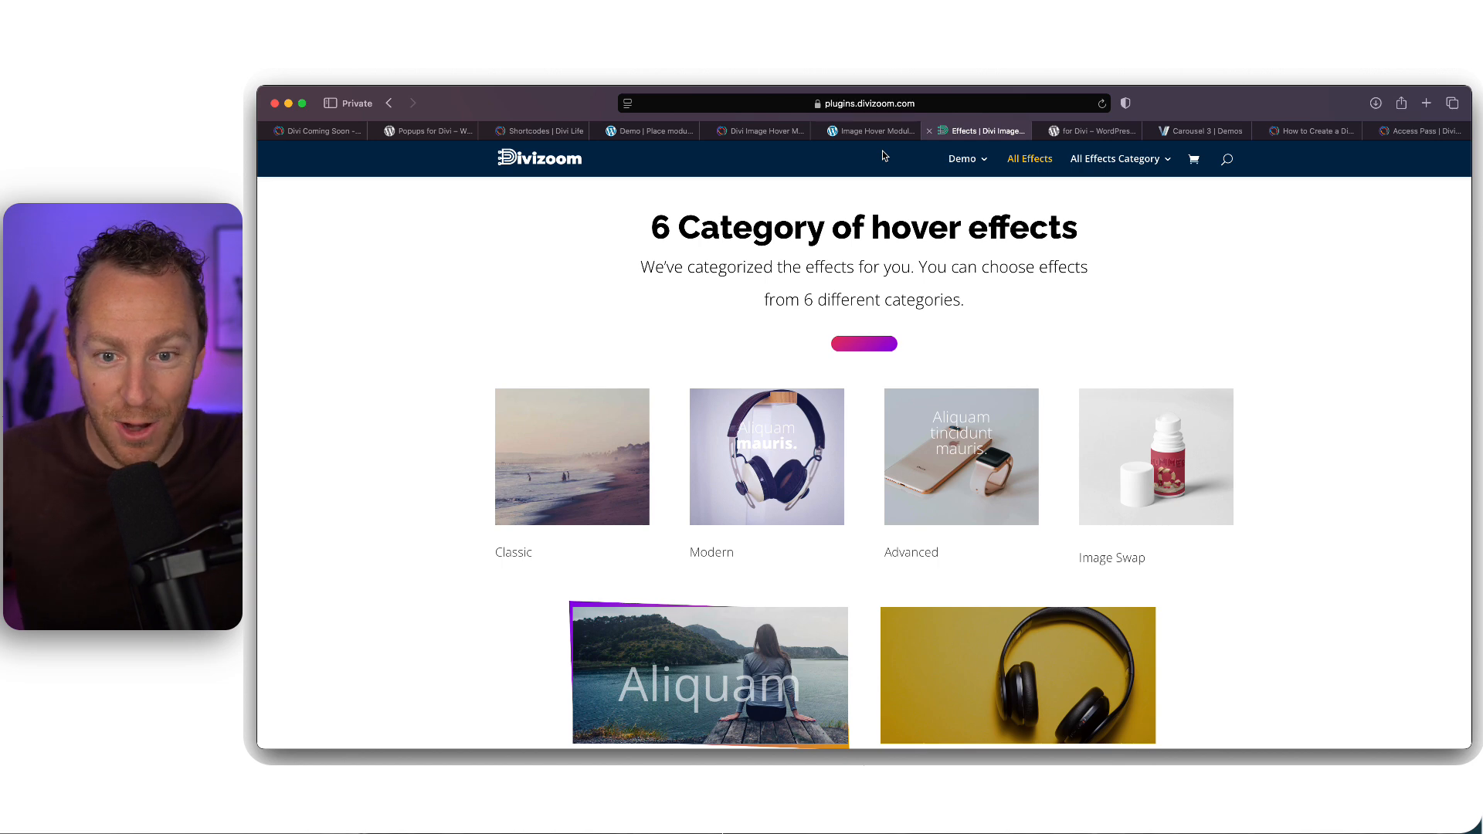
Glance at the Divi Image Hover demo tab, then return to the Divizoom Effects page
{"action": "left_click", "coordinate": [872, 130]}
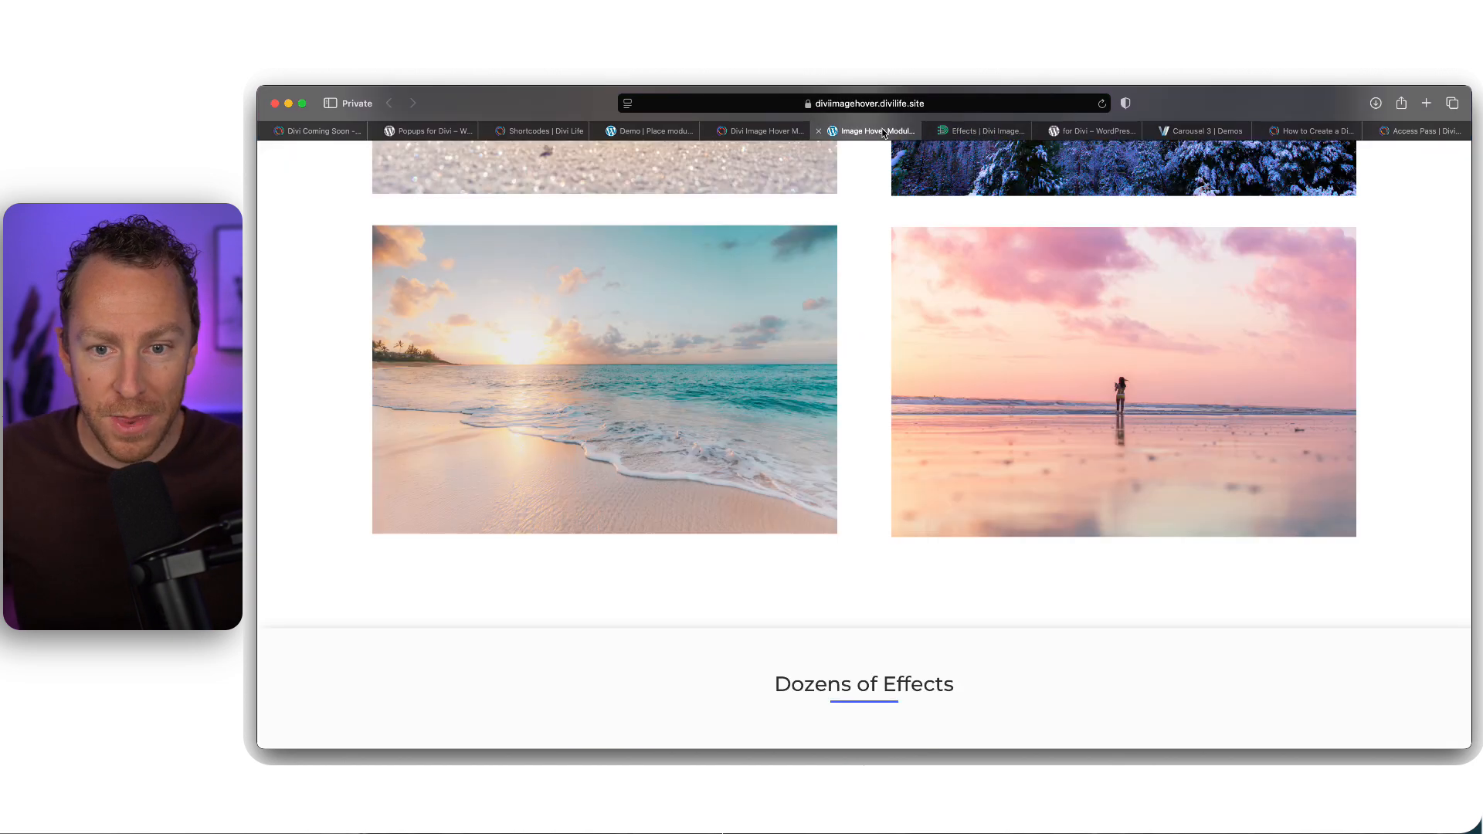
{"action": "left_click", "coordinate": [980, 130]}
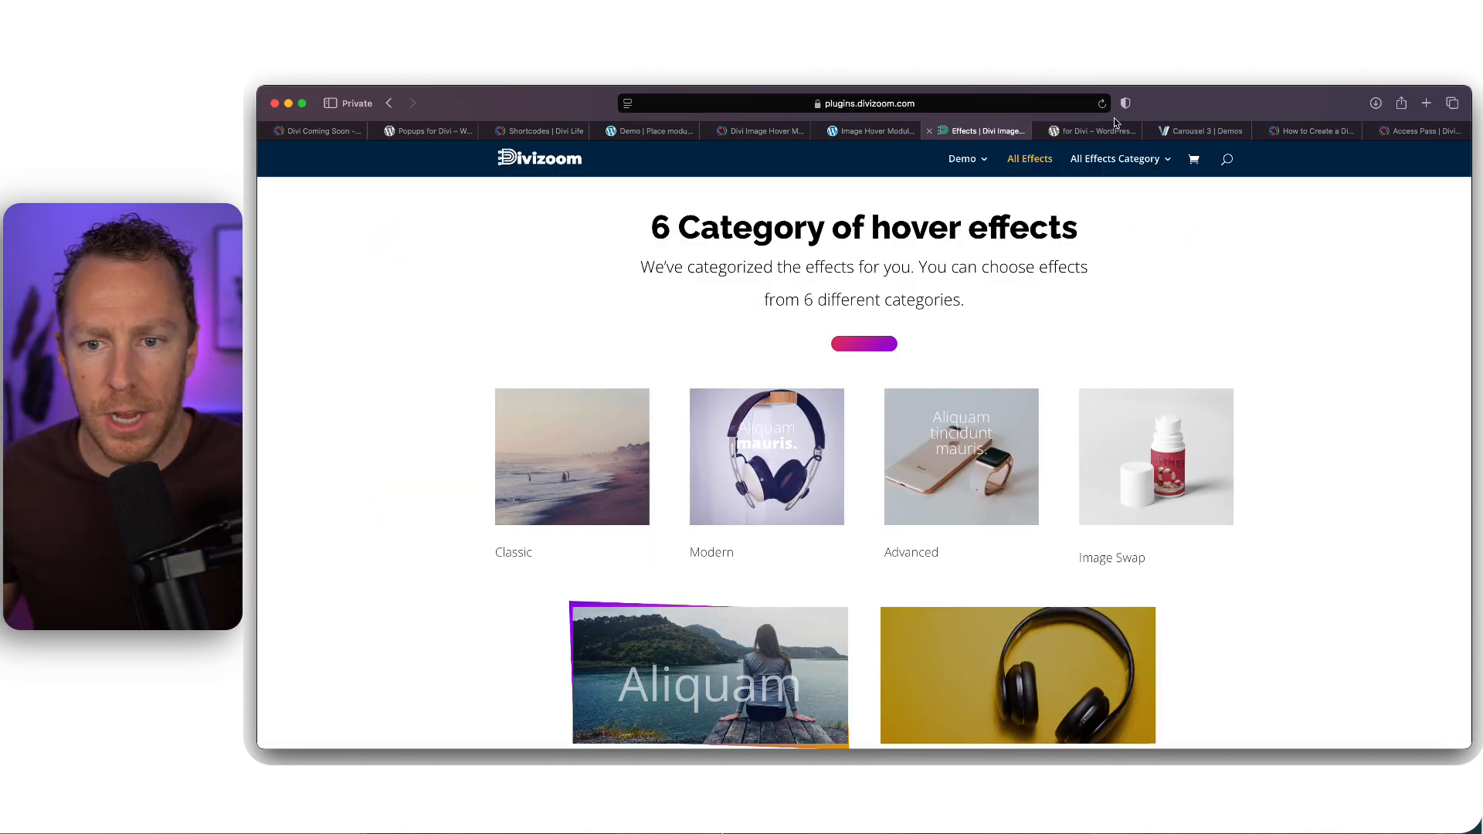
Bring up the Carousel for Divi WordPress.org listing and read its description
{"action": "left_click", "coordinate": [1088, 129]}
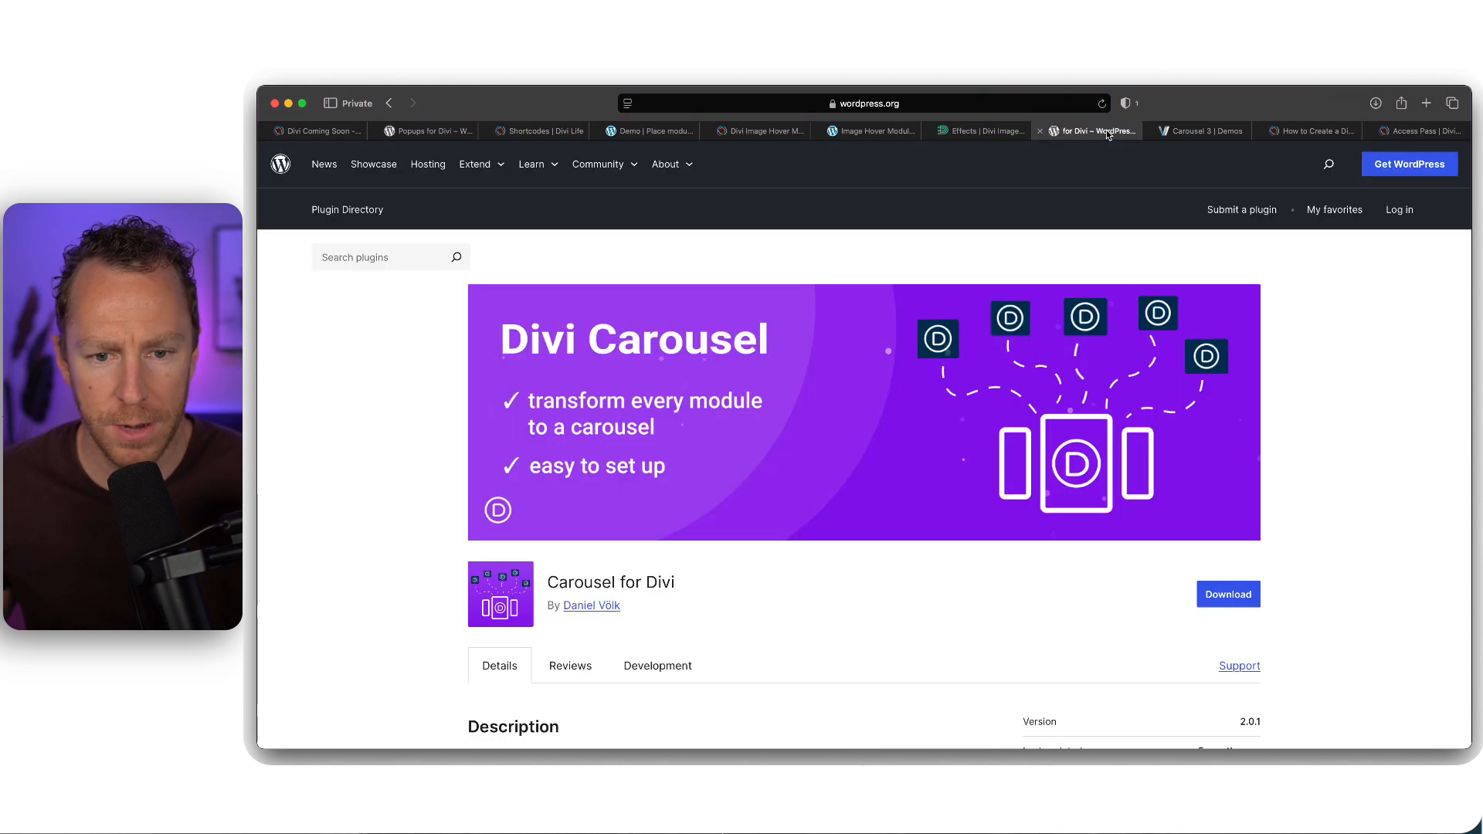
{"action": "mouse_move", "coordinate": [431, 513]}
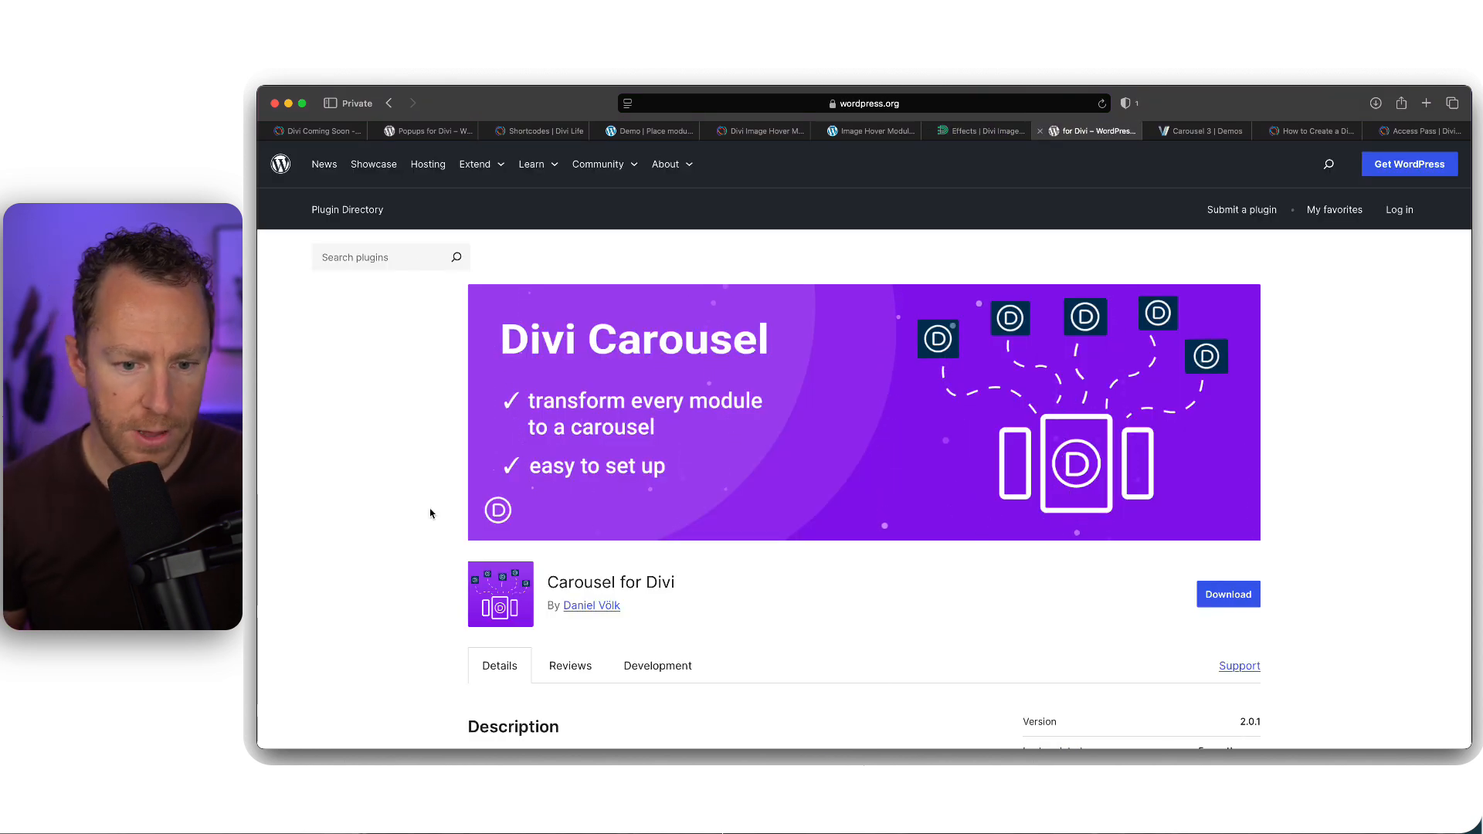
{"action": "double_click", "coordinate": [610, 582]}
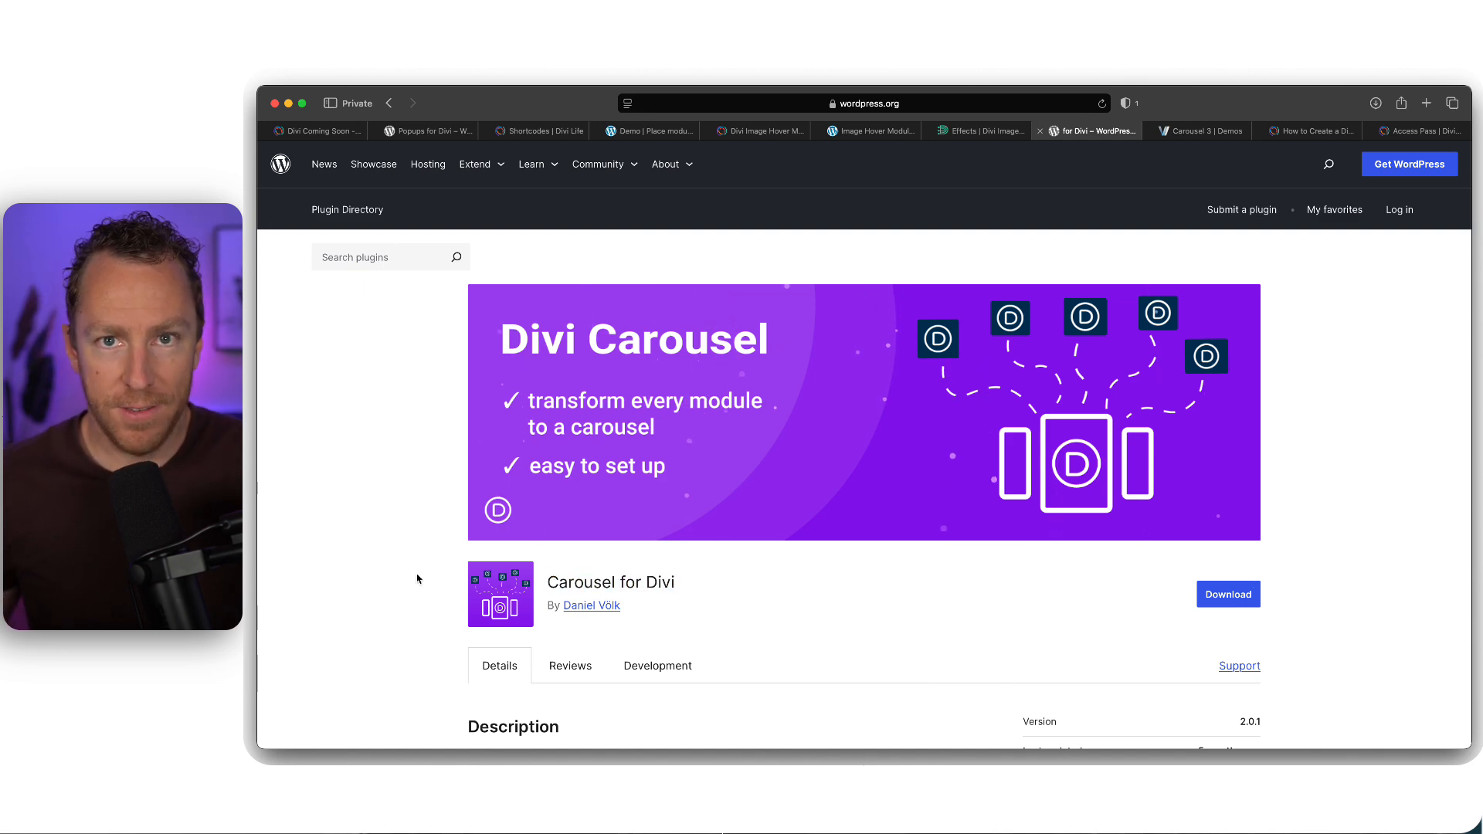
{"action": "scroll", "scroll_direction": "down", "scroll_amount": 3}
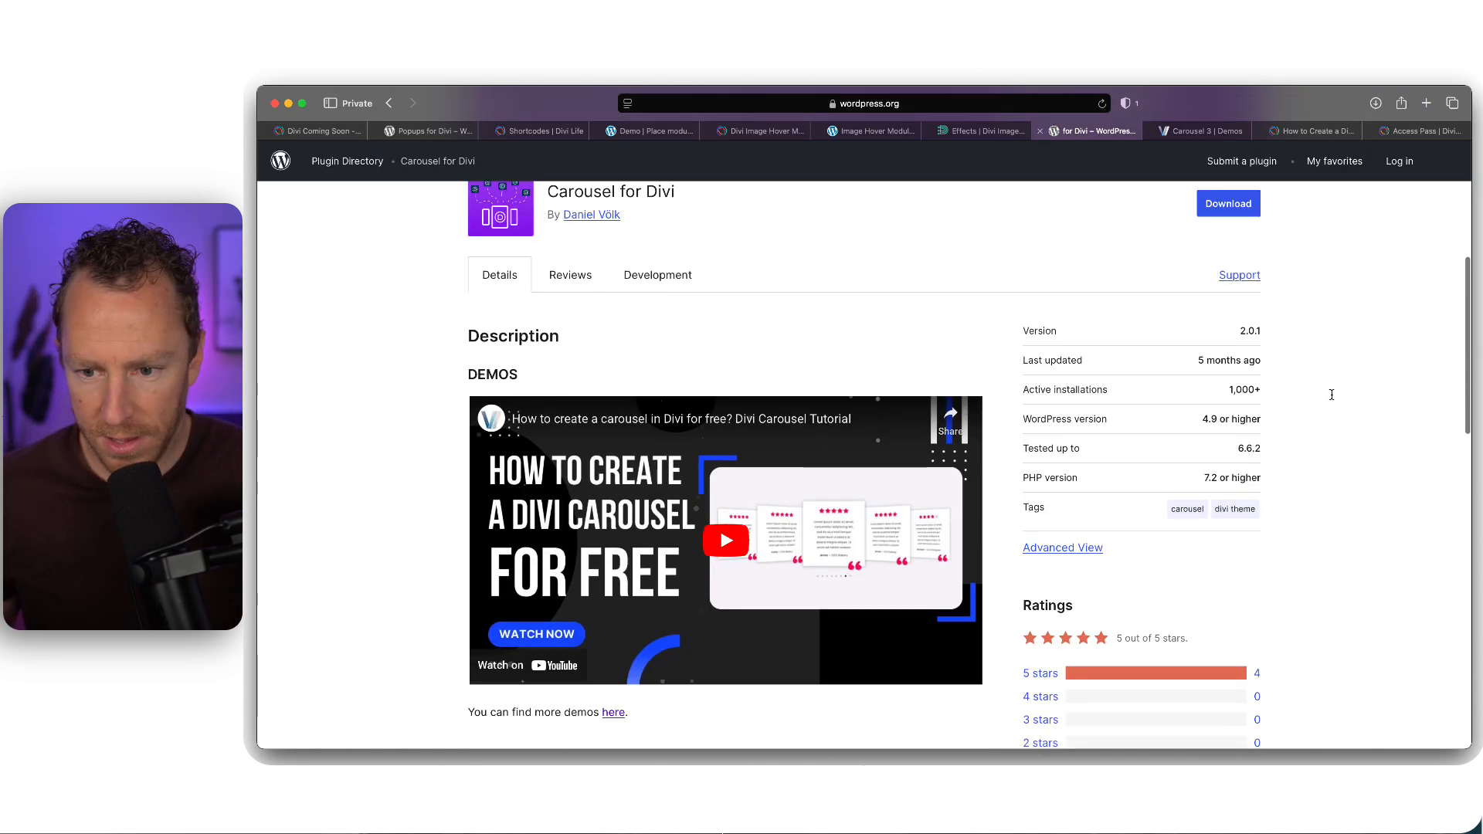
{"action": "mouse_move", "coordinate": [1313, 402]}
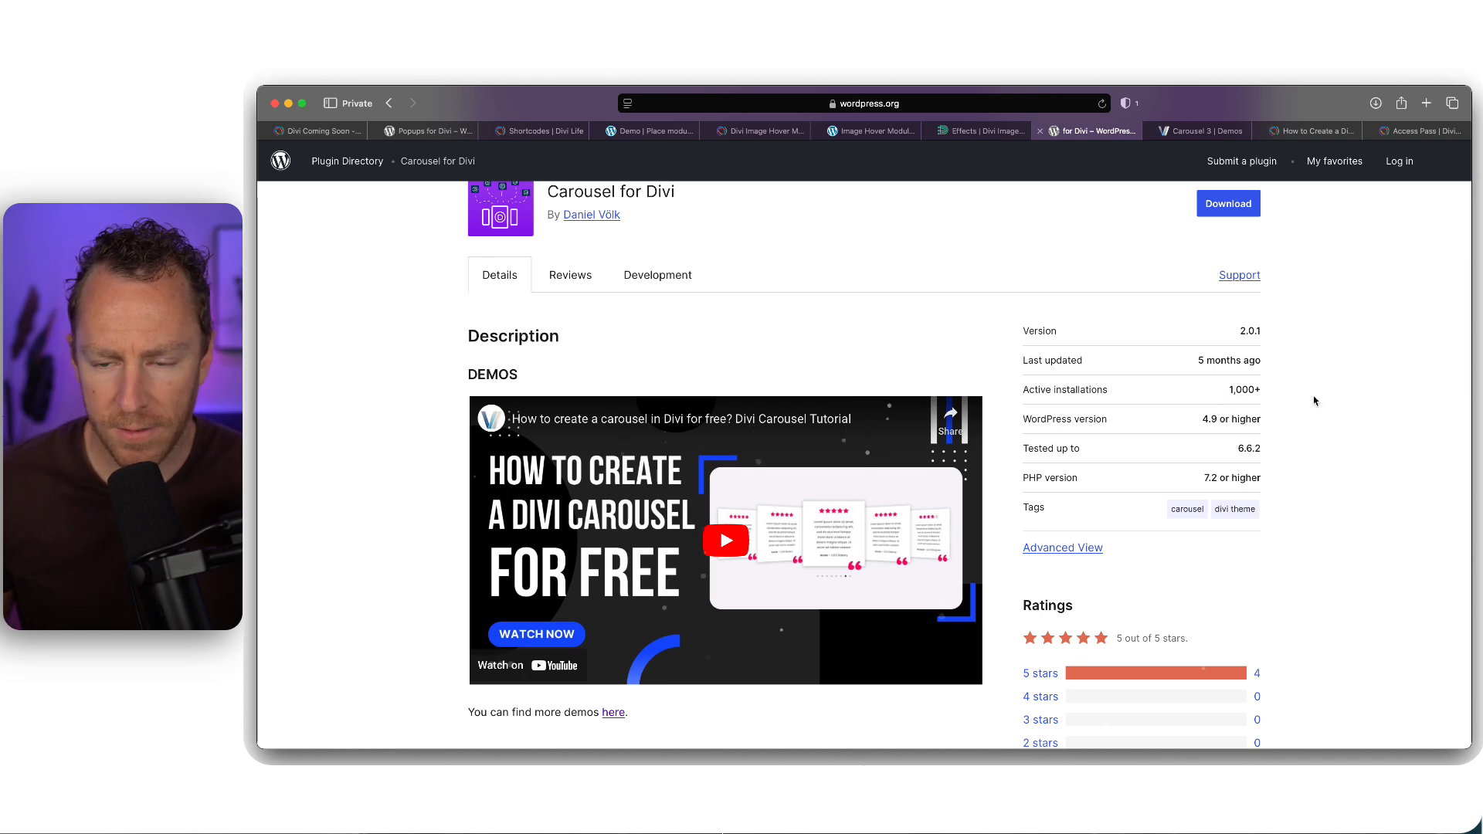
{"action": "scroll", "scroll_direction": "up", "scroll_amount": 3}
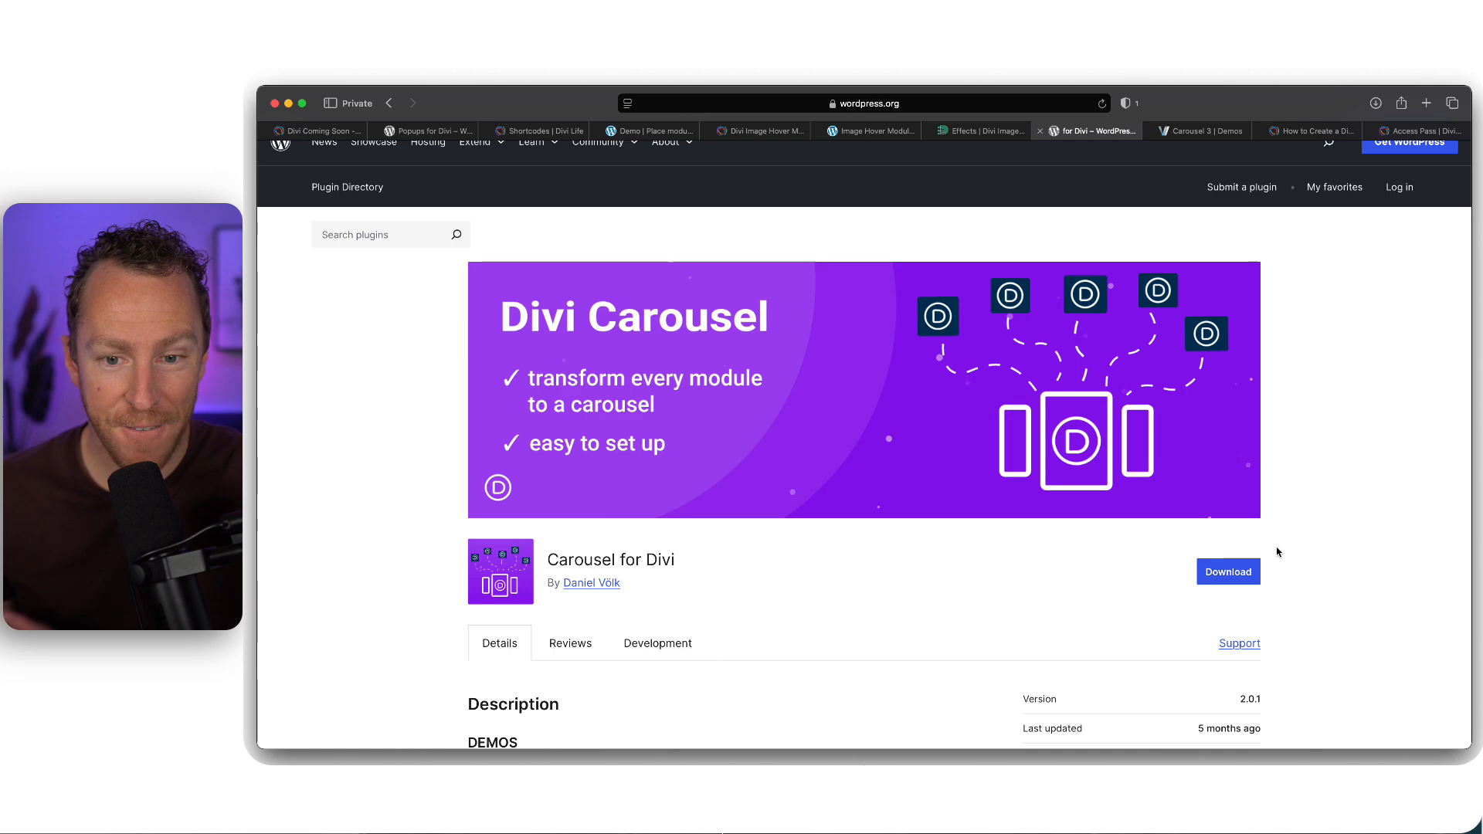
Browse the listing's features, setup notes and screenshots
{"action": "scroll", "scroll_direction": "down", "scroll_amount": 3}
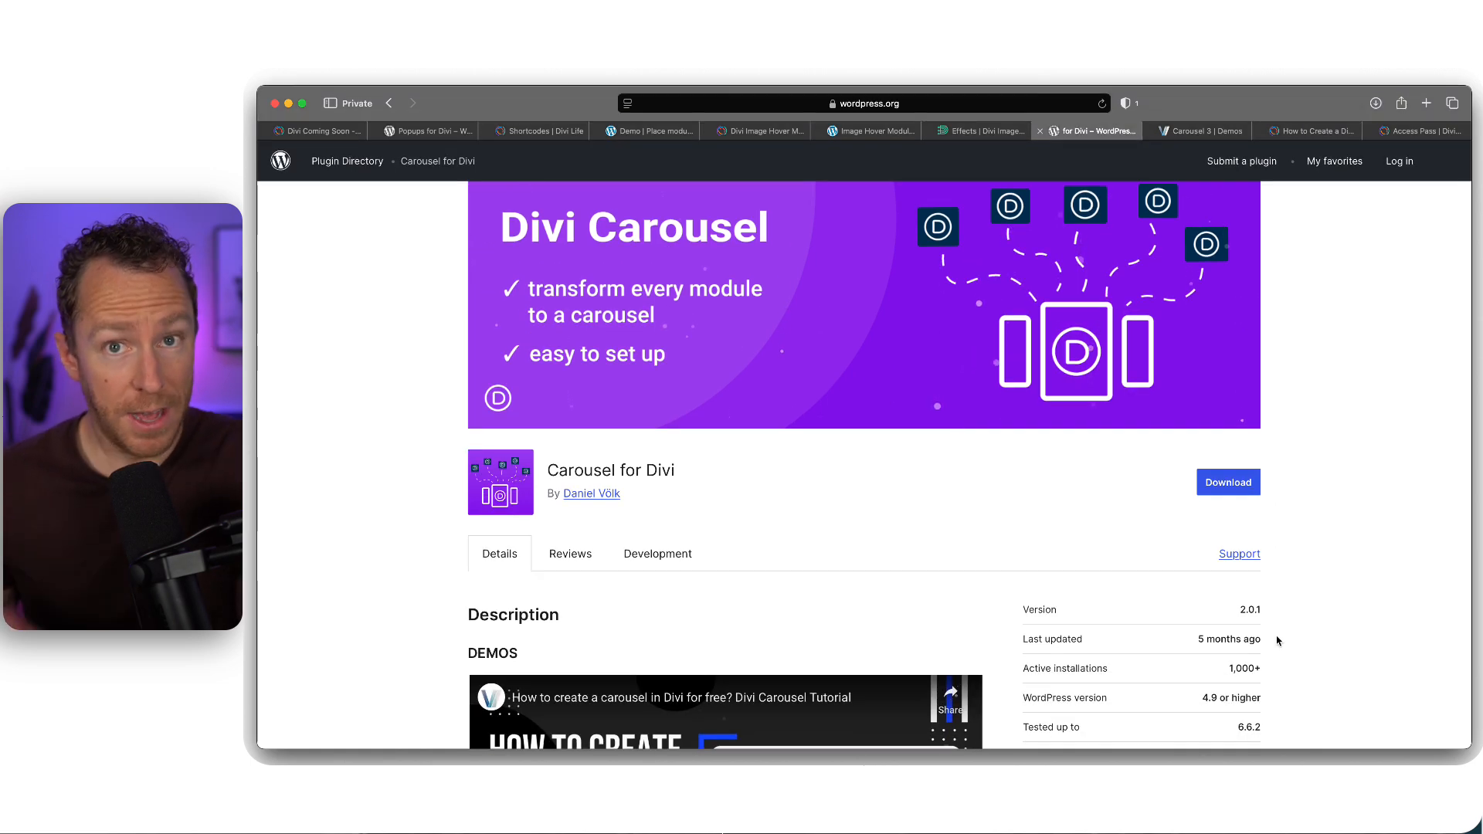
{"action": "scroll", "scroll_direction": "down", "scroll_amount": 3}
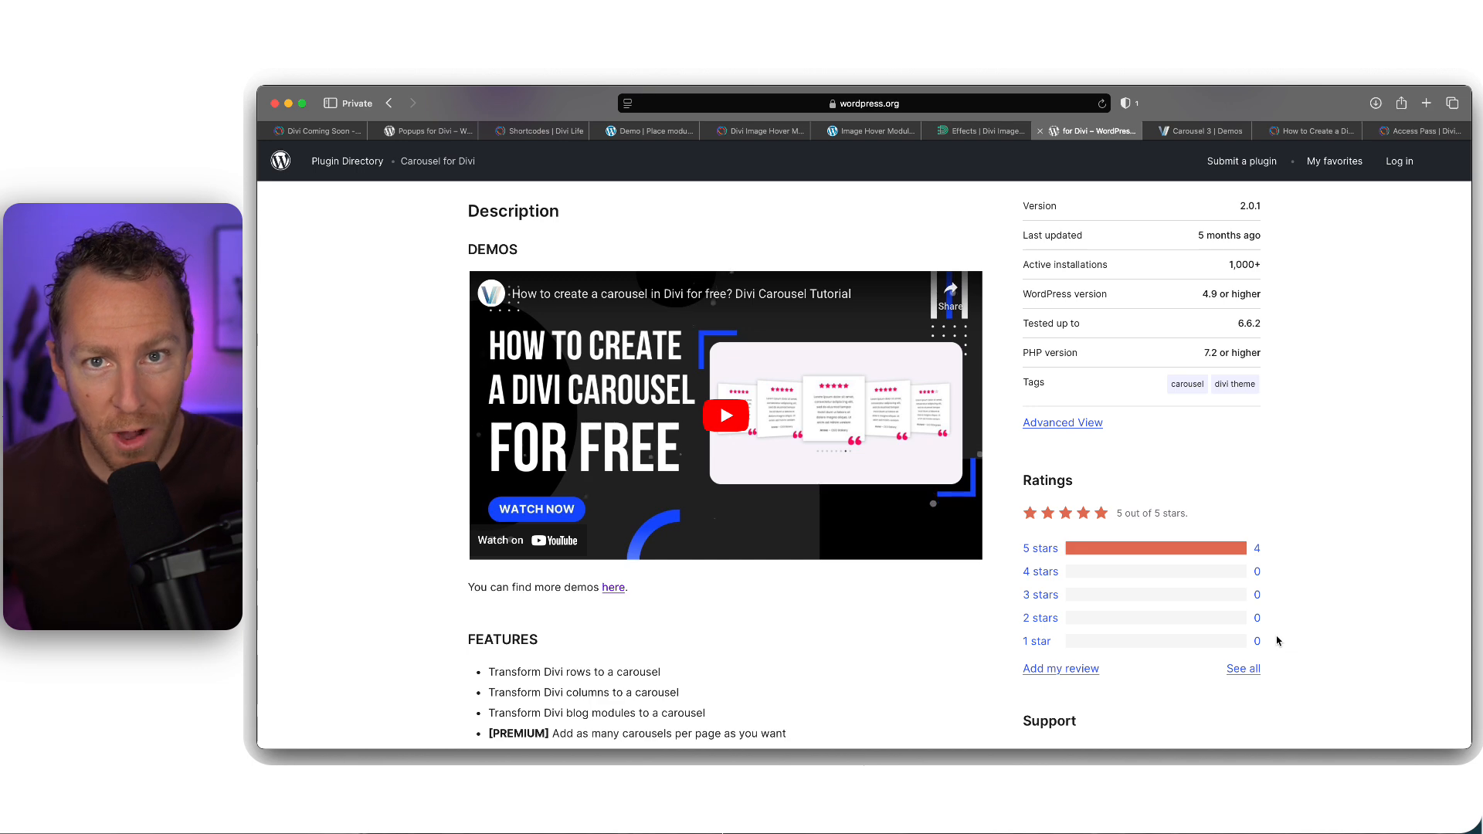
{"action": "mouse_move", "coordinate": [811, 612]}
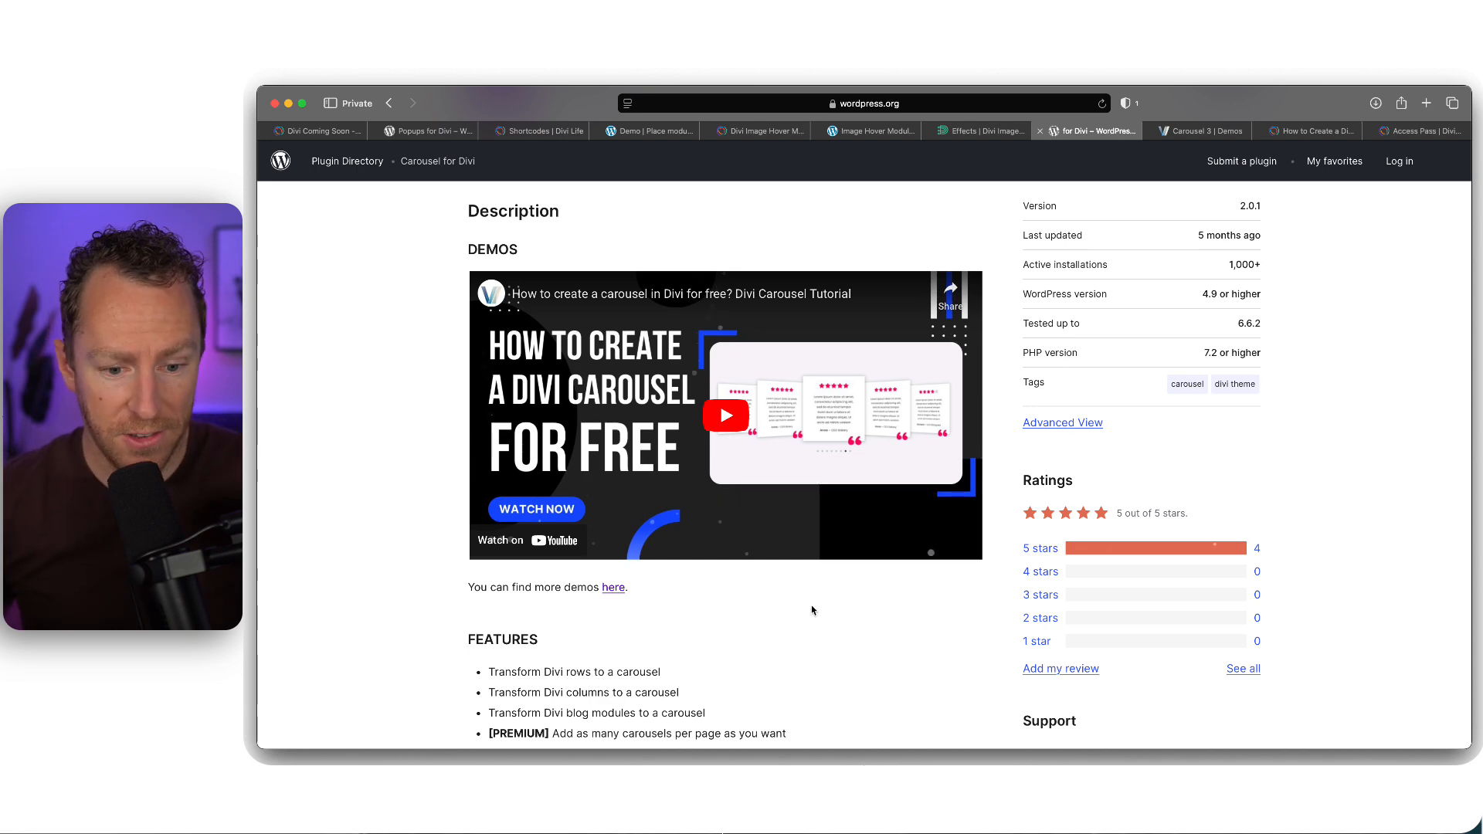
{"action": "scroll", "scroll_direction": "down", "scroll_amount": 3}
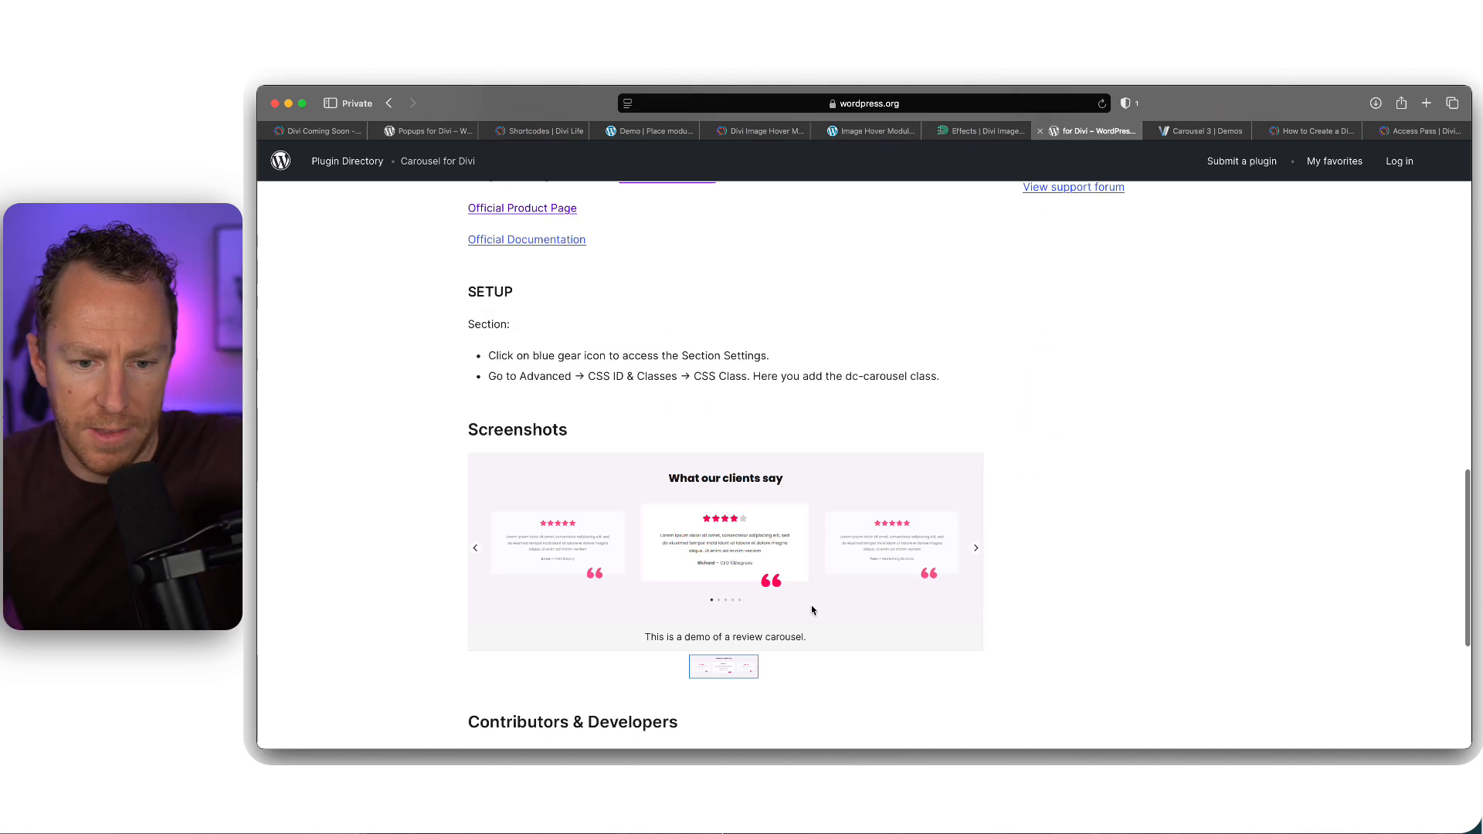
{"action": "scroll", "scroll_direction": "up", "scroll_amount": 3}
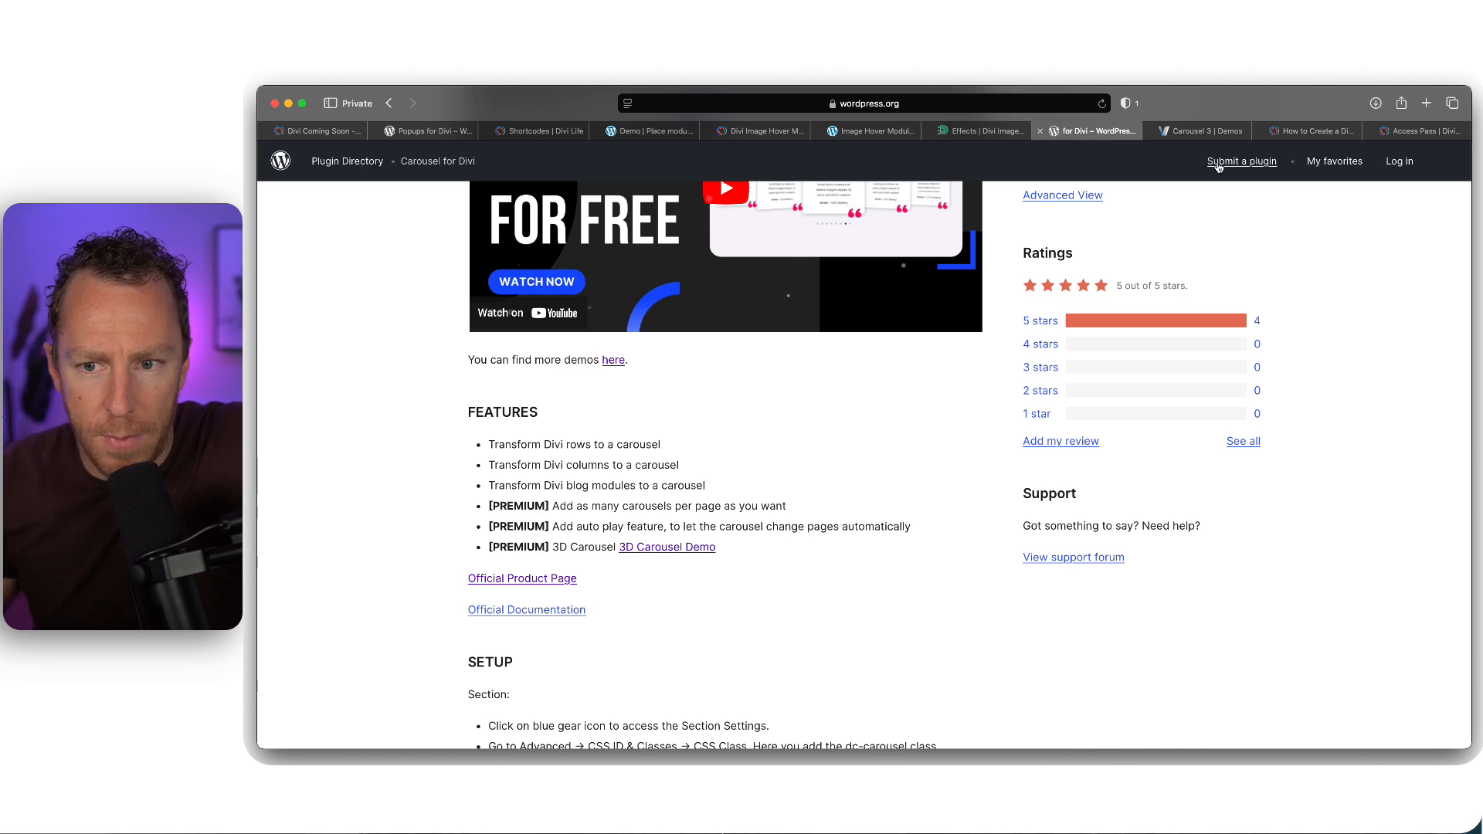
View the Carousel for Divi image gallery demo, advance a slide, then load Demo 2
{"action": "left_click", "coordinate": [1196, 130]}
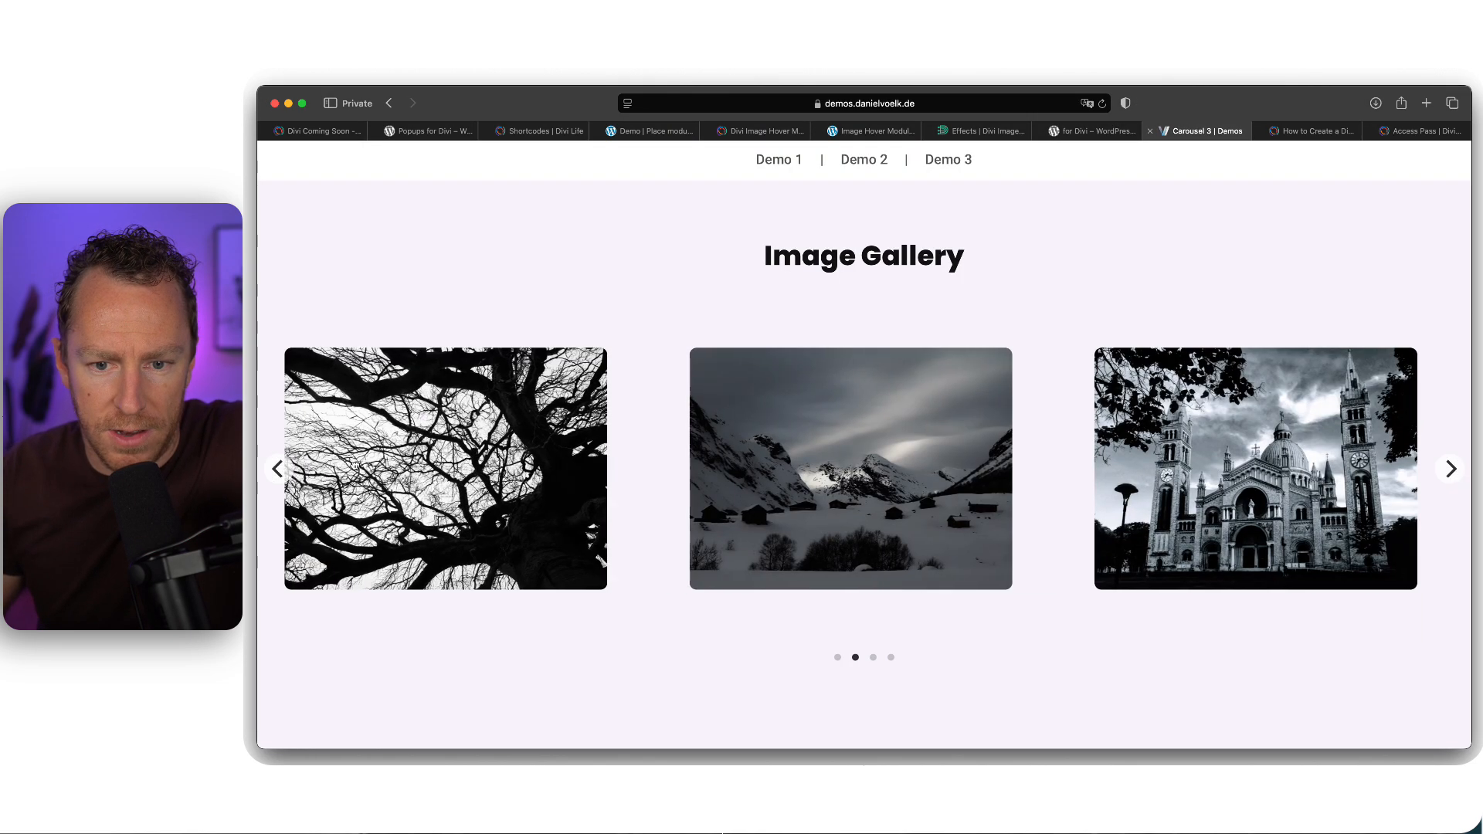
{"action": "left_click", "coordinate": [1451, 468]}
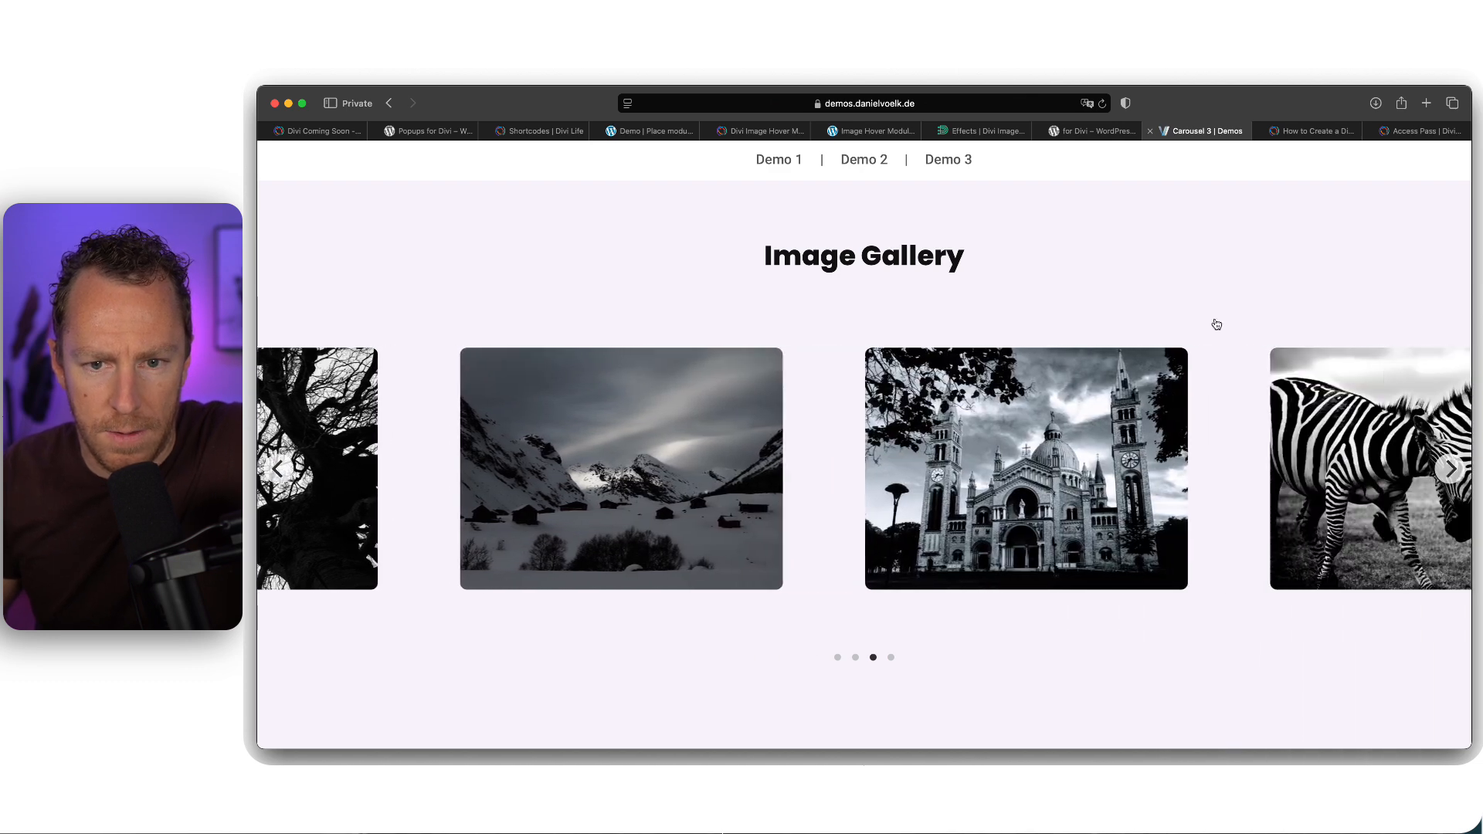
{"action": "left_click", "coordinate": [862, 159]}
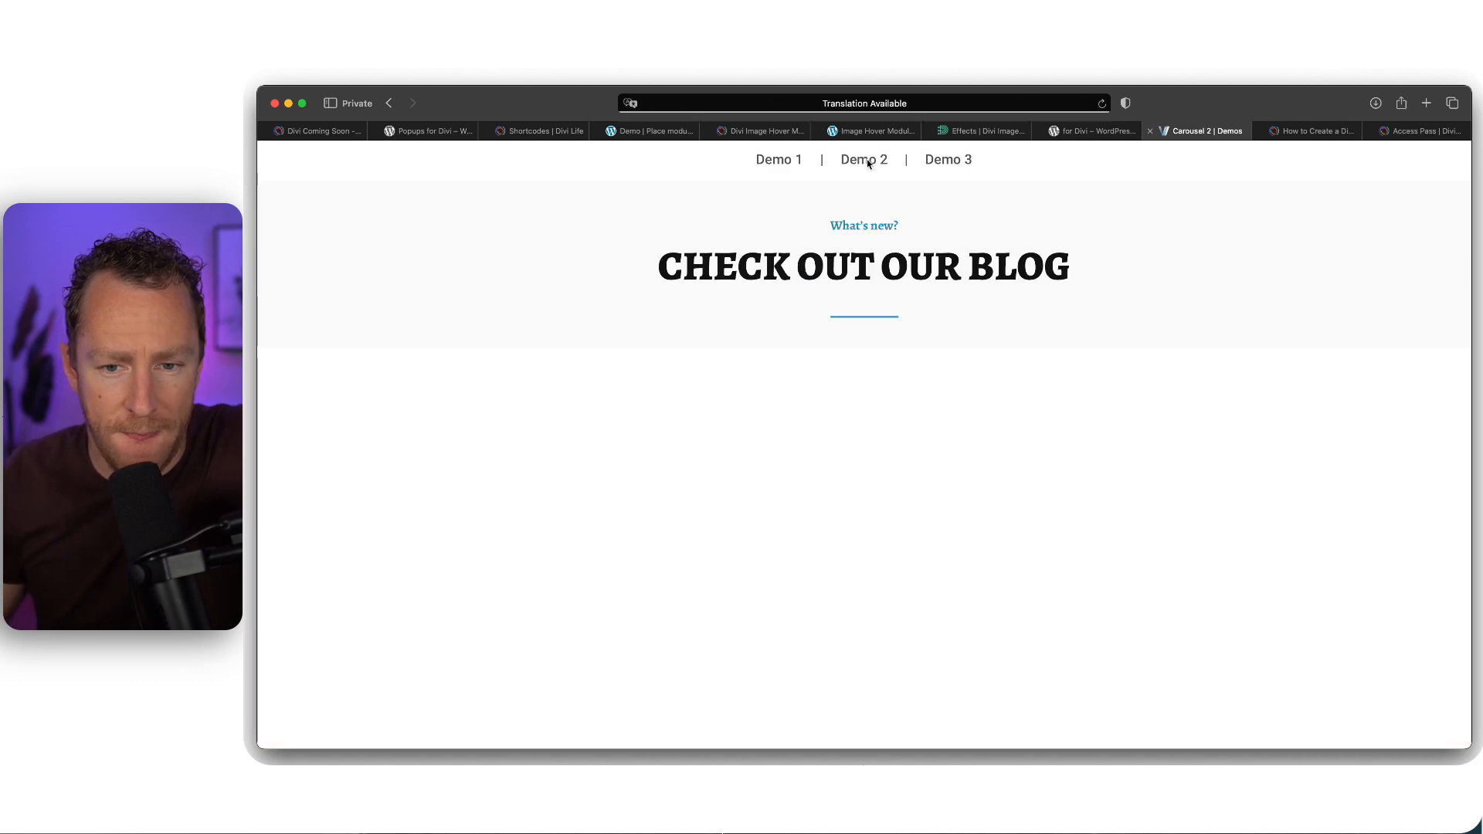
{"action": "scroll", "scroll_direction": "down", "scroll_amount": 3}
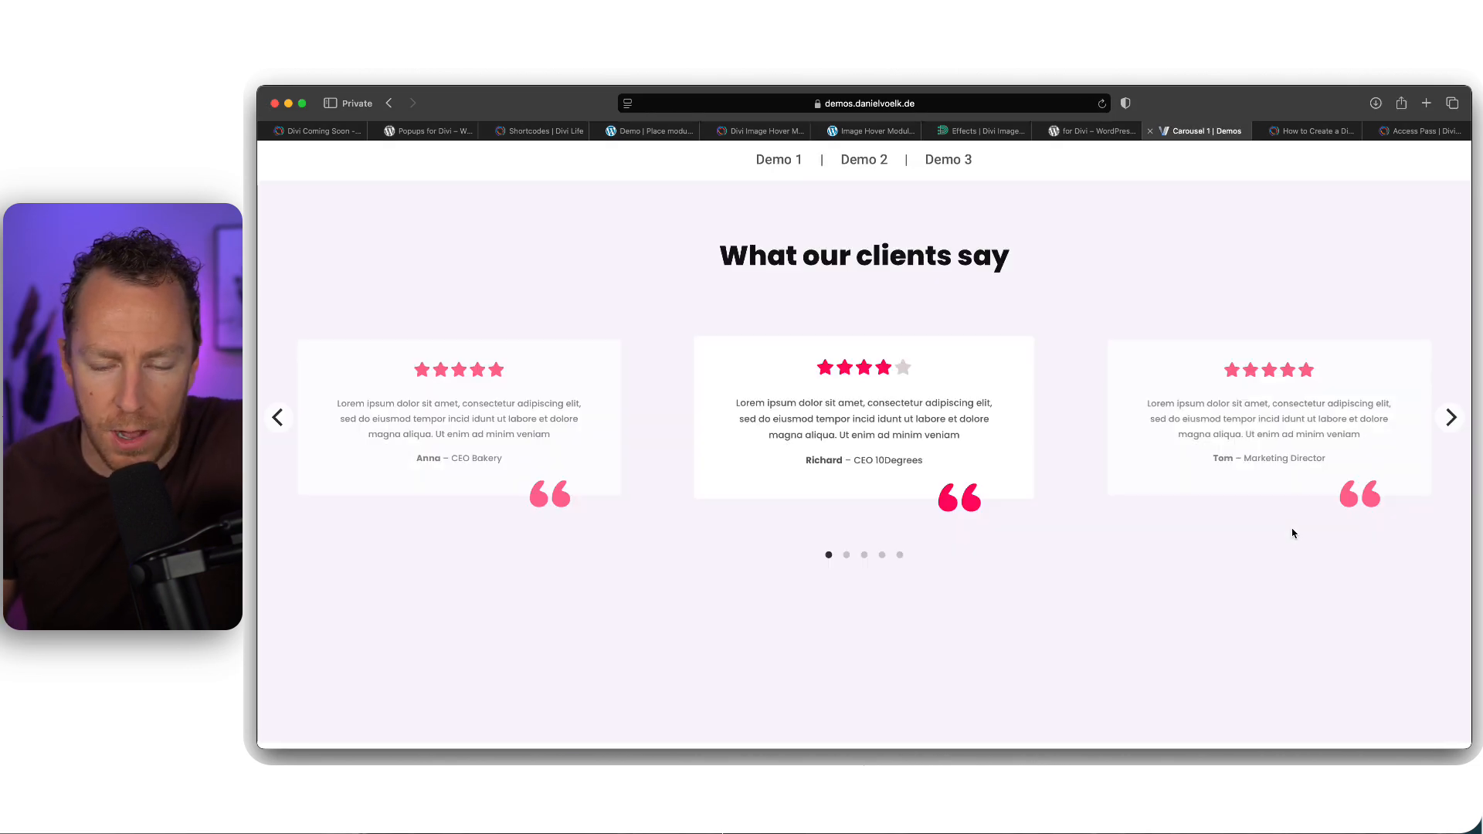
Step through the client testimonials carousel, then move to the Divi Life carousel tutorial
{"action": "left_click", "coordinate": [1450, 417]}
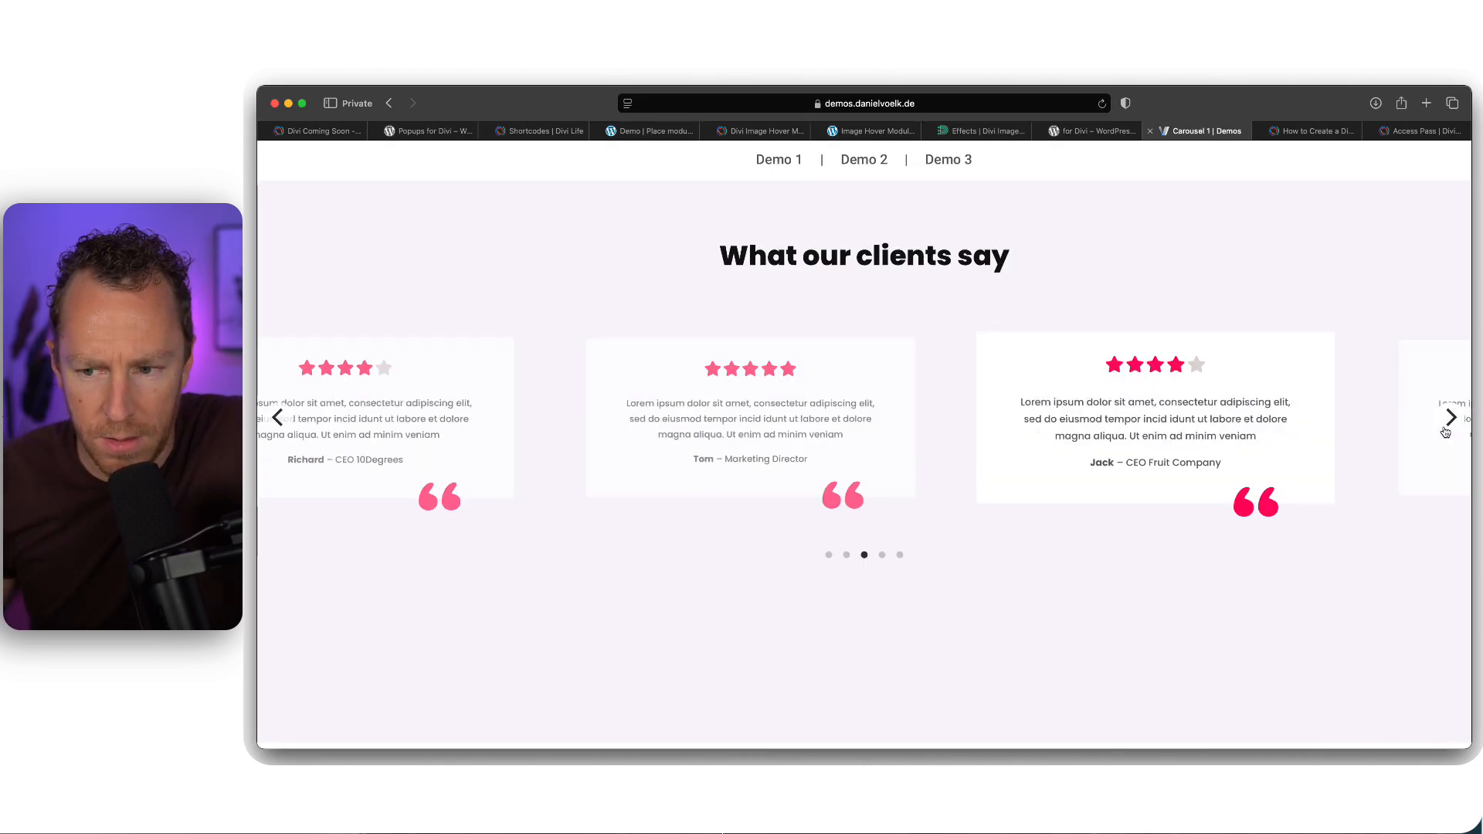
{"action": "left_click", "coordinate": [278, 418]}
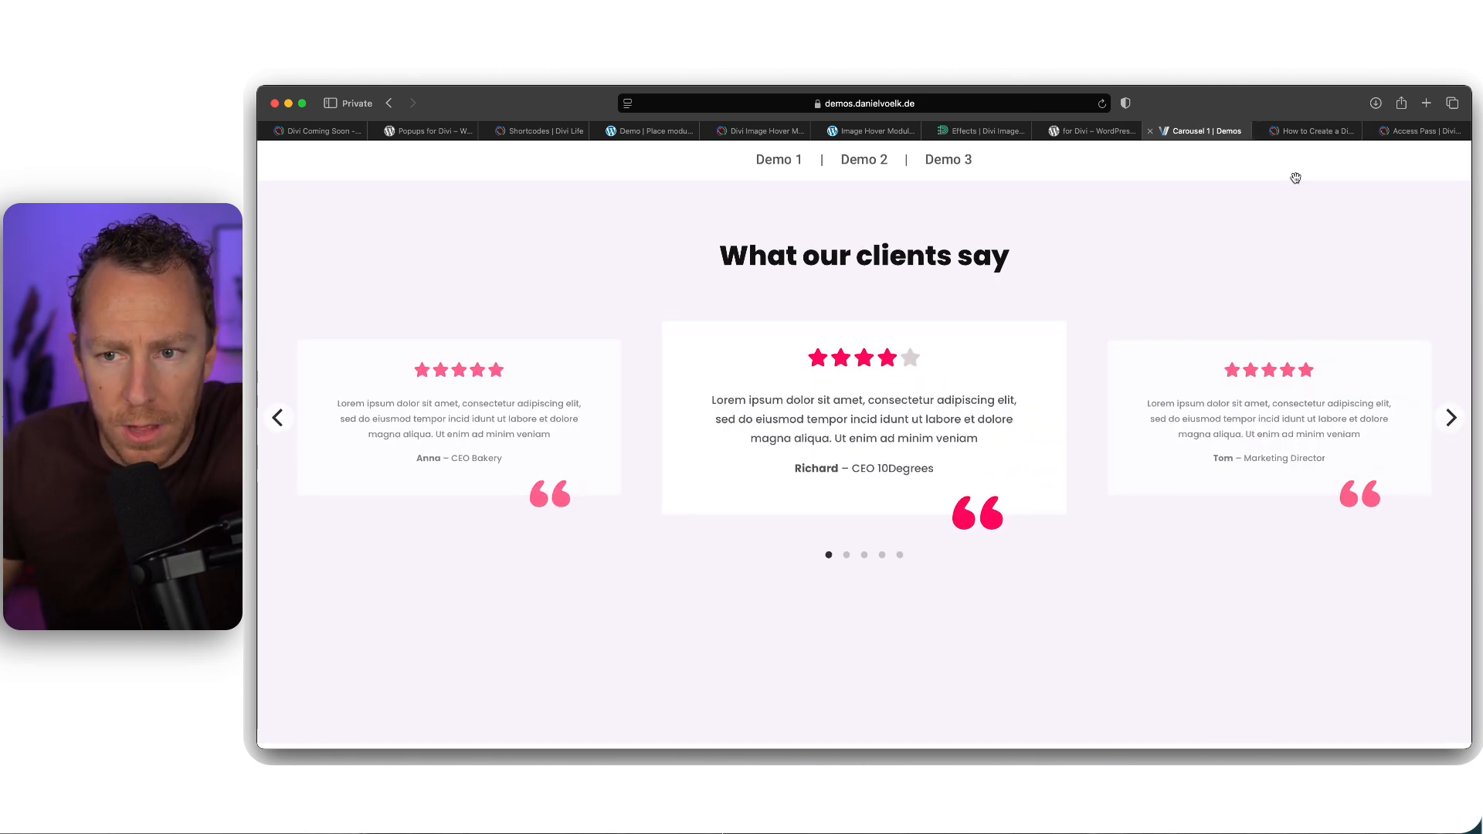
{"action": "left_click", "coordinate": [1310, 130]}
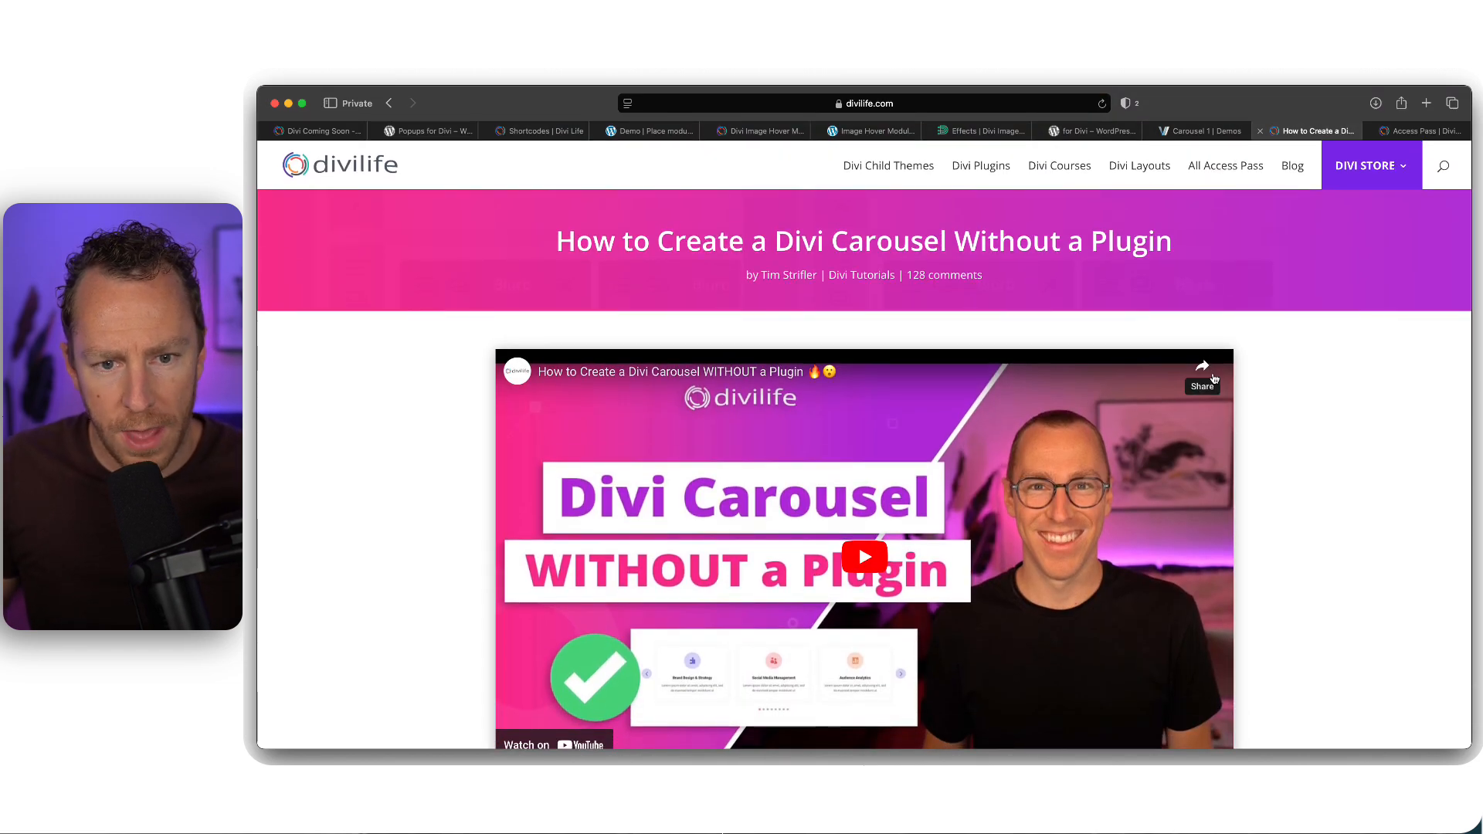
{"action": "mouse_move", "coordinate": [1330, 461]}
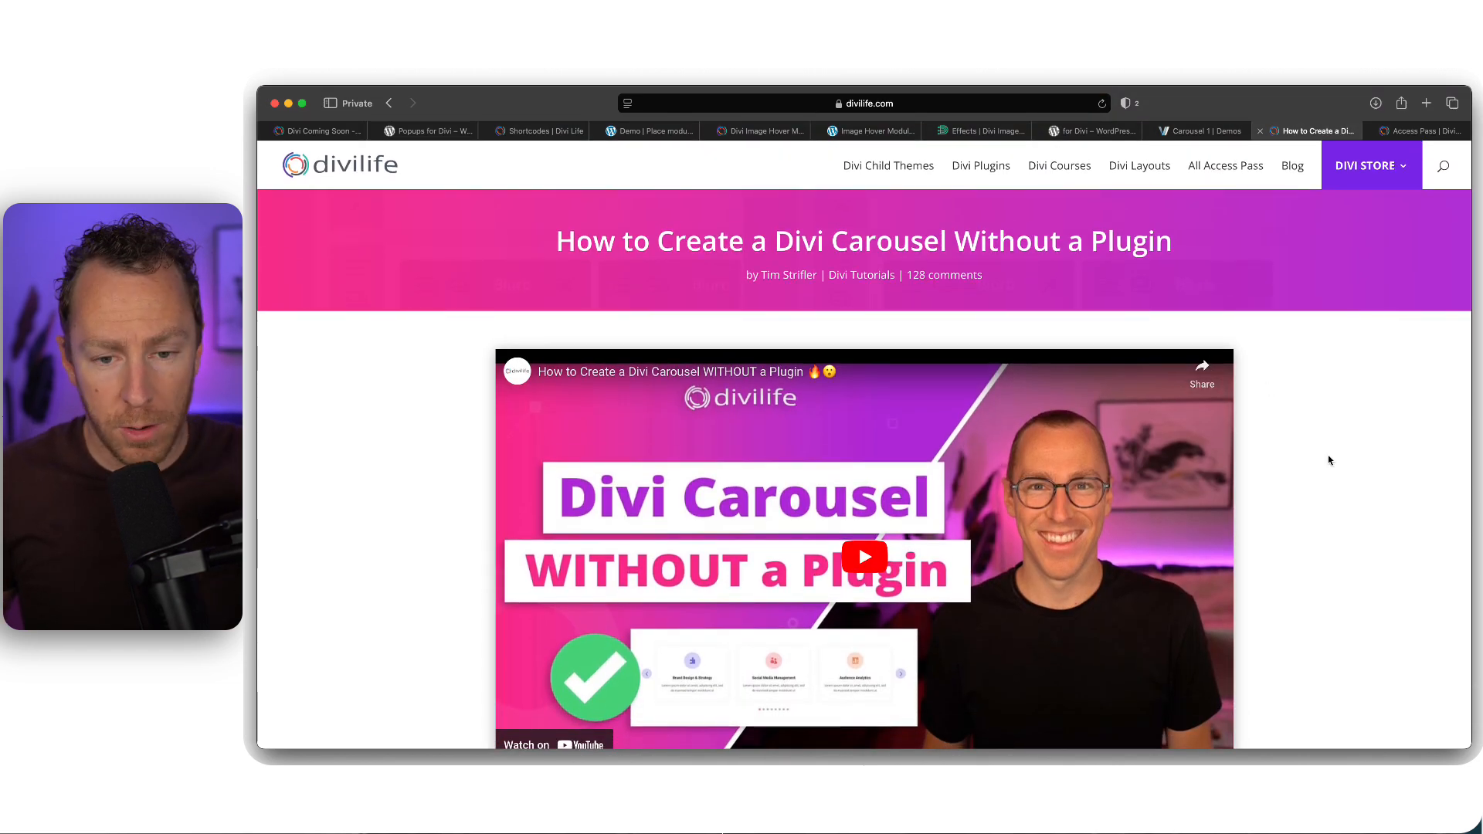
Skim the carousel tutorial, briefly revisit the testimonials demo, and return to the article
{"action": "scroll", "scroll_direction": "down", "scroll_amount": 3}
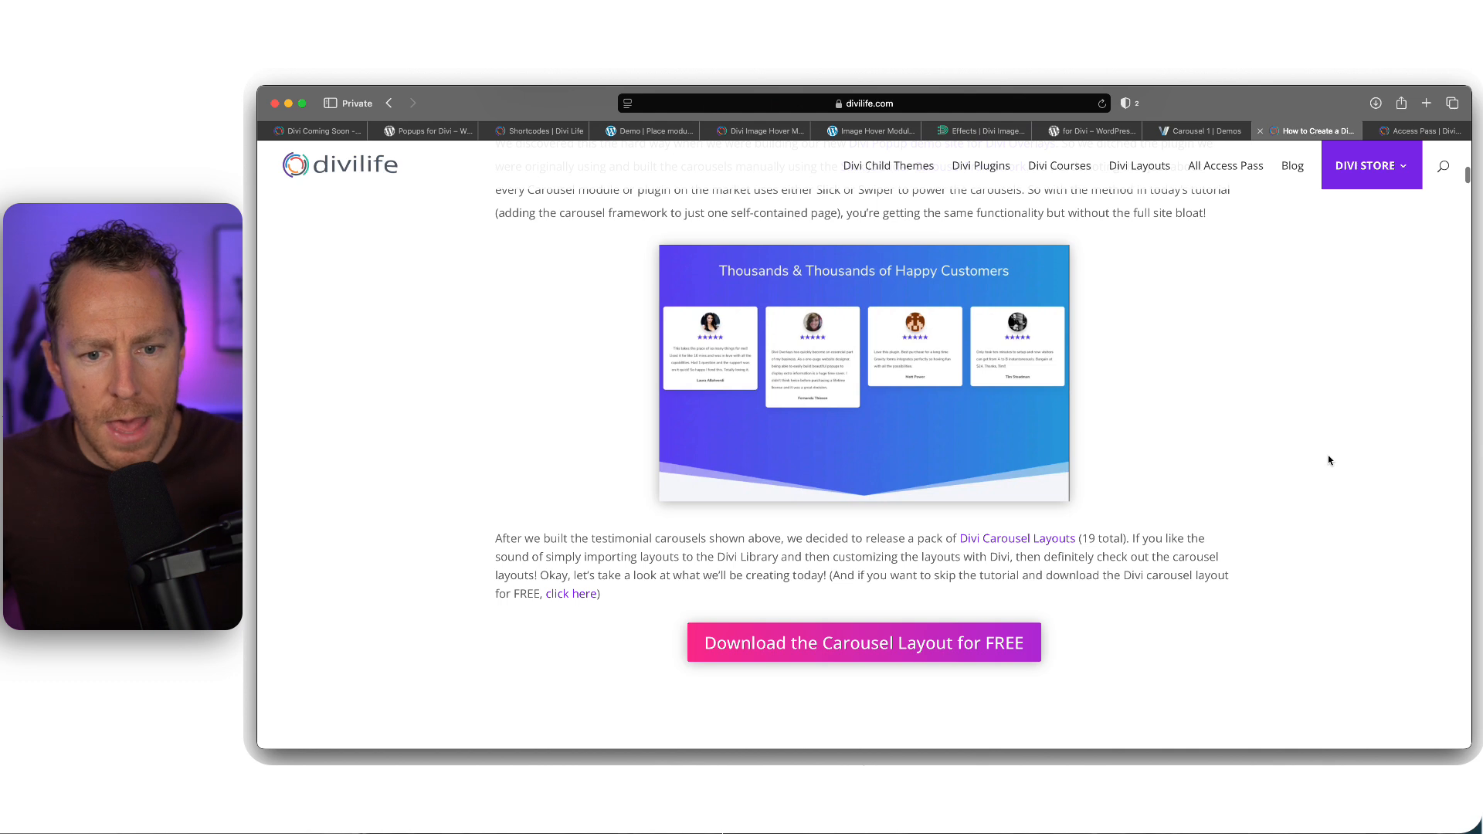
{"action": "scroll", "scroll_direction": "down", "scroll_amount": 3}
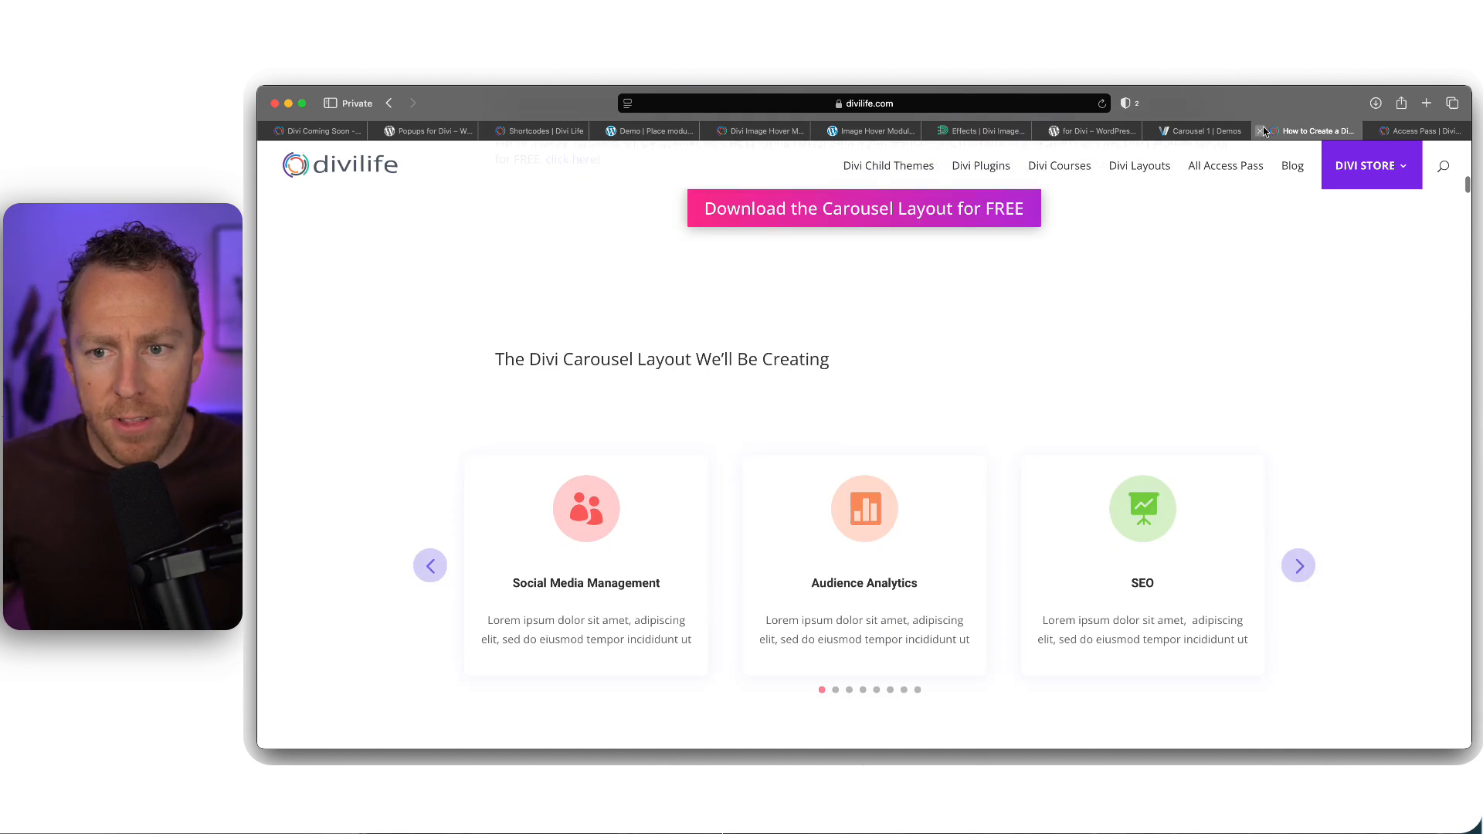
{"action": "left_click", "coordinate": [1202, 129]}
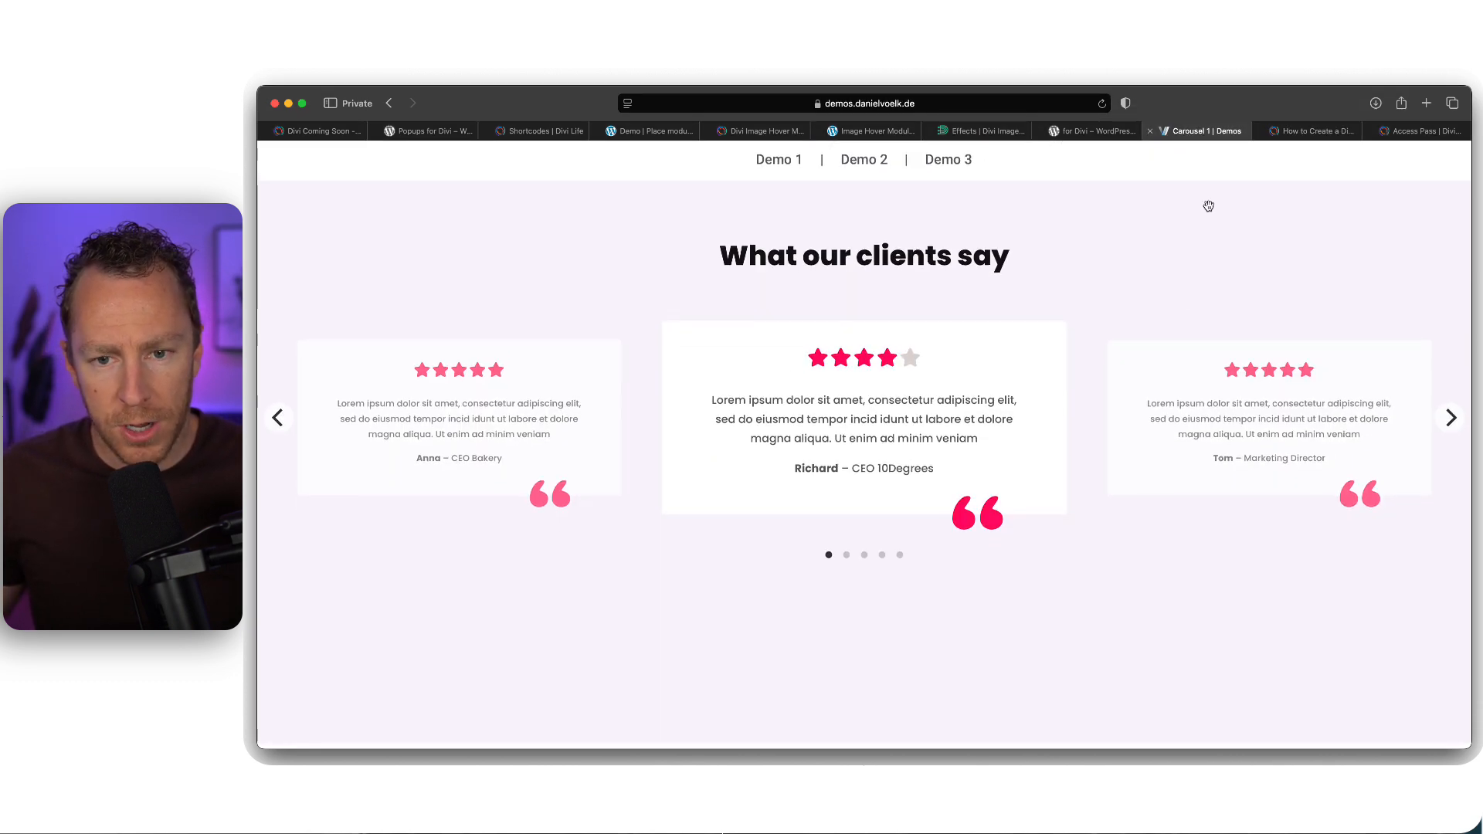
{"action": "mouse_move", "coordinate": [1129, 153]}
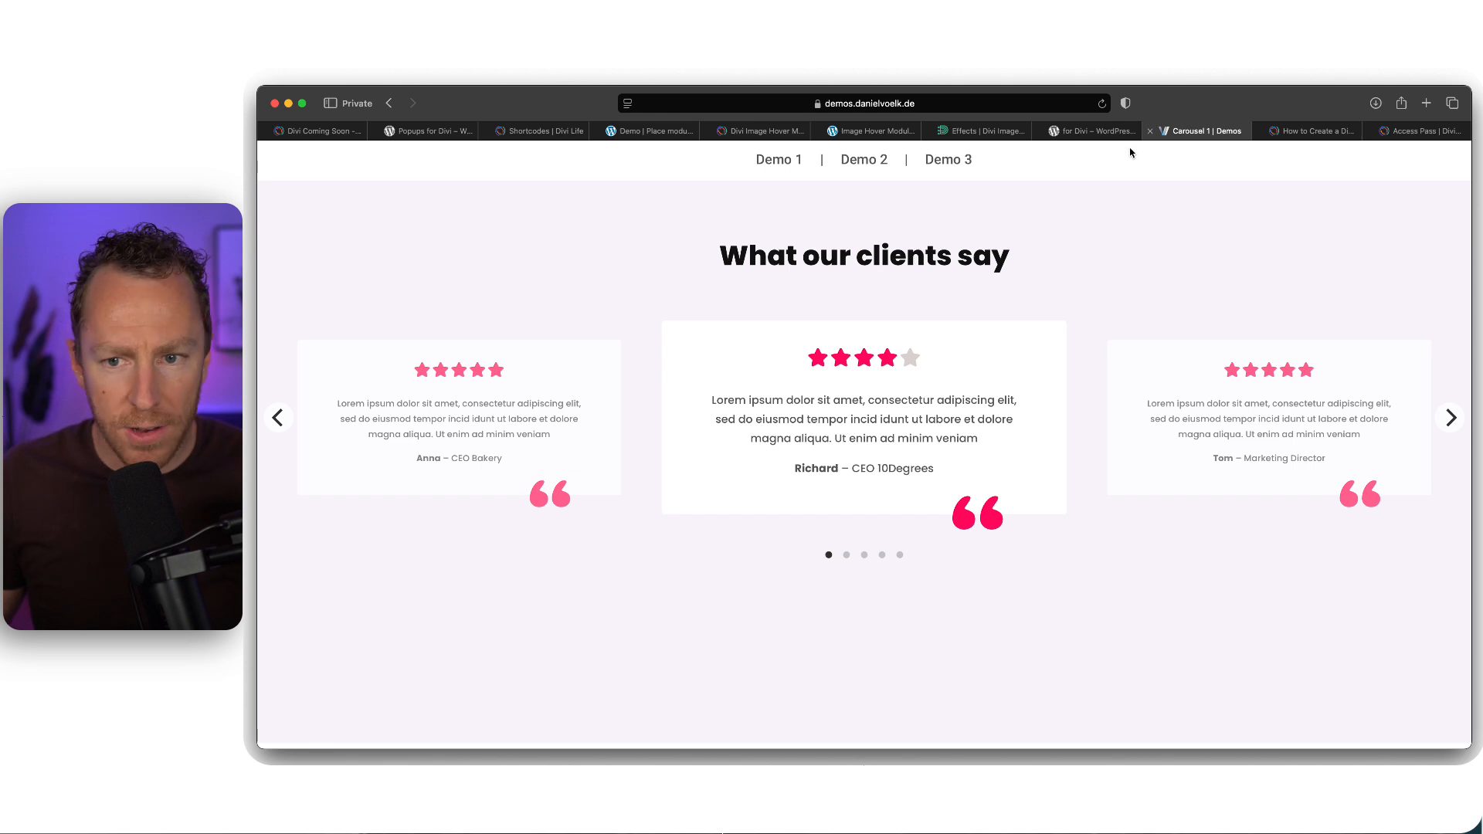
{"action": "left_click", "coordinate": [1313, 129]}
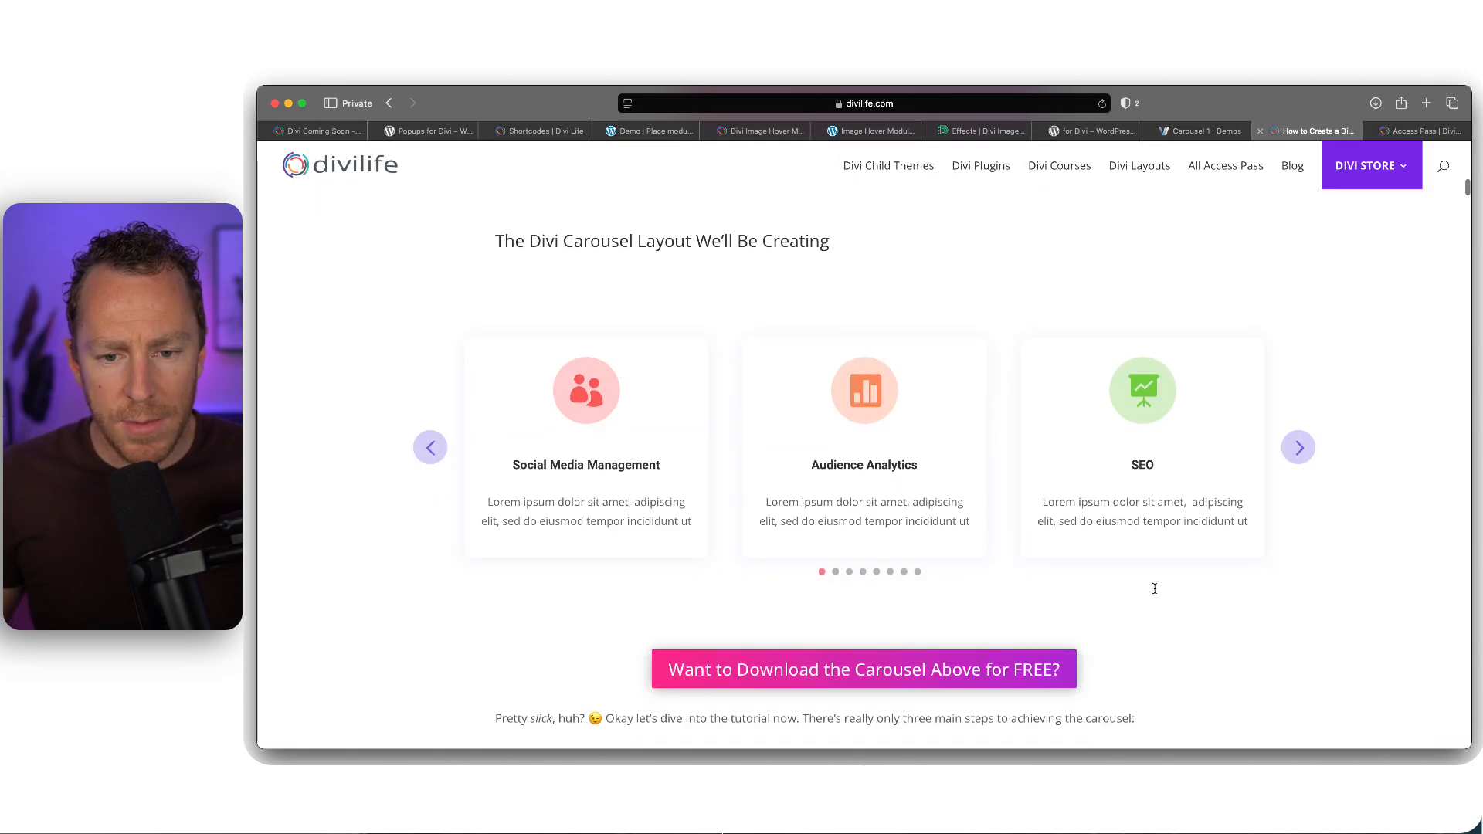
{"action": "scroll", "scroll_direction": "up", "scroll_amount": 3}
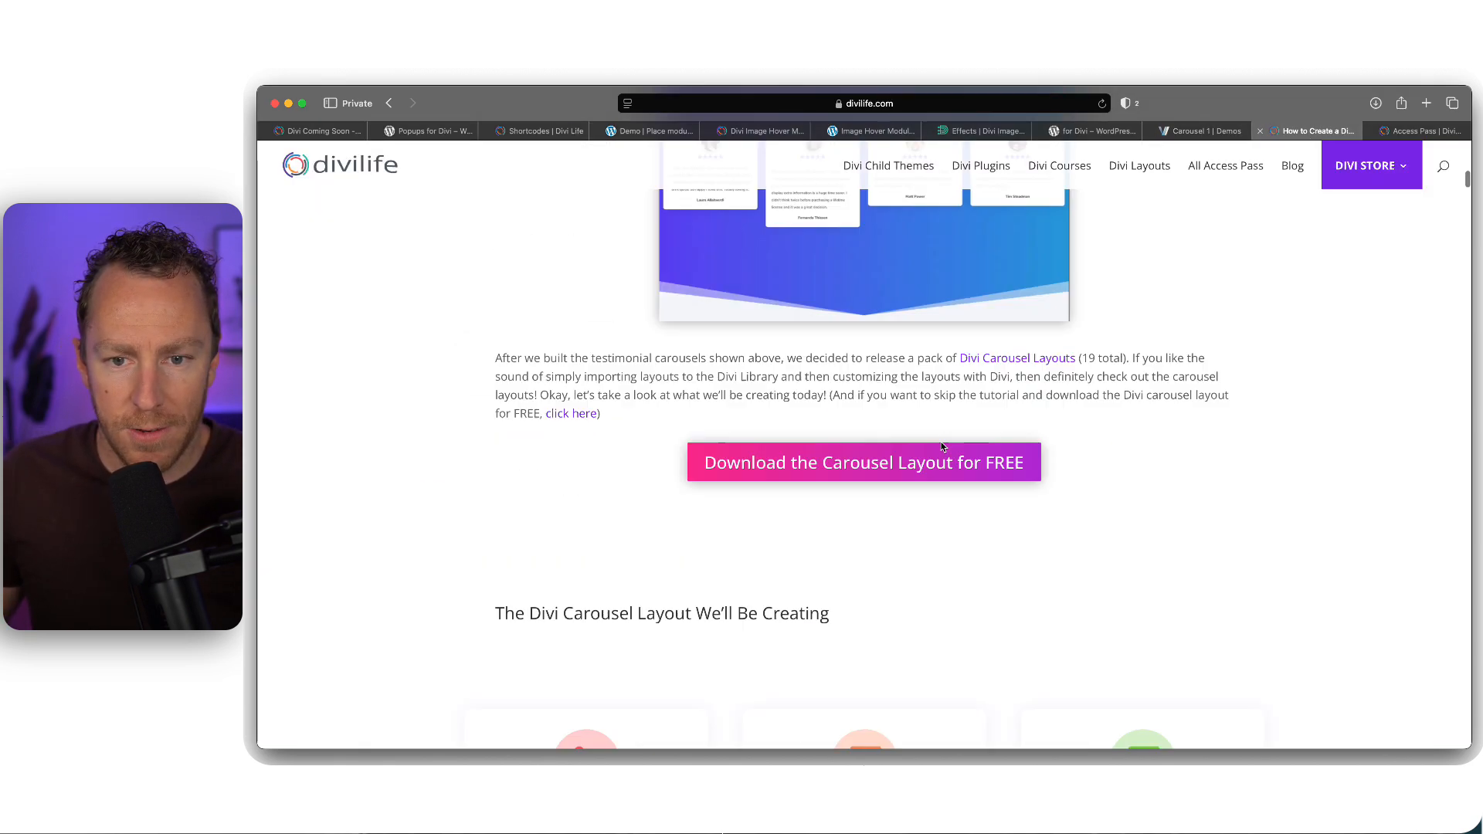
{"action": "scroll", "scroll_direction": "up", "scroll_amount": 3}
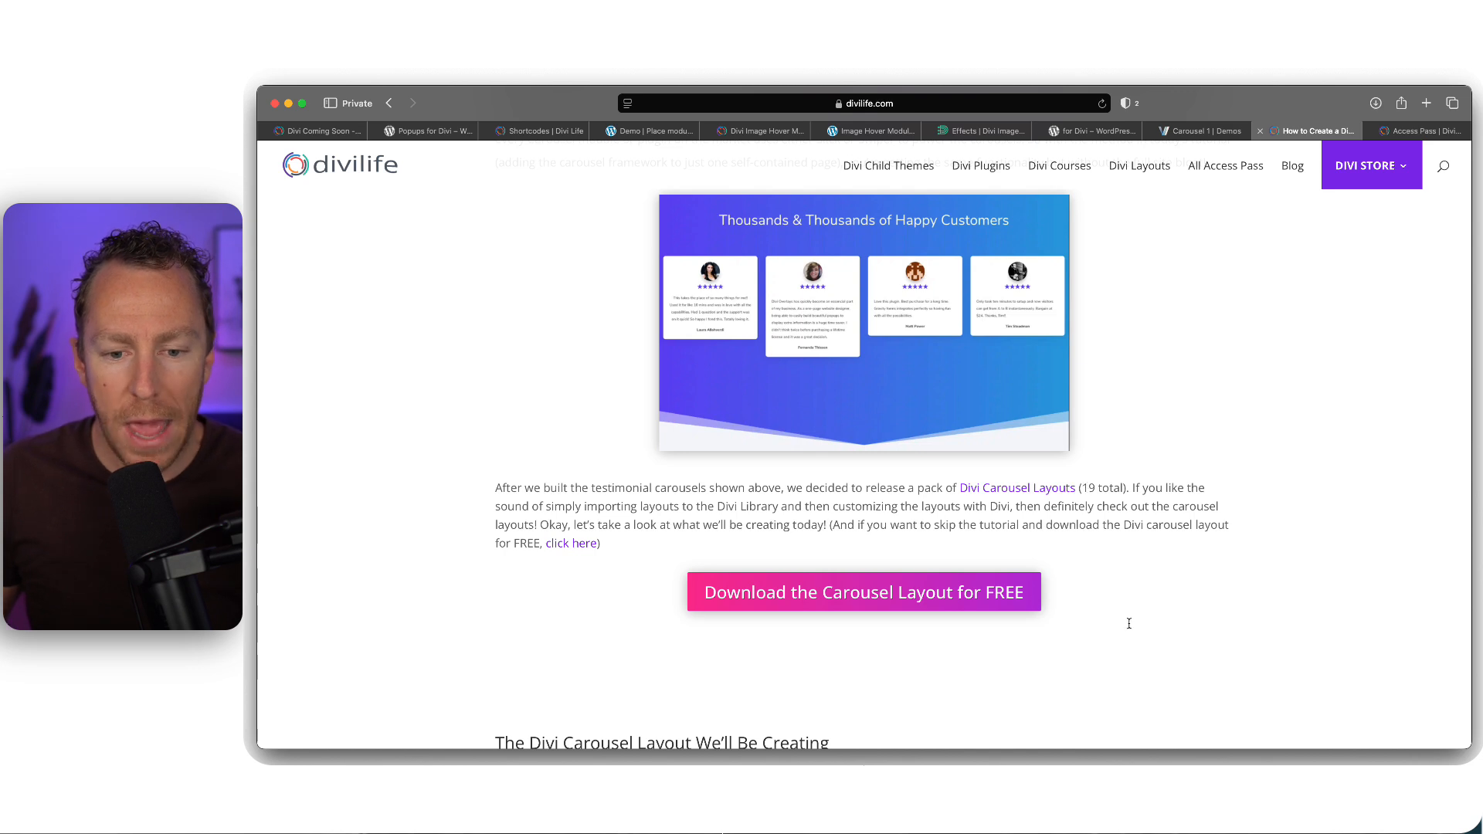
Scroll to the tutorial's demo services carousel and advance it two cards
{"action": "scroll", "scroll_direction": "down", "scroll_amount": 3}
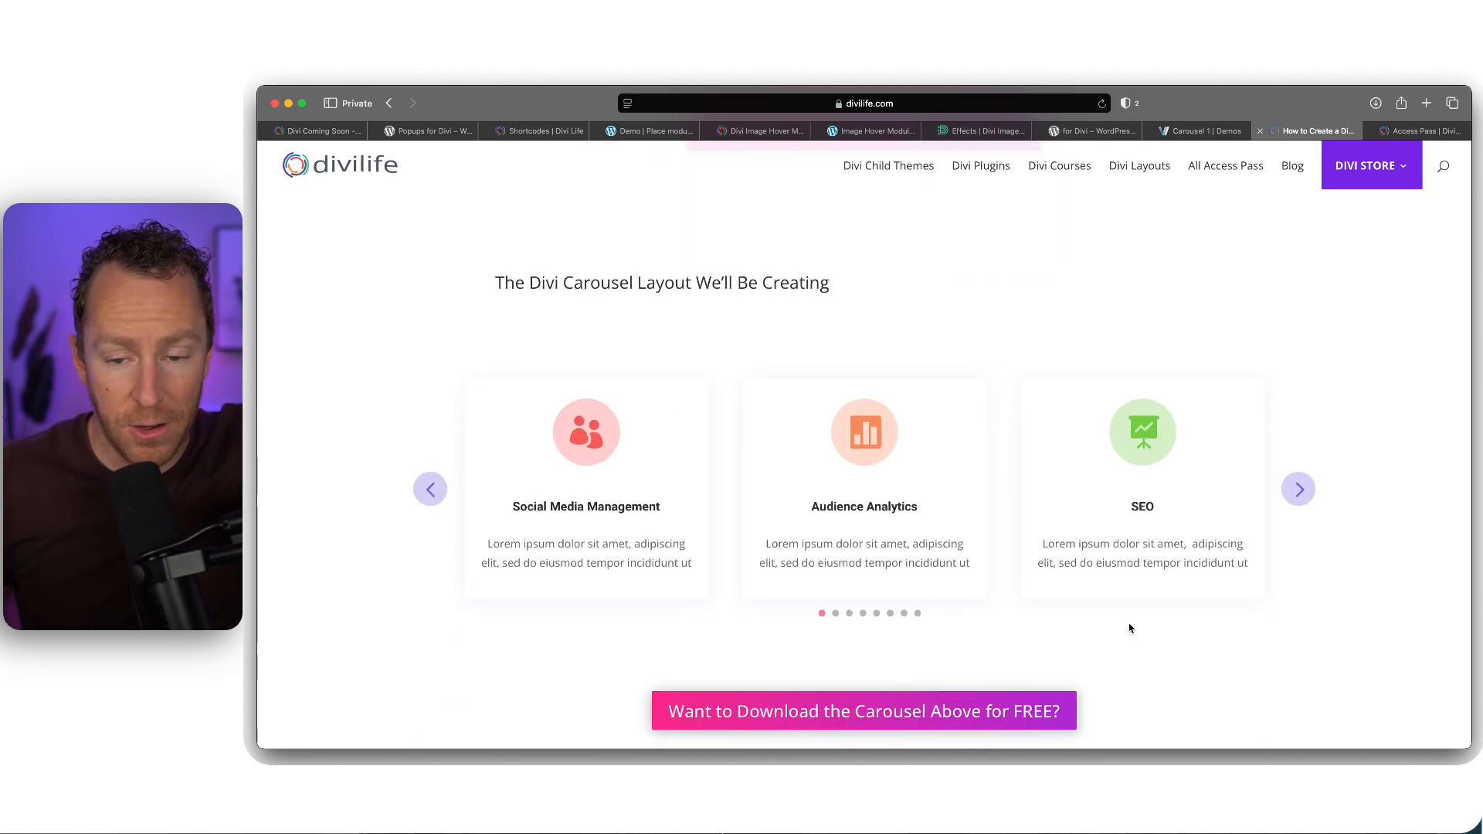
{"action": "scroll", "scroll_direction": "down", "scroll_amount": 3}
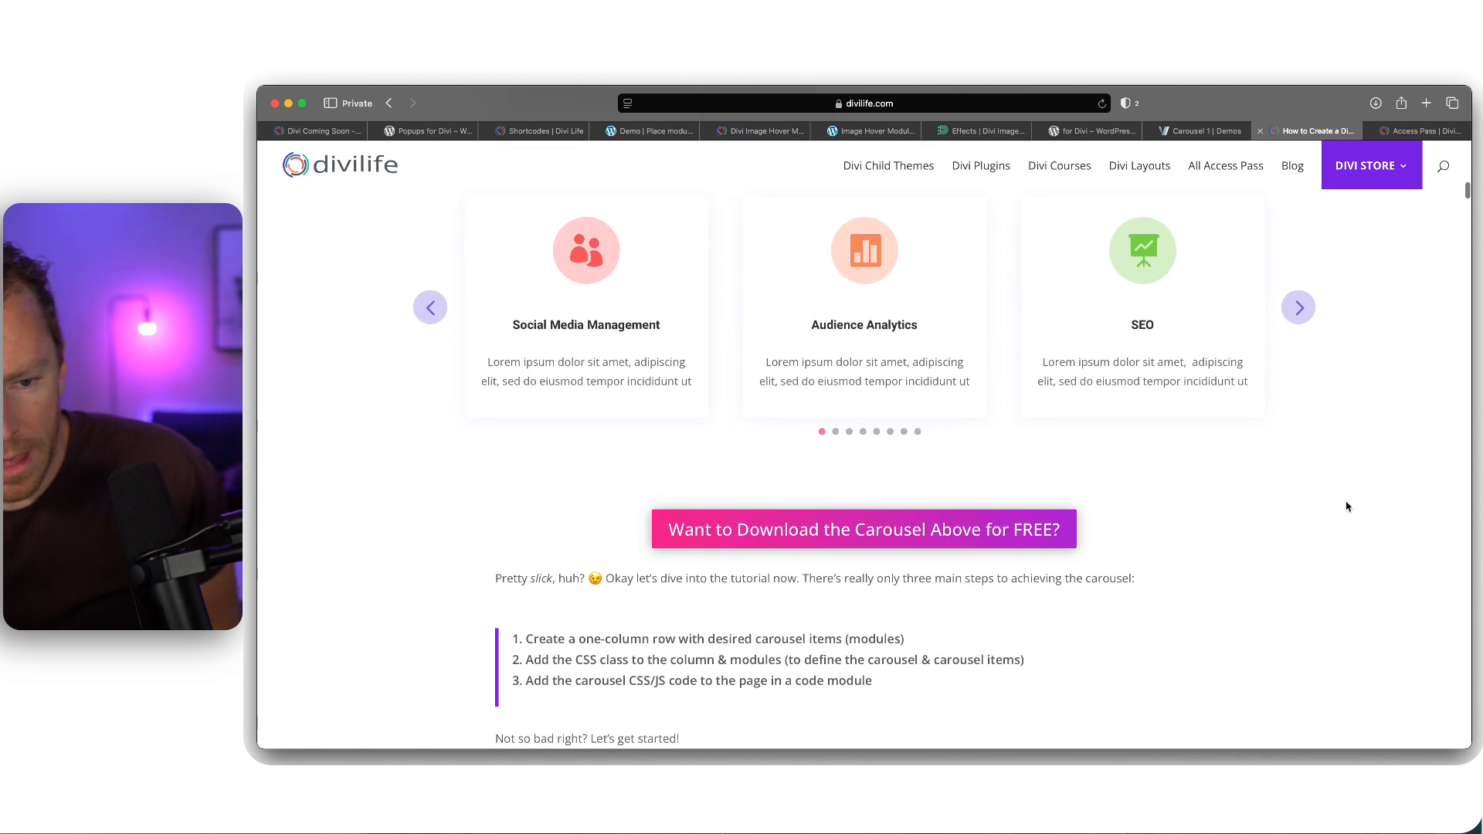
{"action": "scroll", "scroll_direction": "up", "scroll_amount": 3}
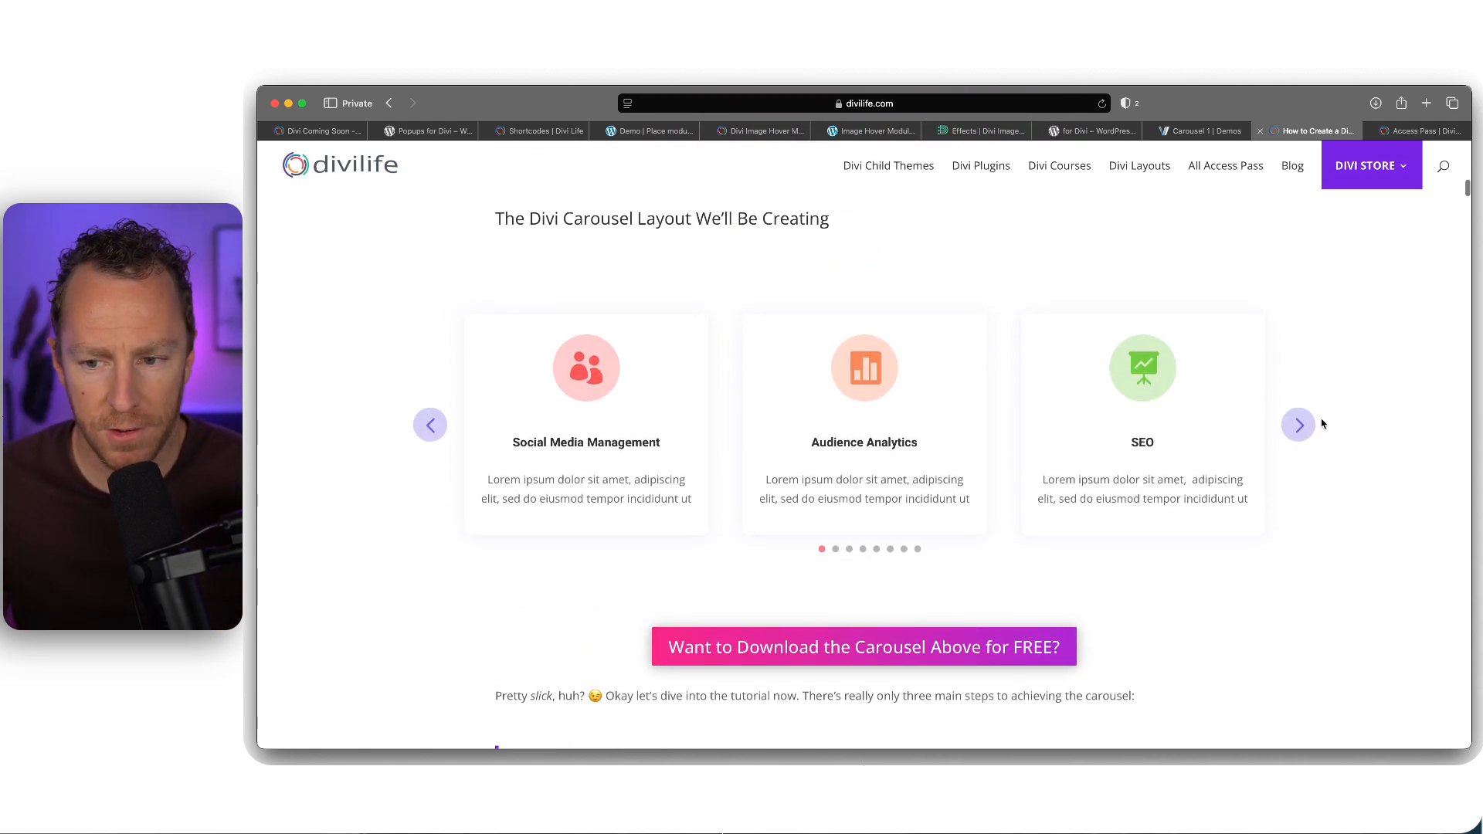
{"action": "left_click", "coordinate": [1297, 423]}
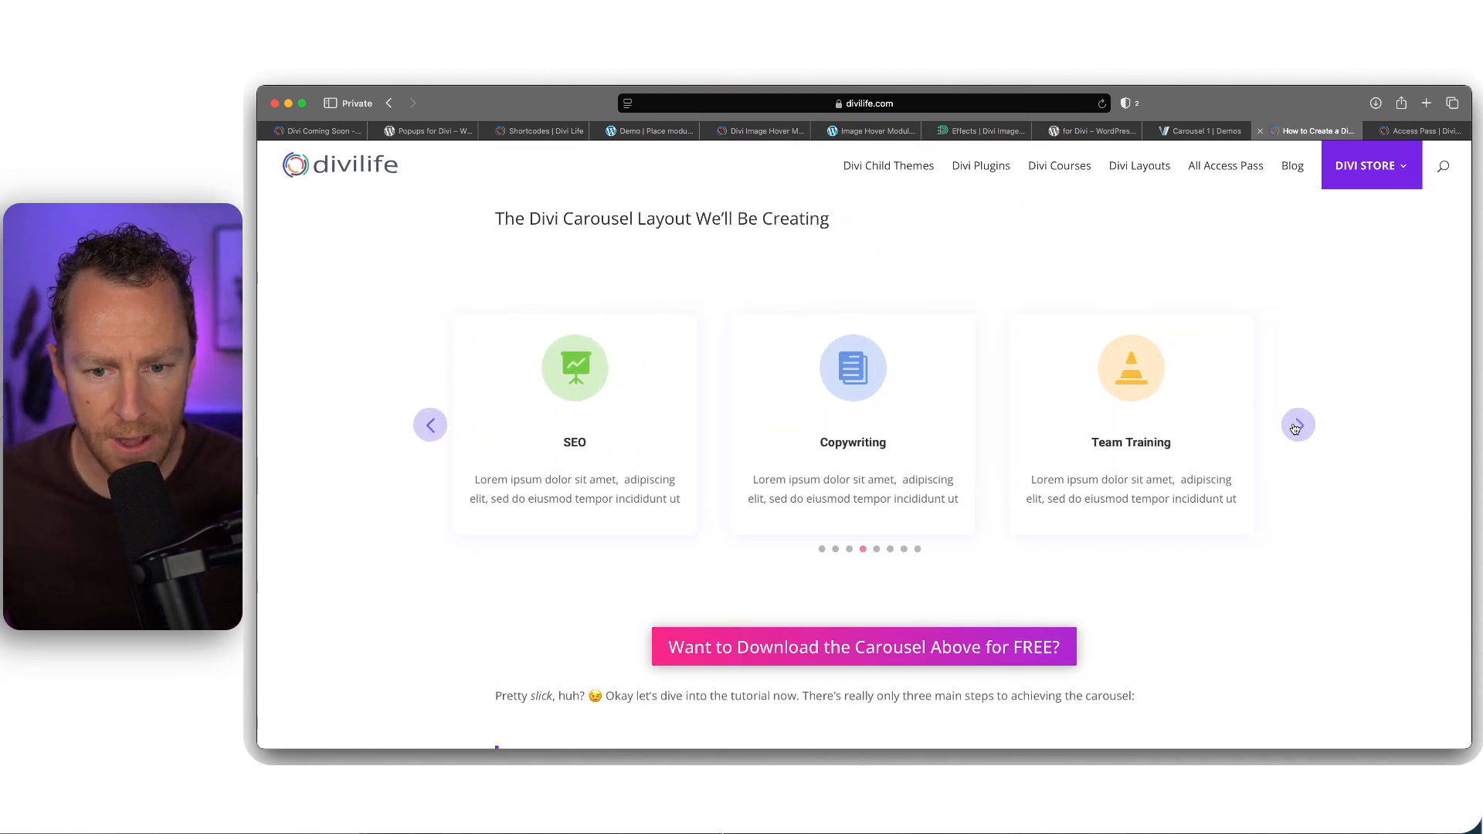
{"action": "left_click", "coordinate": [1297, 425]}
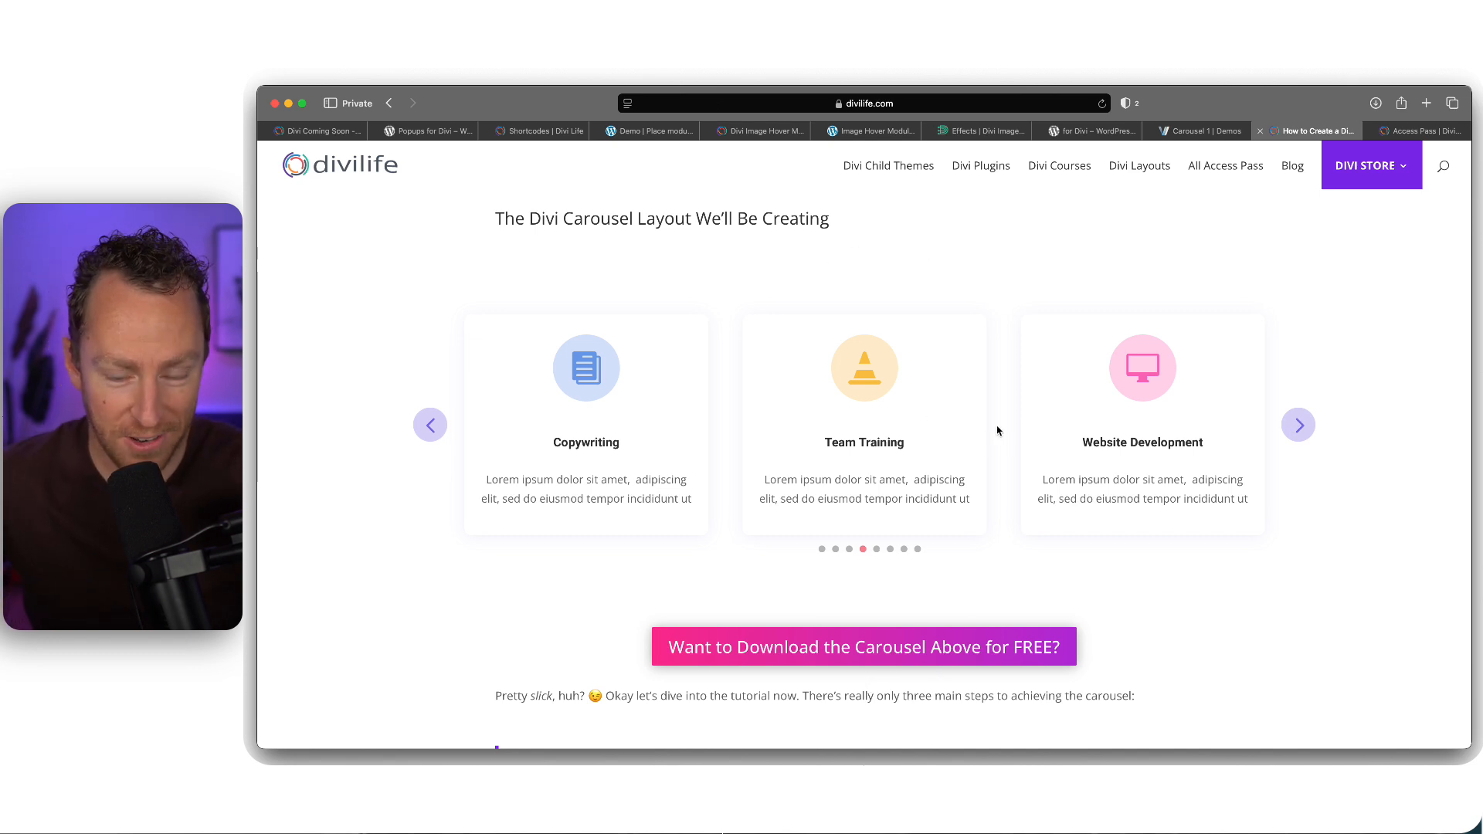
{"action": "mouse_move", "coordinate": [970, 546]}
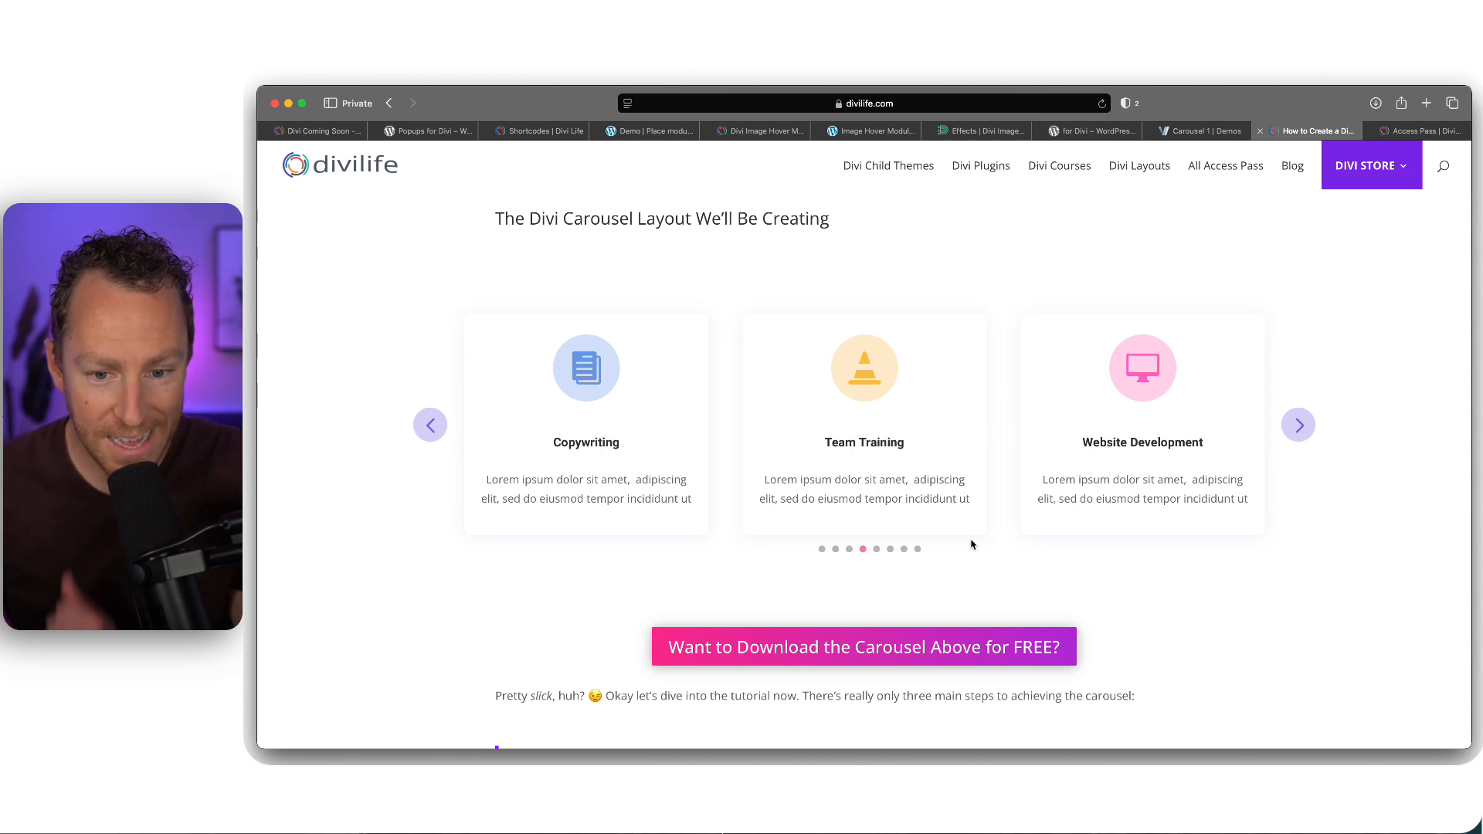
Advance the demo carousel on to Email Marketing and its final cards
{"action": "left_click", "coordinate": [1298, 423]}
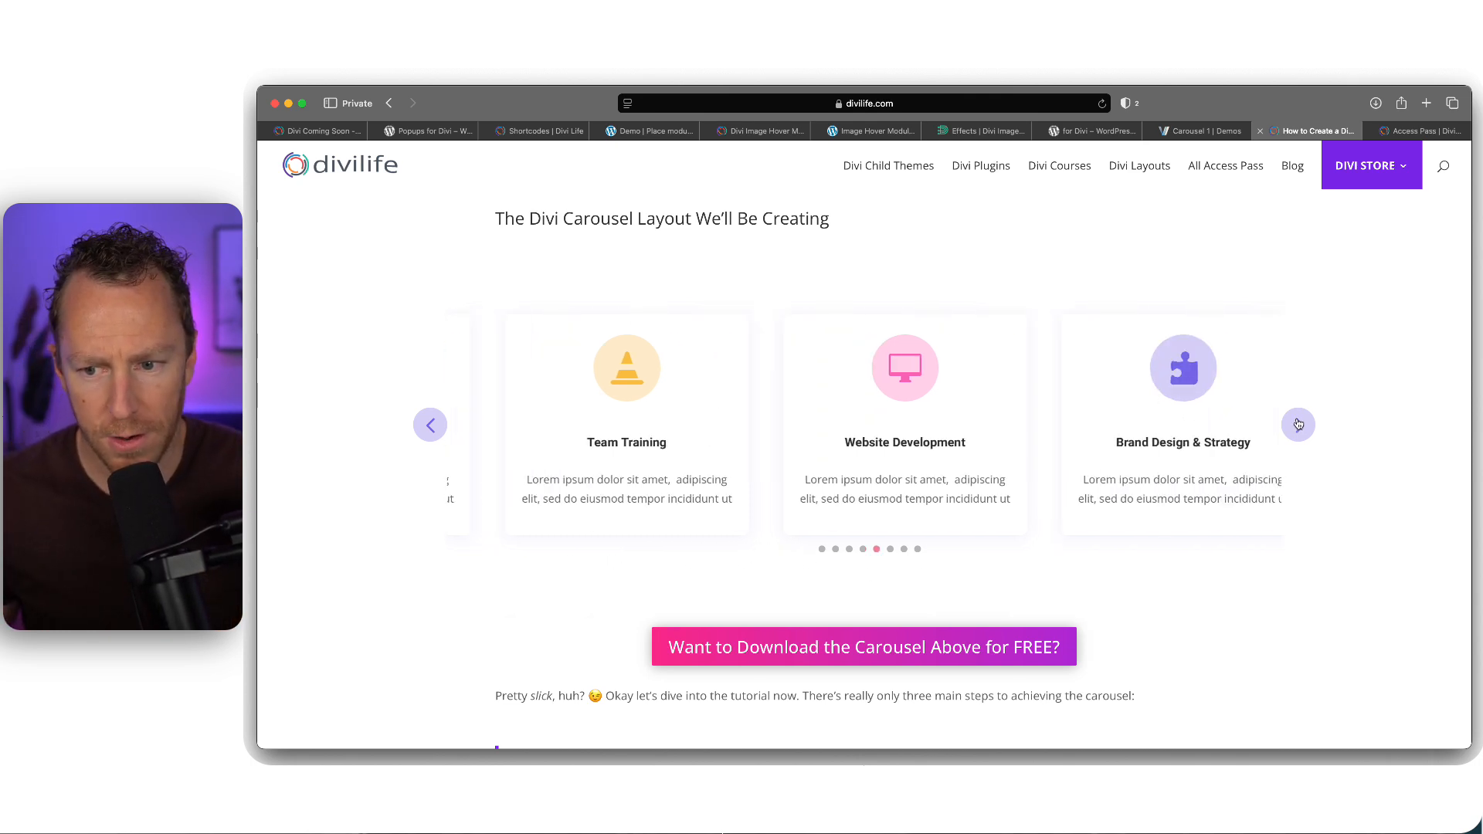
{"action": "left_click", "coordinate": [1298, 423]}
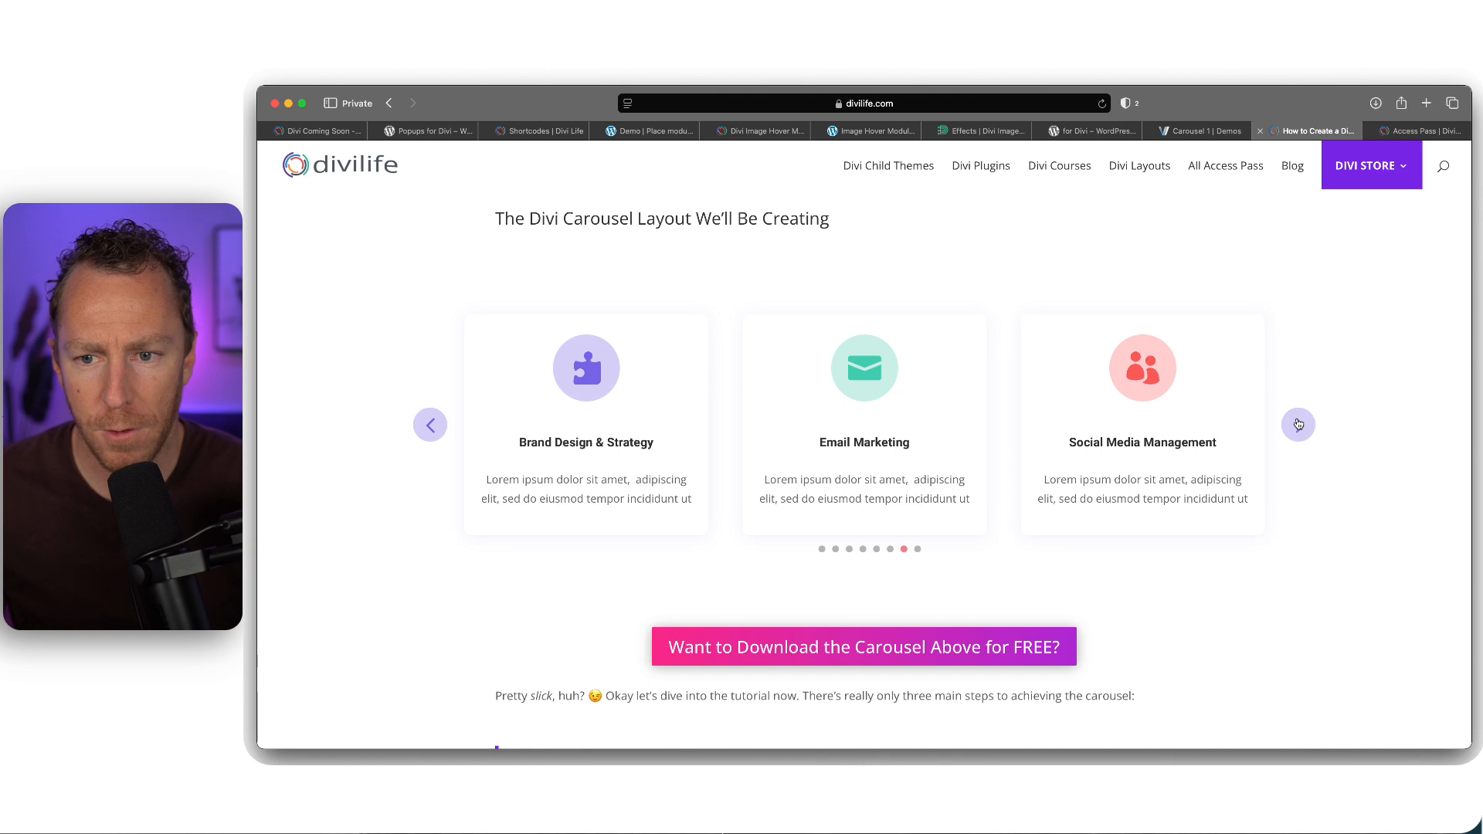
{"action": "left_click", "coordinate": [1298, 423]}
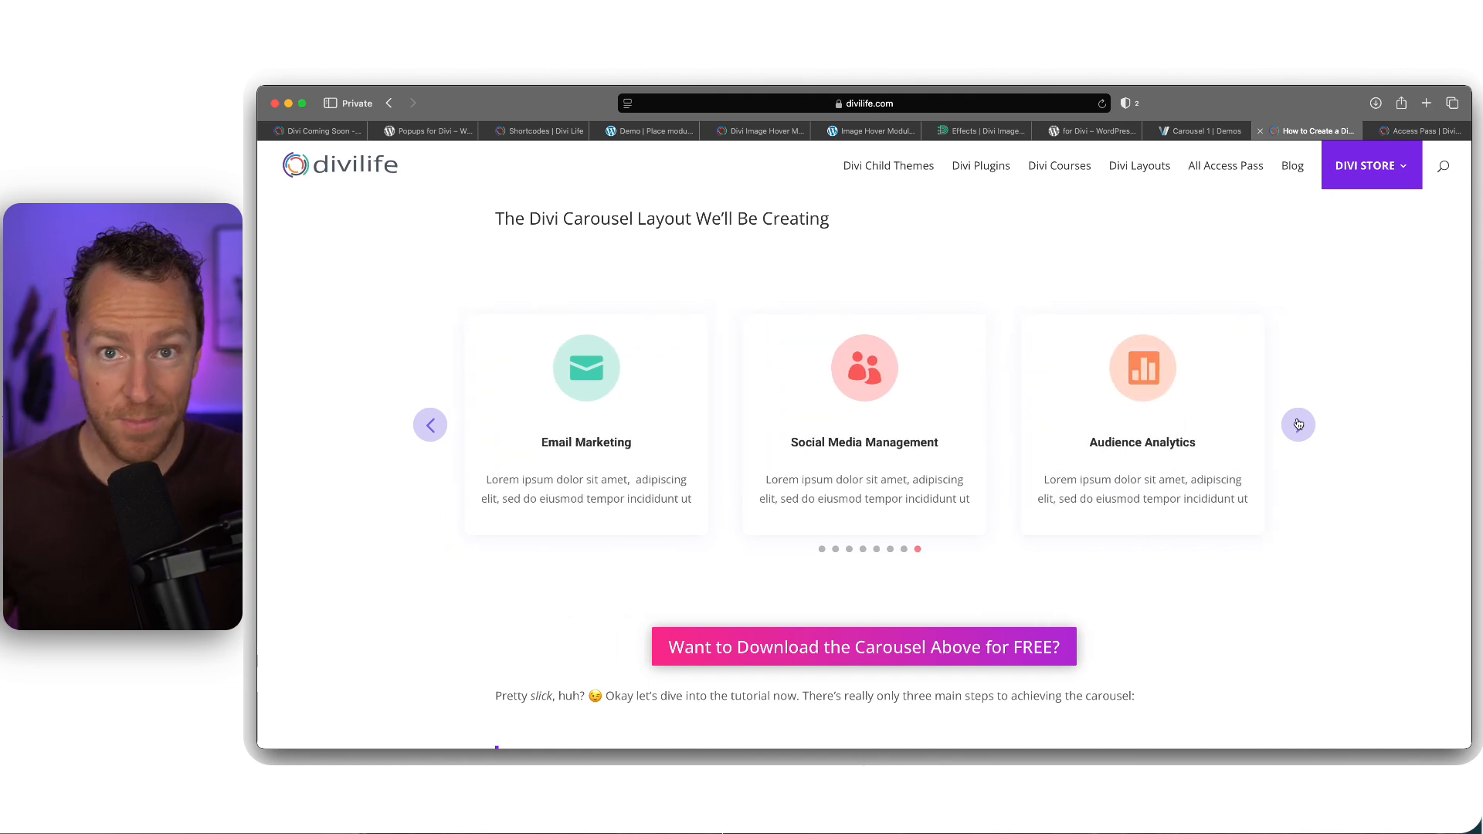
{"action": "mouse_move", "coordinate": [1327, 309]}
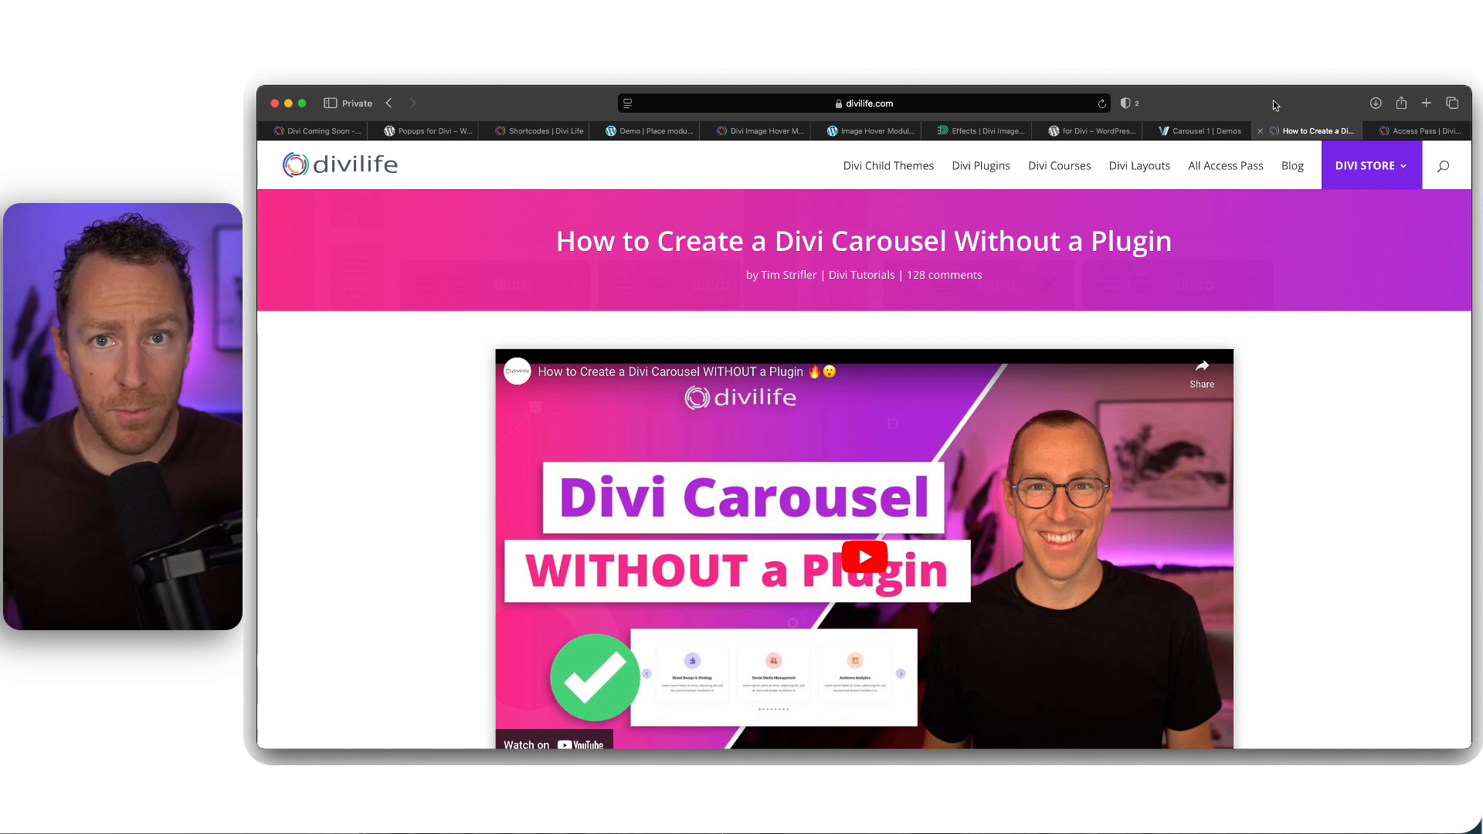
Switch to Divi Life's All Access Pass page and browse its included products grid
{"action": "left_click", "coordinate": [1416, 130]}
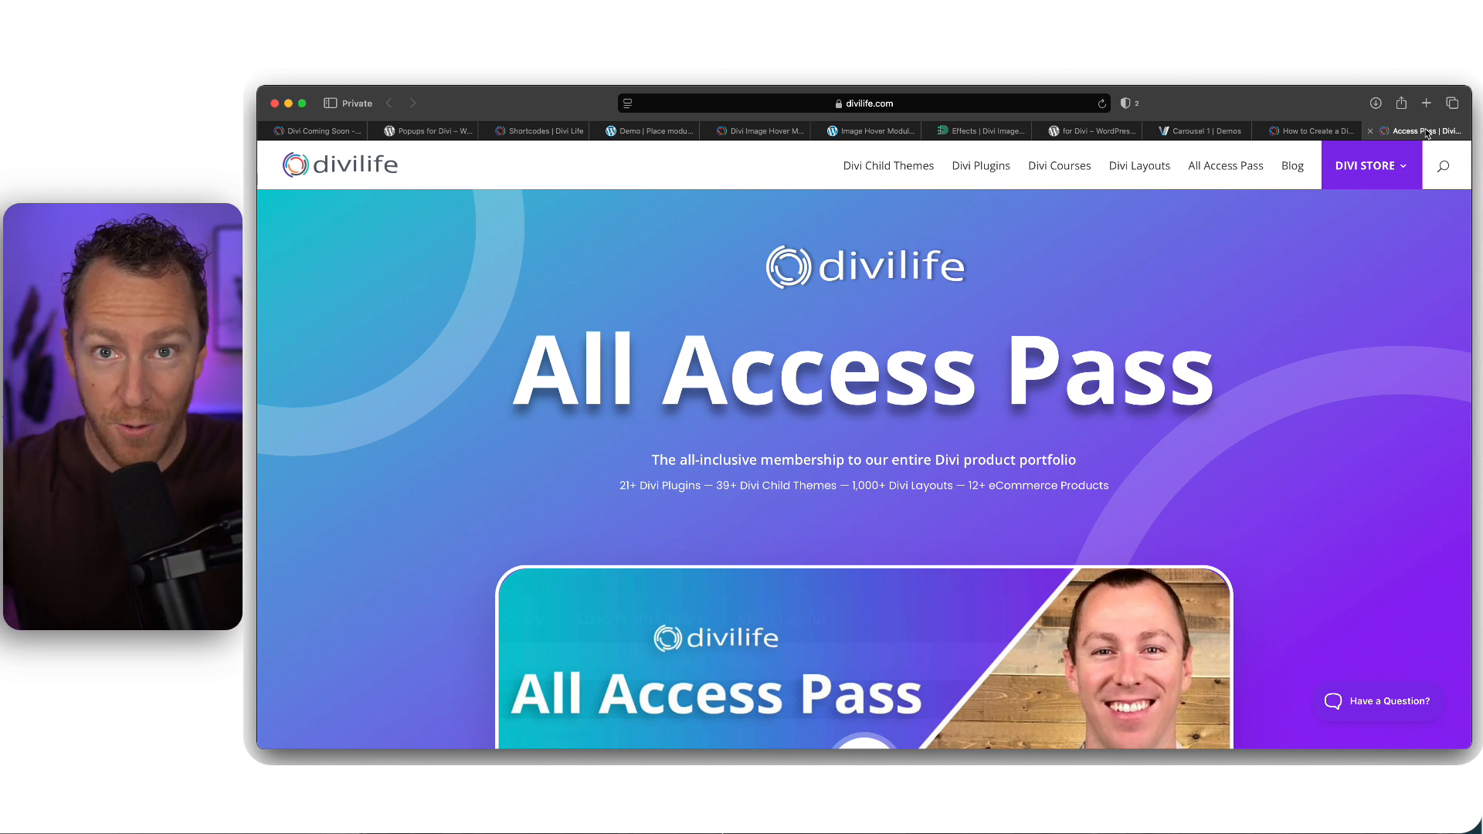
{"action": "mouse_move", "coordinate": [636, 487]}
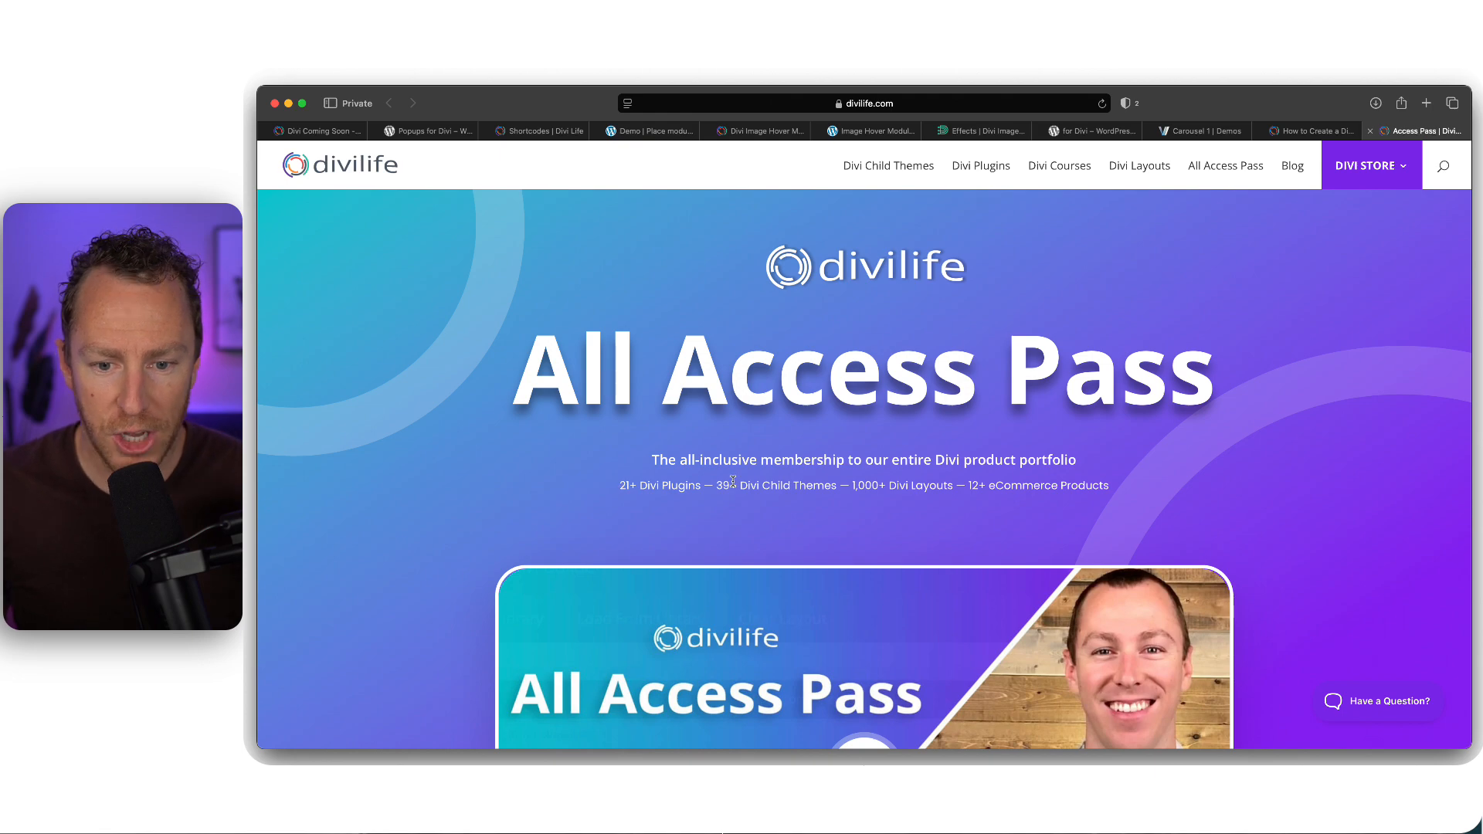
{"action": "mouse_move", "coordinate": [901, 482]}
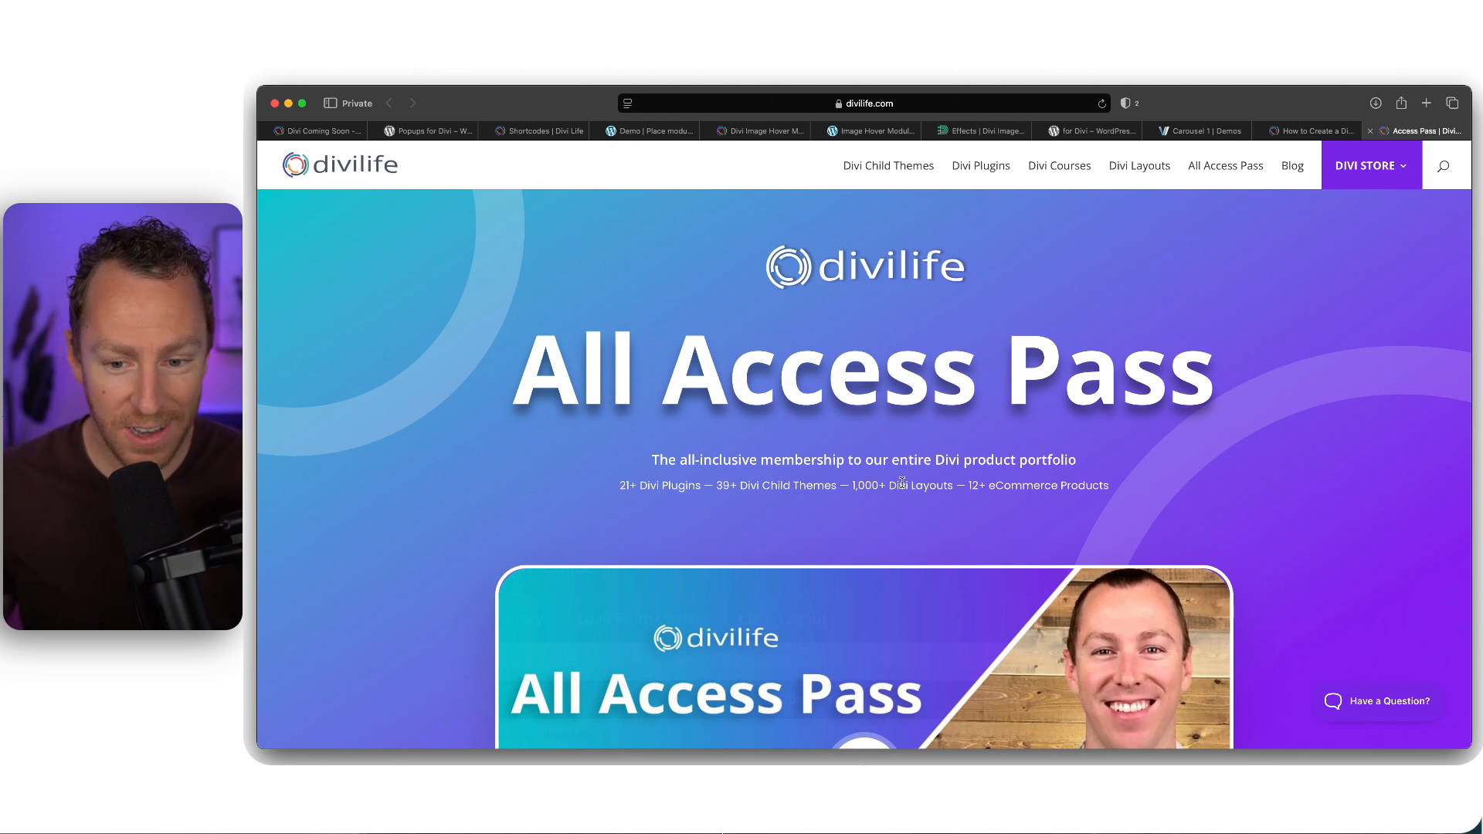
{"action": "scroll", "scroll_direction": "down", "scroll_amount": 3}
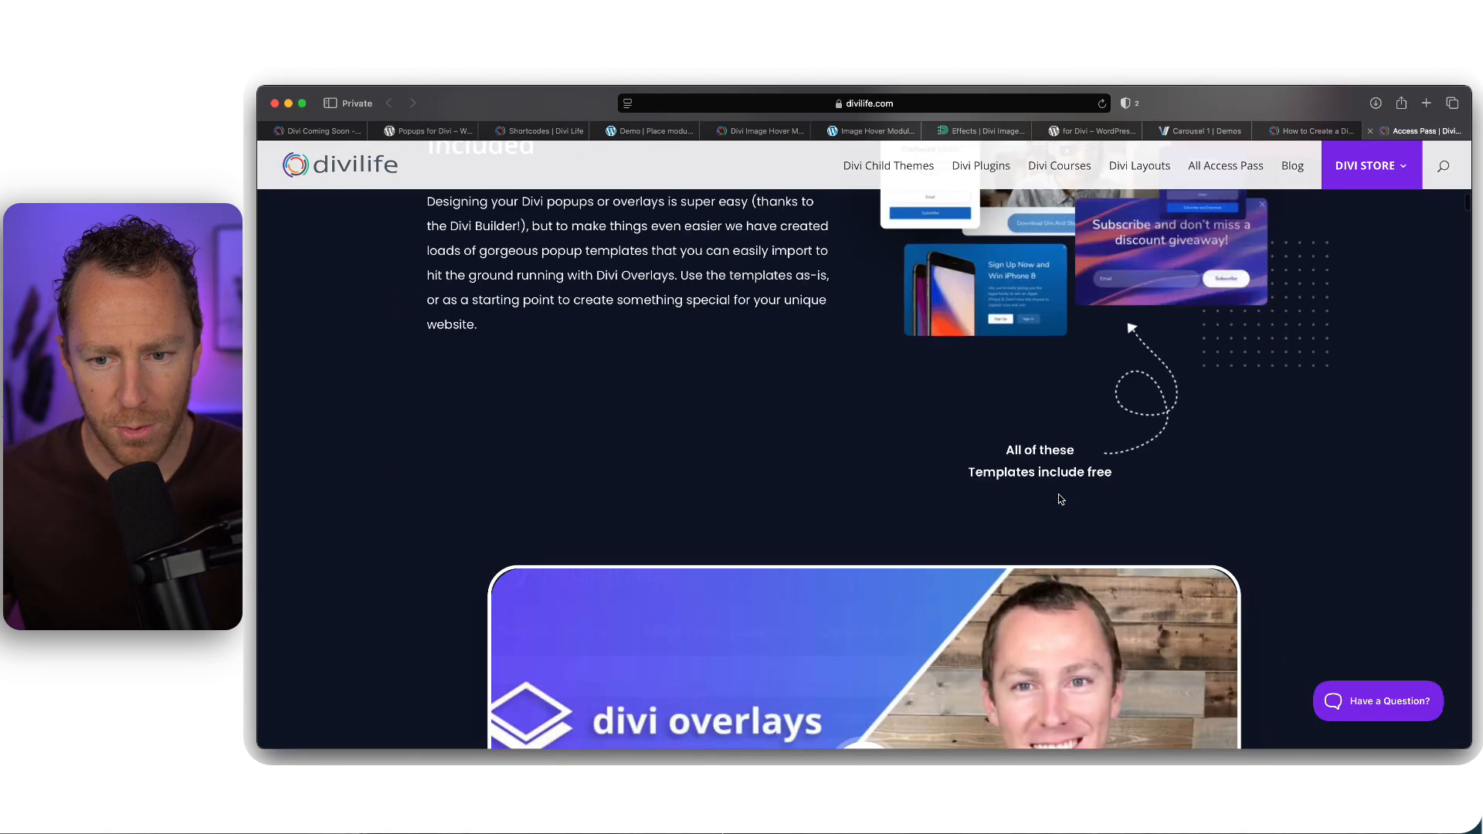
{"action": "scroll", "scroll_direction": "down", "scroll_amount": 3}
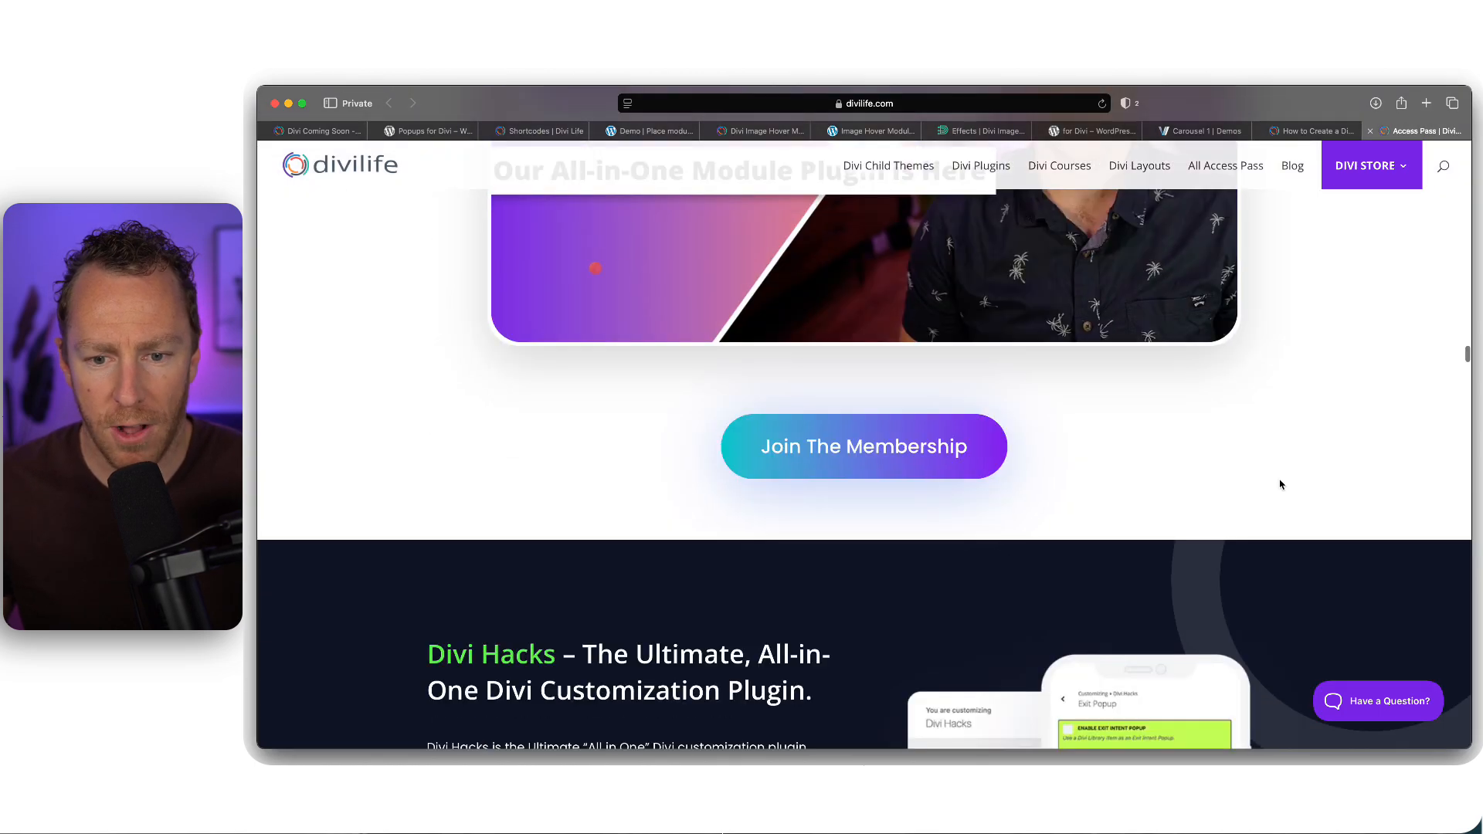
{"action": "scroll", "scroll_direction": "down", "scroll_amount": 3}
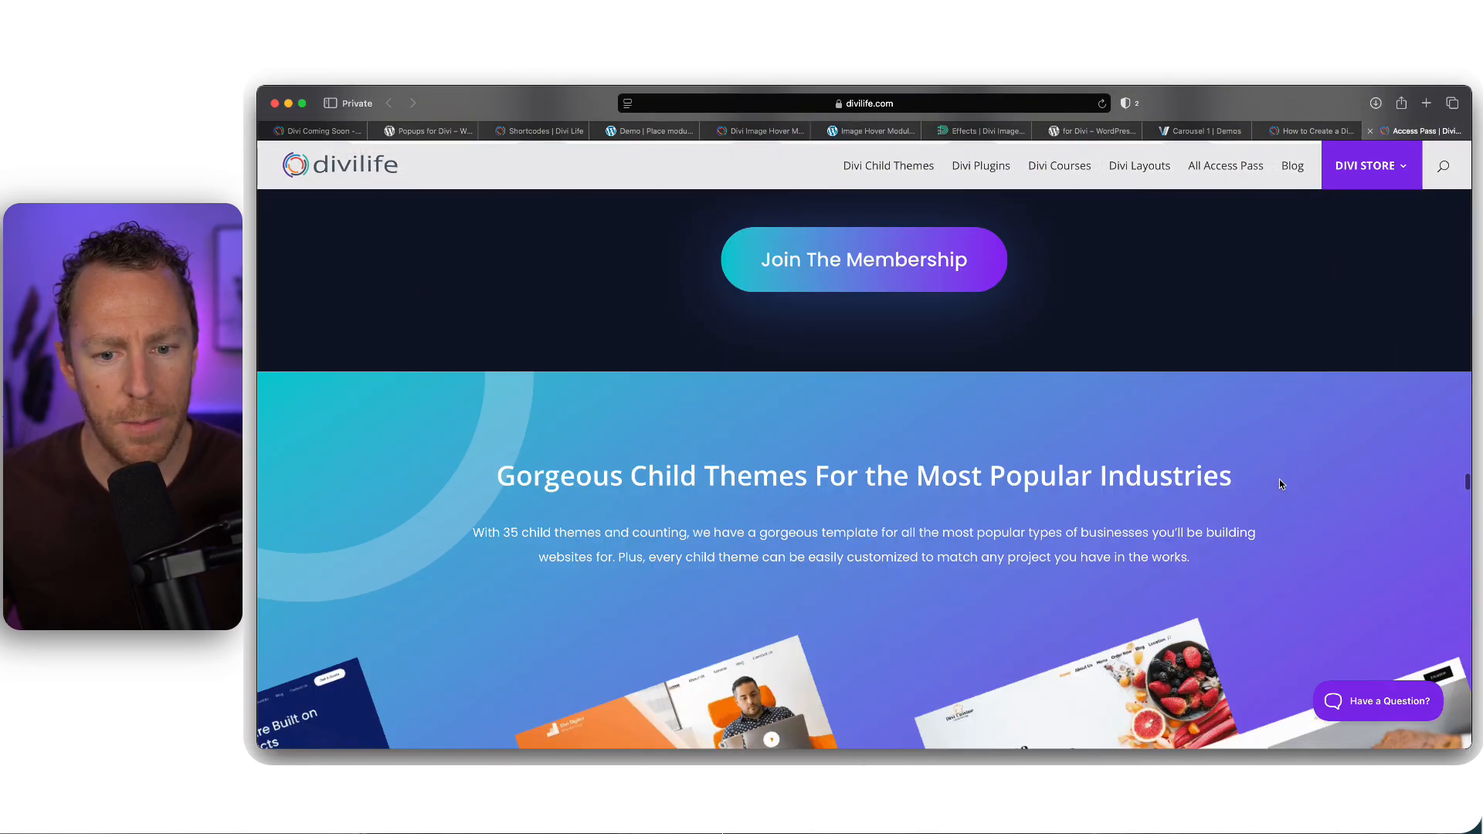
{"action": "scroll", "scroll_direction": "down", "scroll_amount": 3}
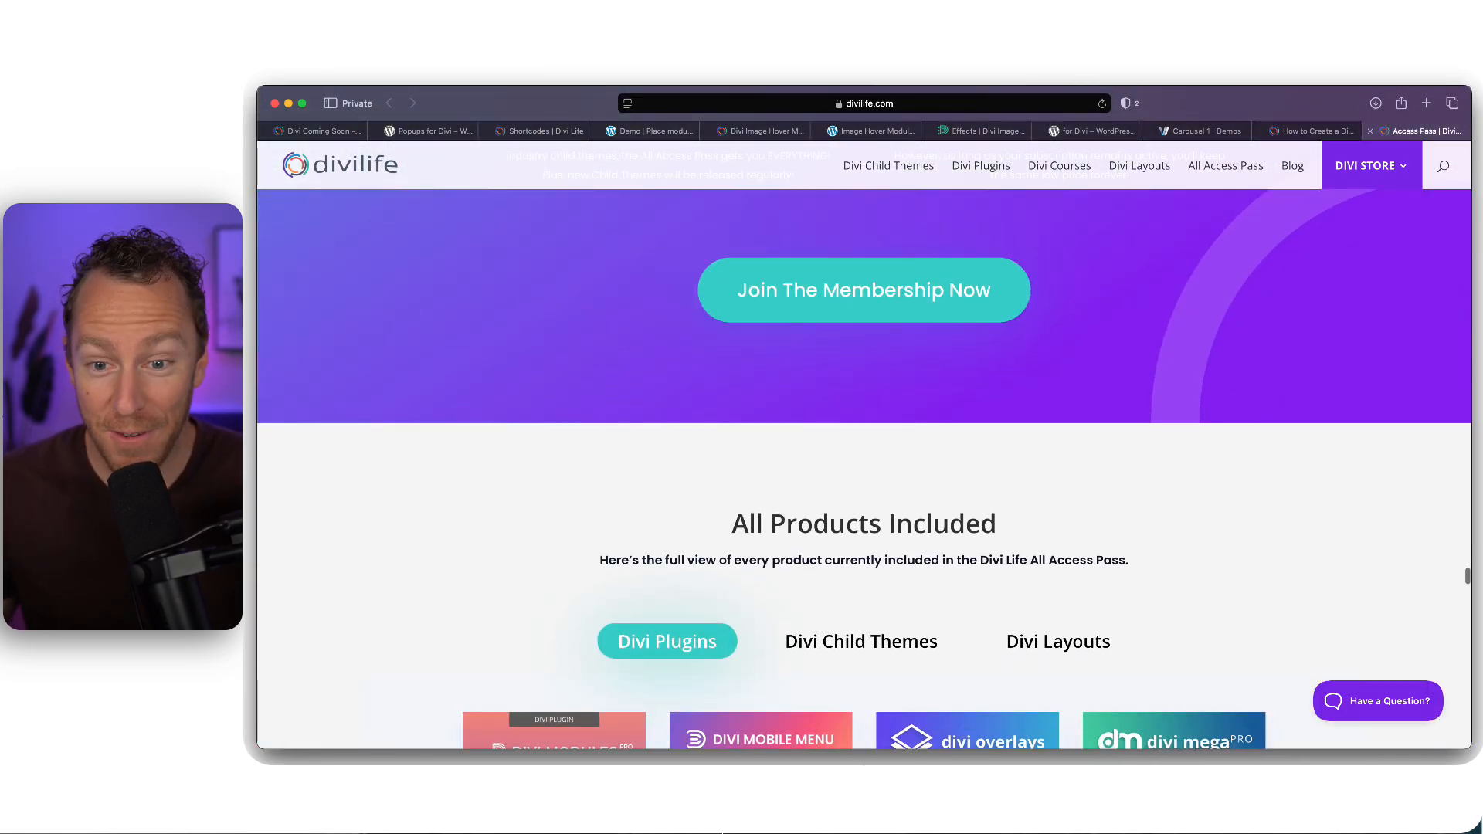
{"action": "mouse_move", "coordinate": [1321, 627]}
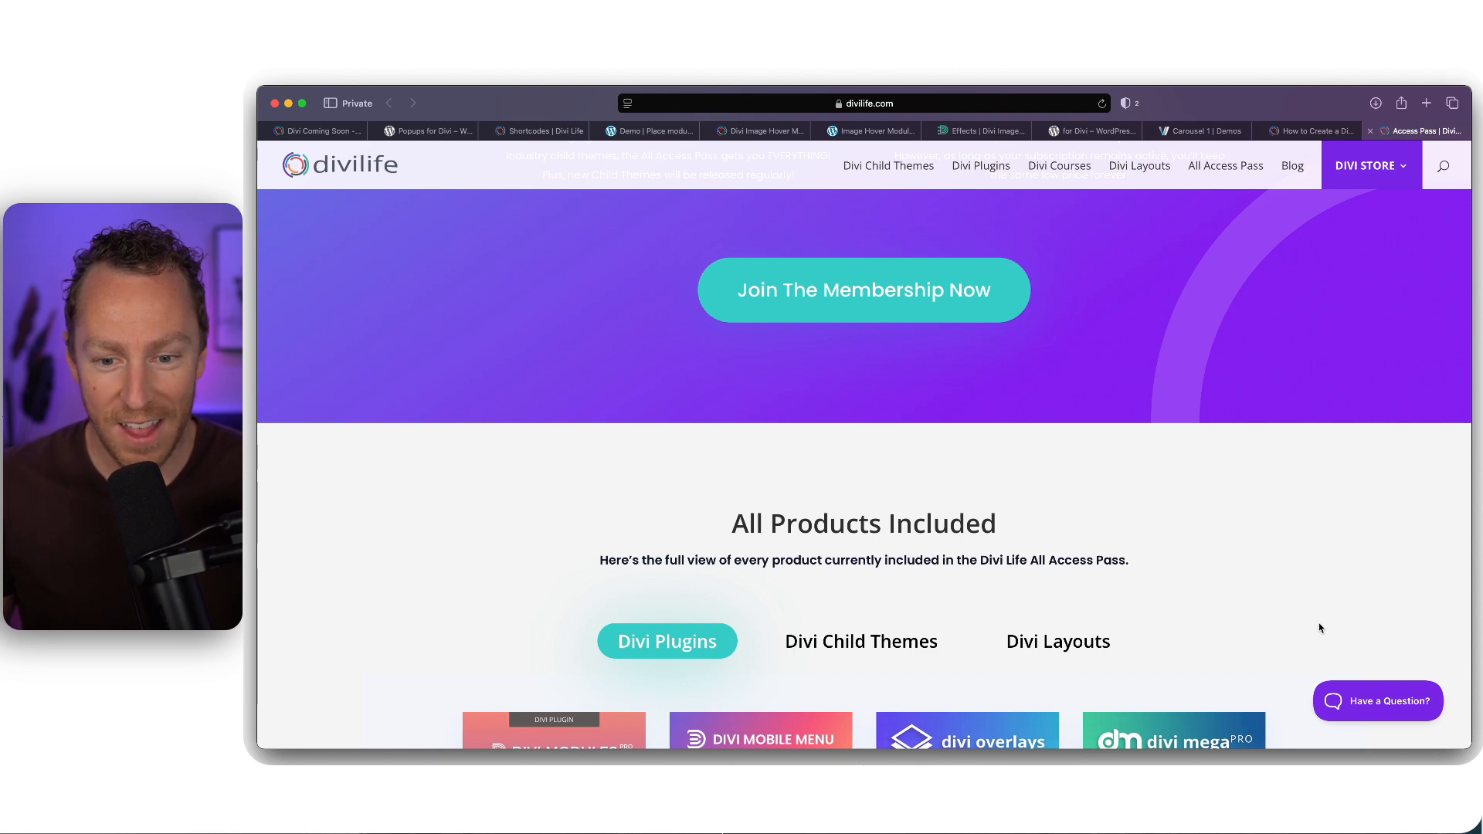
Continue down to the Gorgeous Layout Packs Included section
{"action": "scroll", "scroll_direction": "down", "scroll_amount": 3}
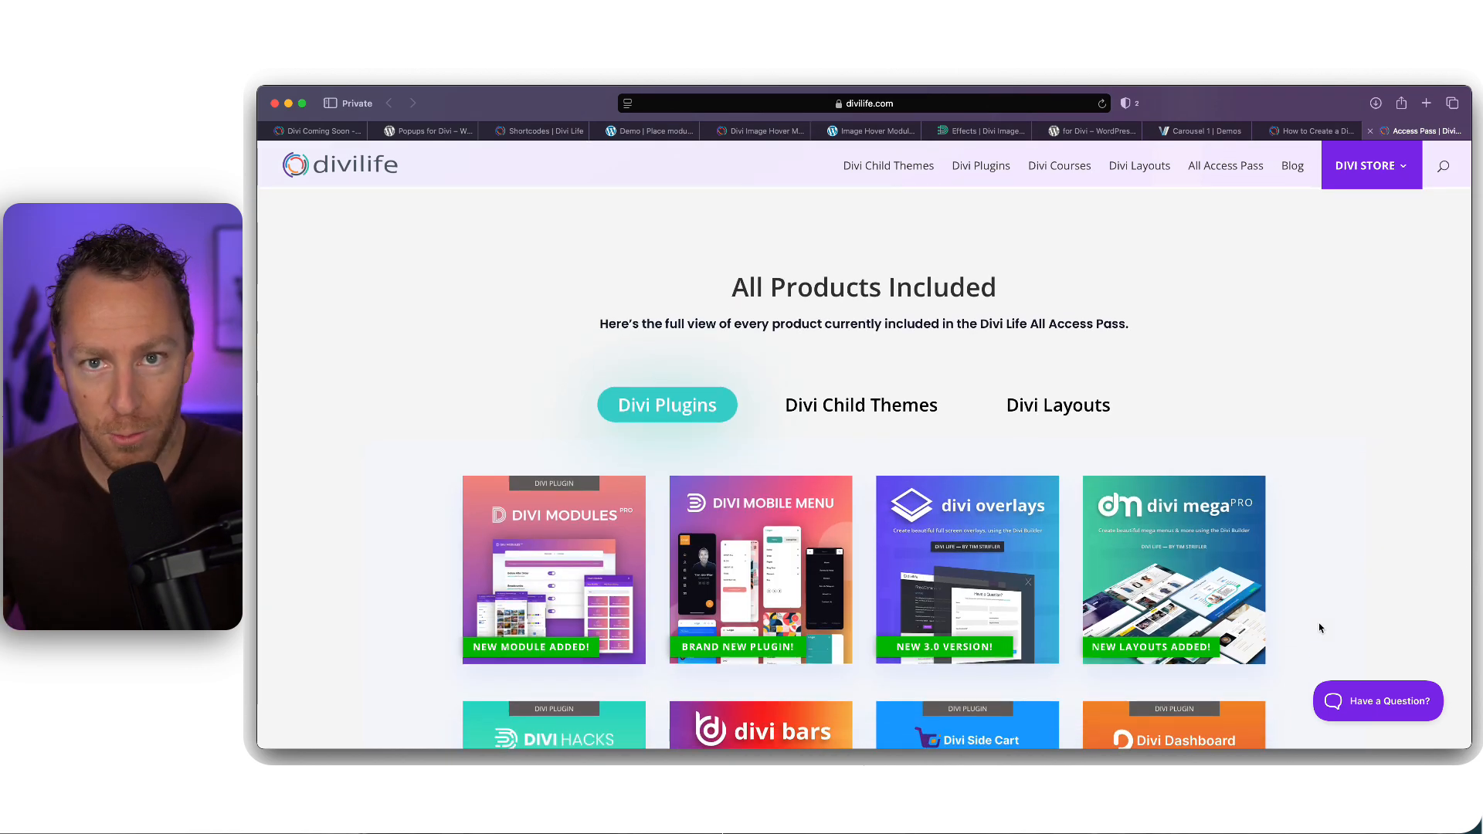
{"action": "mouse_move", "coordinate": [1370, 521]}
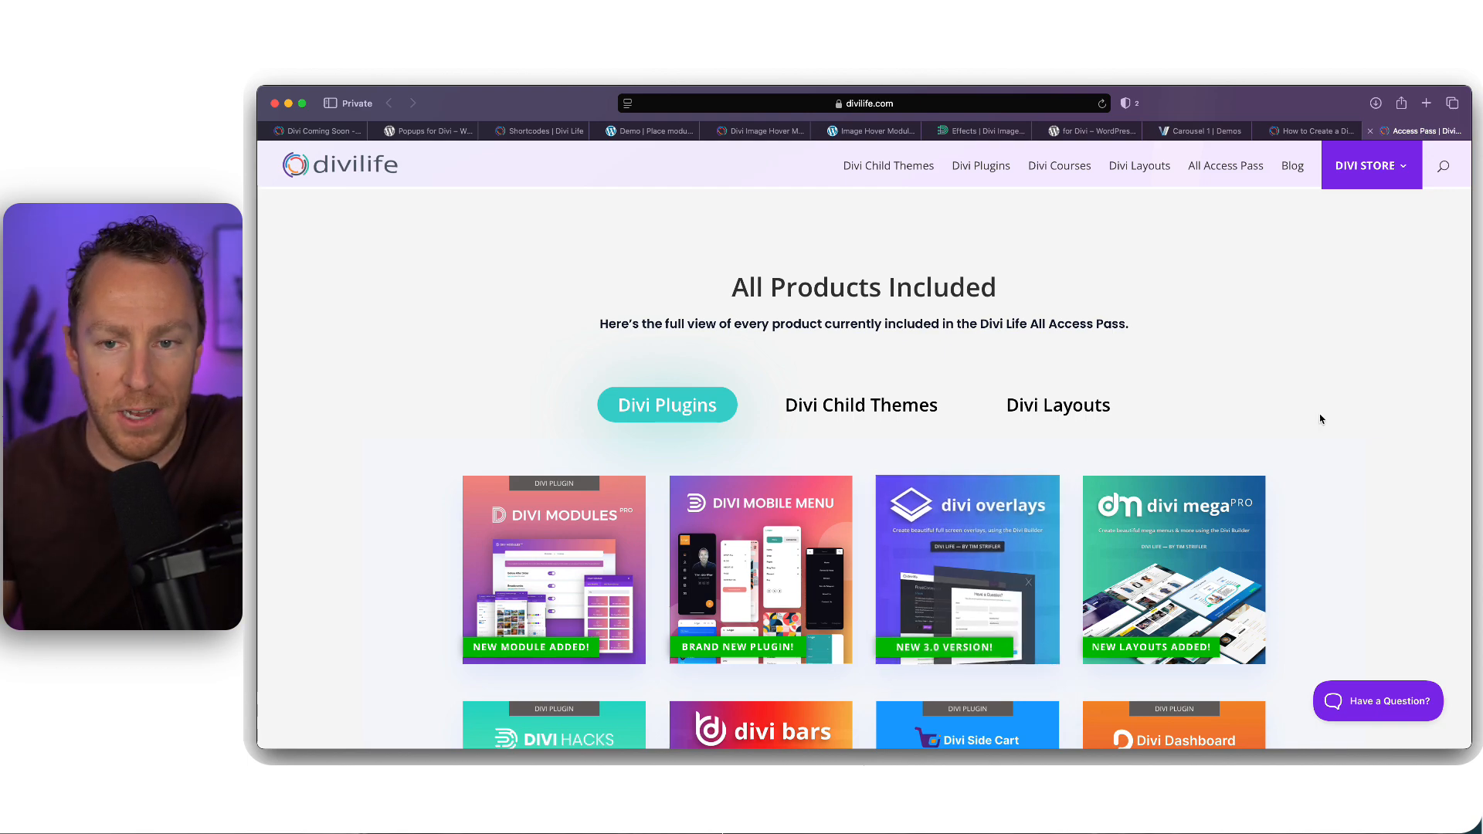
{"action": "scroll", "scroll_direction": "down", "scroll_amount": 3}
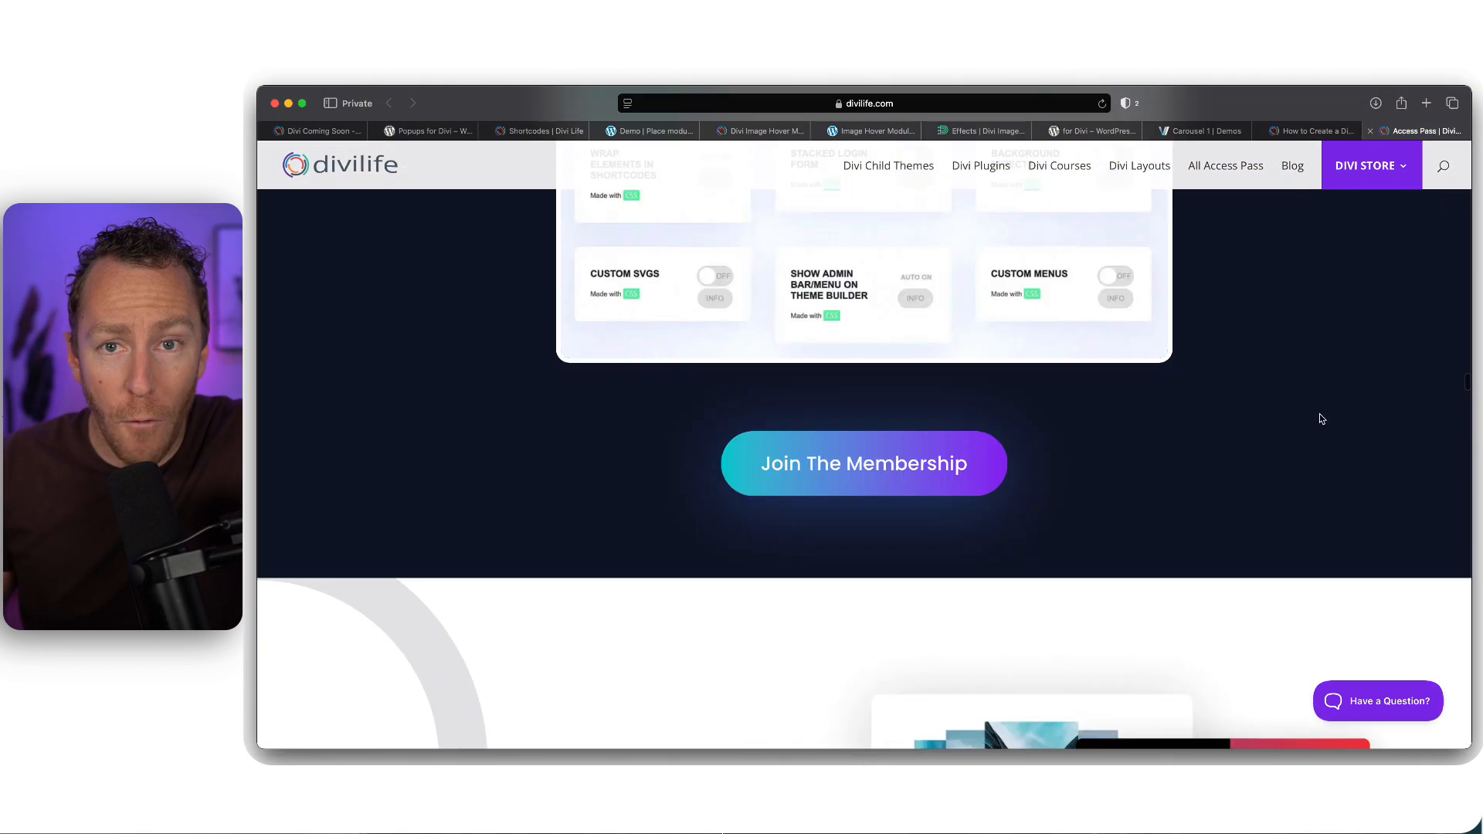
{"action": "scroll", "scroll_direction": "down", "scroll_amount": 3}
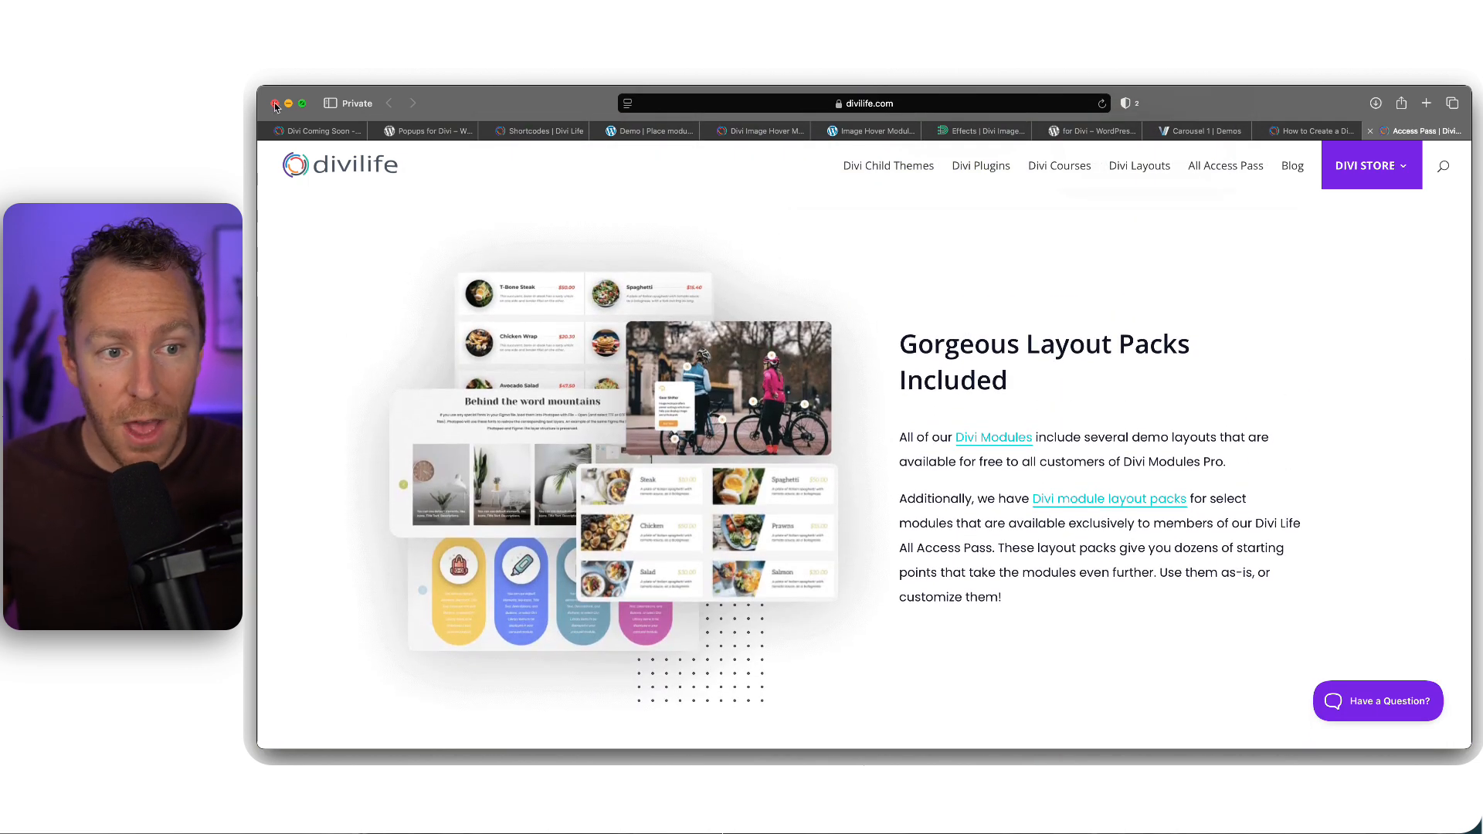
{"action": "mouse_move", "coordinate": [525, 112]}
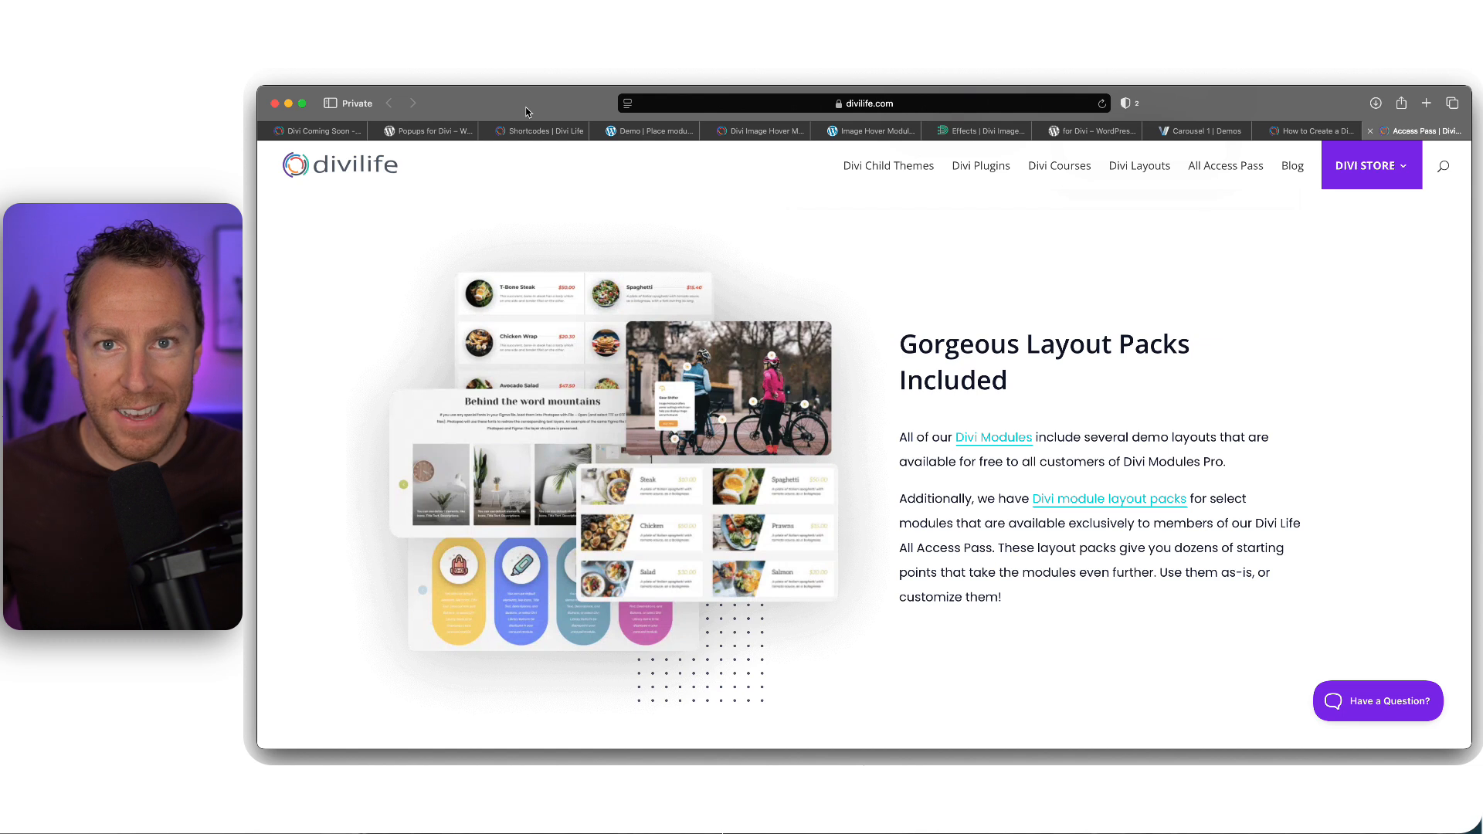
{"action": "mouse_move", "coordinate": [521, 102]}
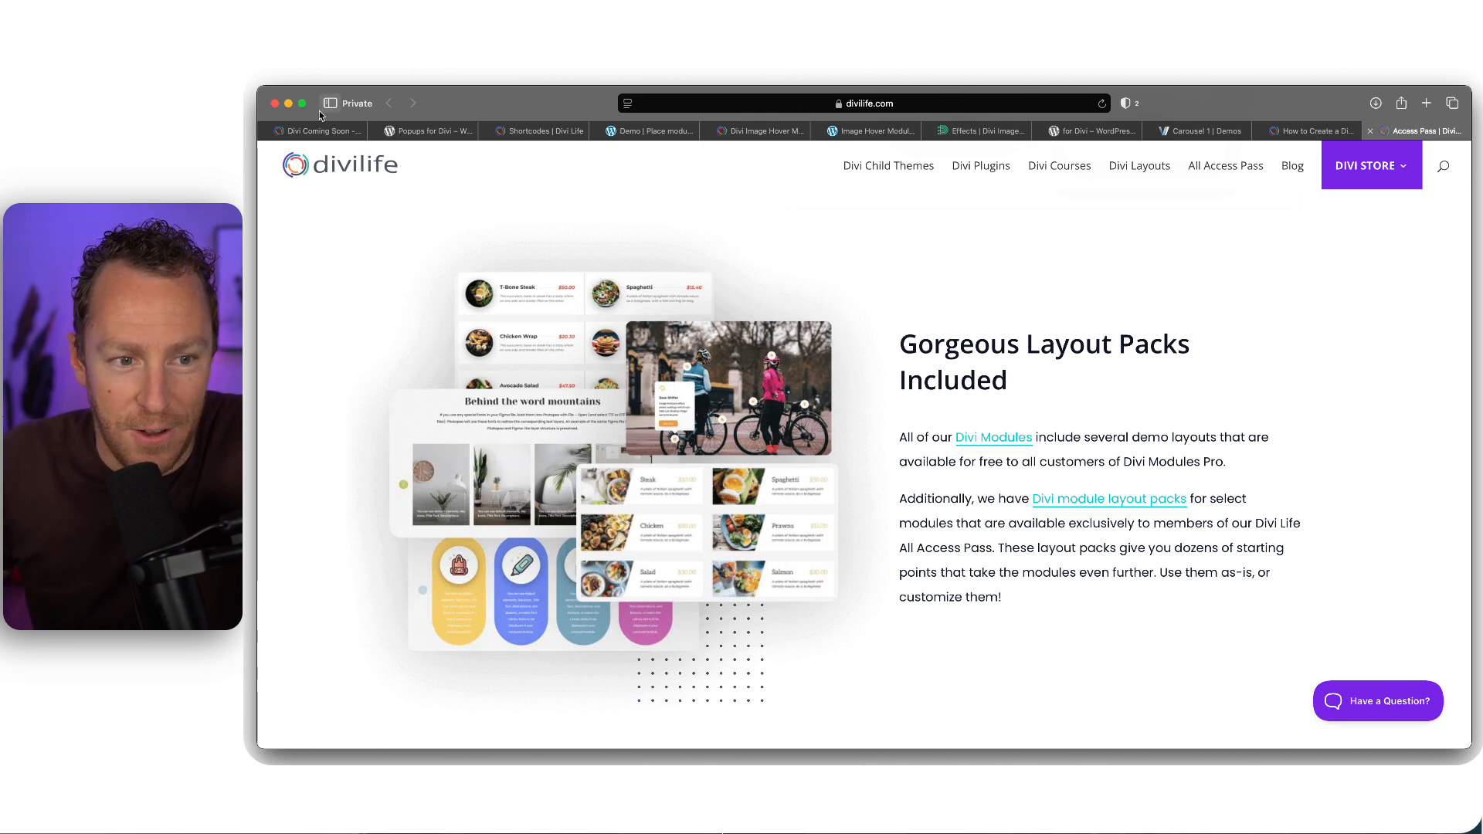
Return to the free Divi Coming Soon plugin page priced at $0.00
{"action": "left_click", "coordinate": [316, 130]}
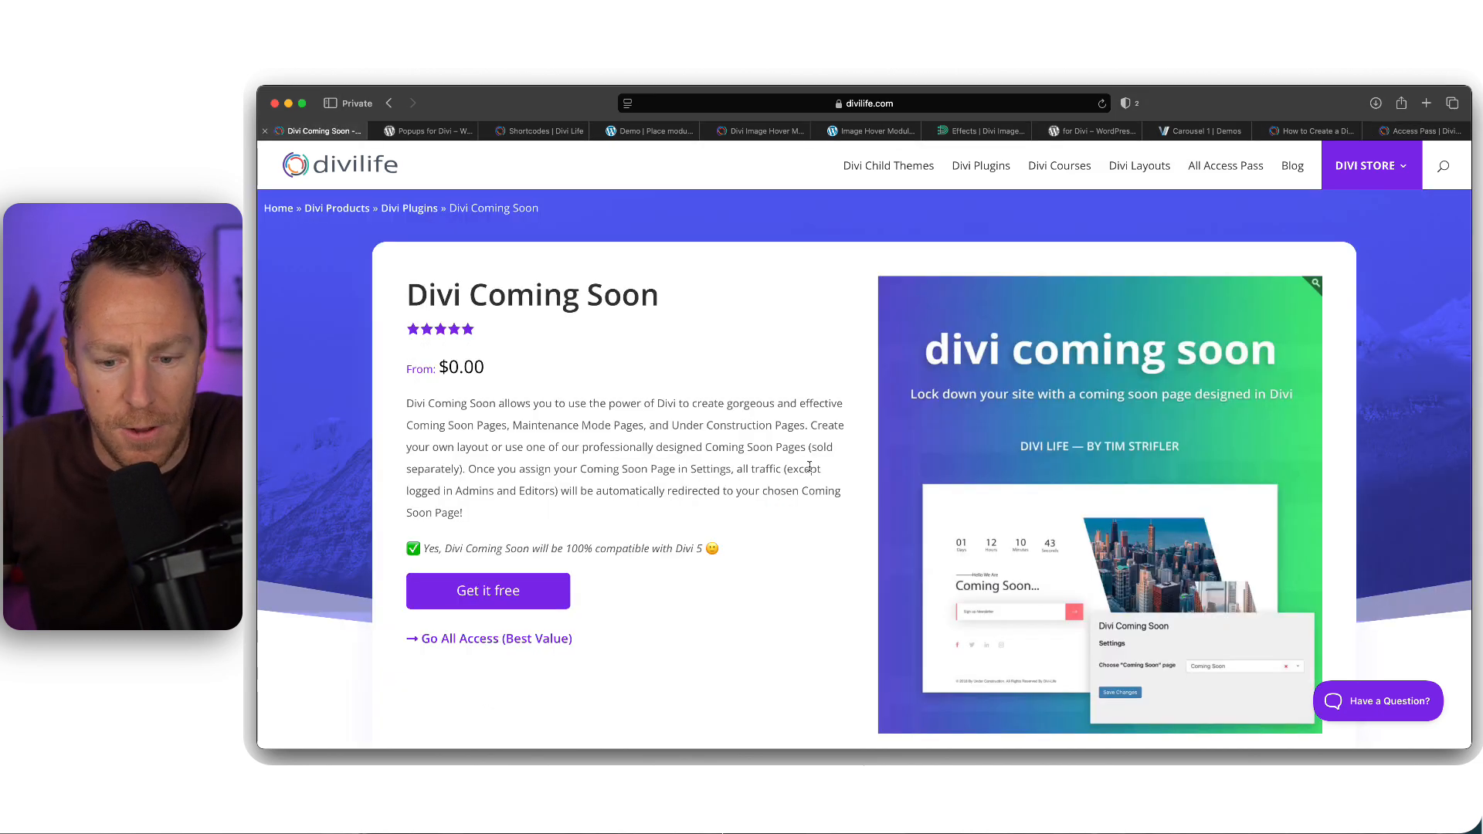